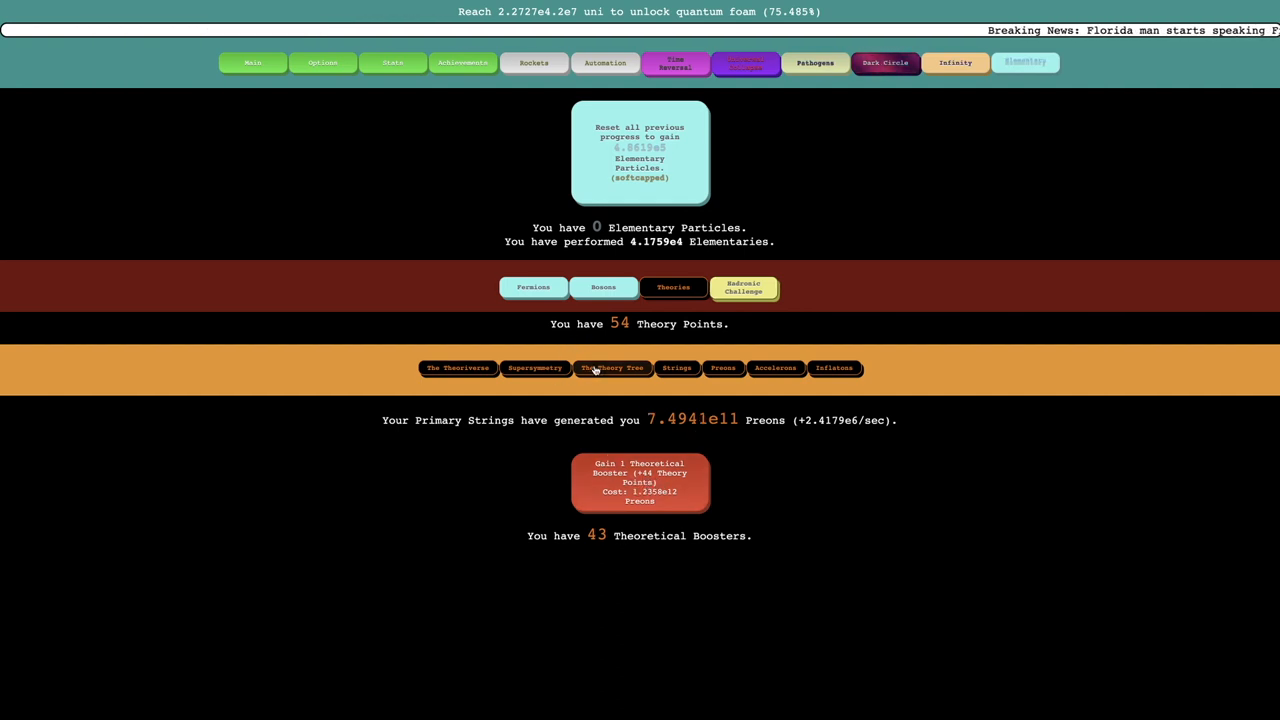
# View the Theory Tree and Hadronic Challenge scores, then return to Theories with 54 points.
pyautogui.click(611, 368)
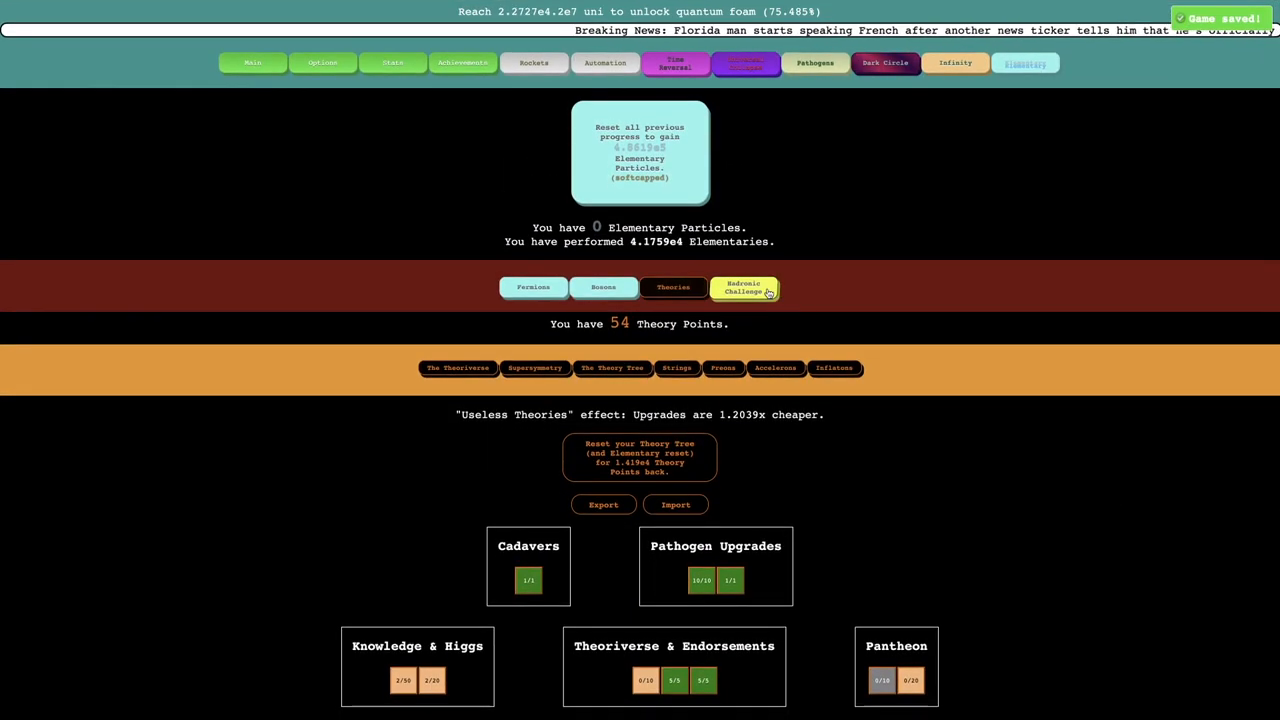
pyautogui.click(743, 288)
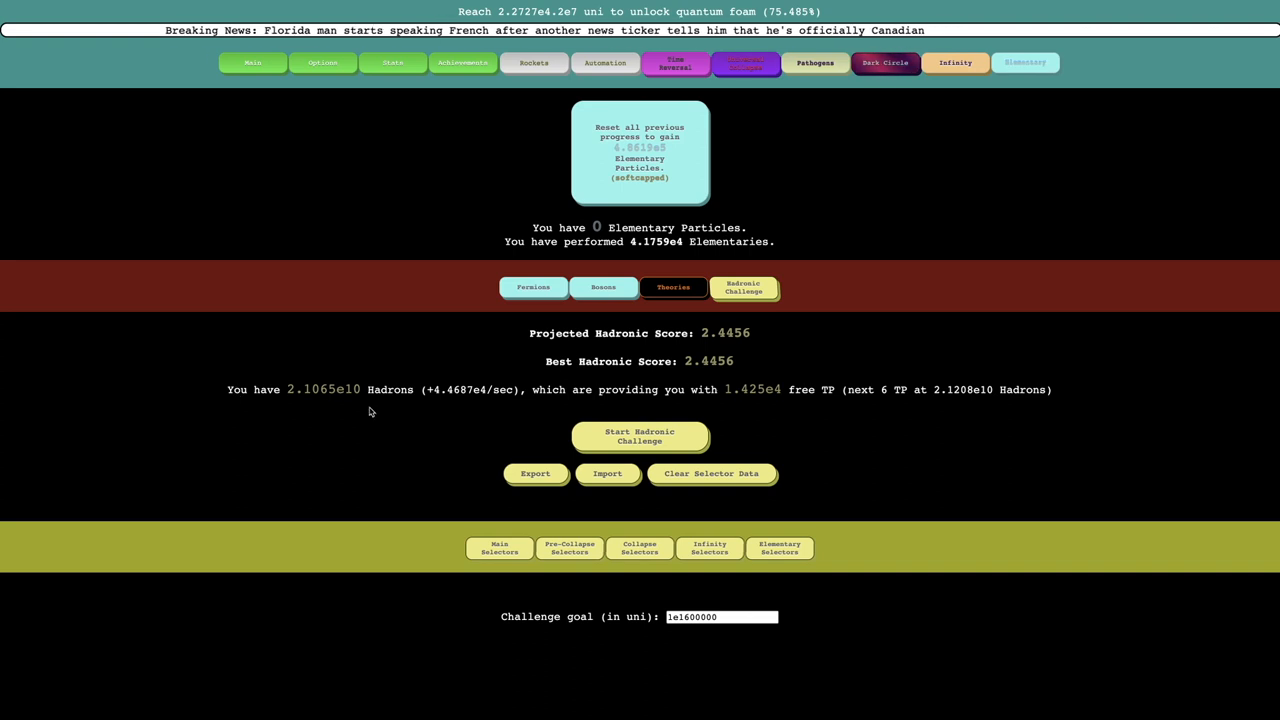
pyautogui.click(673, 287)
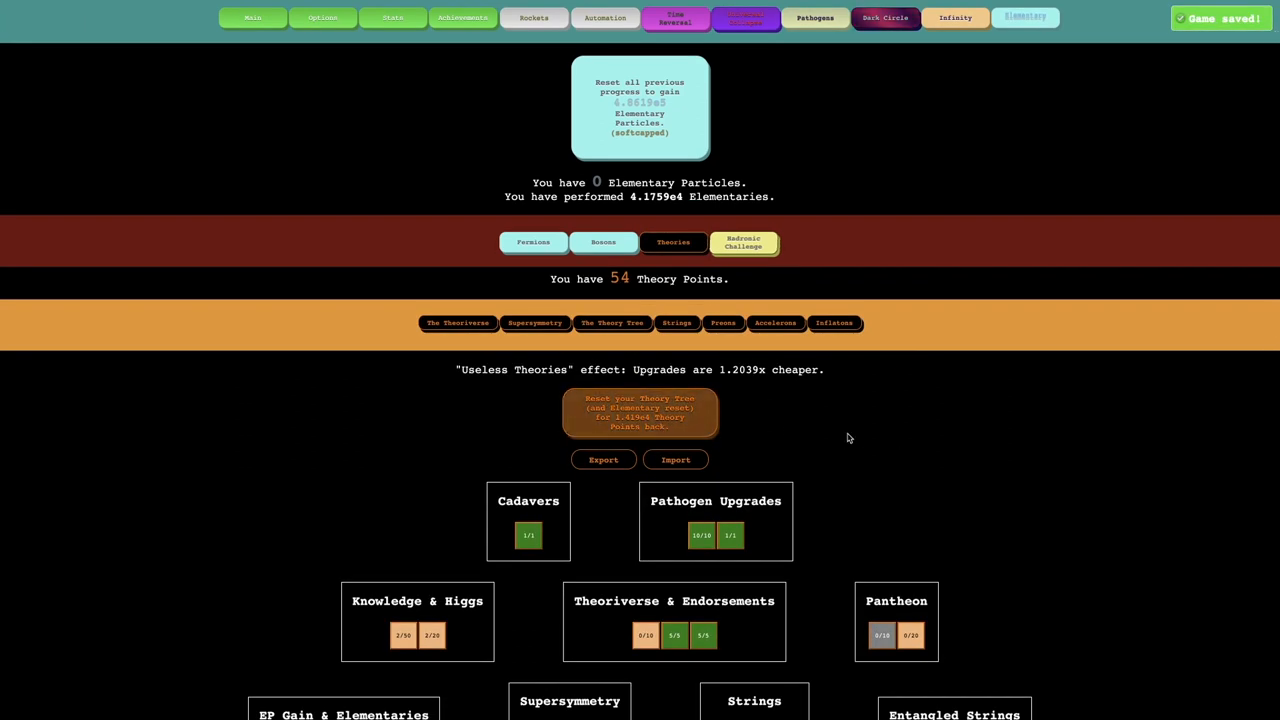
pyautogui.scroll(-3)
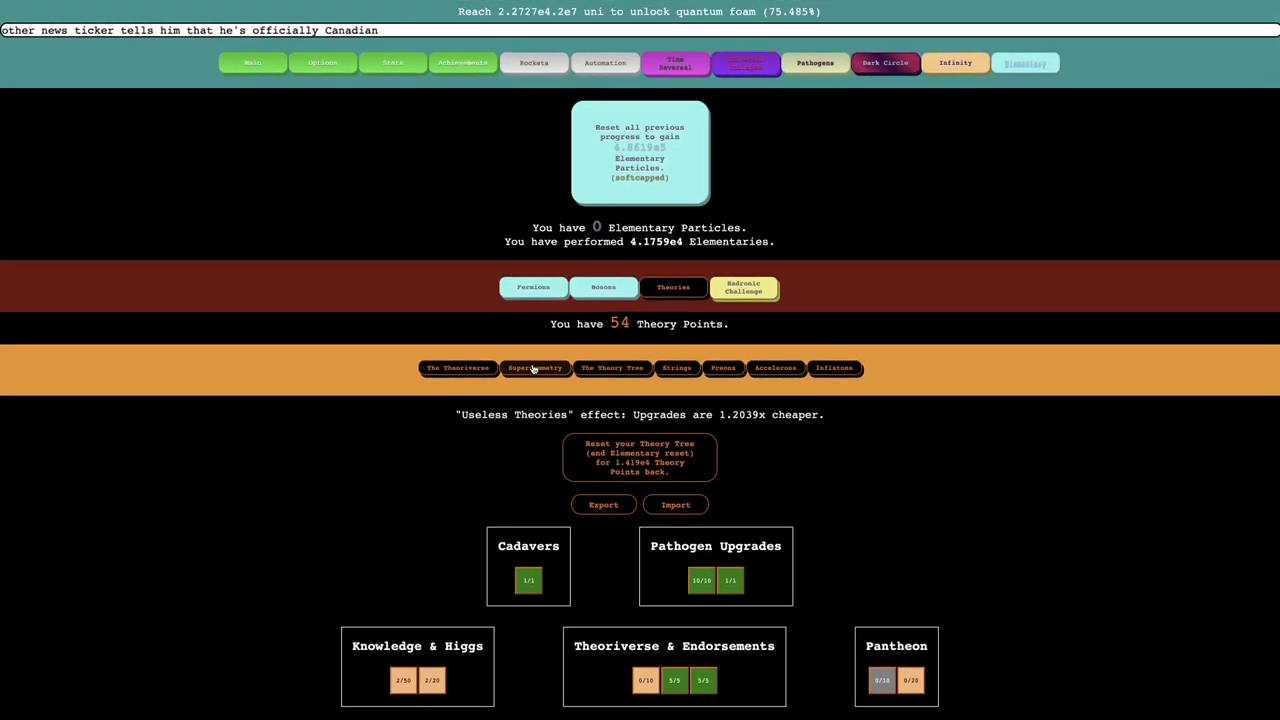
pyautogui.click(535, 367)
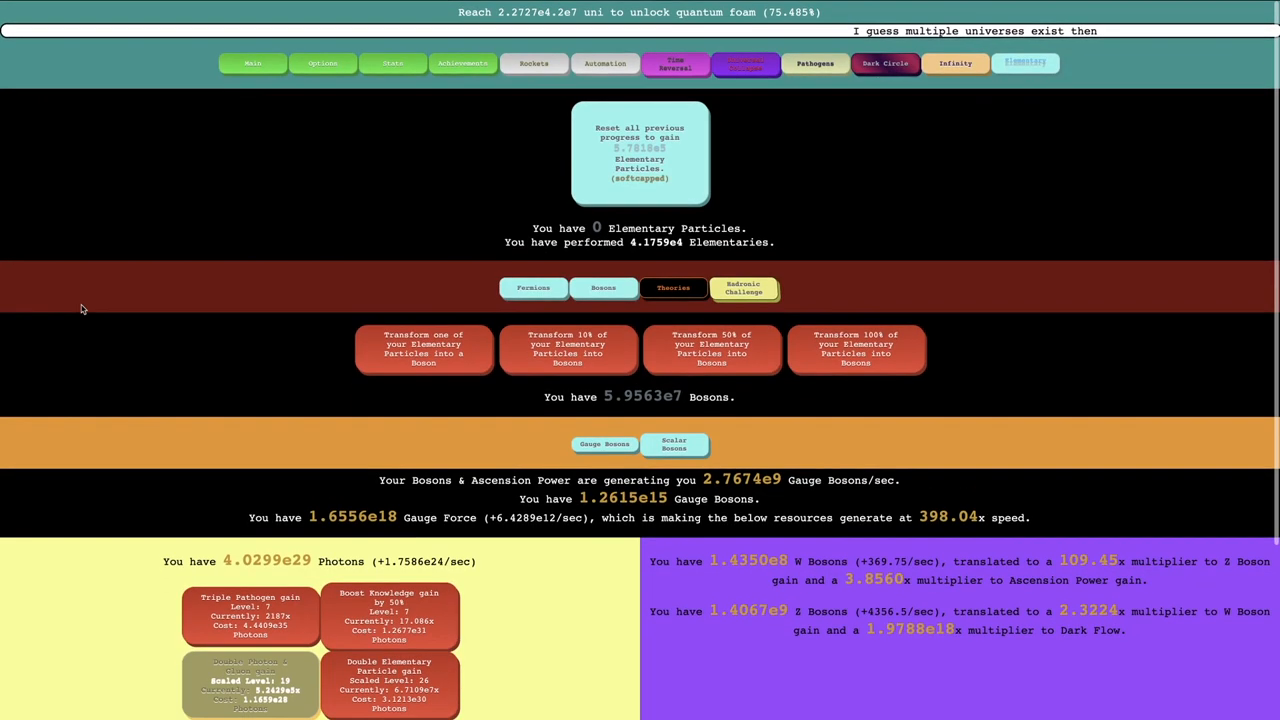
pyautogui.scroll(-3)
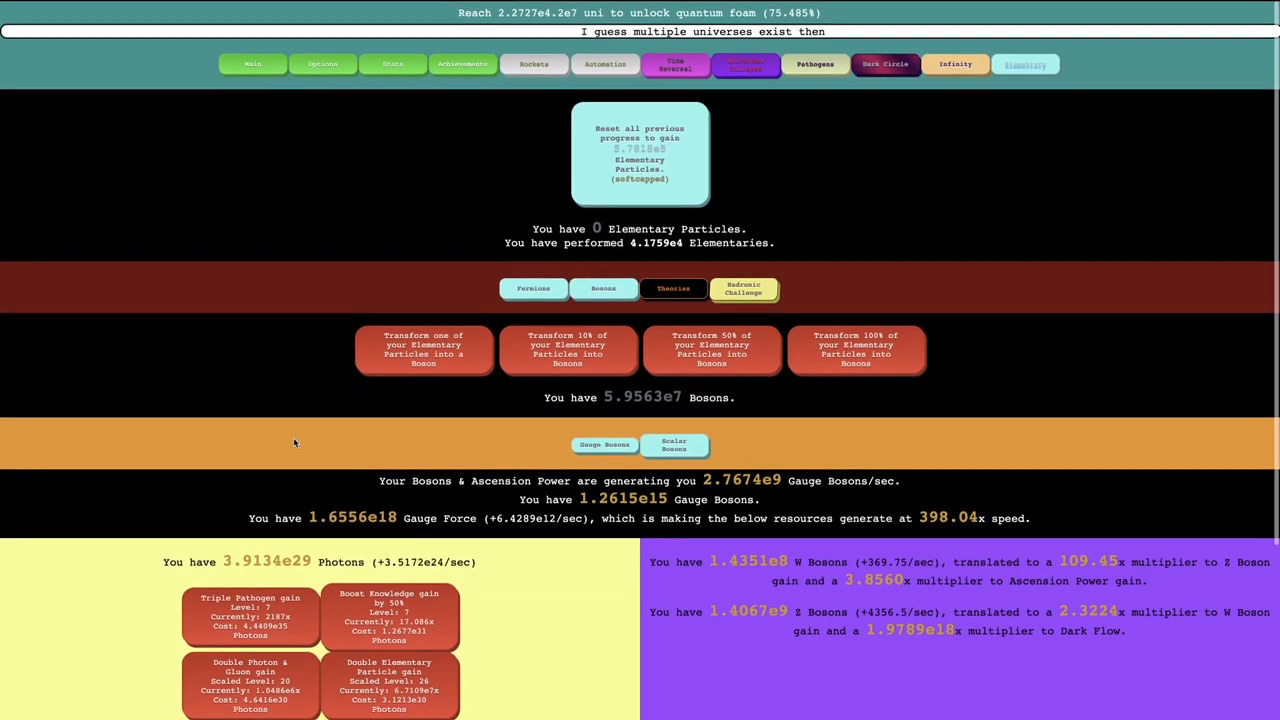
pyautogui.scroll(-3)
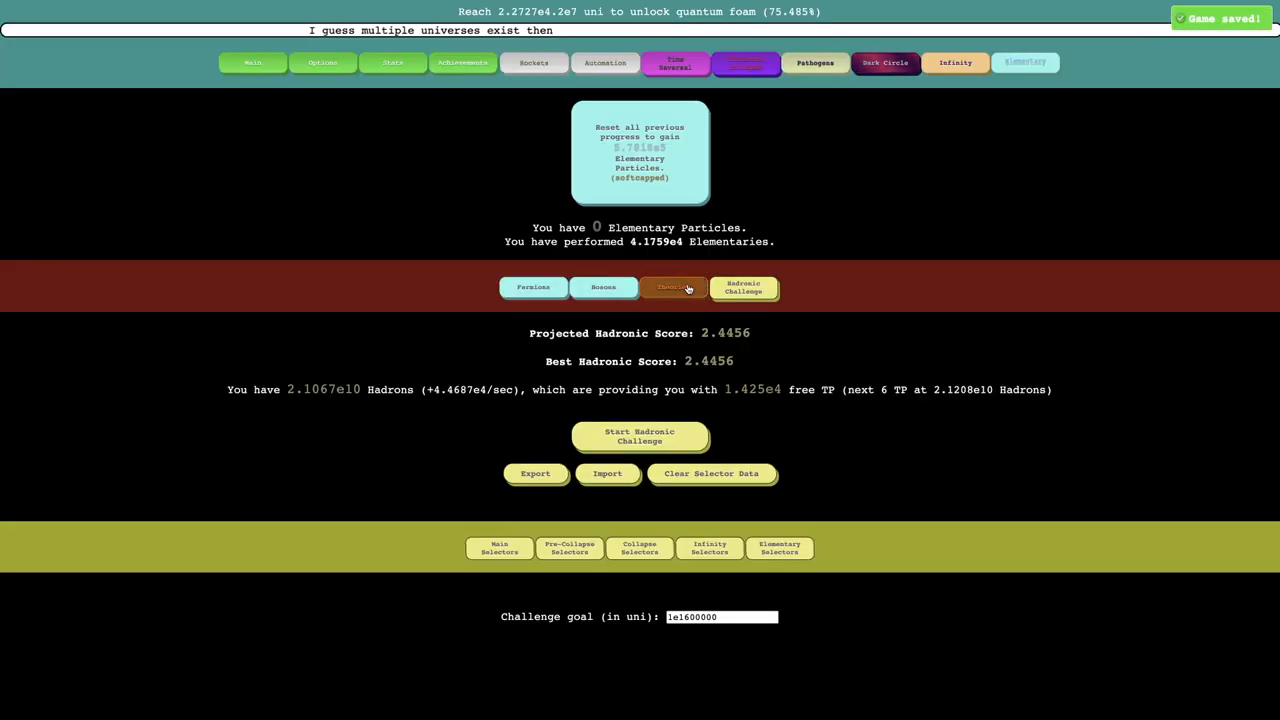
pyautogui.click(673, 287)
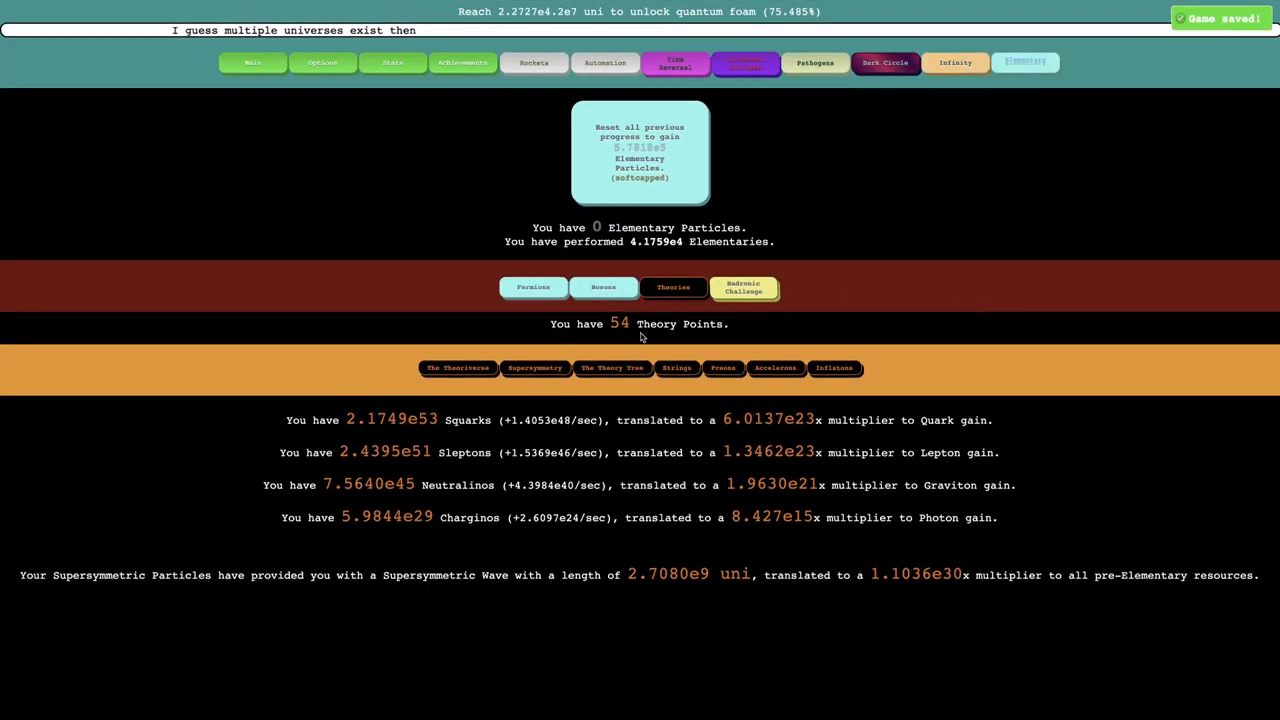
pyautogui.click(612, 367)
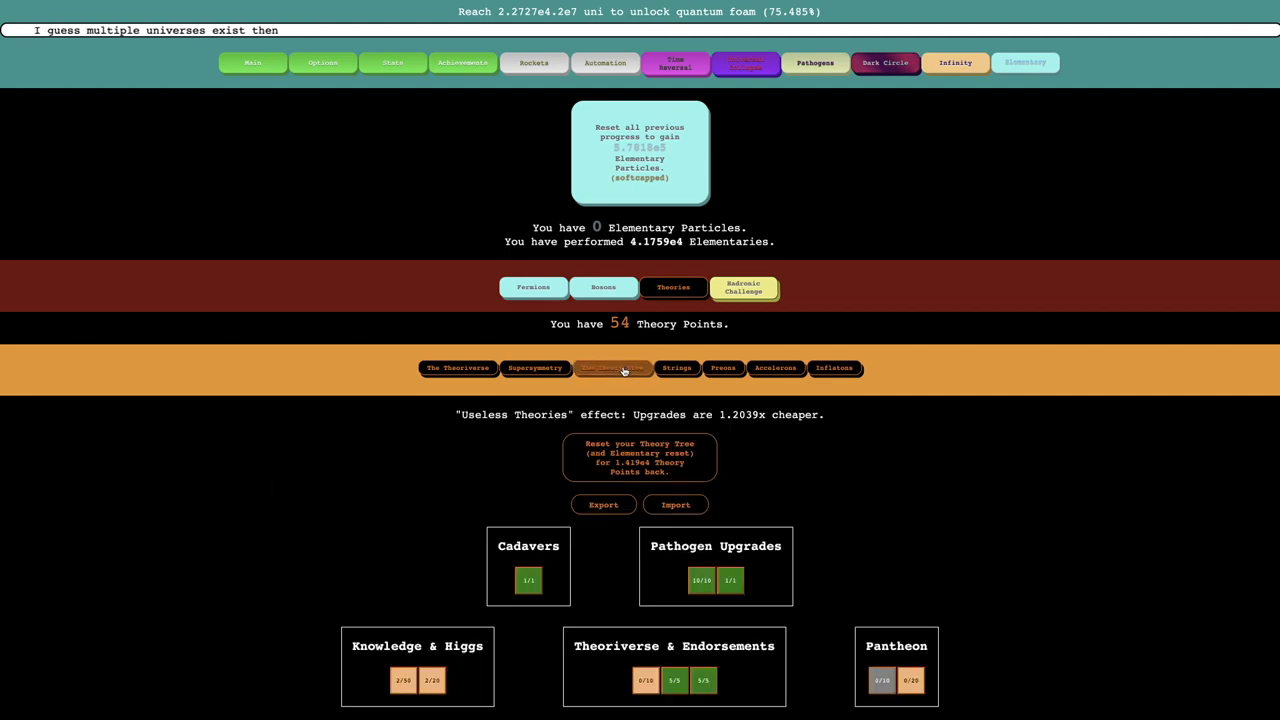
pyautogui.scroll(-3)
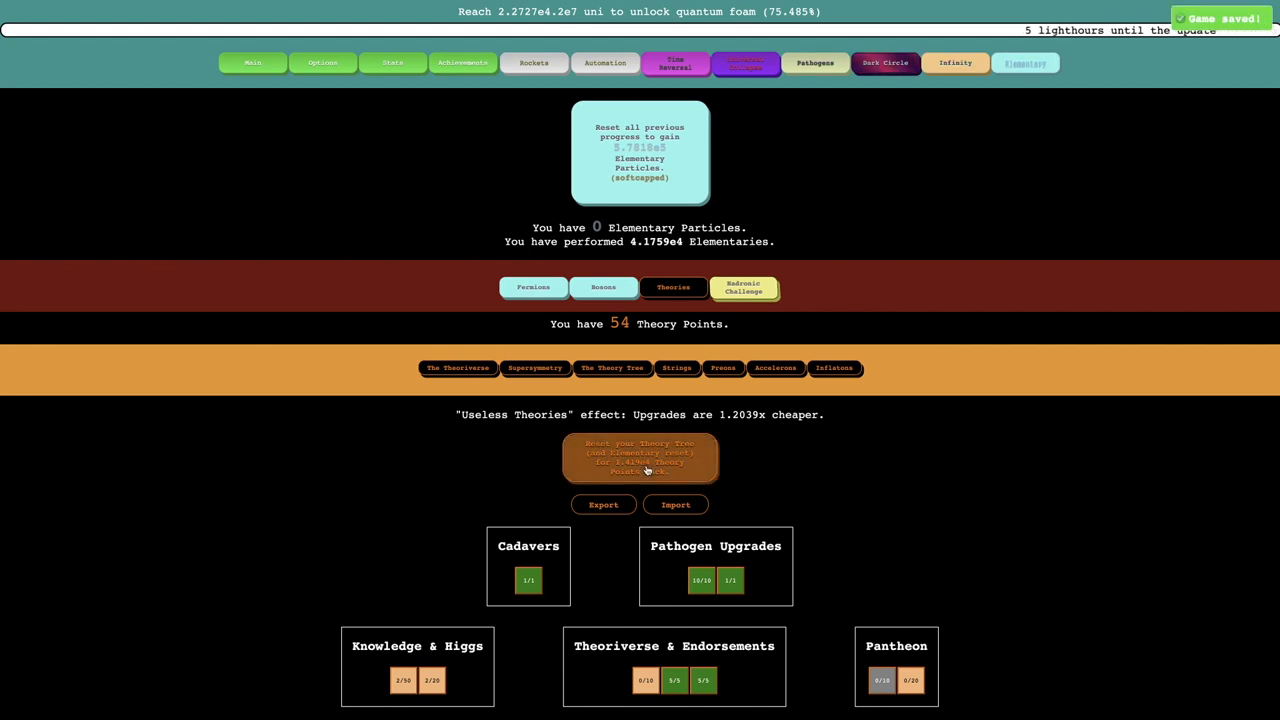
# Refund the theory tree and buy back the Pathogen upgrades.
pyautogui.click(640, 458)
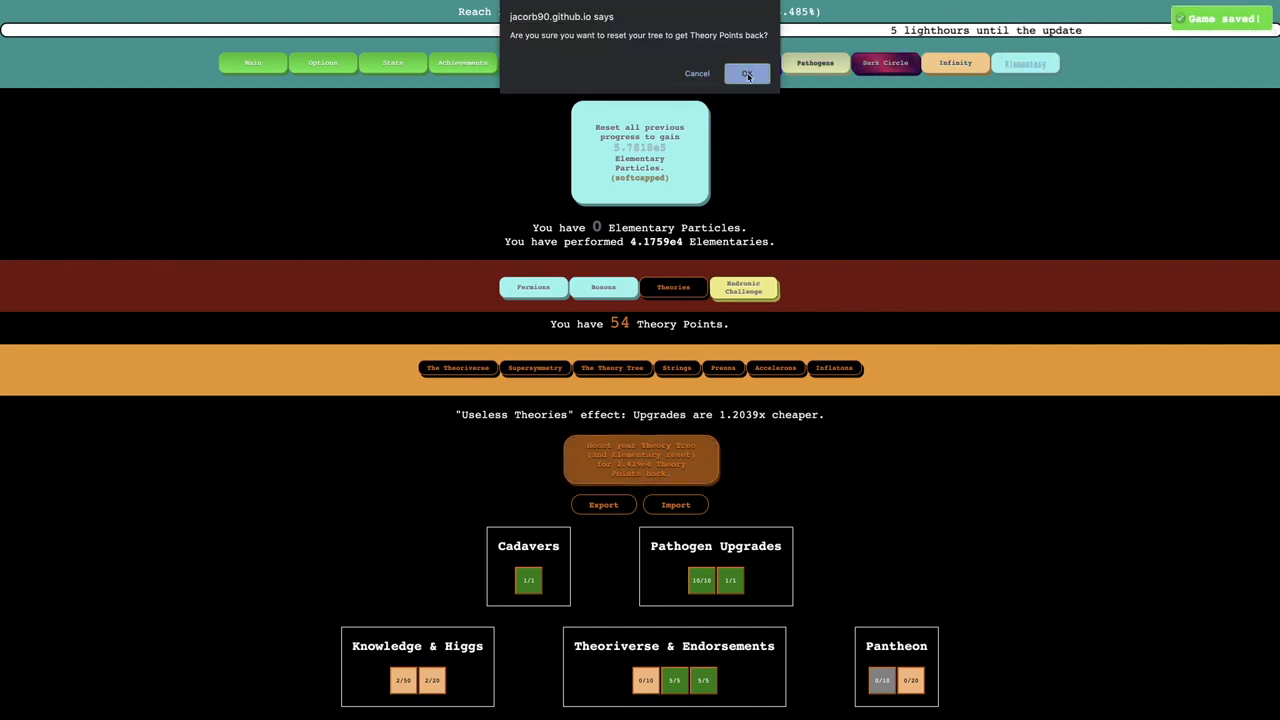
pyautogui.click(746, 74)
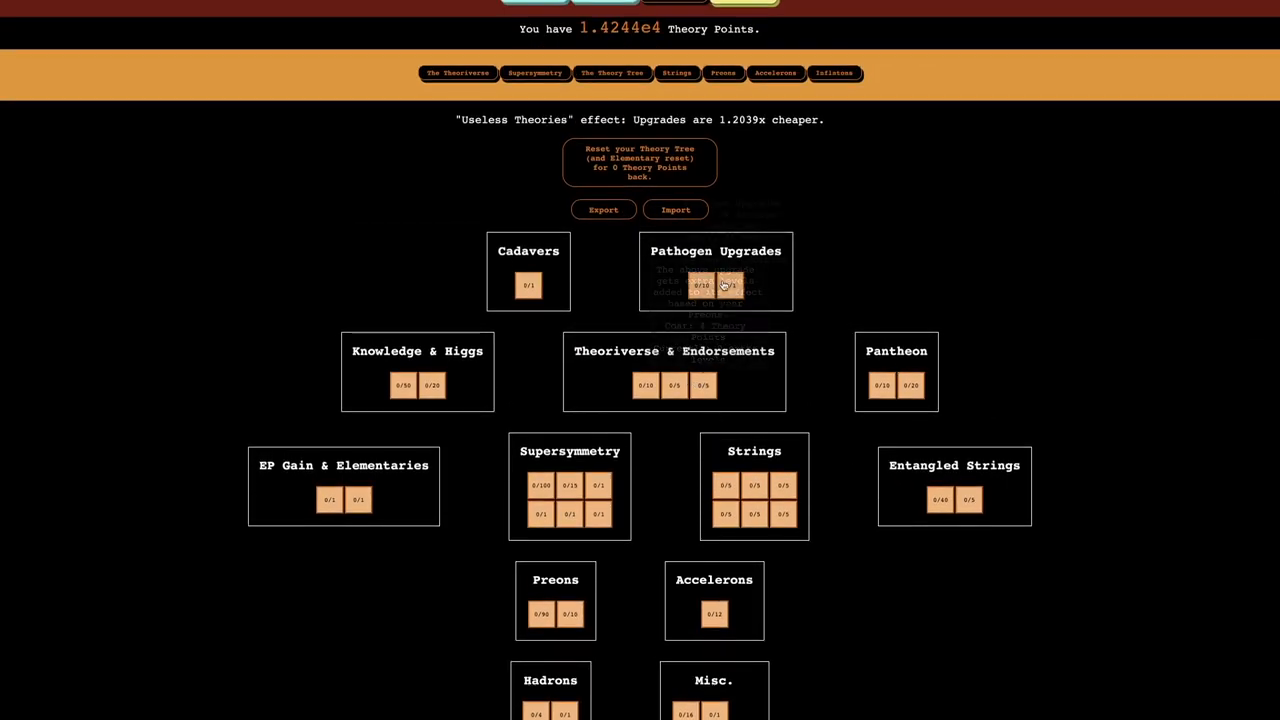
pyautogui.click(715, 285)
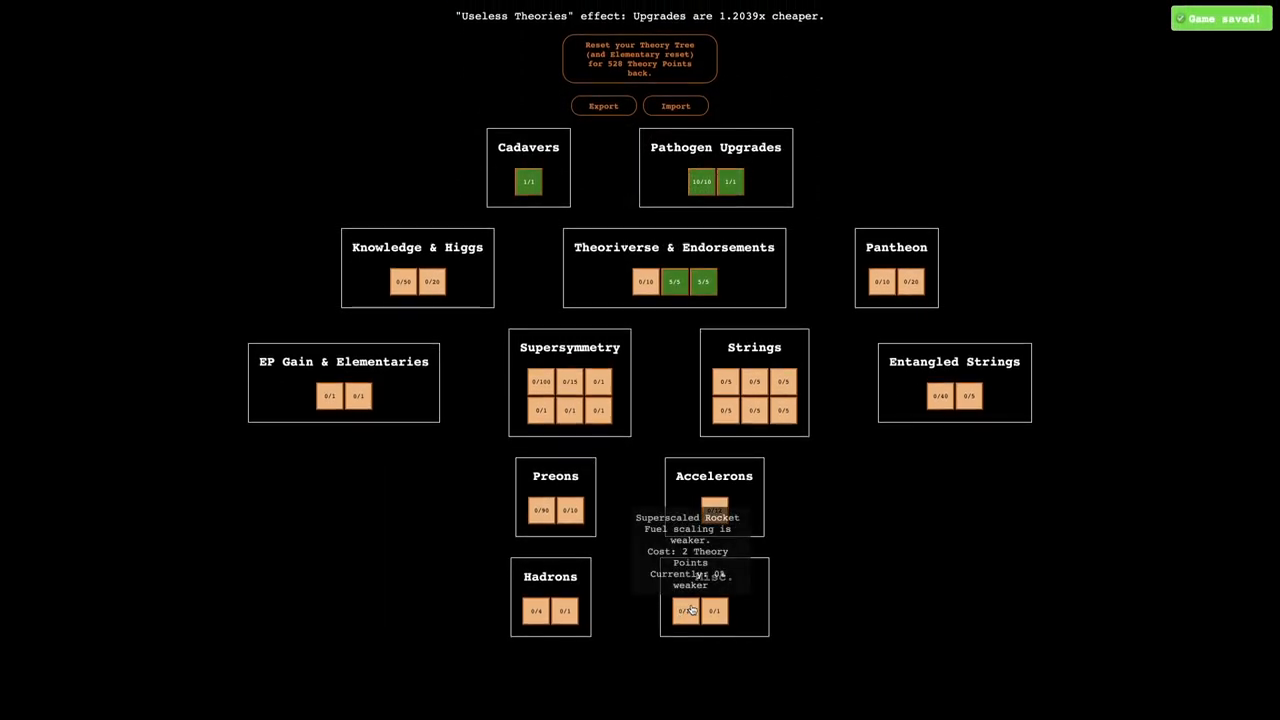
# Buy the Misc. upgrades and max the first Knowledge & Higgs upgrade.
pyautogui.click(714, 610)
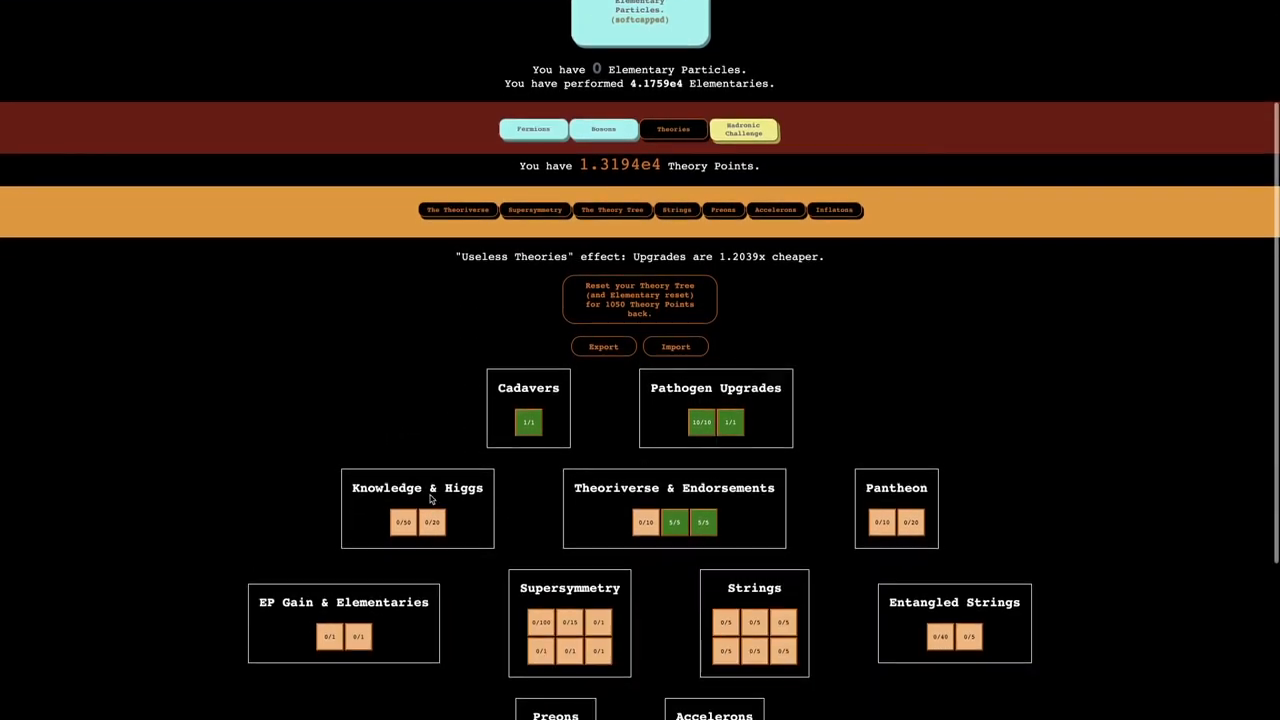
pyautogui.scroll(-3)
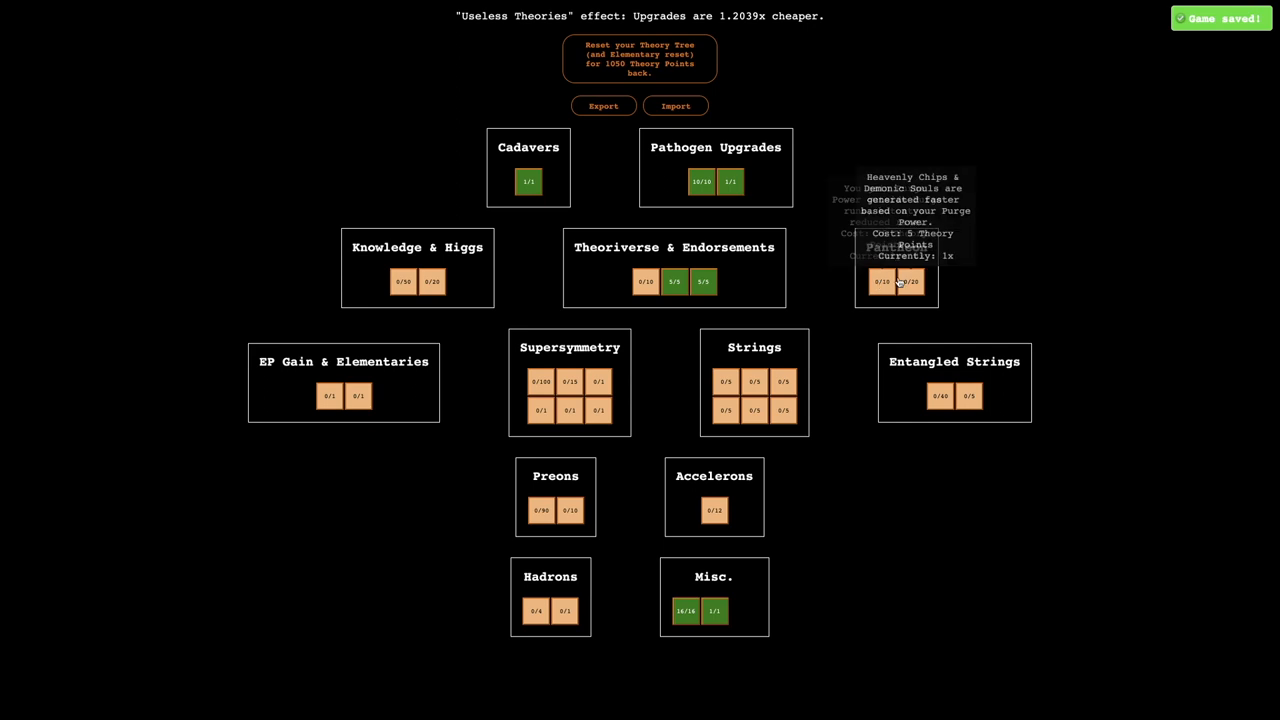
pyautogui.moveTo(388, 284)
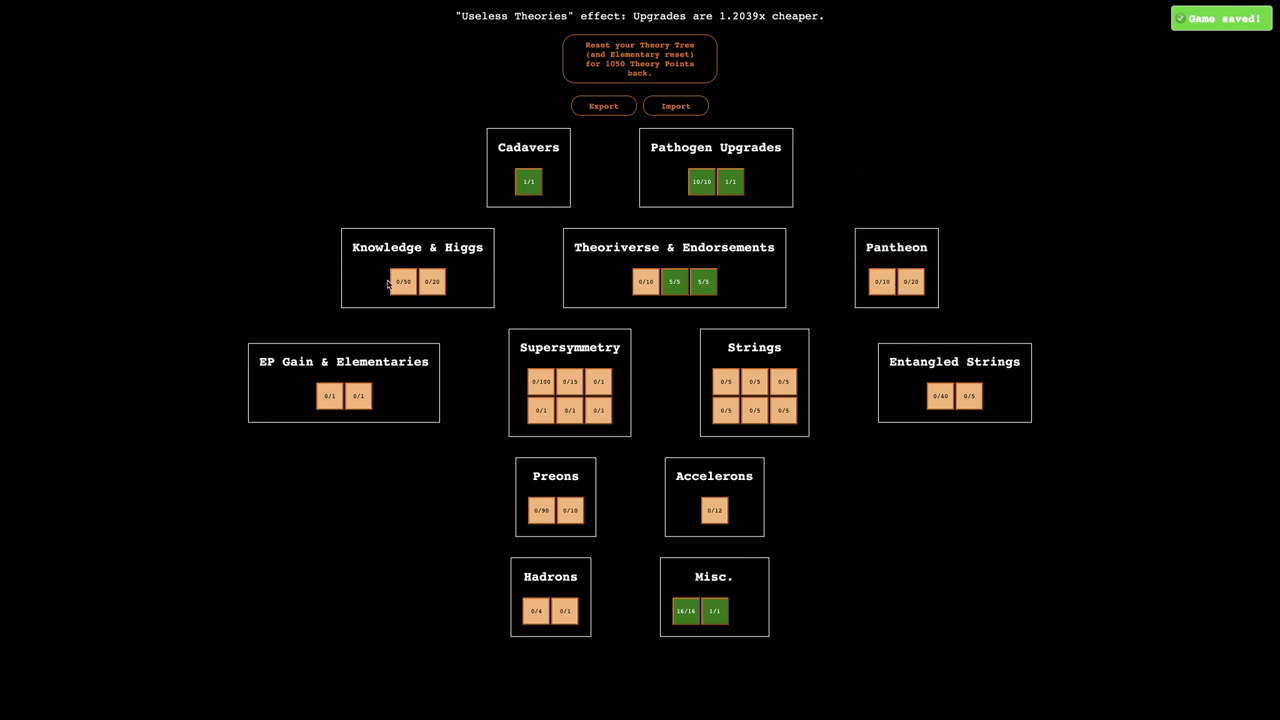
pyautogui.click(403, 281)
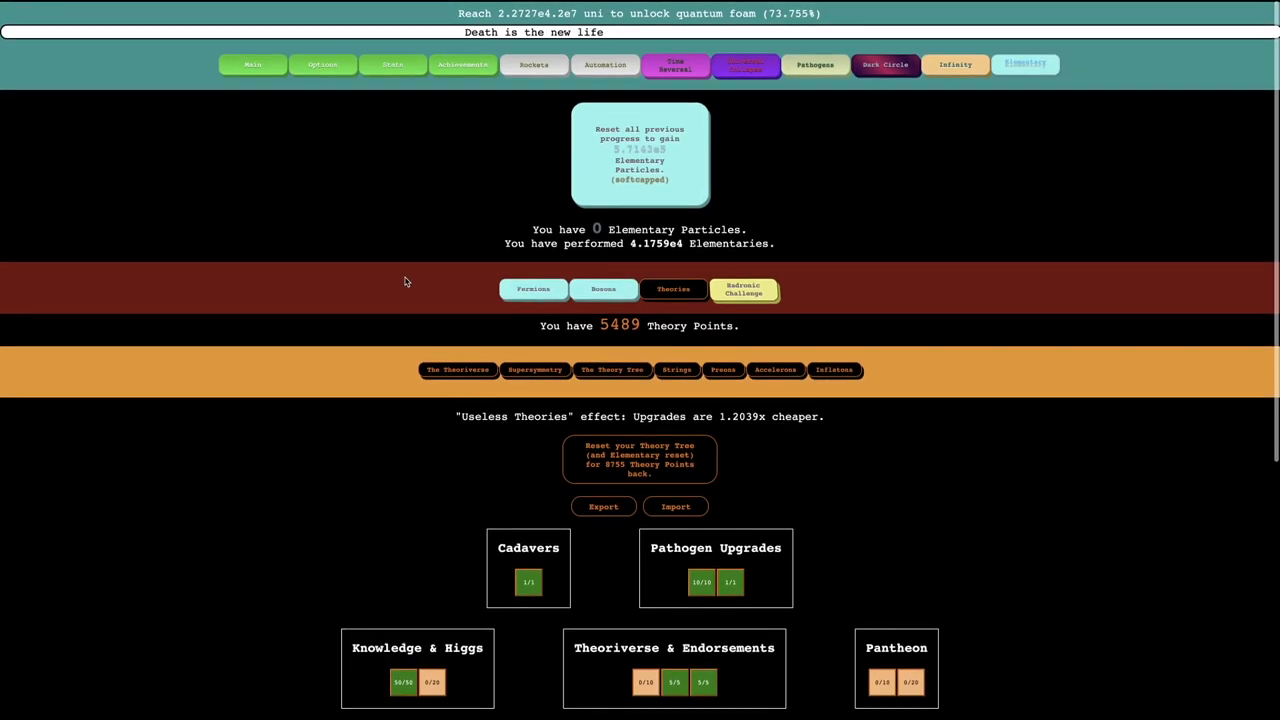
# Review the Inflatons and Accelerons stats, then go back to the Theory Tree.
pyautogui.scroll(-3)
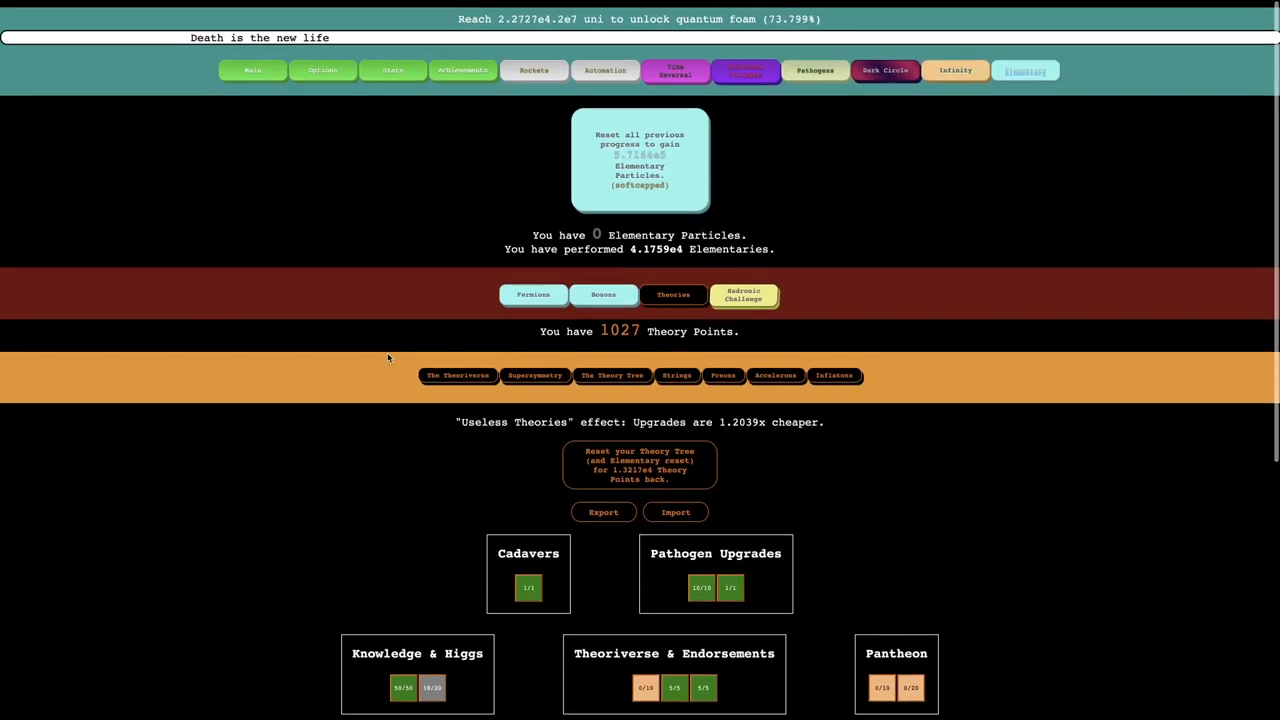
pyautogui.scroll(-3)
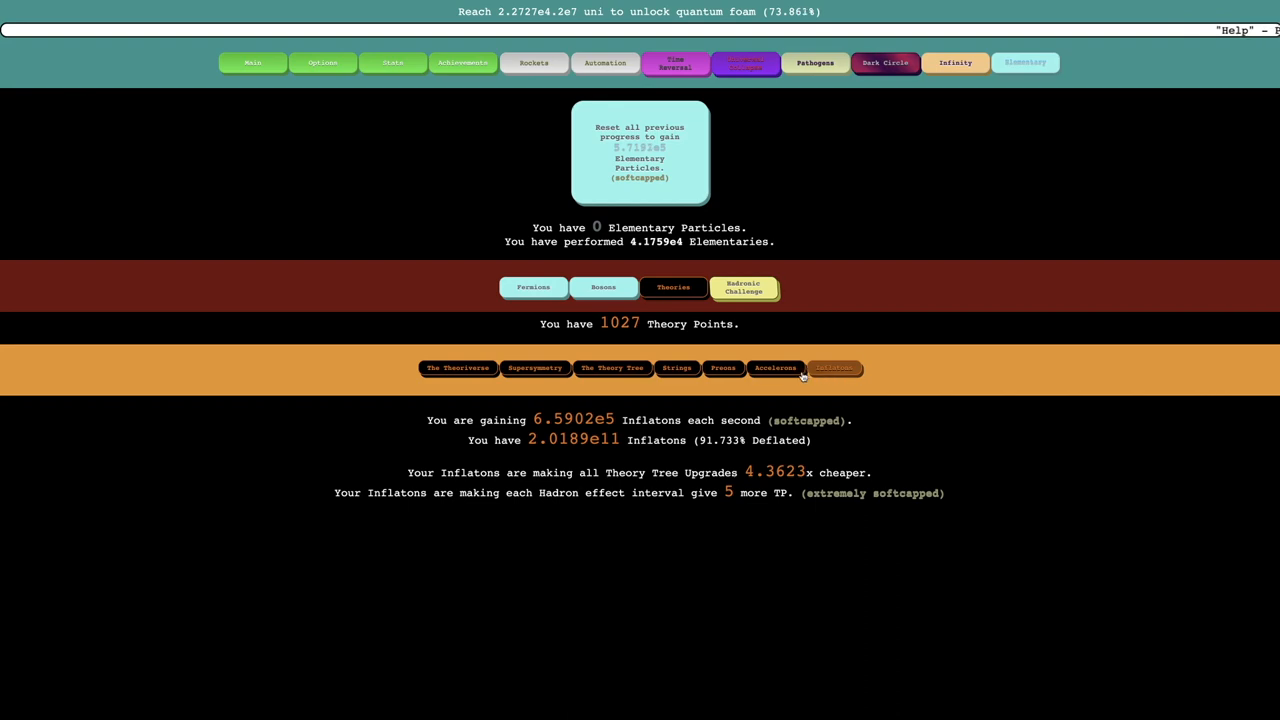
pyautogui.click(775, 368)
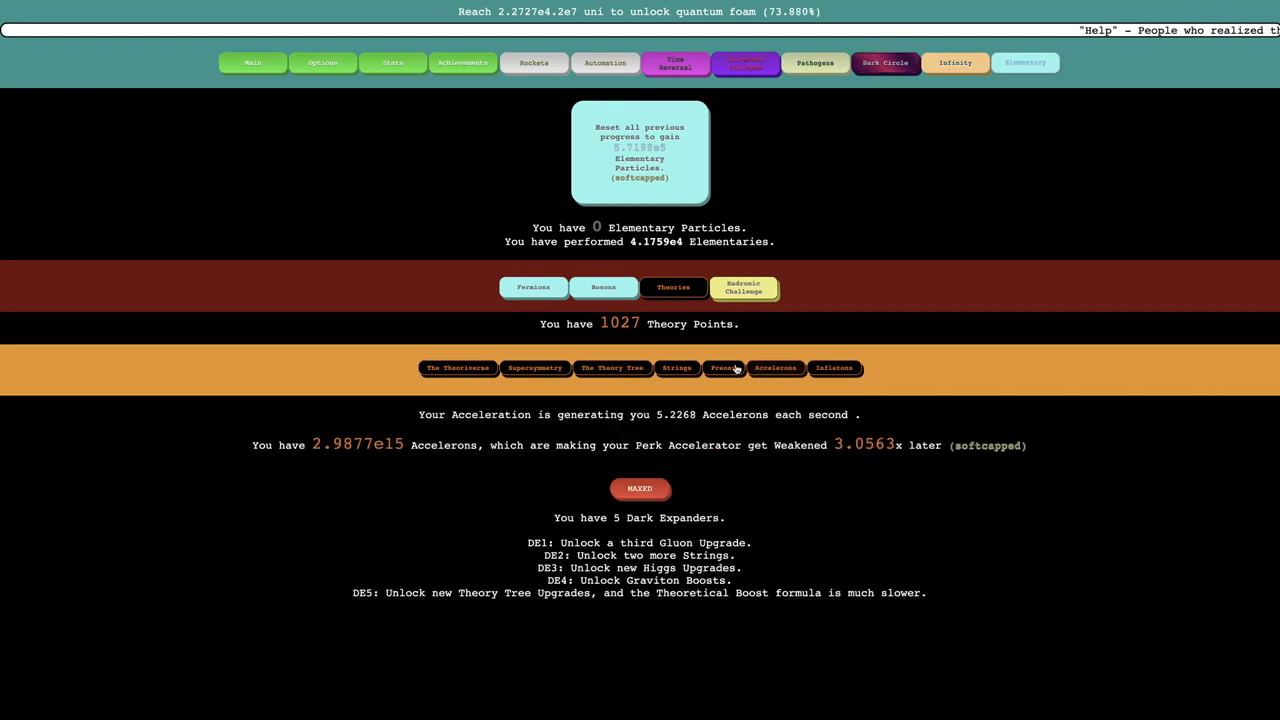
pyautogui.click(611, 367)
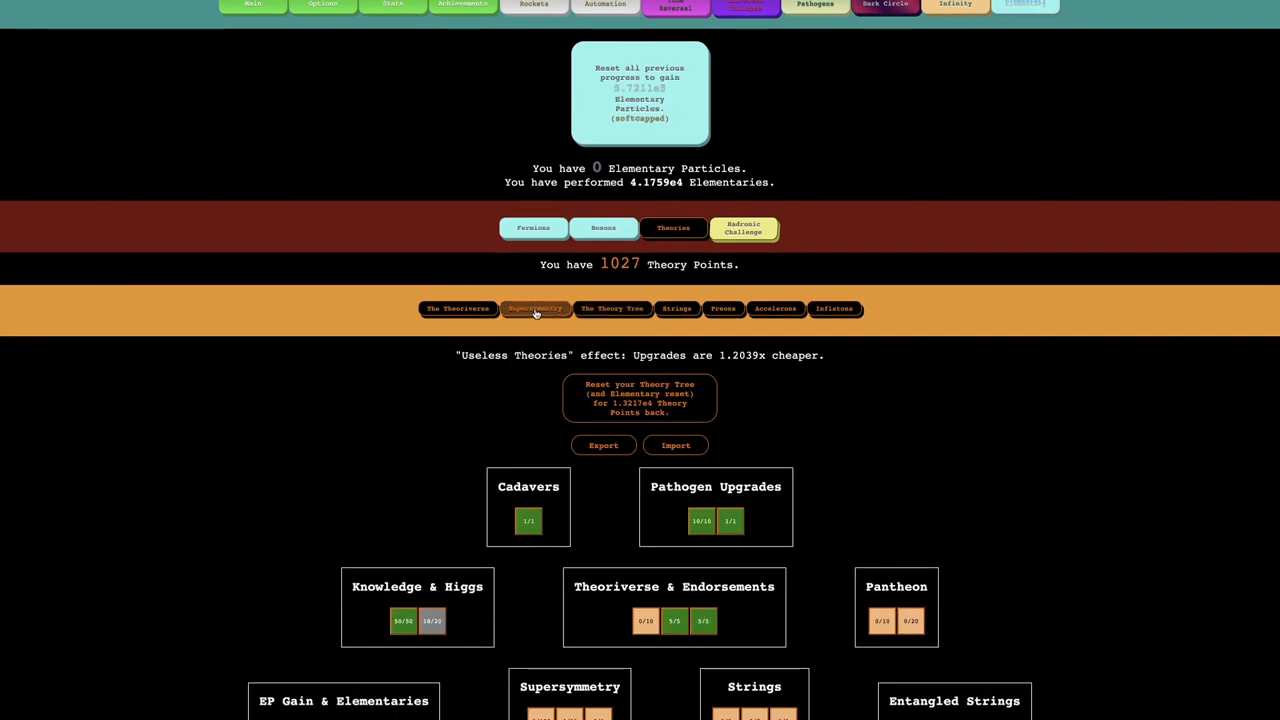
# Check Hadronic Challenge scores and buy the outside-Purge purge power Pantheon upgrade.
pyautogui.scroll(-3)
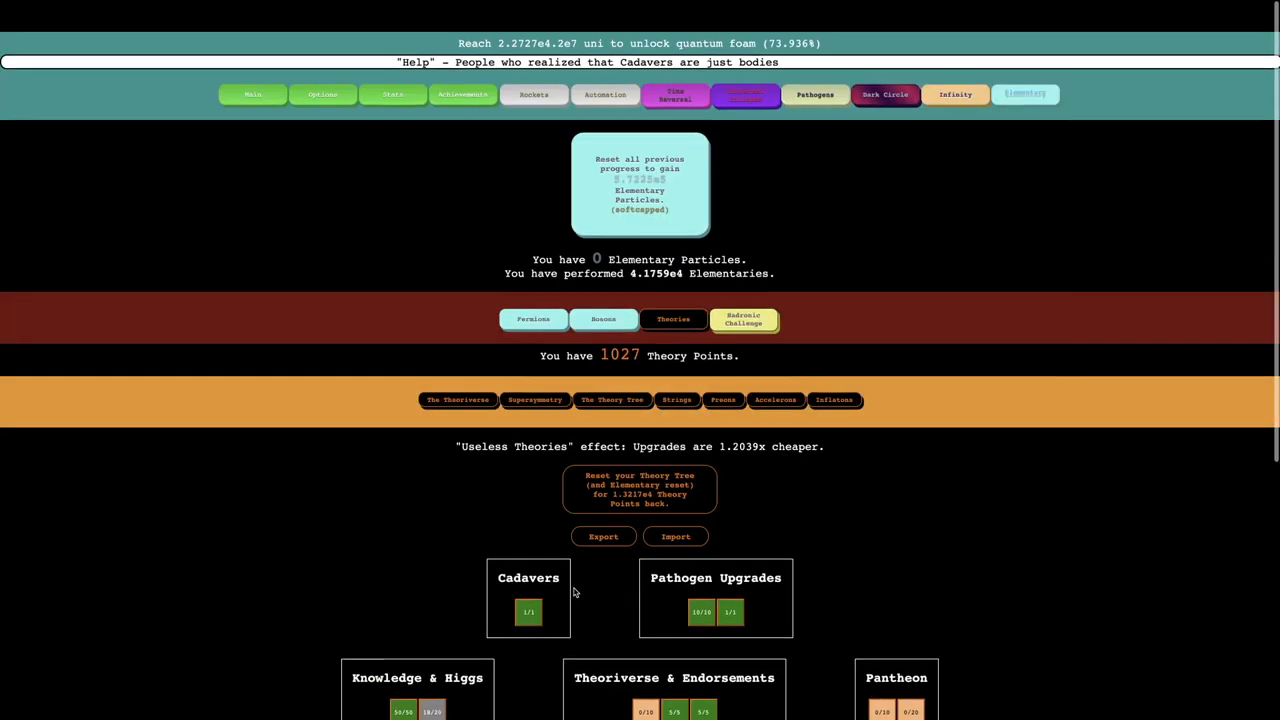
pyautogui.click(743, 319)
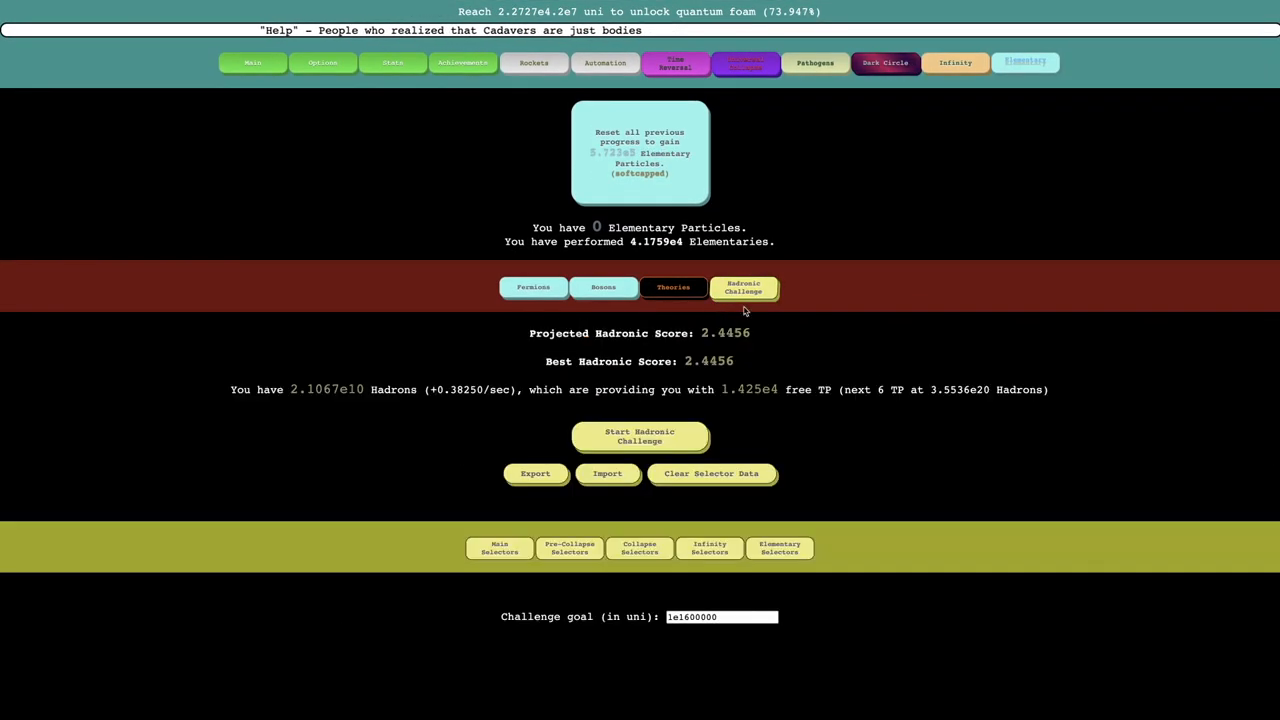
pyautogui.click(672, 288)
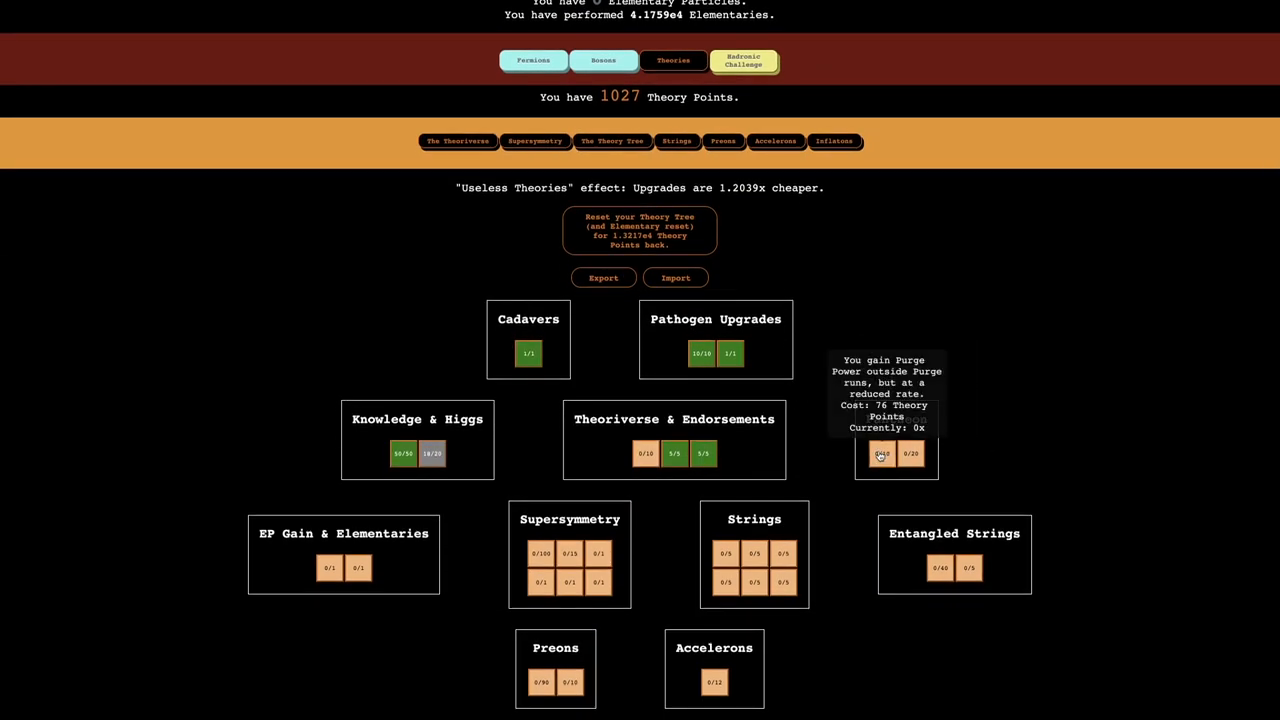
pyautogui.click(881, 453)
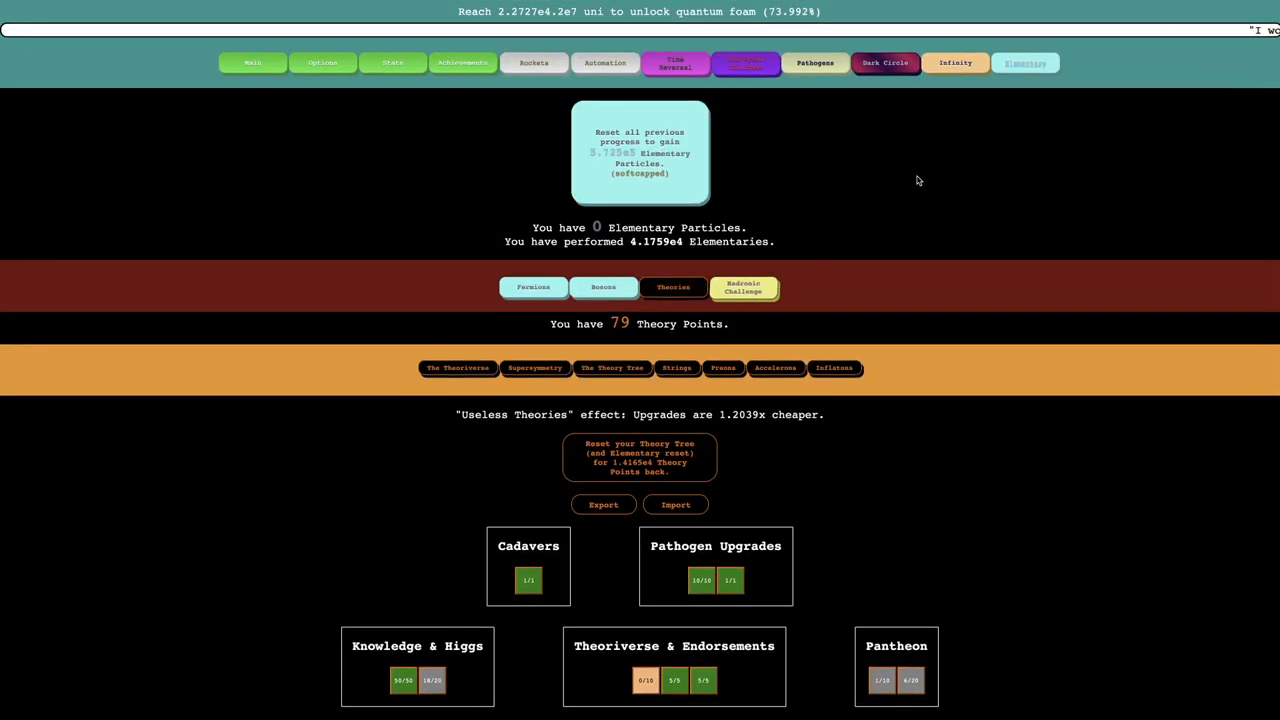
# Check Pantheon Purge Power, then request a Theory Tree reset.
pyautogui.click(955, 62)
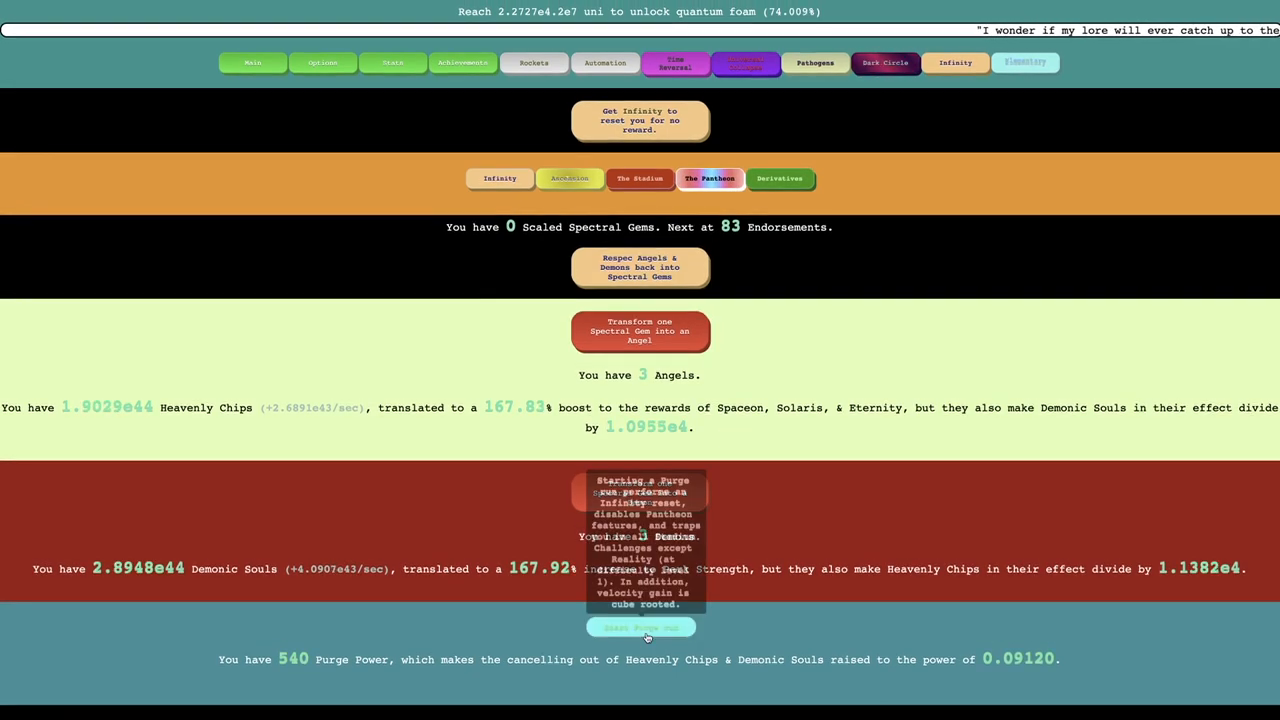
pyautogui.click(640, 627)
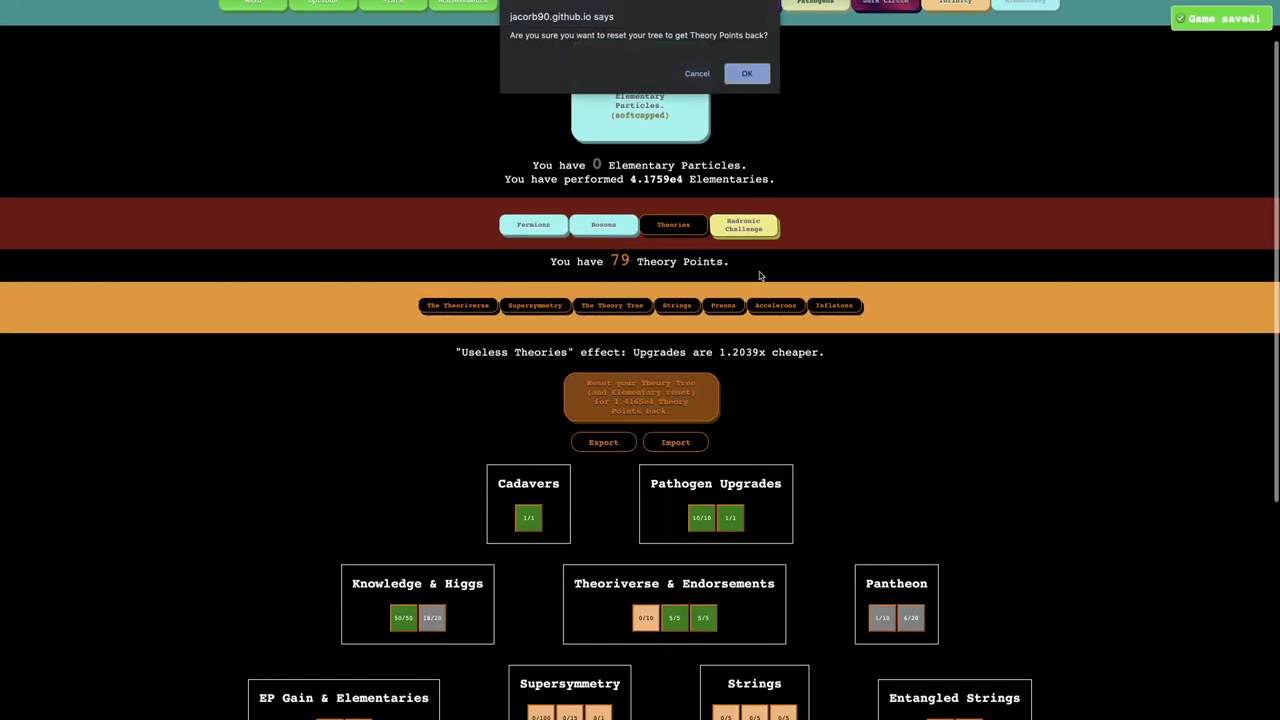
# Confirm the tree reset and buy levels of the Theoriverse nerf-weakening upgrade.
pyautogui.click(746, 73)
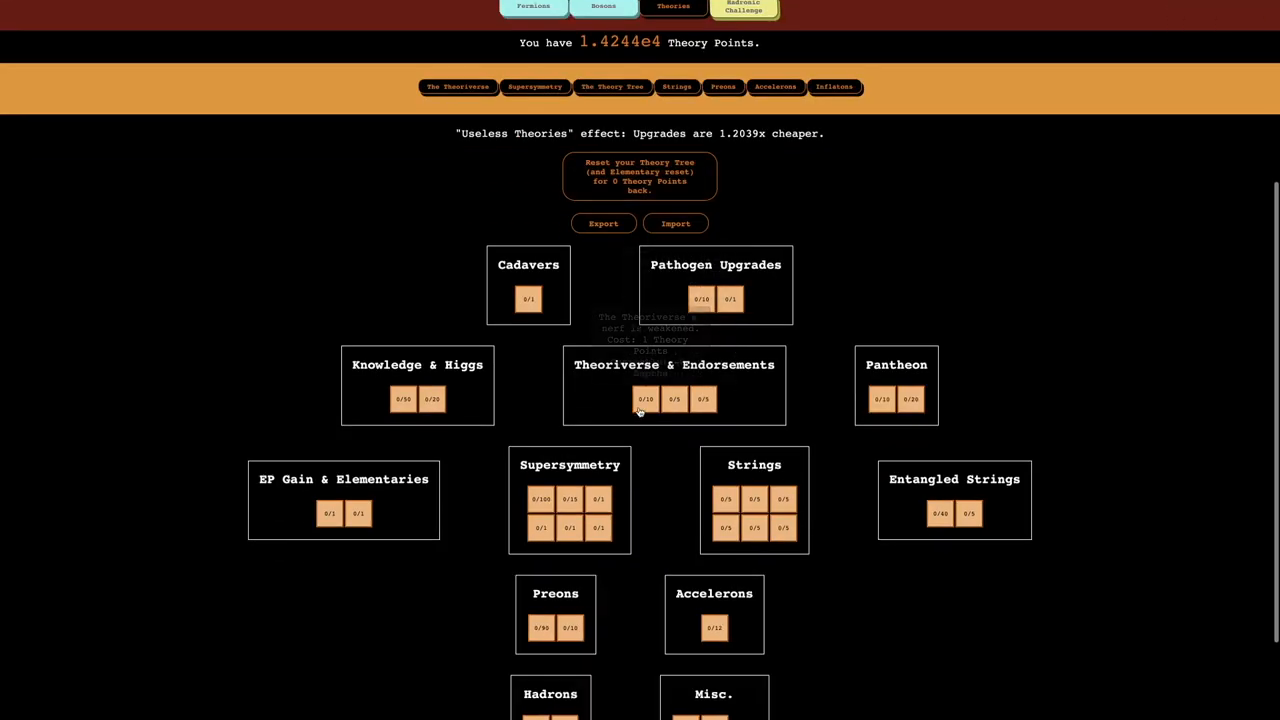
pyautogui.click(639, 176)
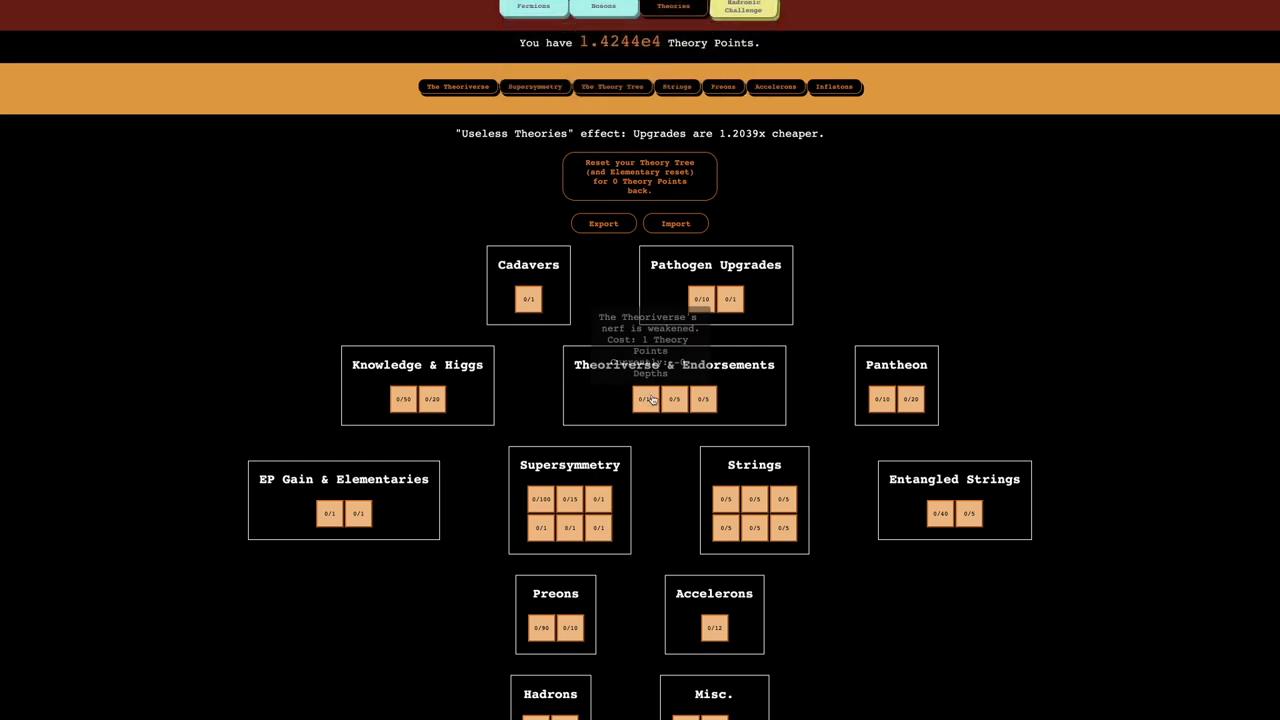
pyautogui.click(646, 398)
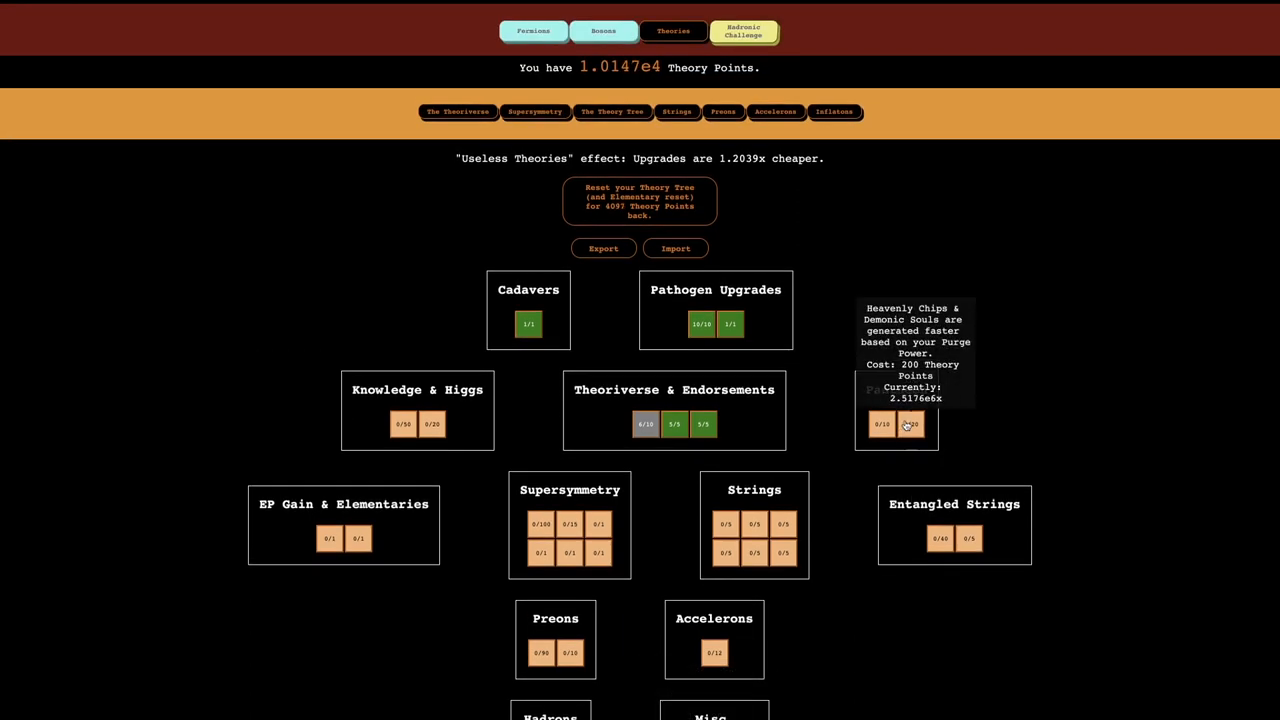
# Buy chip-and-soul speed levels and the achievement-based Knowledge & Higgs upgrade, leaving 33 points.
pyautogui.click(910, 424)
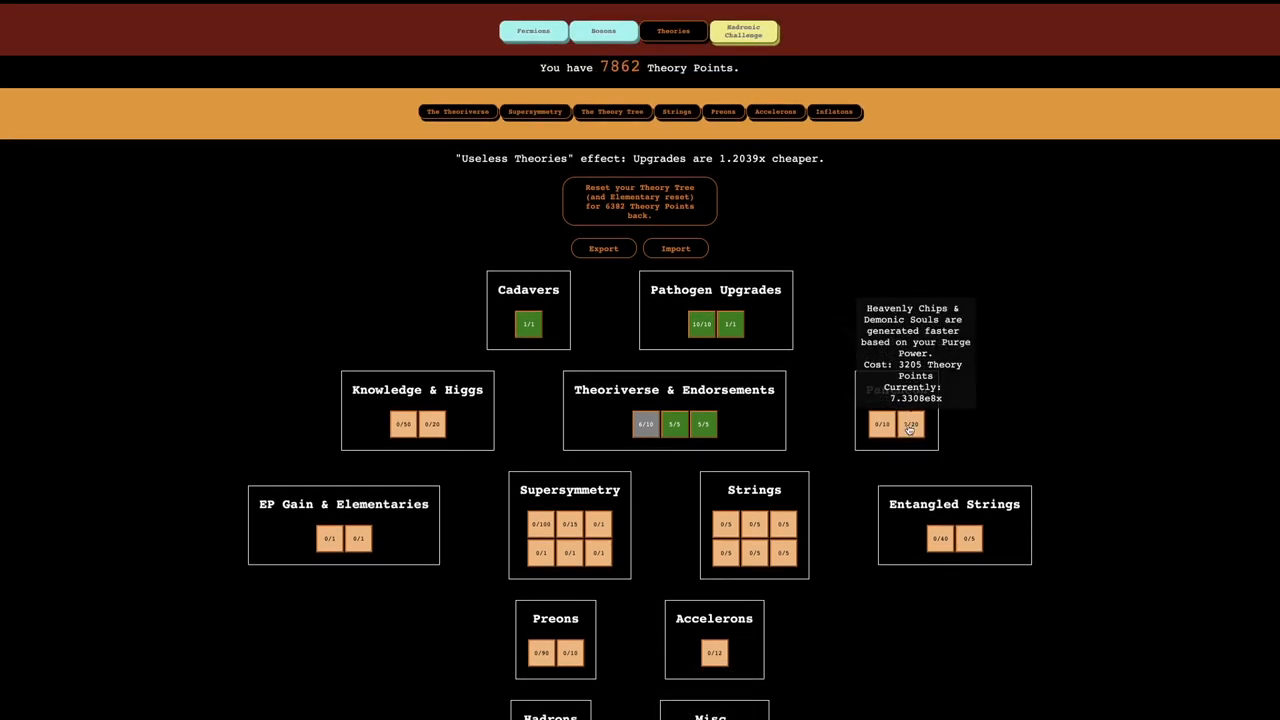
pyautogui.click(909, 424)
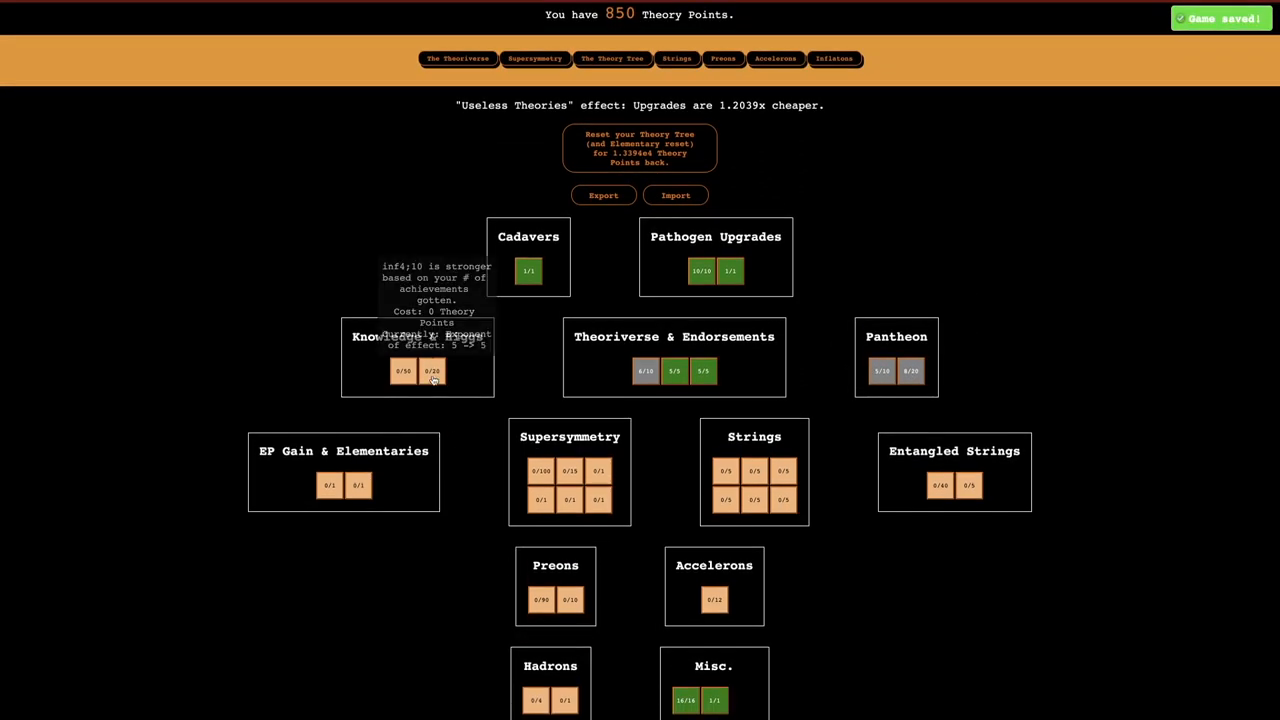
pyautogui.click(431, 371)
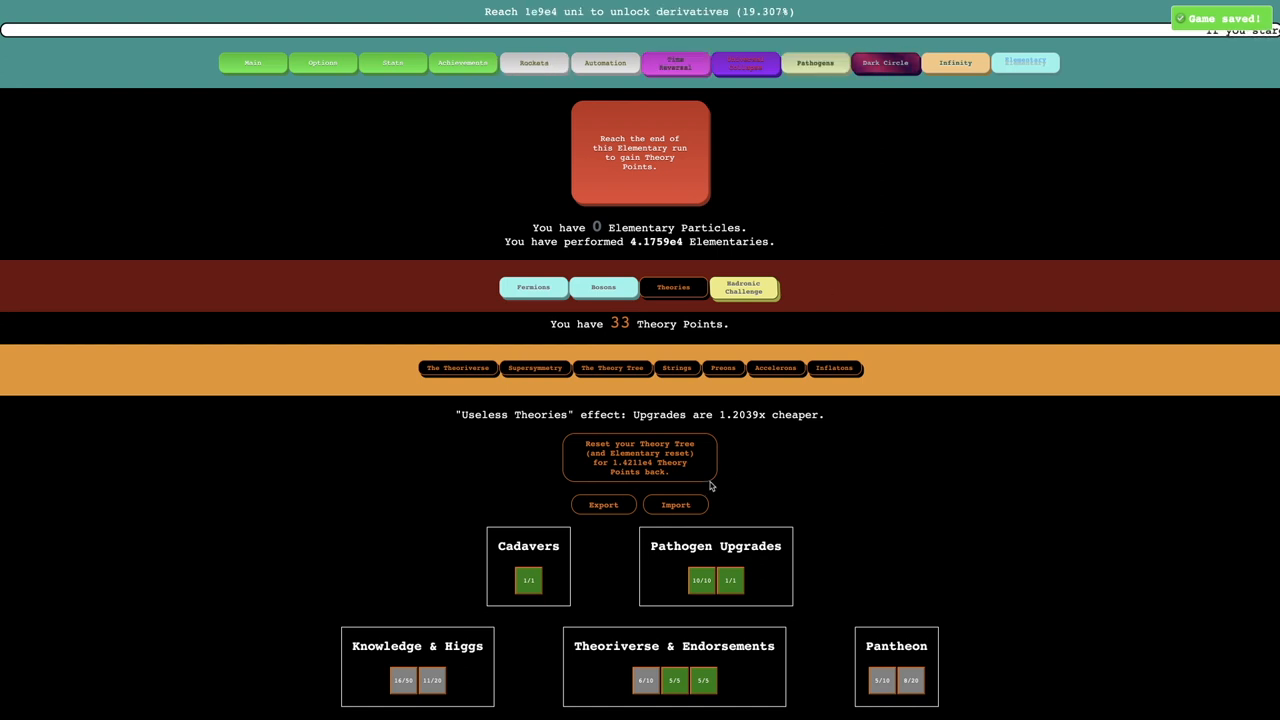
# Refund the tree, max both Entangled Strings upgrades (1.1759e4 points left), and view Strings.
pyautogui.click(640, 458)
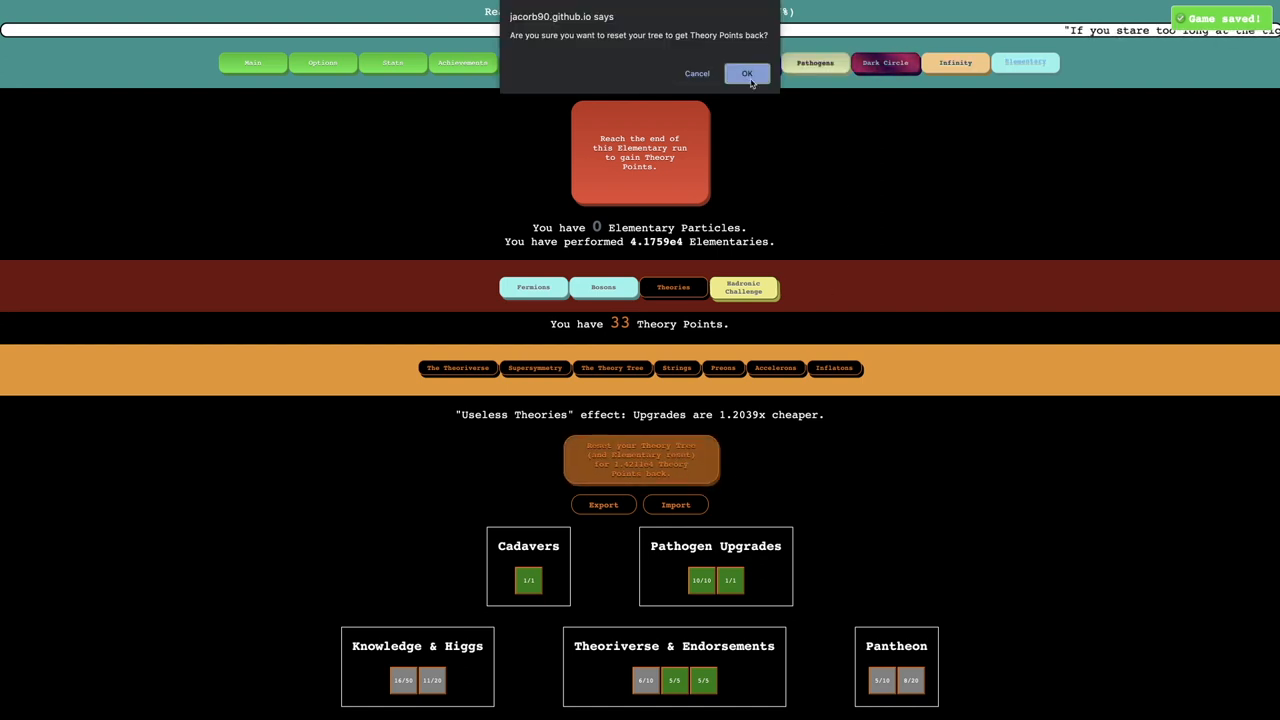
pyautogui.click(746, 73)
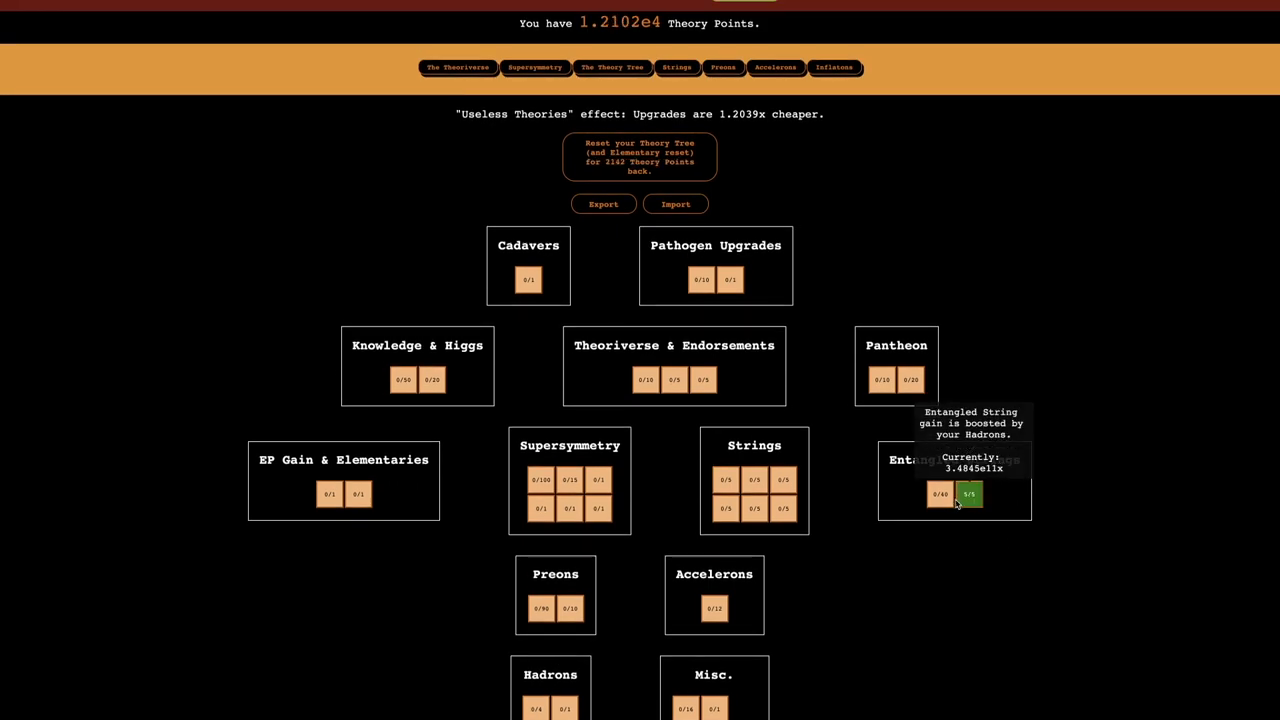
pyautogui.click(939, 494)
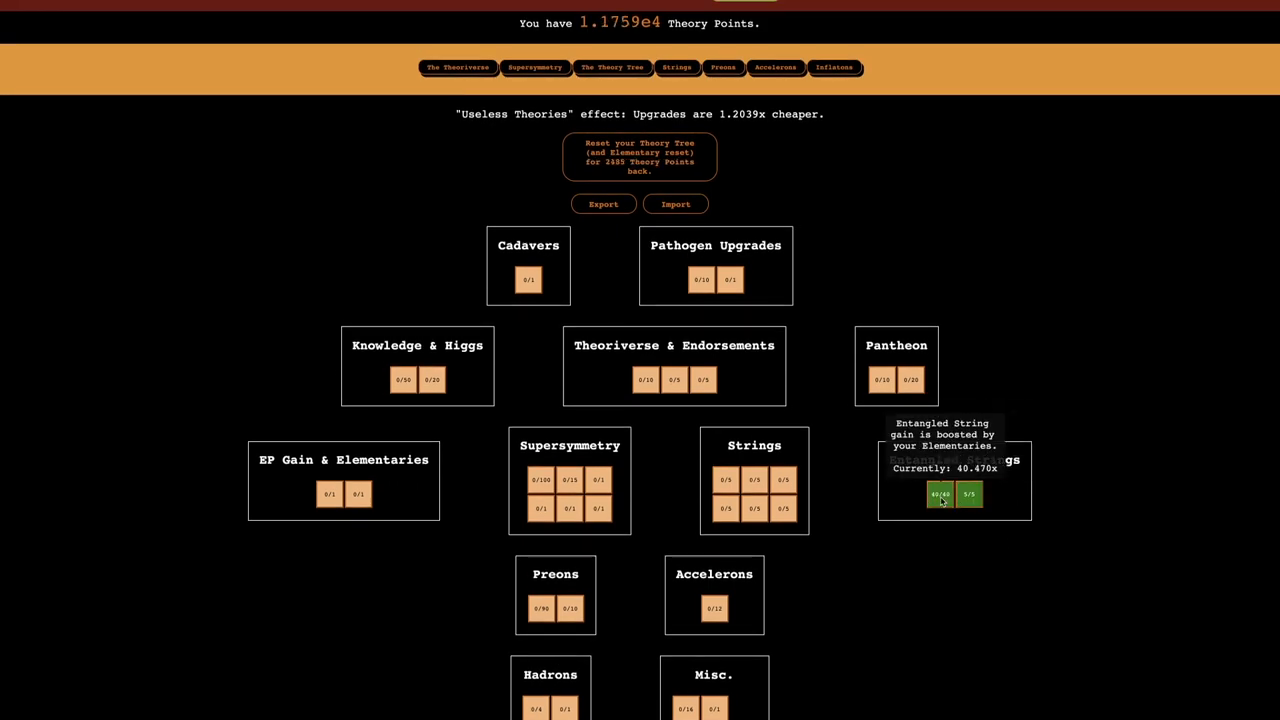
pyautogui.click(677, 67)
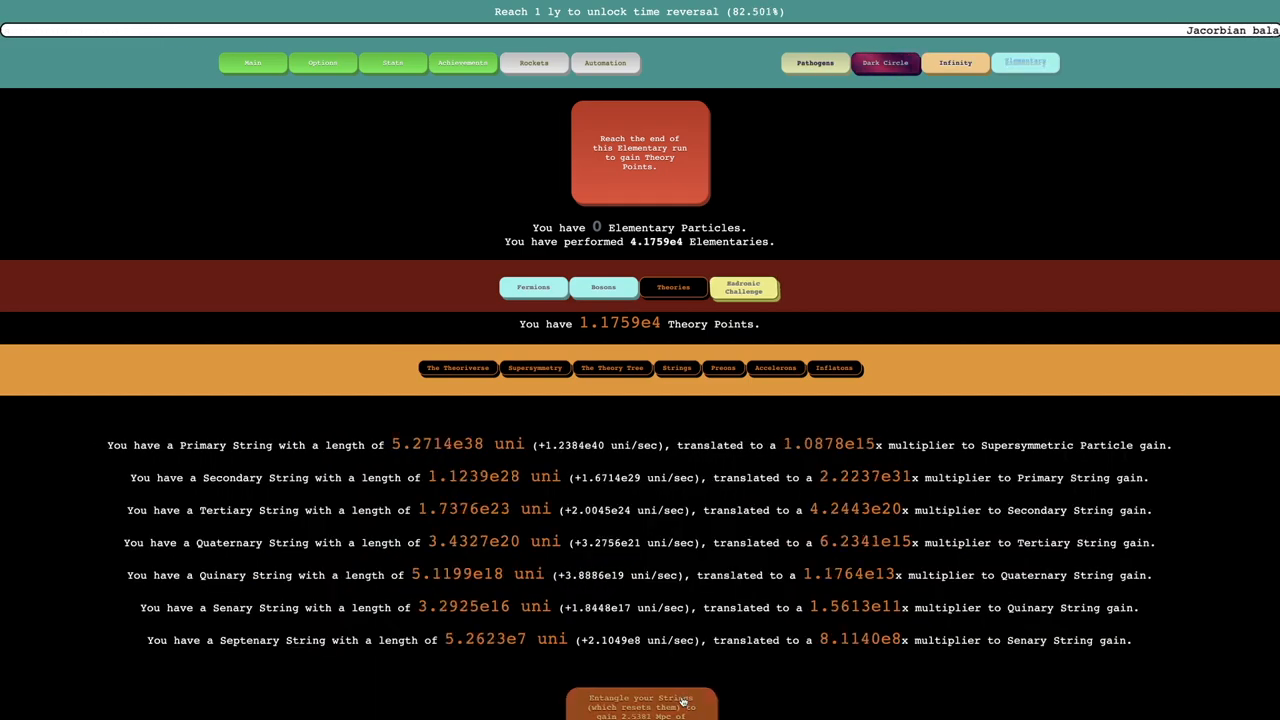
# Check the Theory Tree, then return to Elementary to see Accelerons with five Dark Expanders.
pyautogui.click(612, 367)
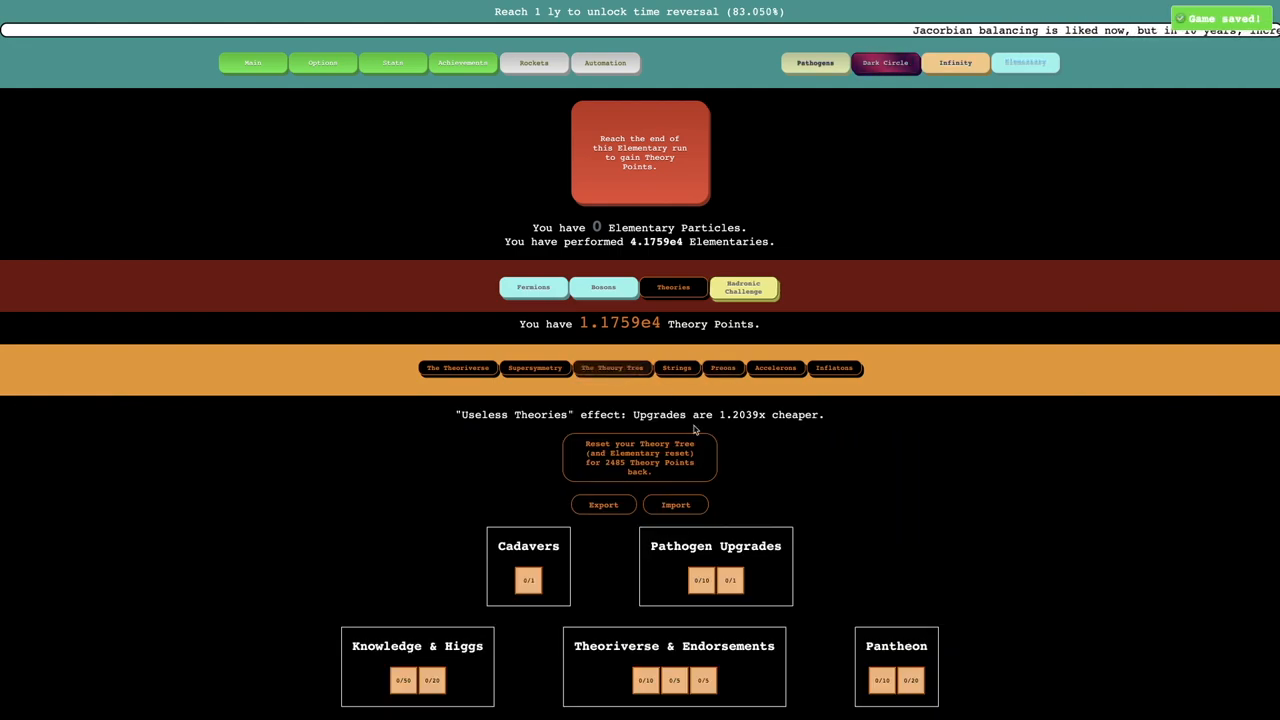
pyautogui.scroll(-3)
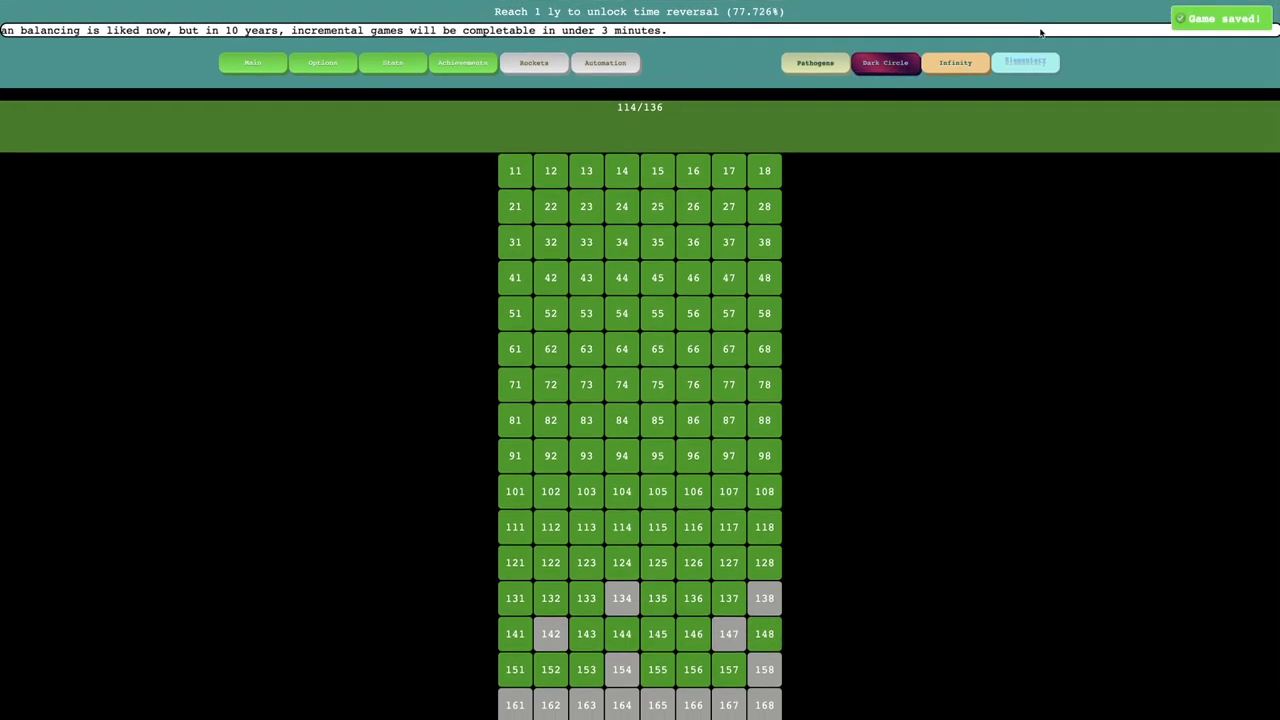
pyautogui.click(1024, 62)
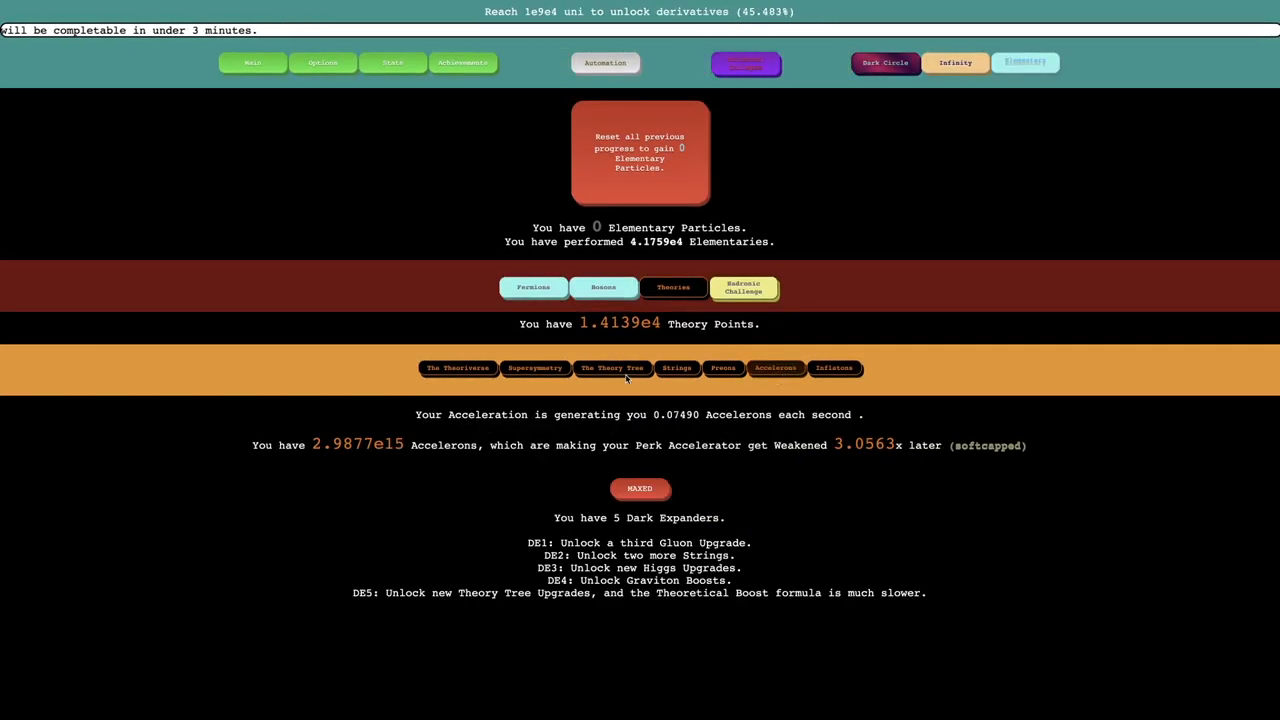
# Buy the Tertiary and Quinary String upgrades, leaving 3 Theory Points.
pyautogui.click(611, 367)
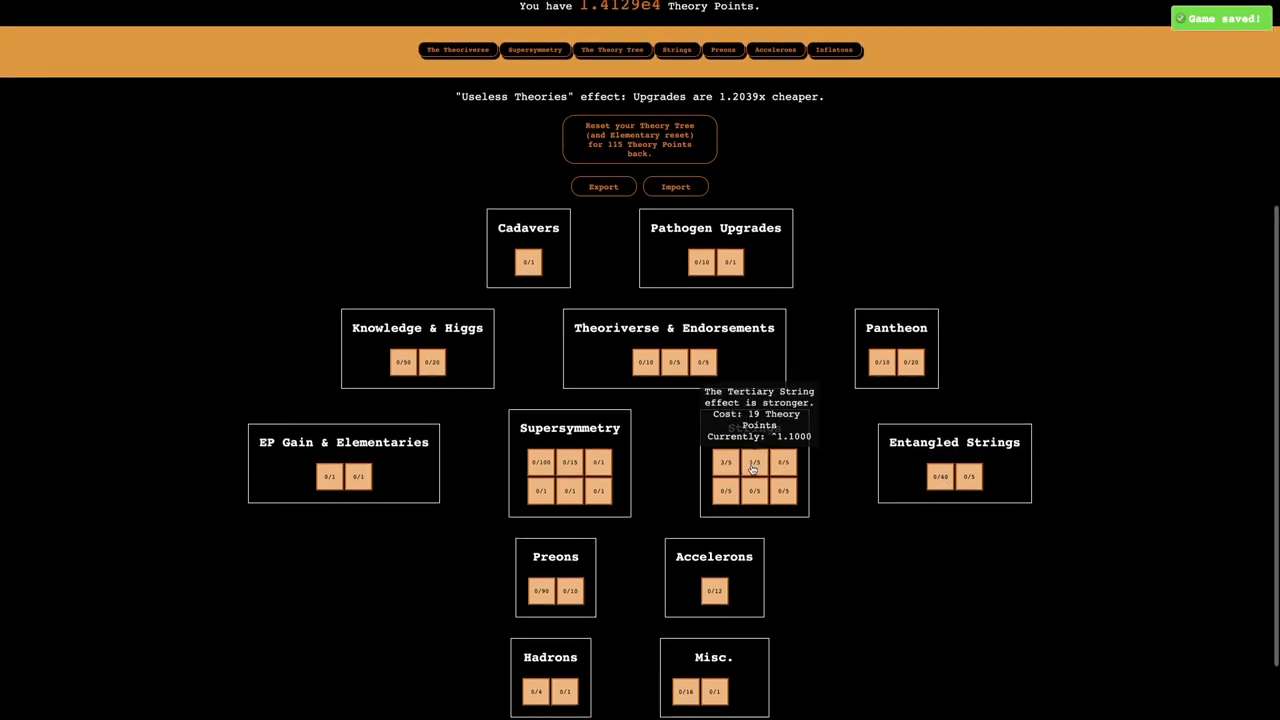
pyautogui.click(783, 462)
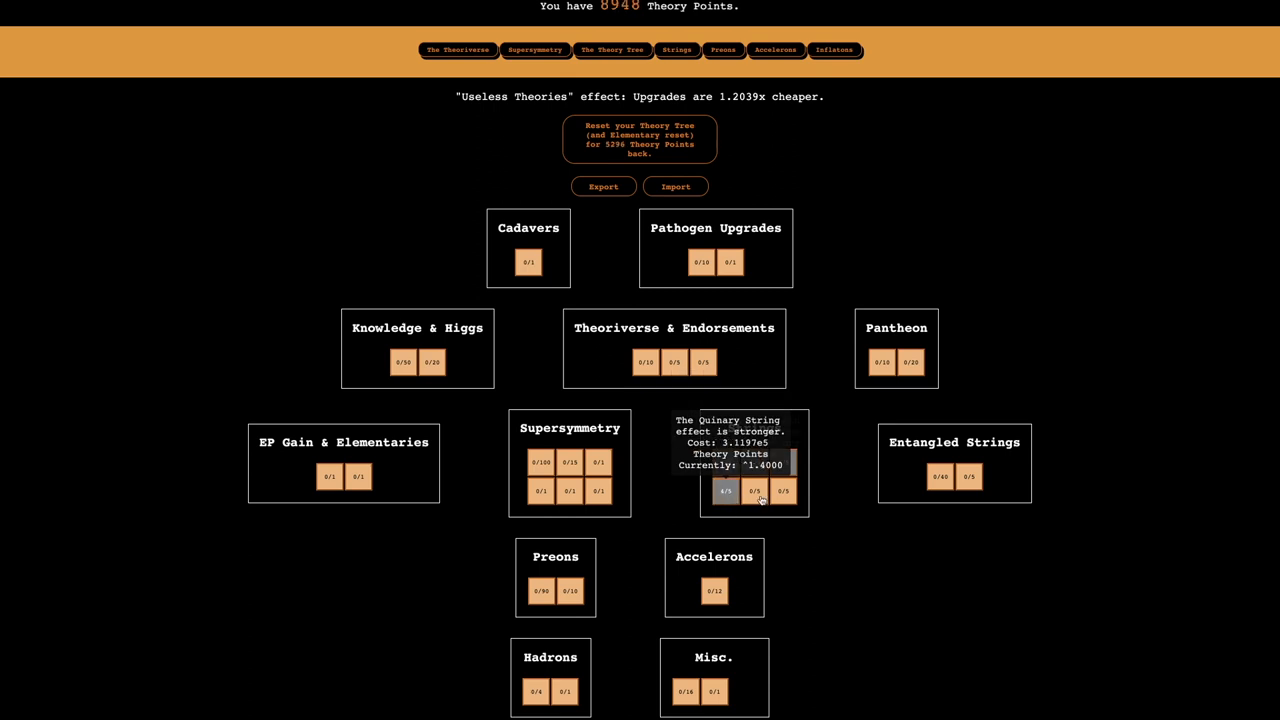
pyautogui.click(754, 491)
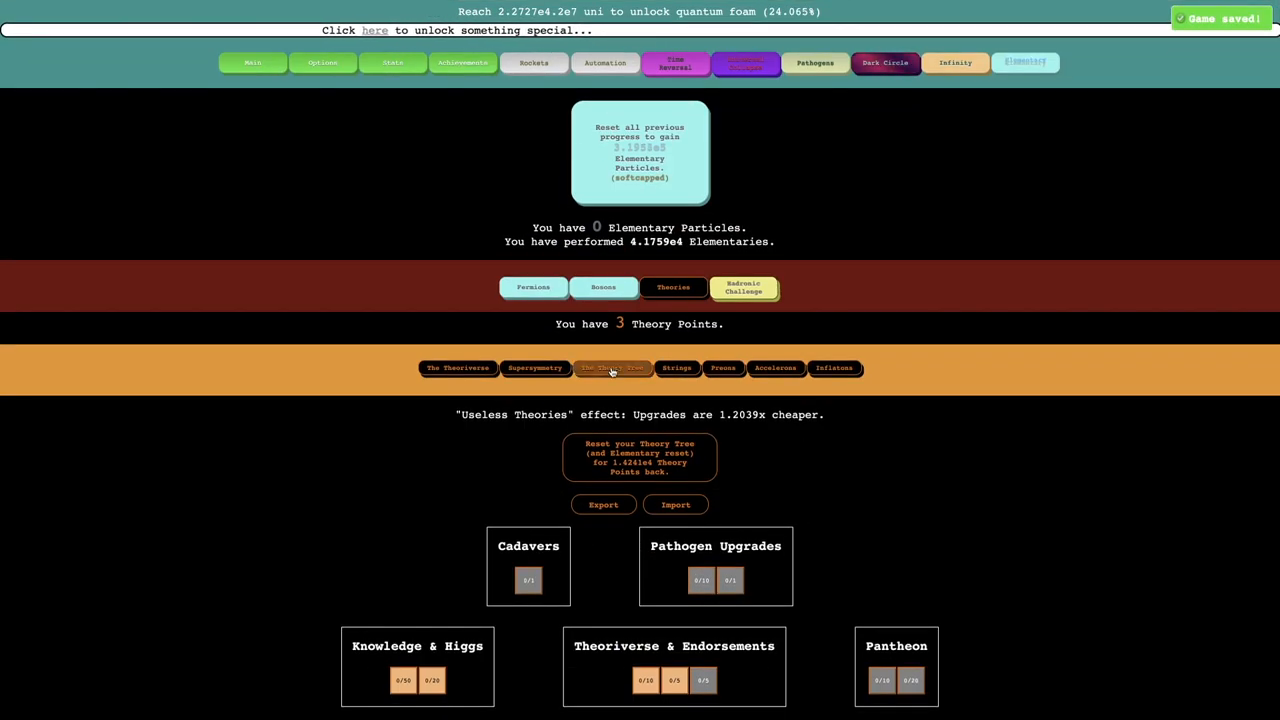
# Refund the tree and buy Supersymmetric Particle gain levels plus another Supersymmetry upgrade.
pyautogui.click(639, 457)
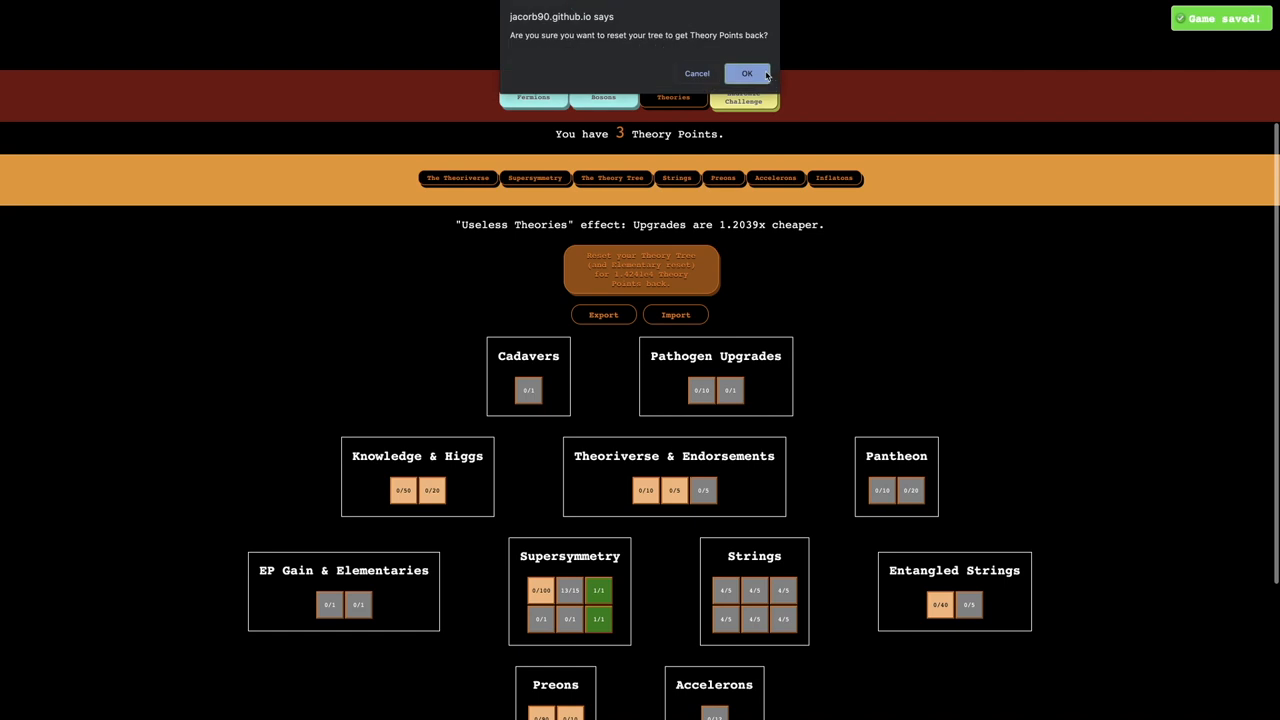
pyautogui.click(746, 73)
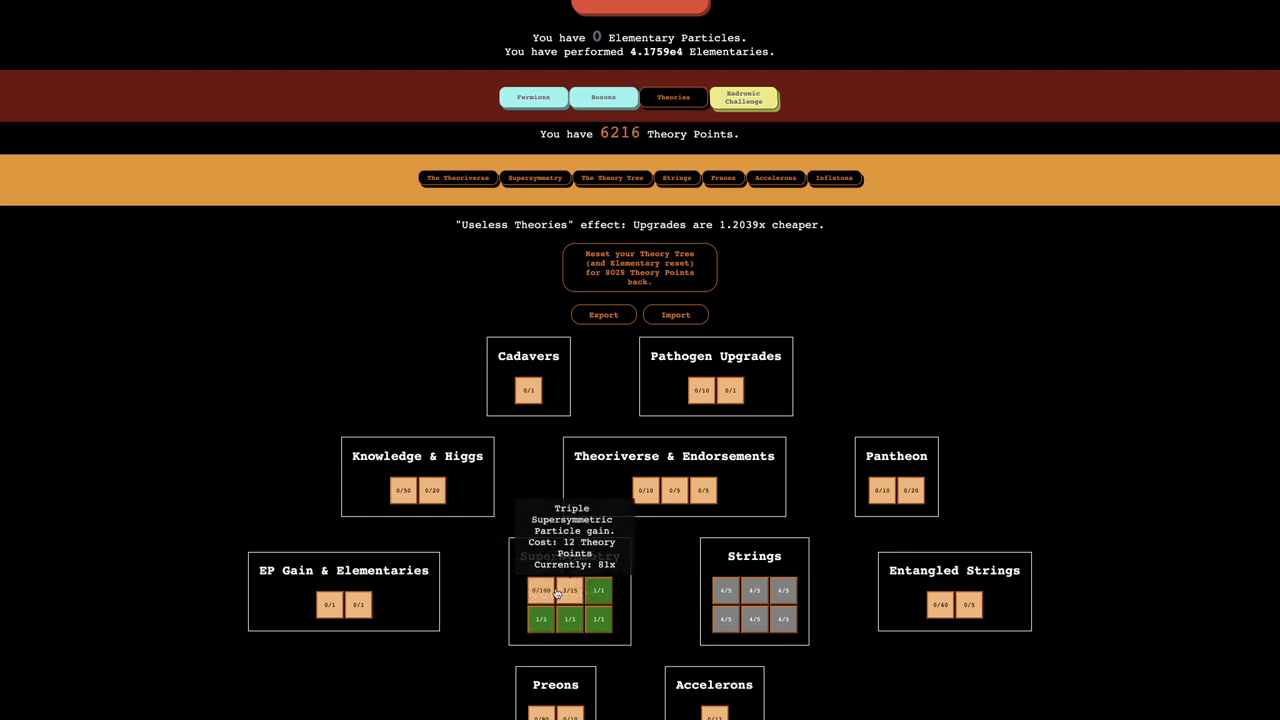
pyautogui.click(541, 590)
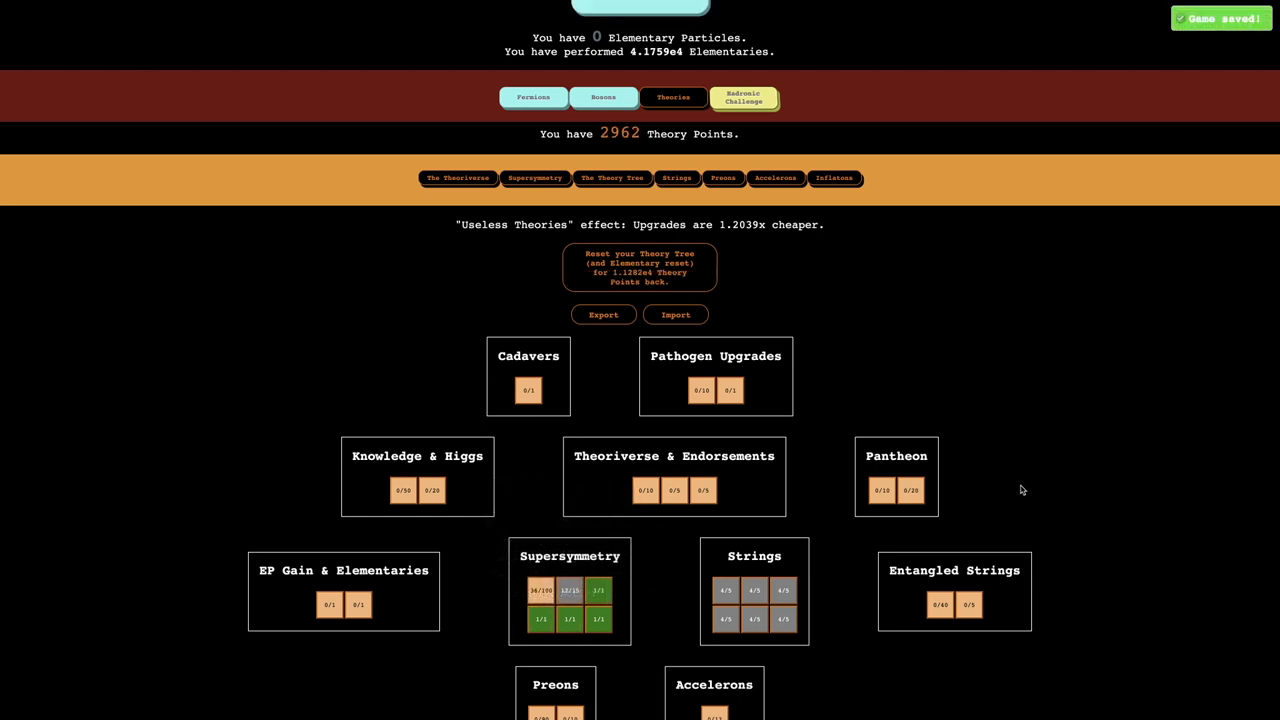
pyautogui.click(540, 590)
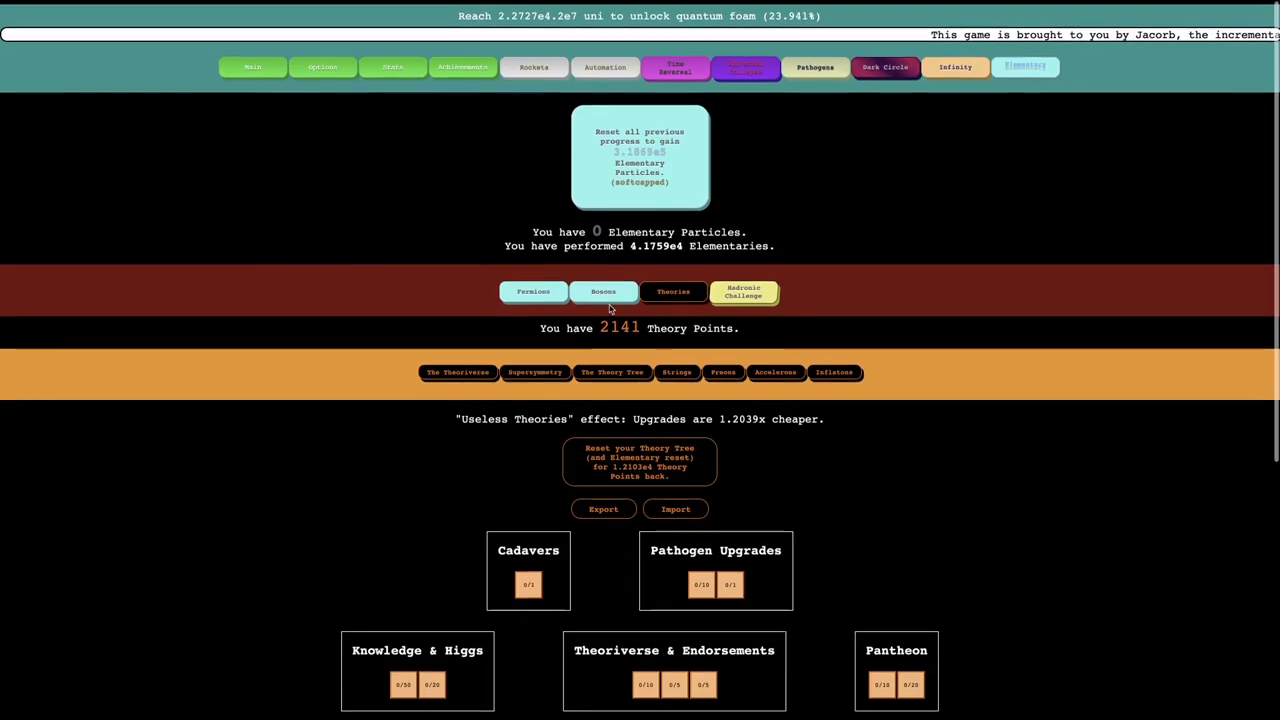
pyautogui.click(535, 372)
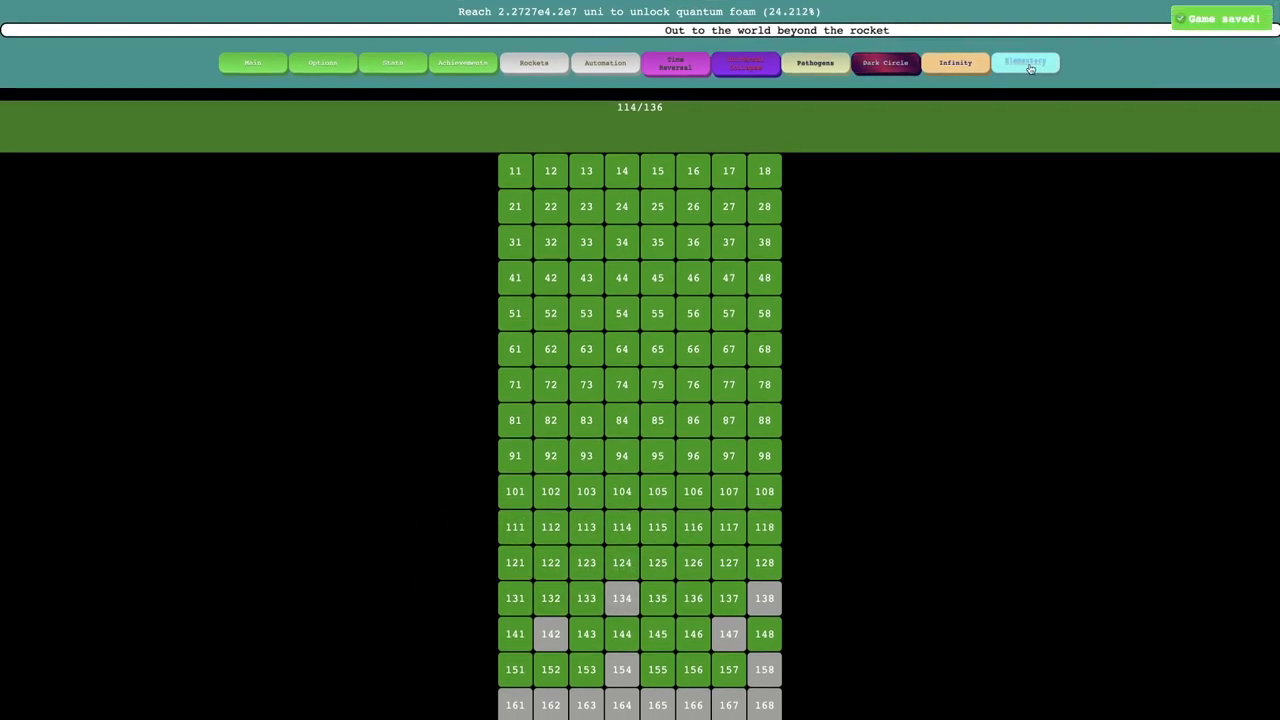
# Open Elementary and check the Strings page showing a 3.7006e66 uni Primary String.
pyautogui.click(1025, 62)
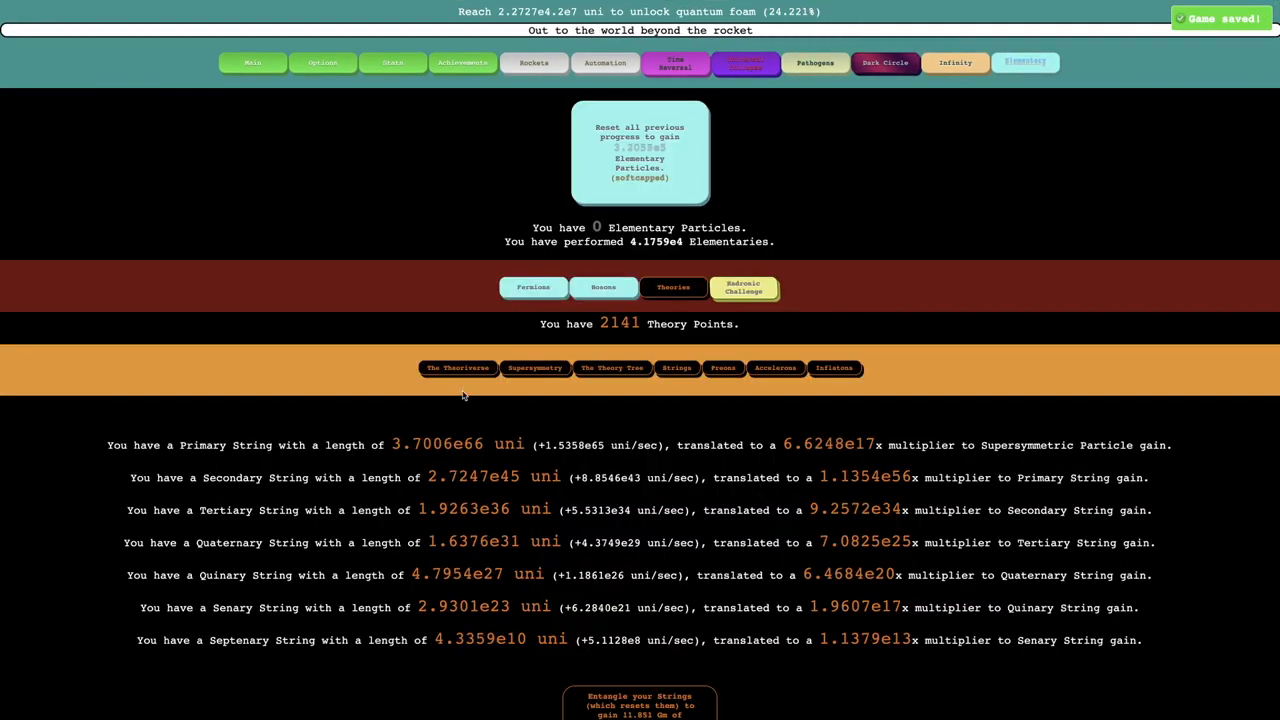
pyautogui.click(611, 367)
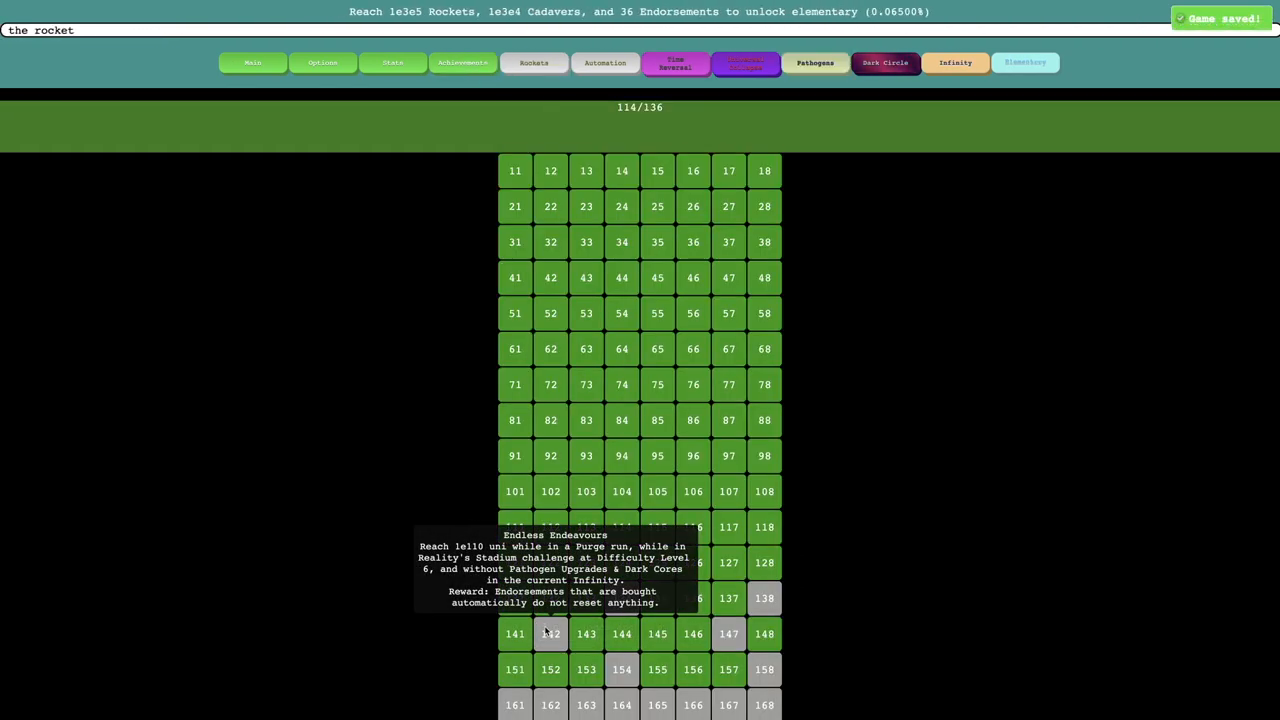
# Buy Theoriverse & Endorsements and Knowledge & Higgs upgrades, leaving 9200 Theory Points.
pyautogui.click(1025, 62)
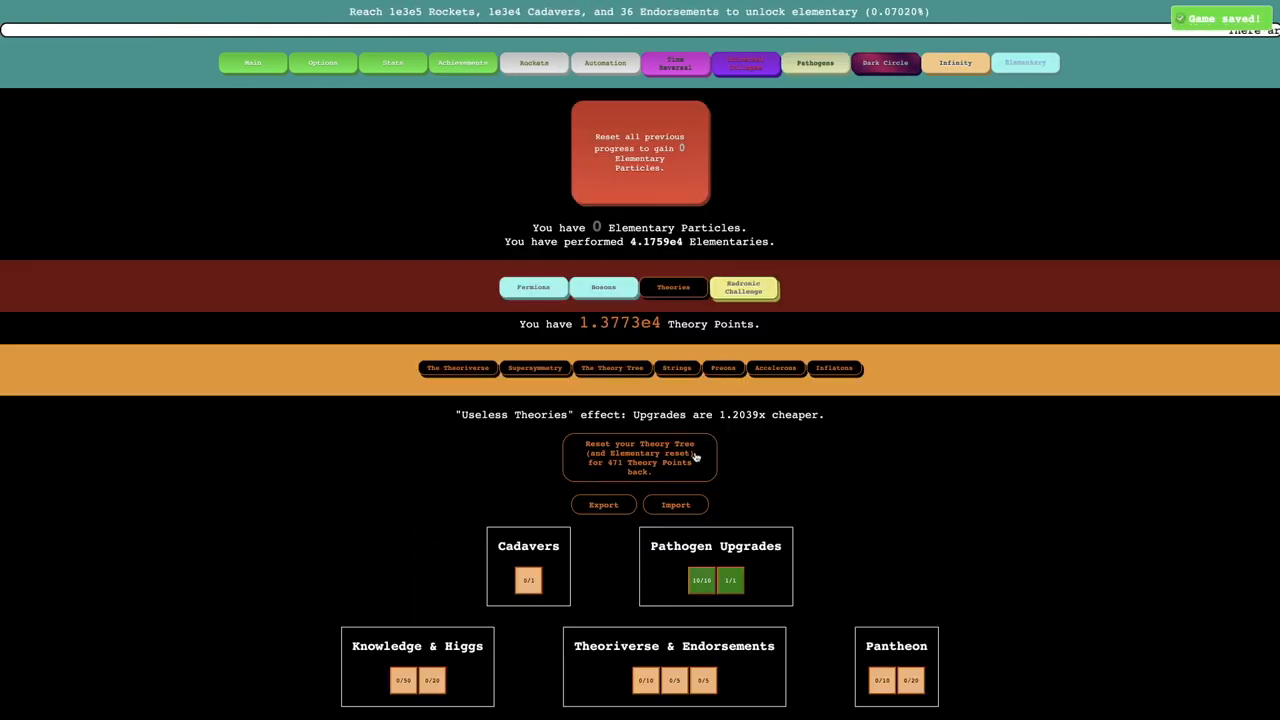
pyautogui.scroll(-3)
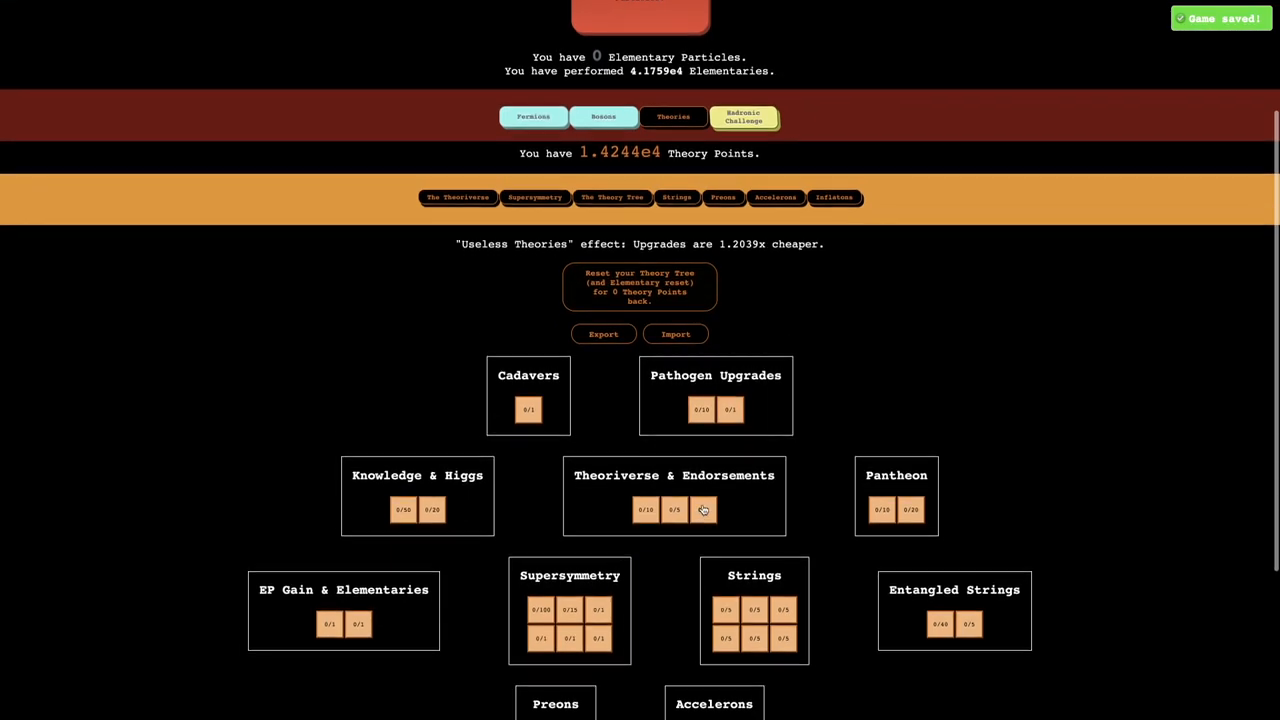
pyautogui.click(703, 510)
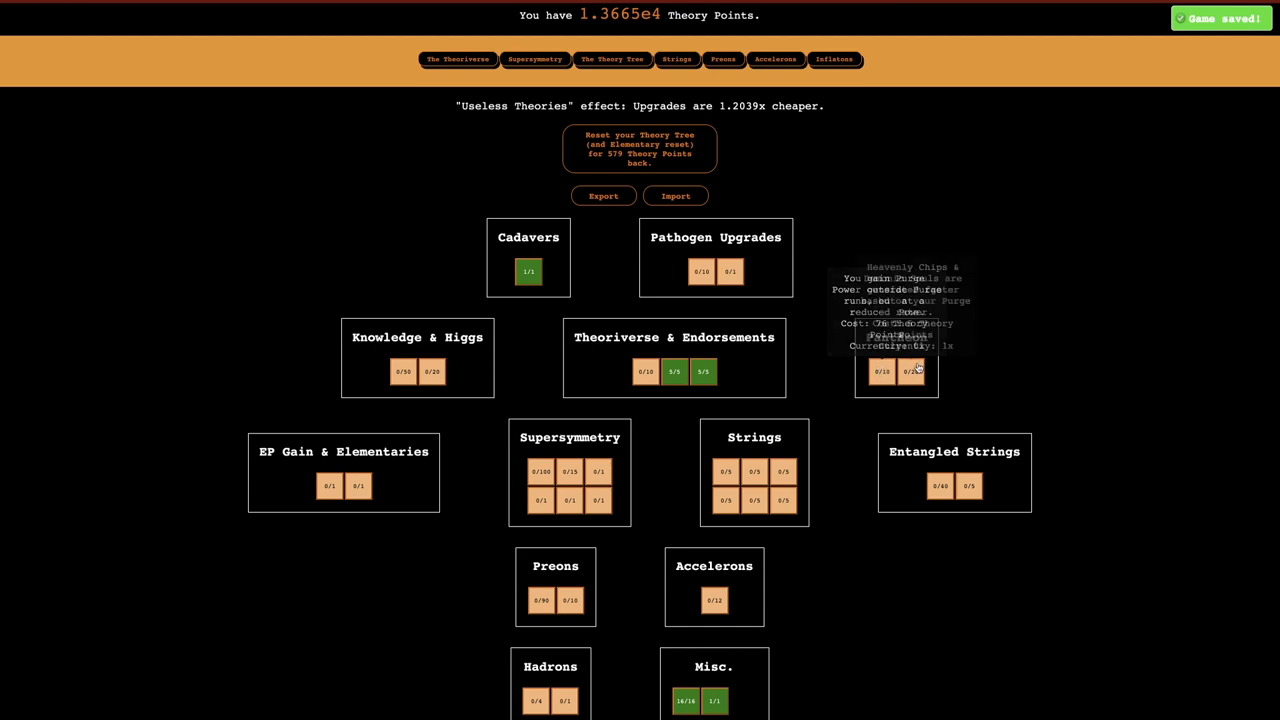
pyautogui.moveTo(433, 372)
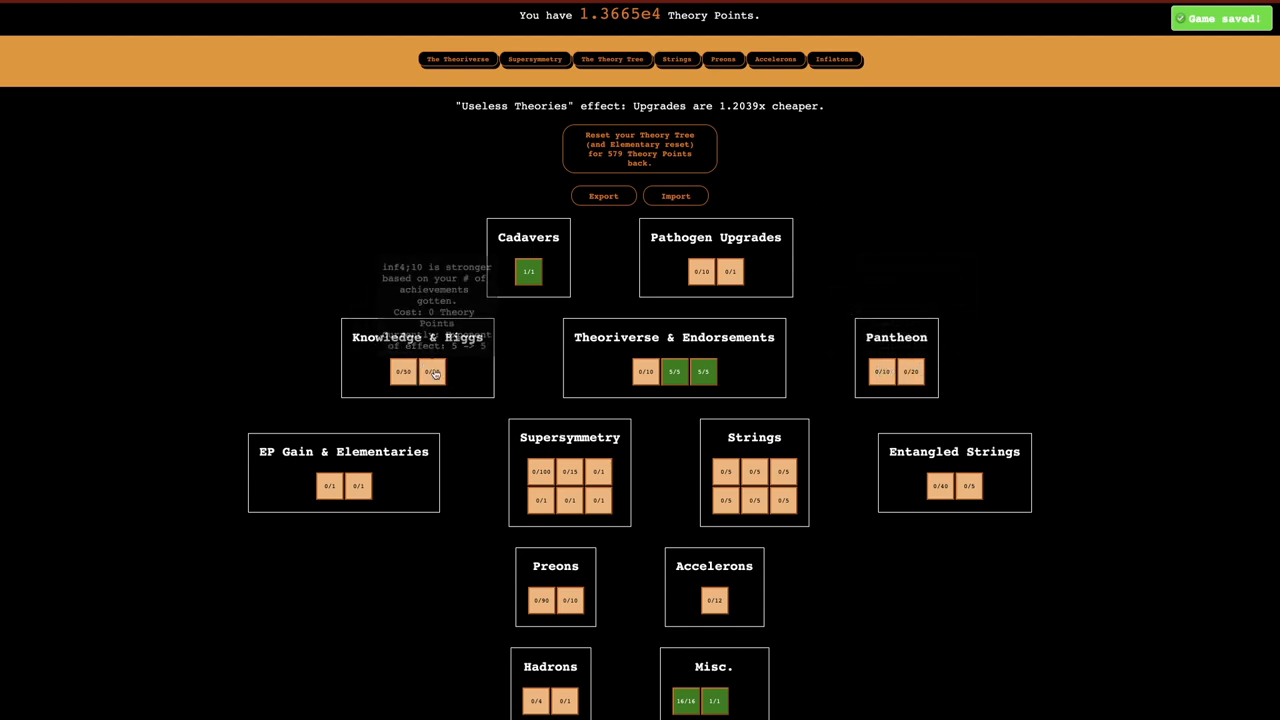
pyautogui.click(432, 372)
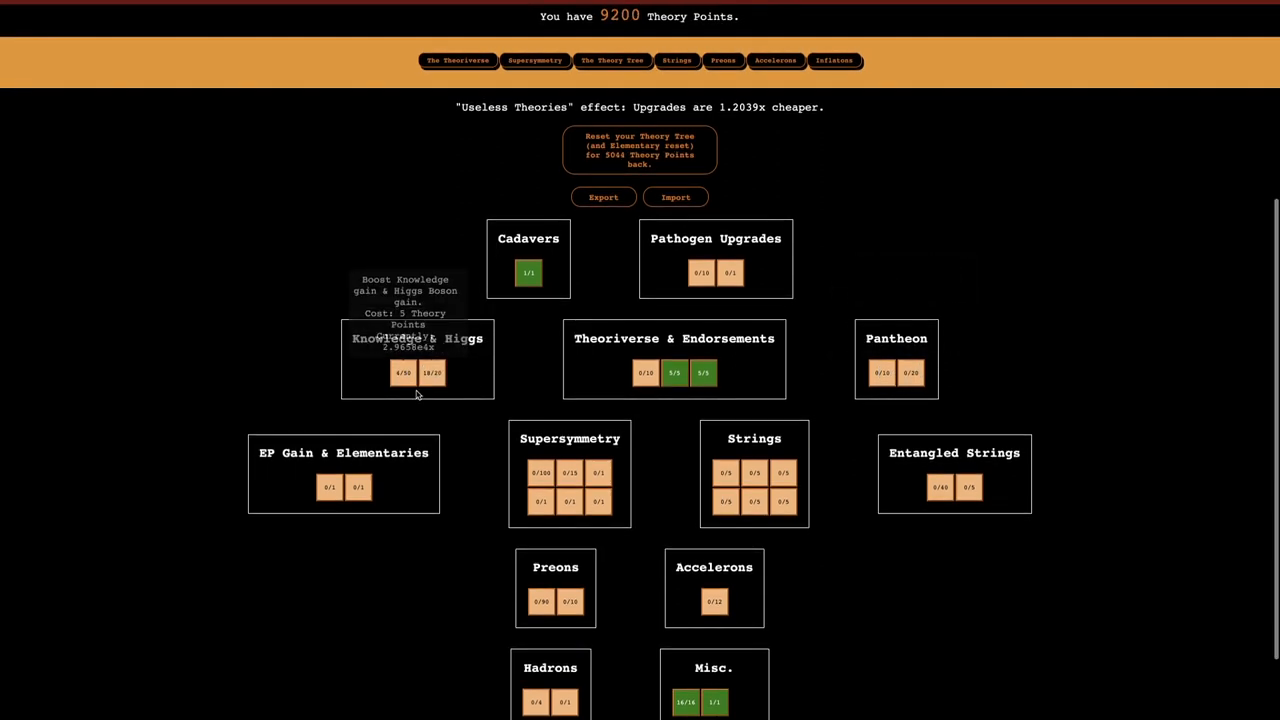
pyautogui.click(403, 374)
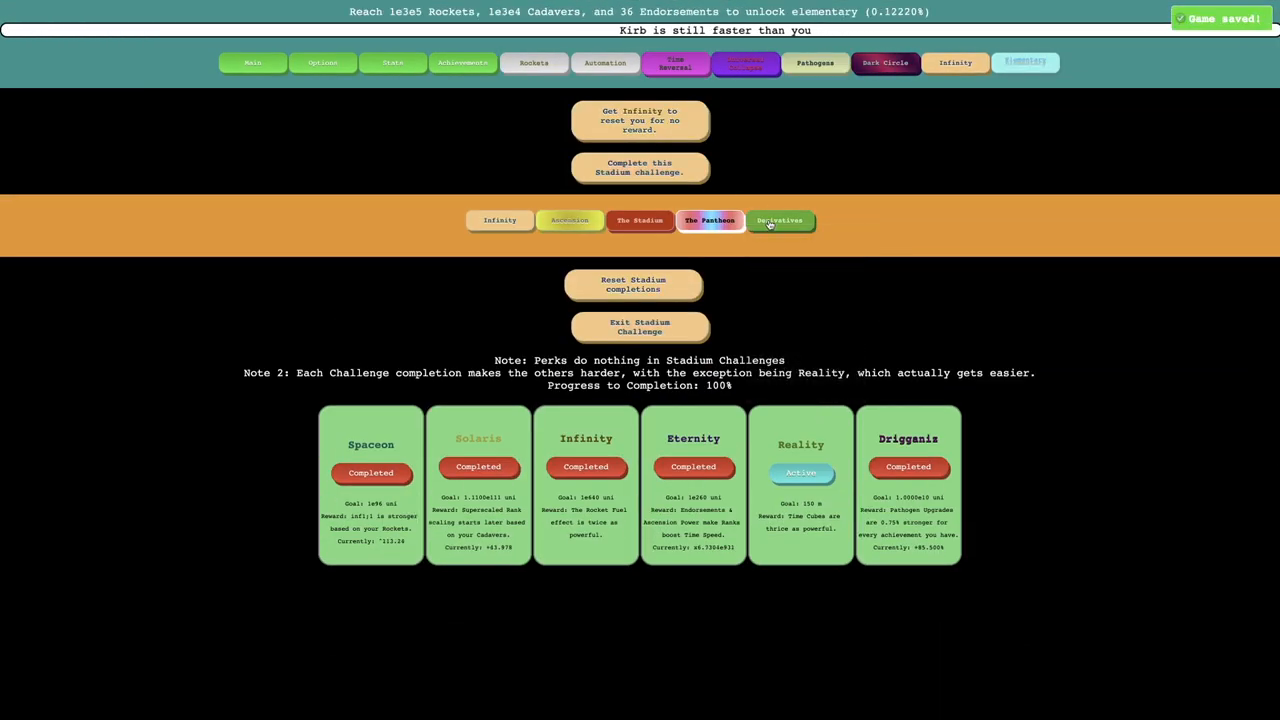
# Start a Purge run from the Pantheon and untick Auto-Cores in Automation.
pyautogui.click(779, 220)
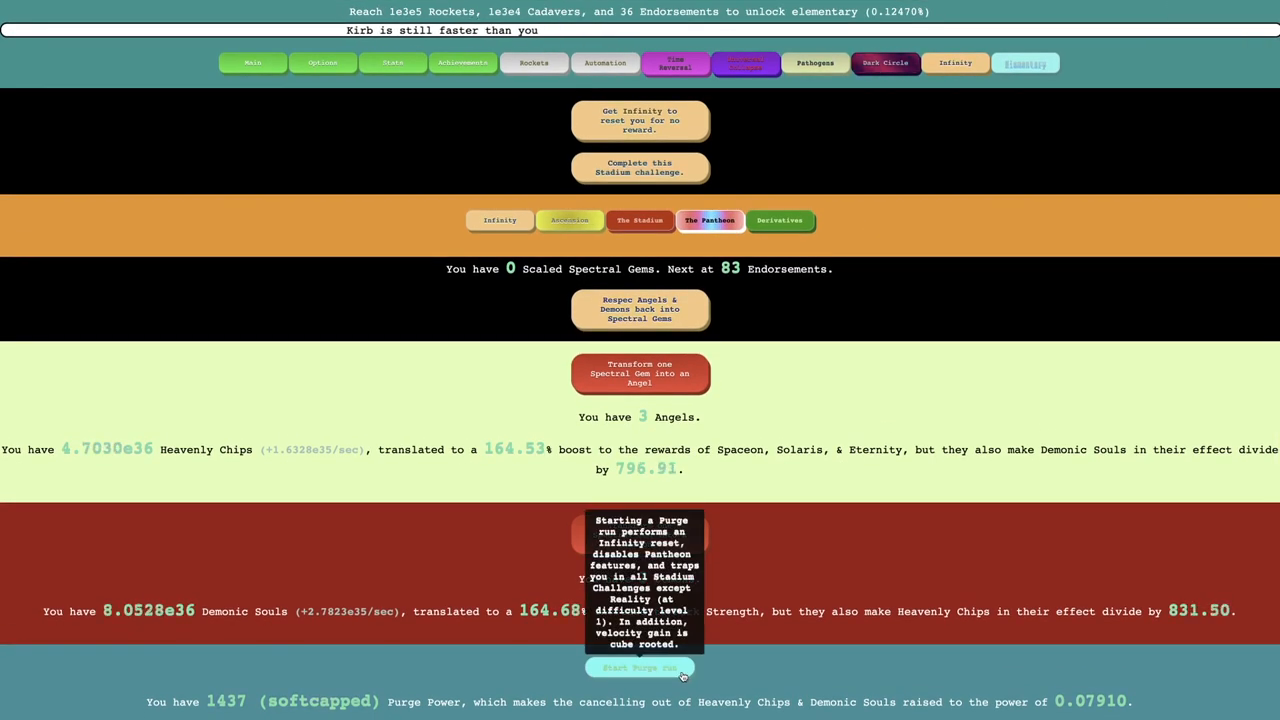
pyautogui.click(639, 668)
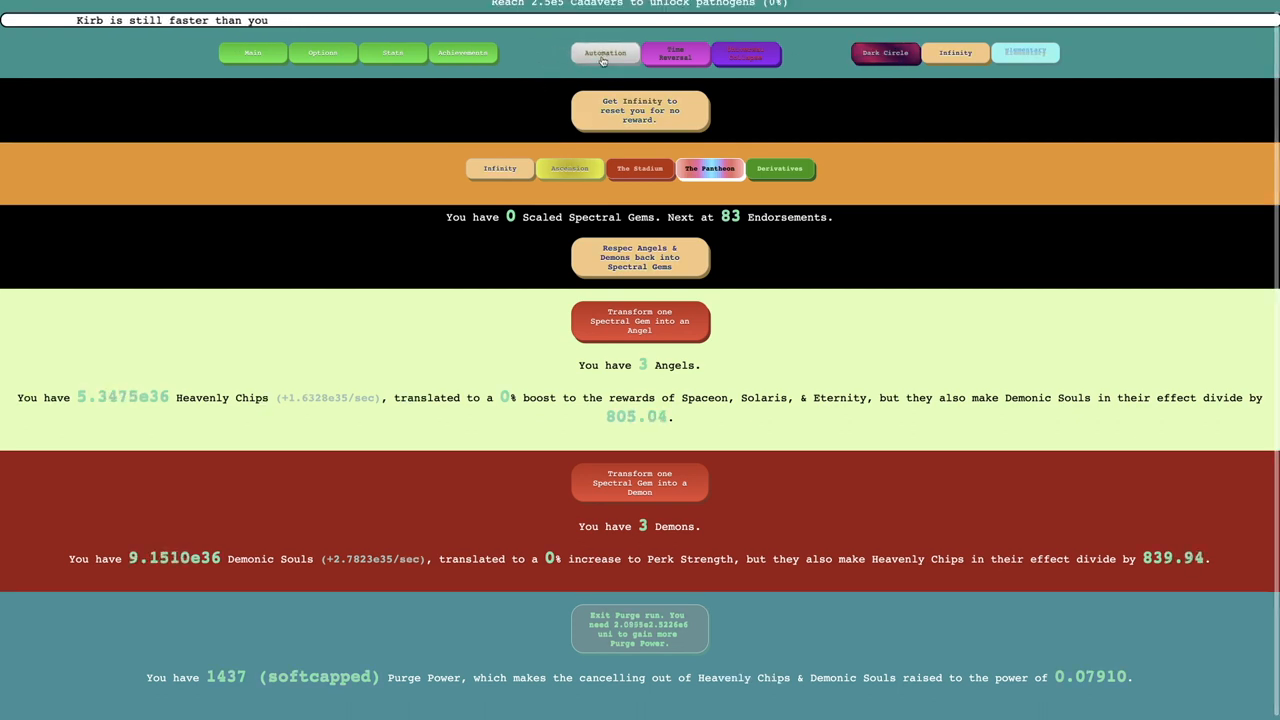
pyautogui.click(605, 53)
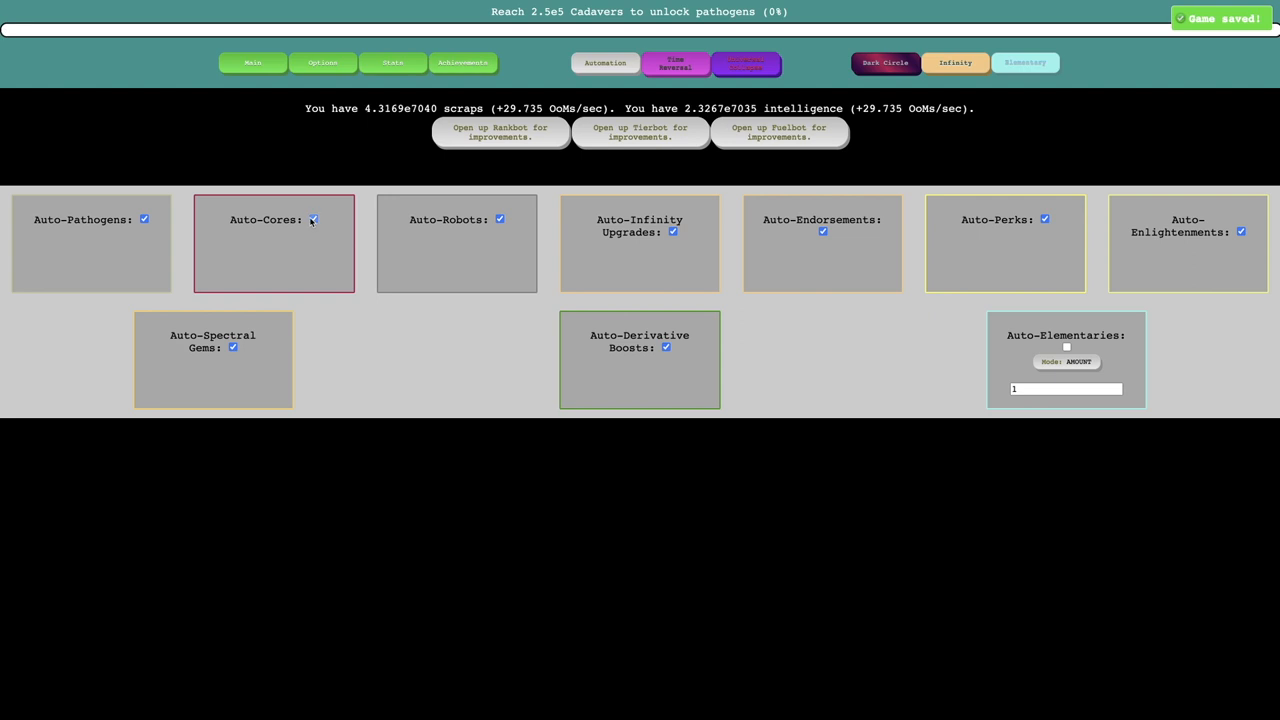
pyautogui.click(1024, 62)
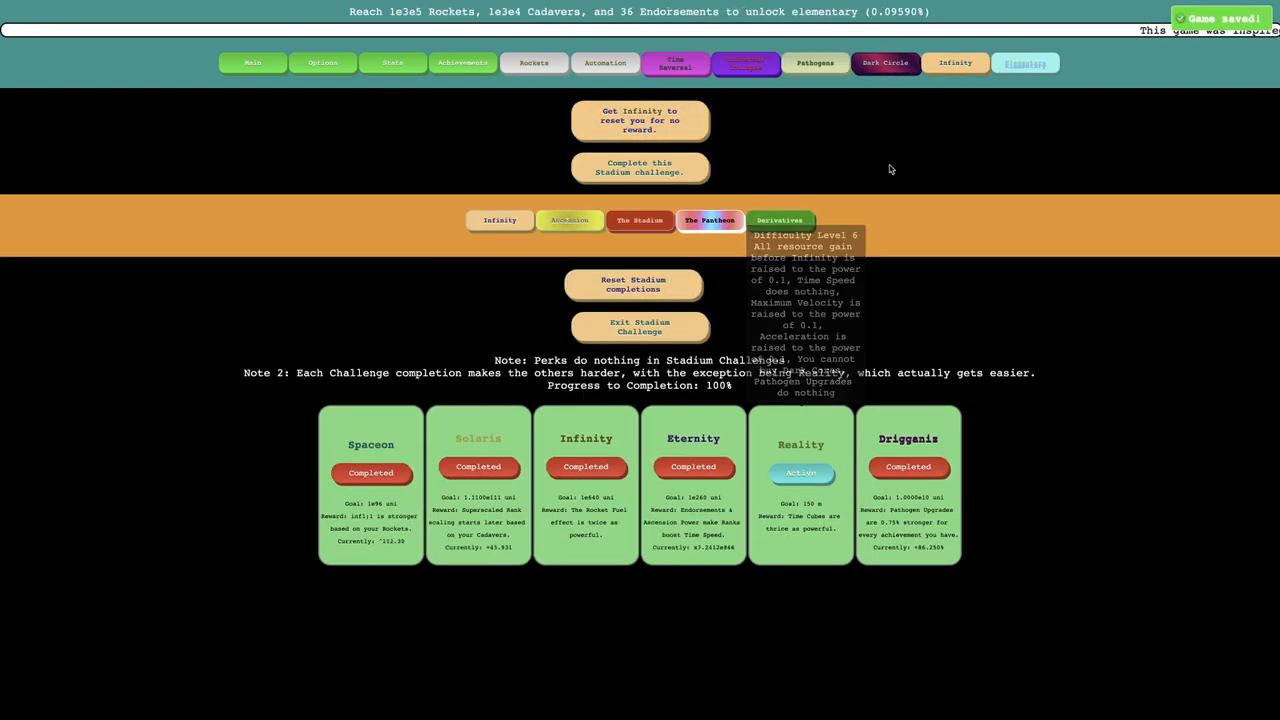
# Browse Automation and Infinity, then review Achievements showing 117 of 136 and The Biggest Setback.
pyautogui.click(1024, 62)
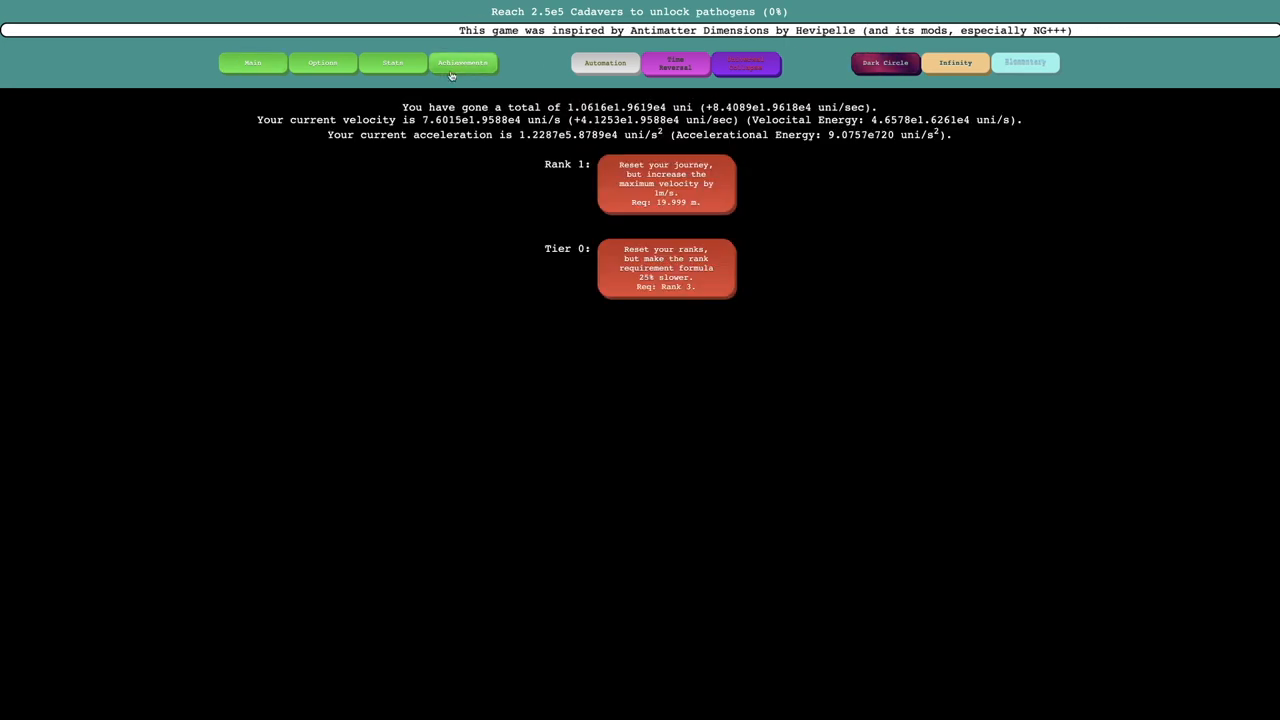
pyautogui.click(462, 62)
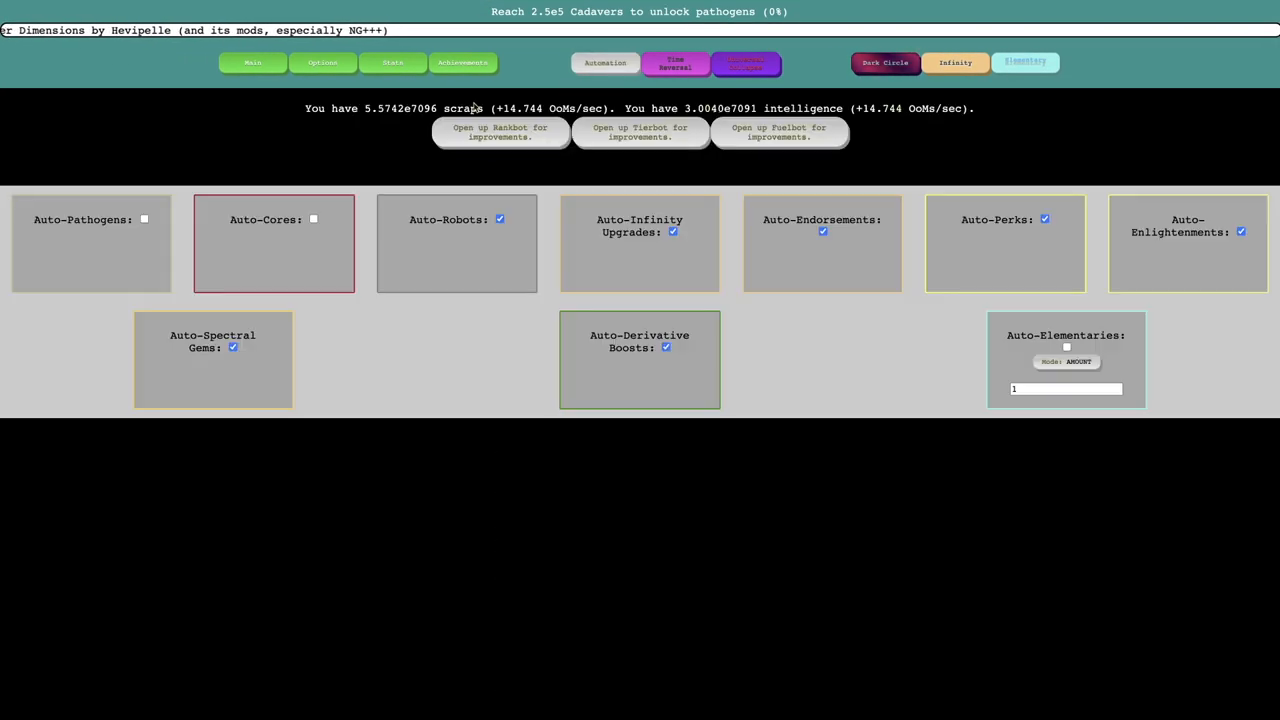
pyautogui.click(955, 62)
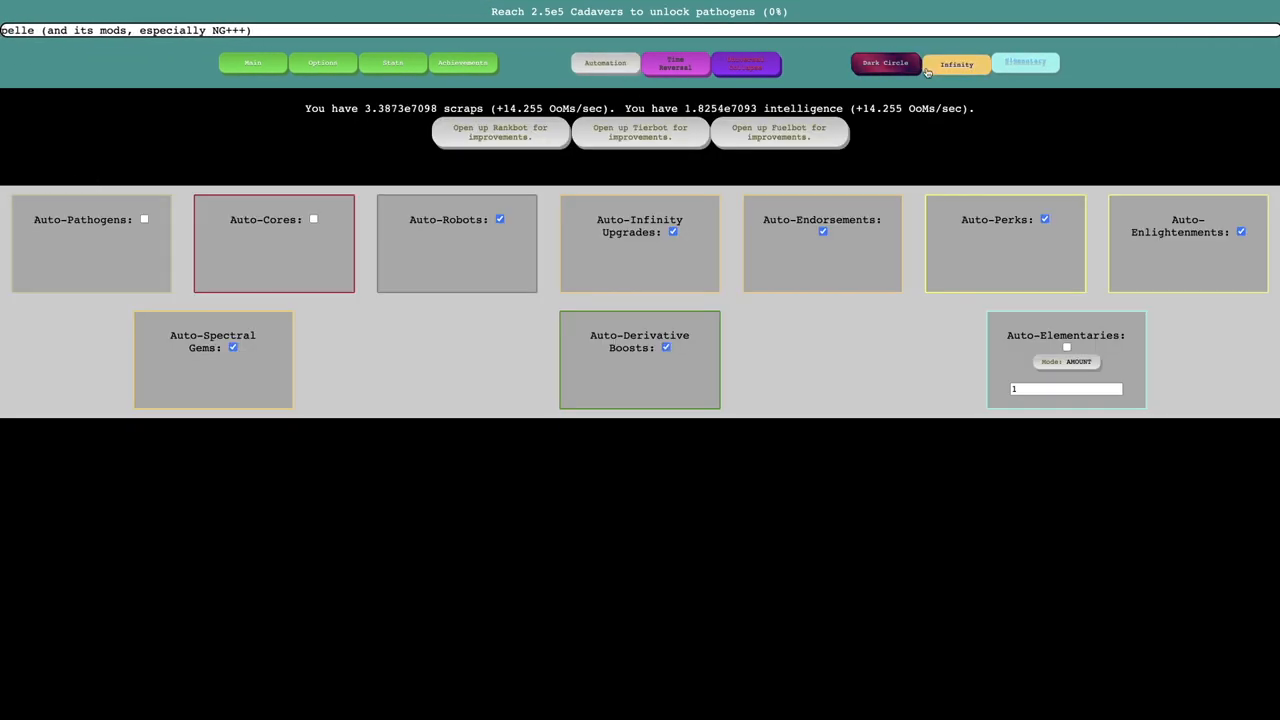
pyautogui.click(955, 62)
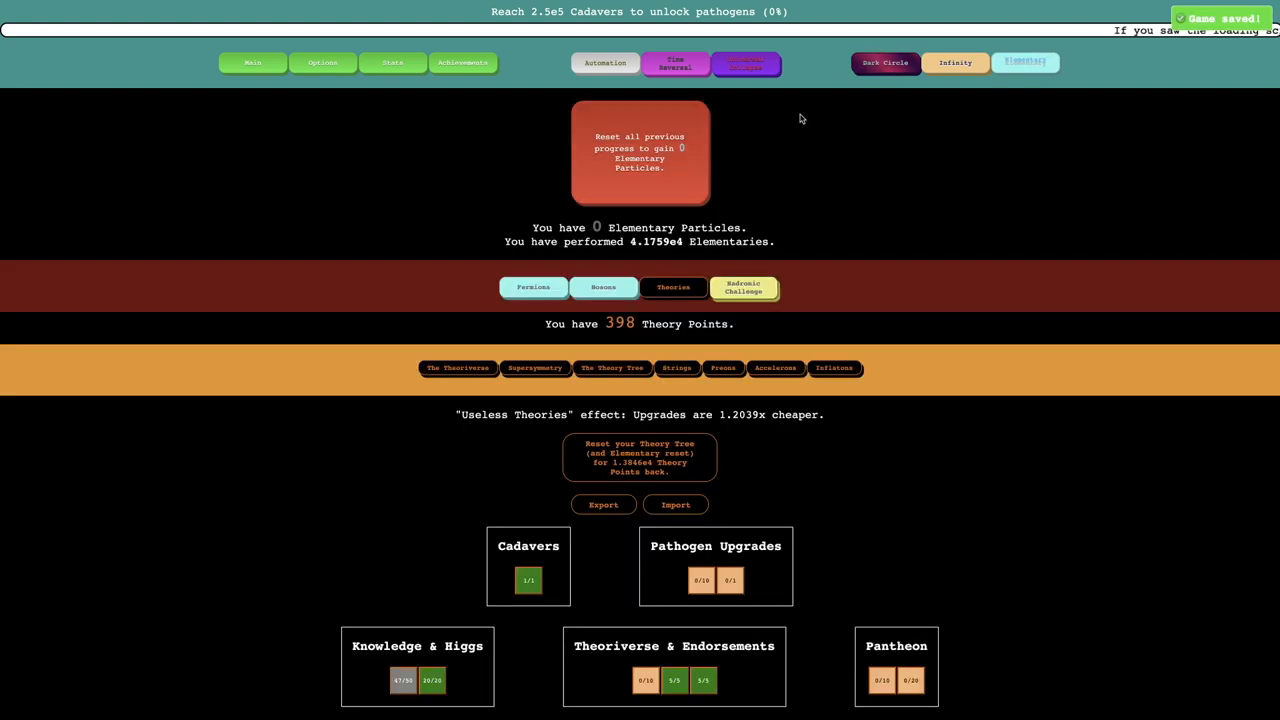
pyautogui.click(605, 62)
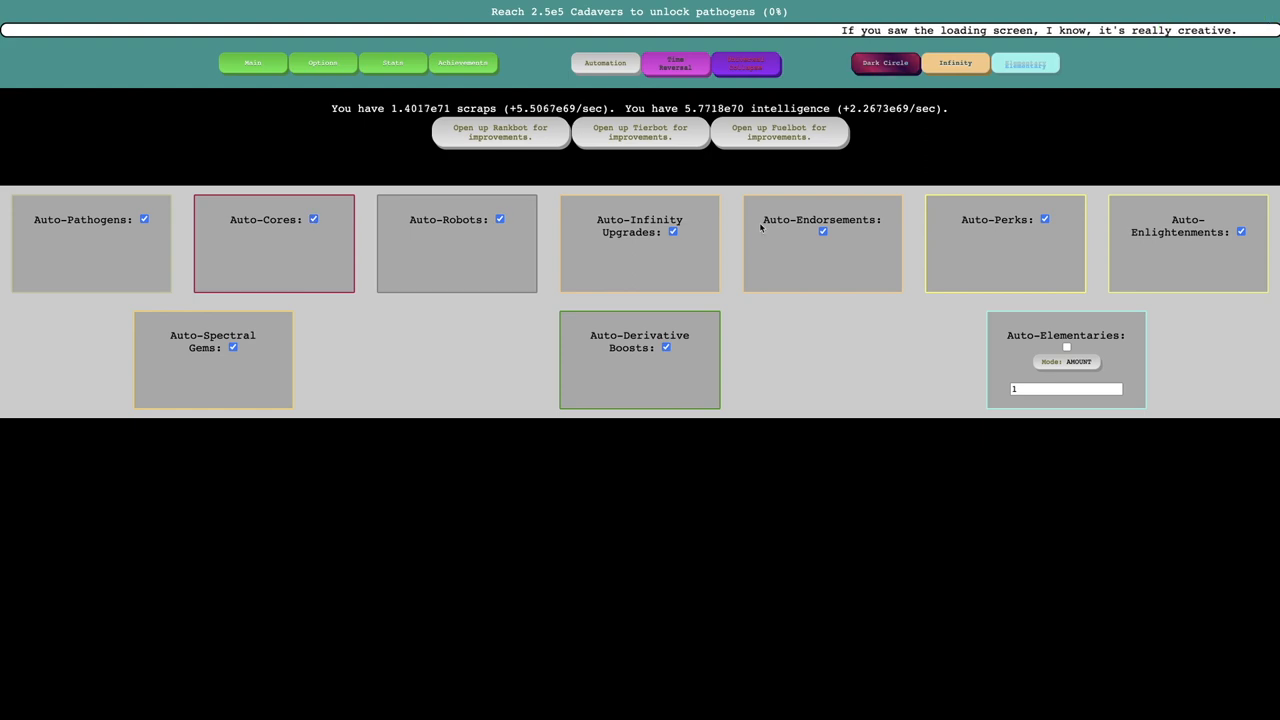
pyautogui.click(823, 231)
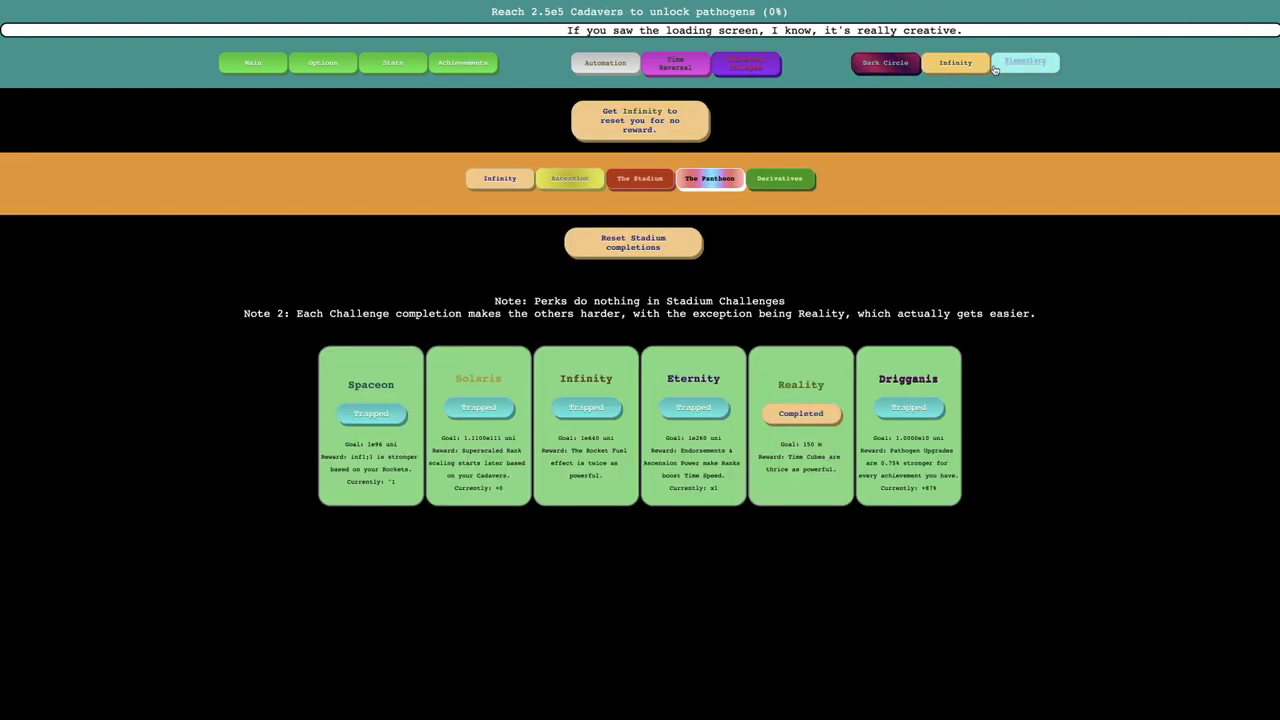
pyautogui.click(709, 178)
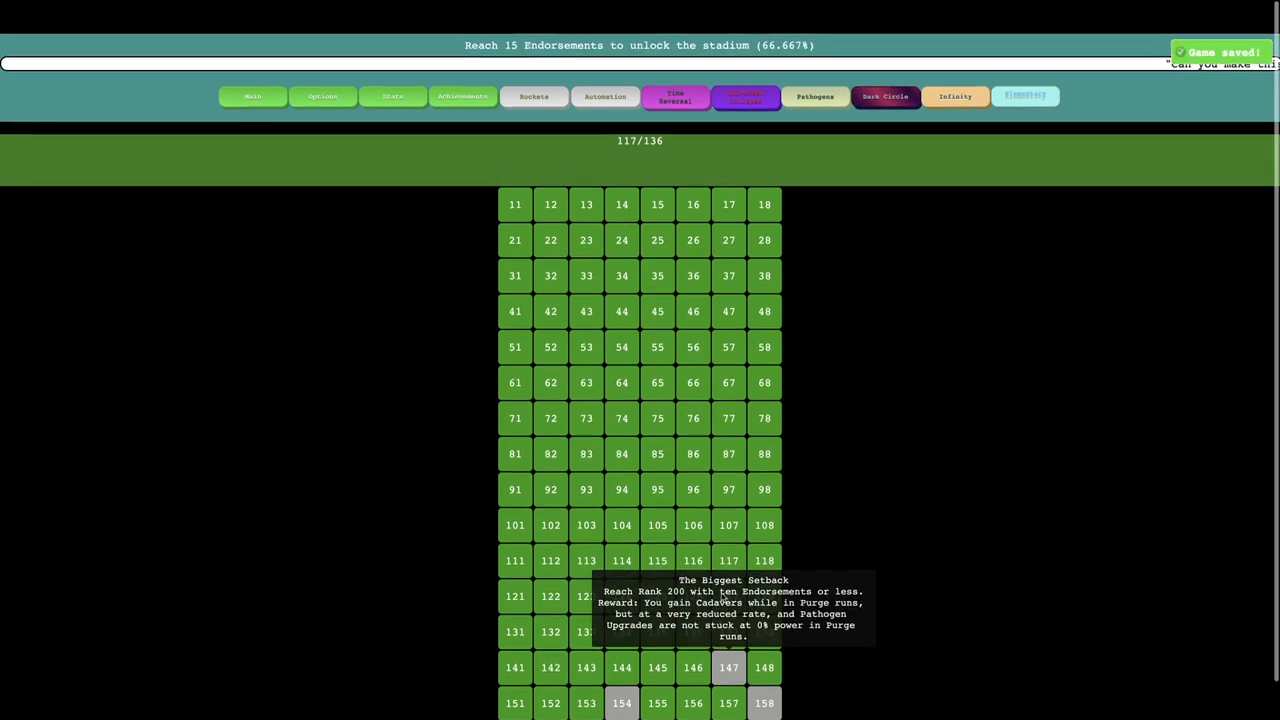
# Buy the 0/1 Pathogen Upgrades theory, raising achievements to 118 of 136.
pyautogui.click(954, 62)
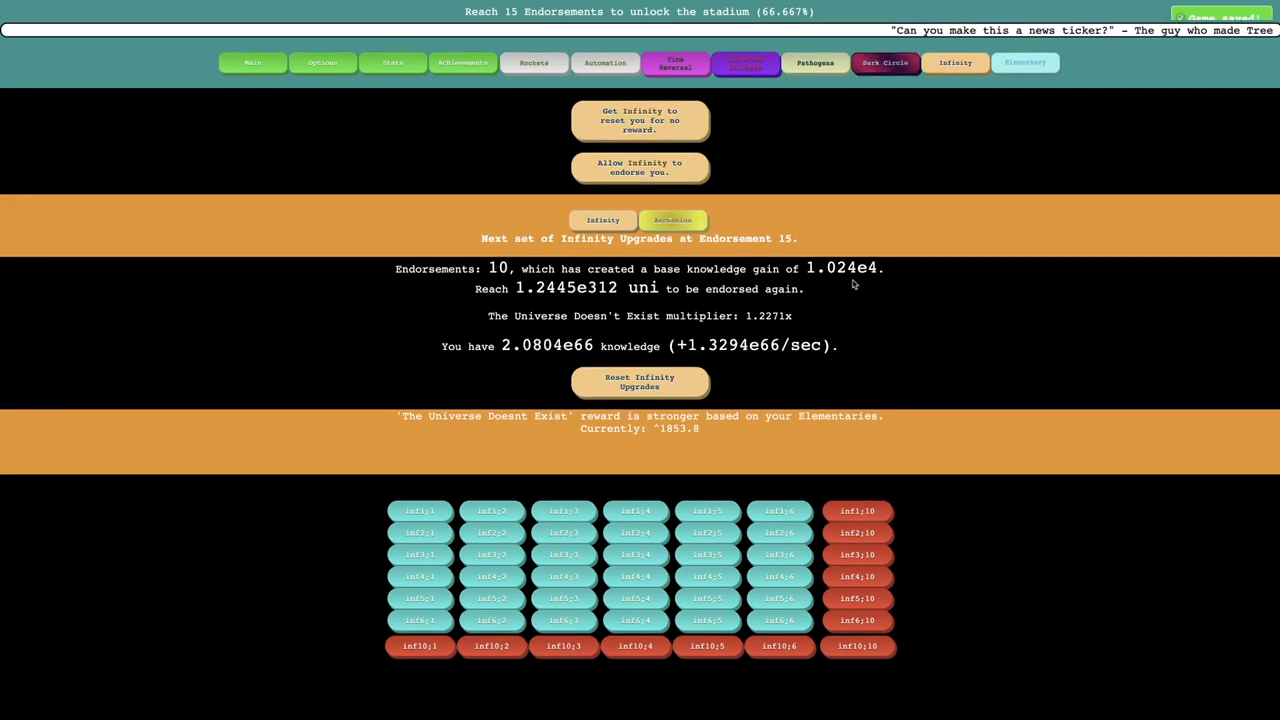
pyautogui.click(672, 219)
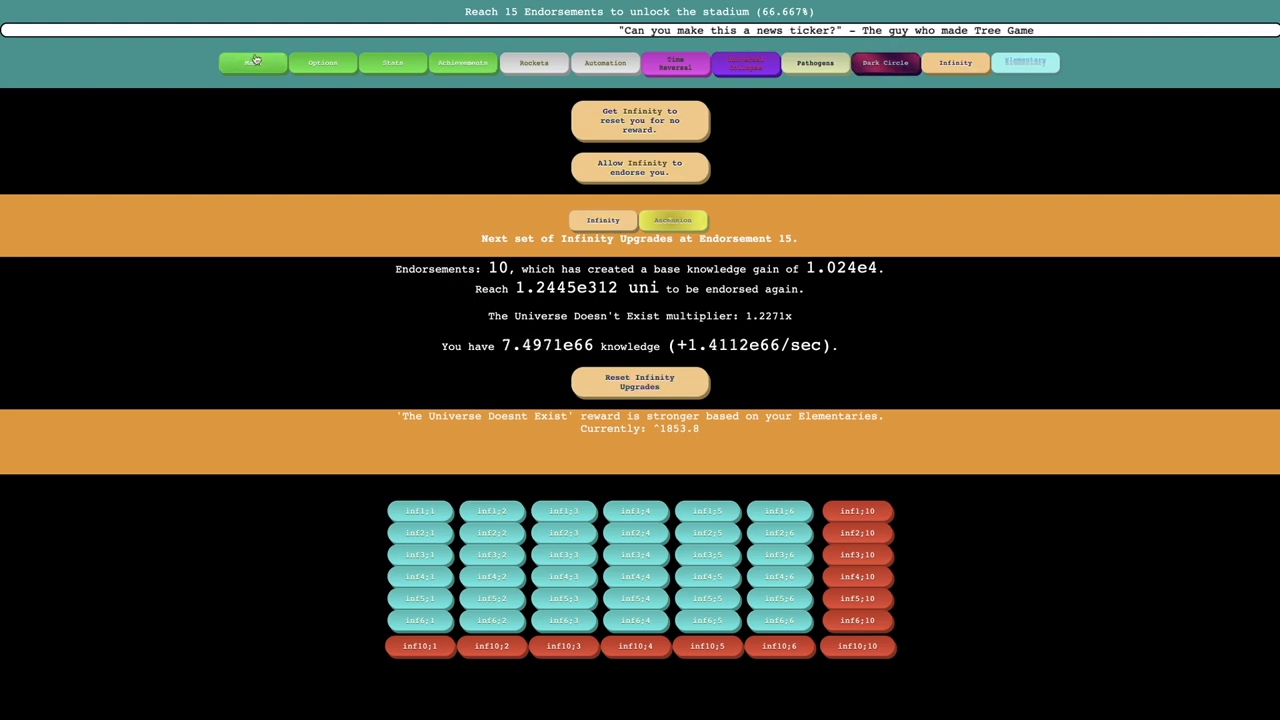
pyautogui.click(1023, 62)
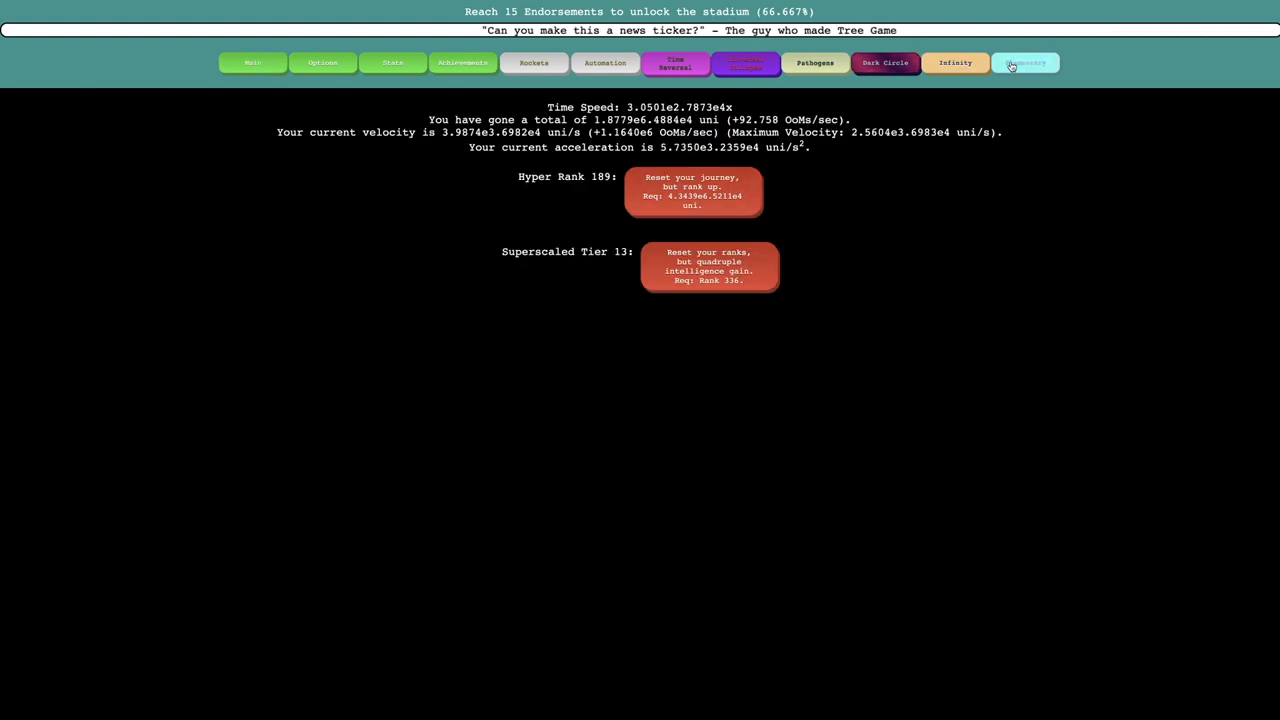
pyautogui.click(1024, 62)
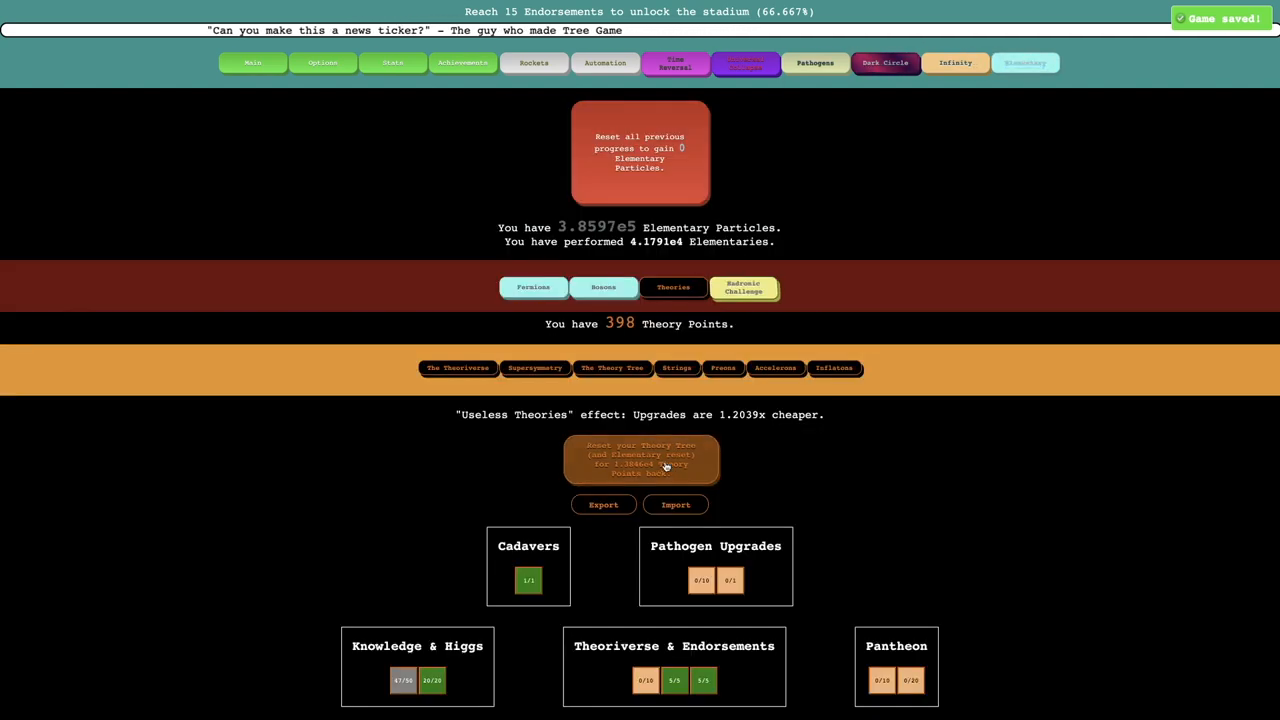
pyautogui.click(730, 580)
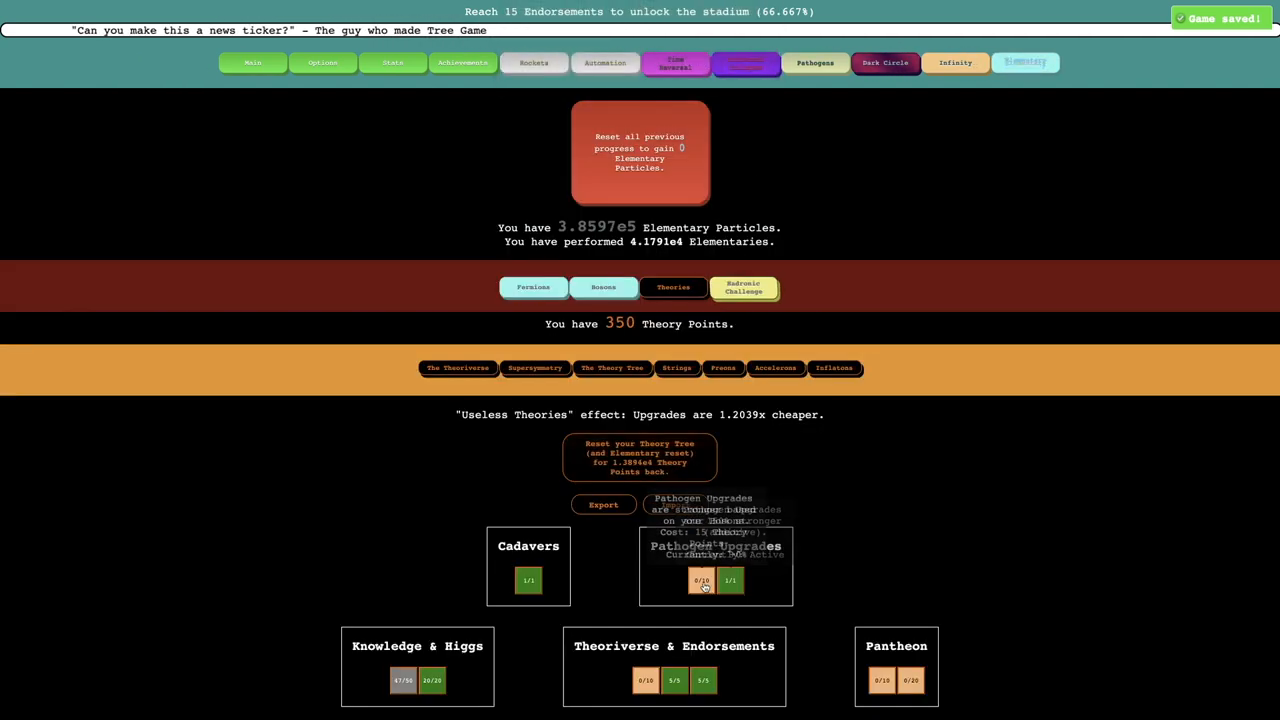
pyautogui.click(701, 581)
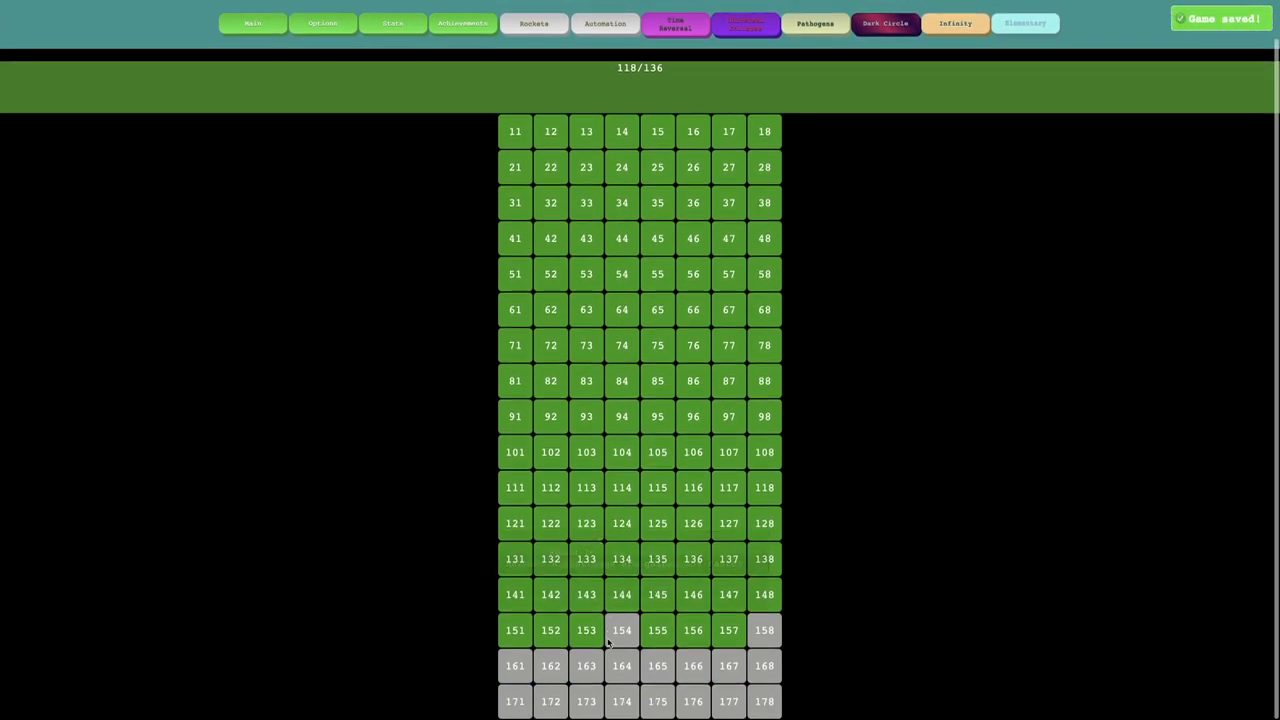
pyautogui.moveTo(621, 630)
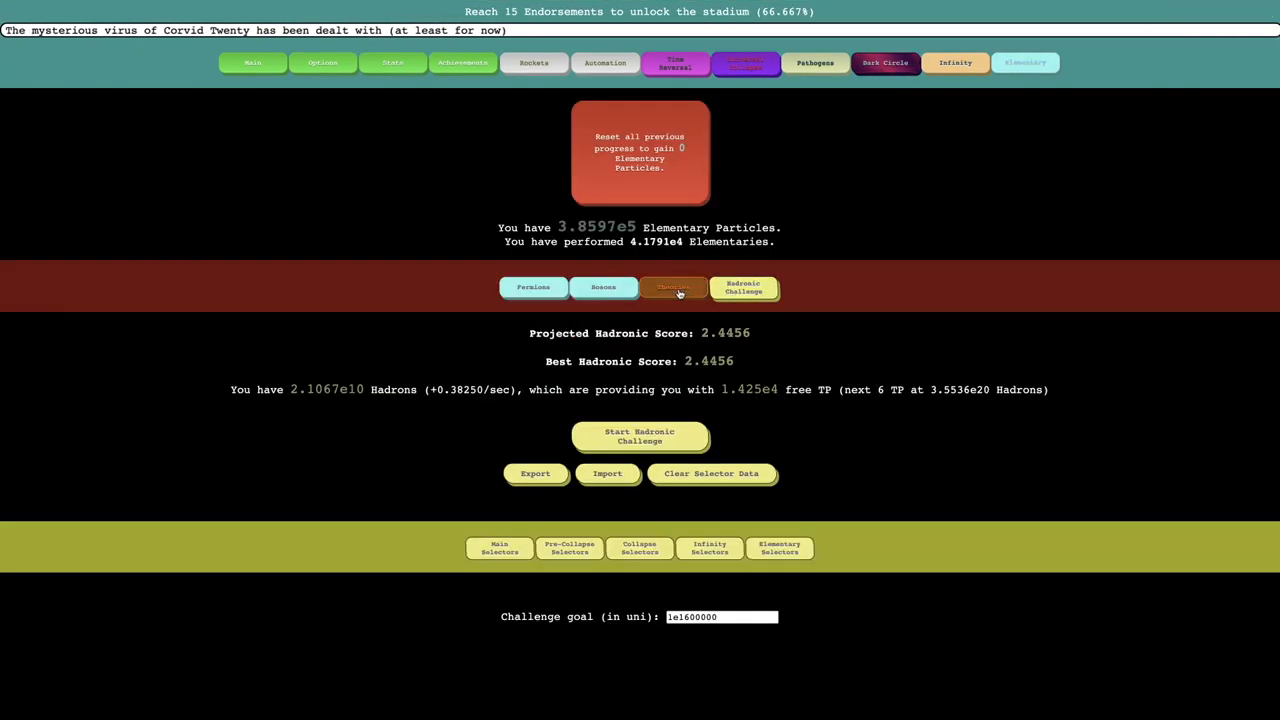
# Reset the theory tree for a refund and buy Pantheon purge power theory levels.
pyautogui.click(673, 287)
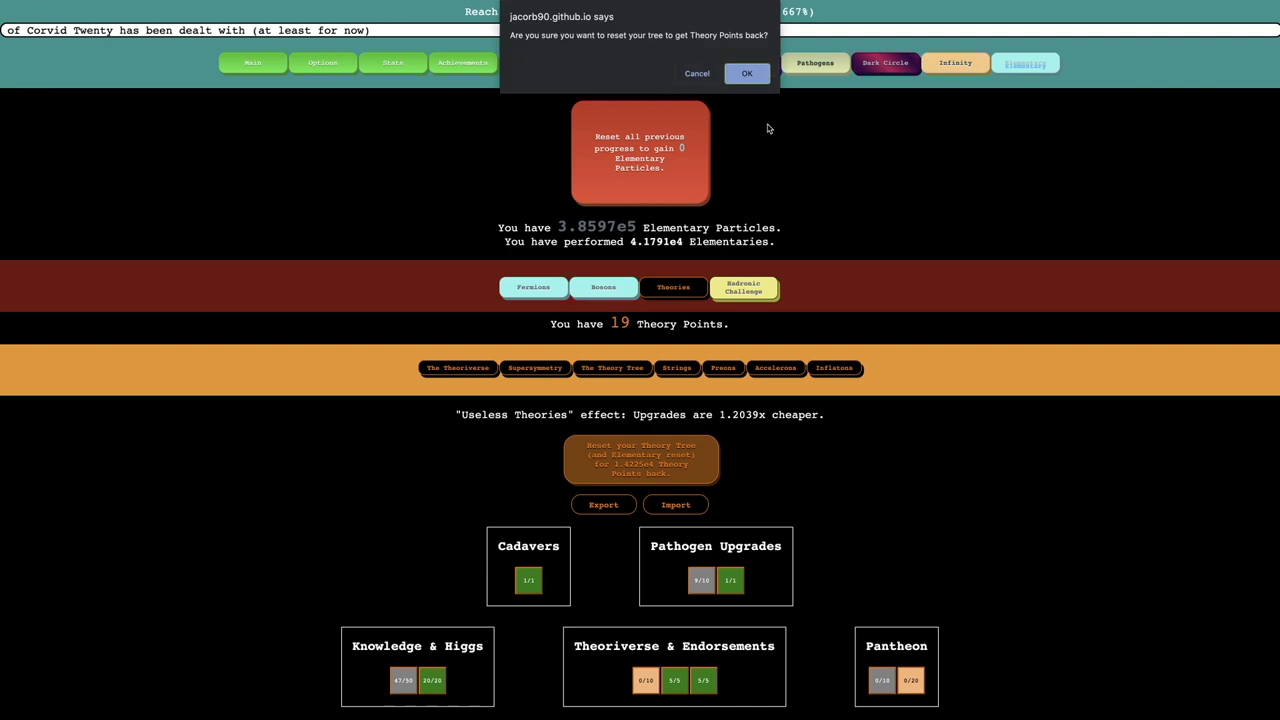
pyautogui.click(746, 73)
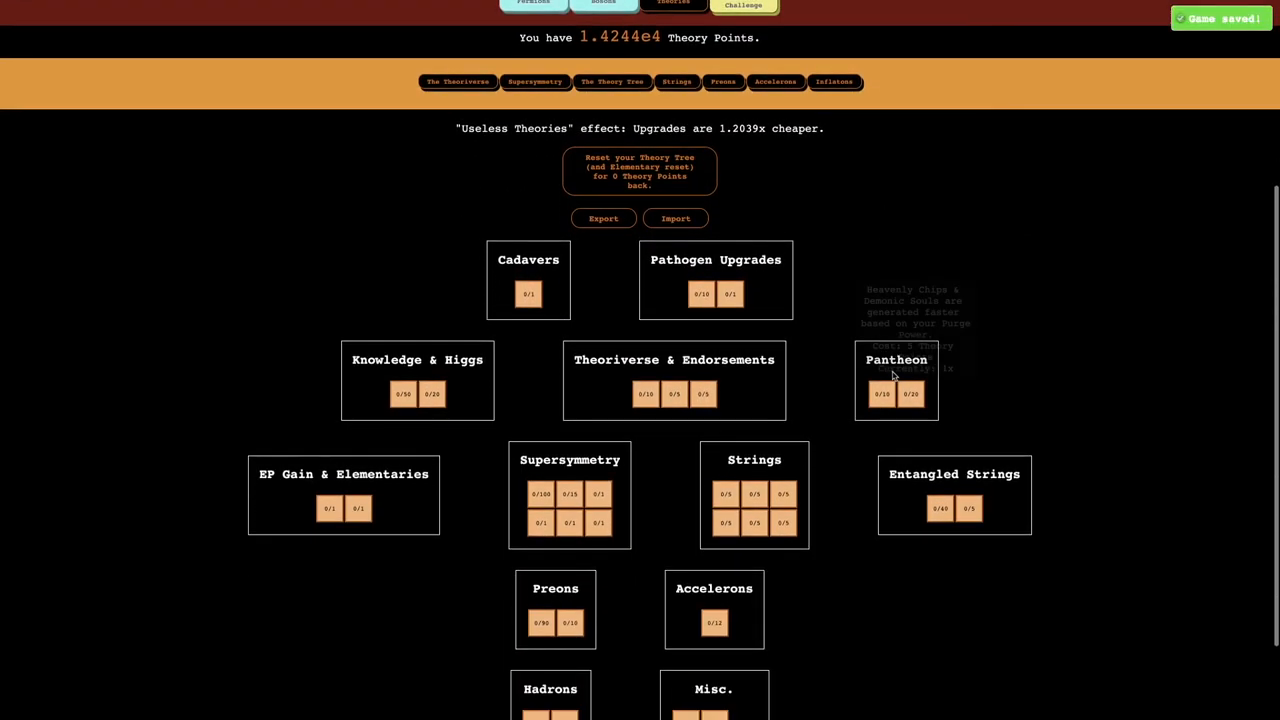
pyautogui.click(911, 393)
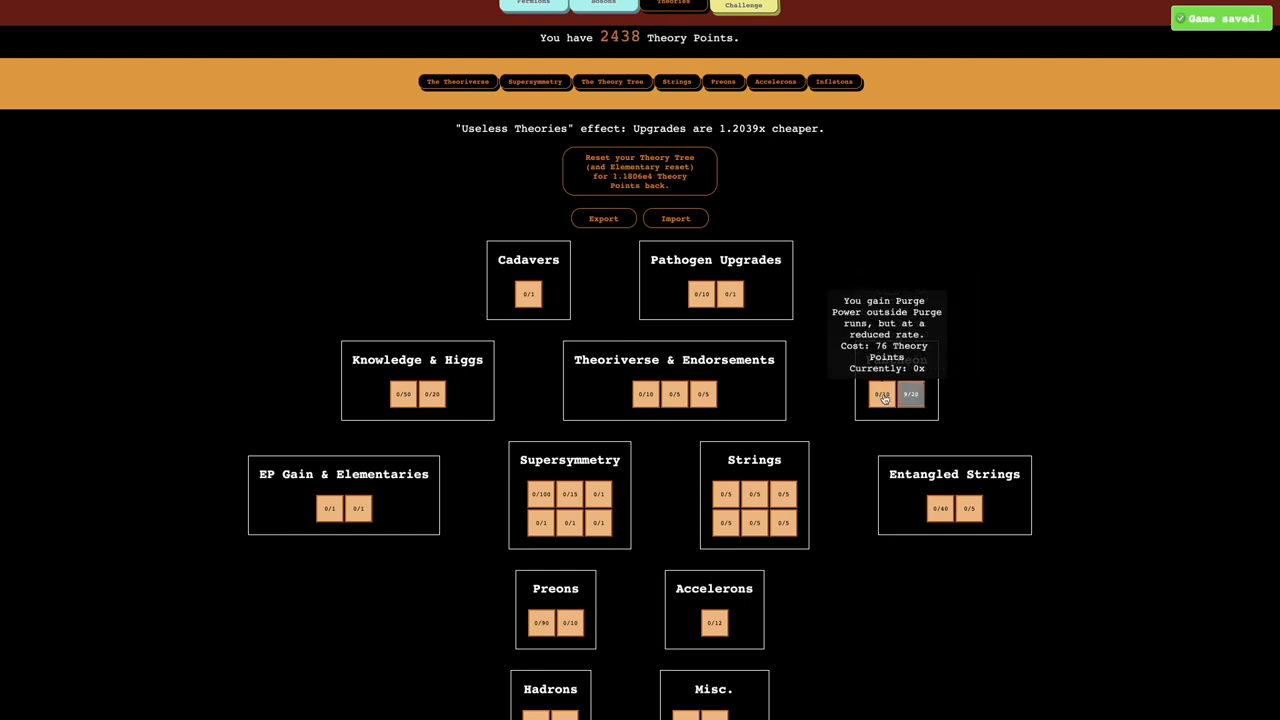
pyautogui.click(881, 393)
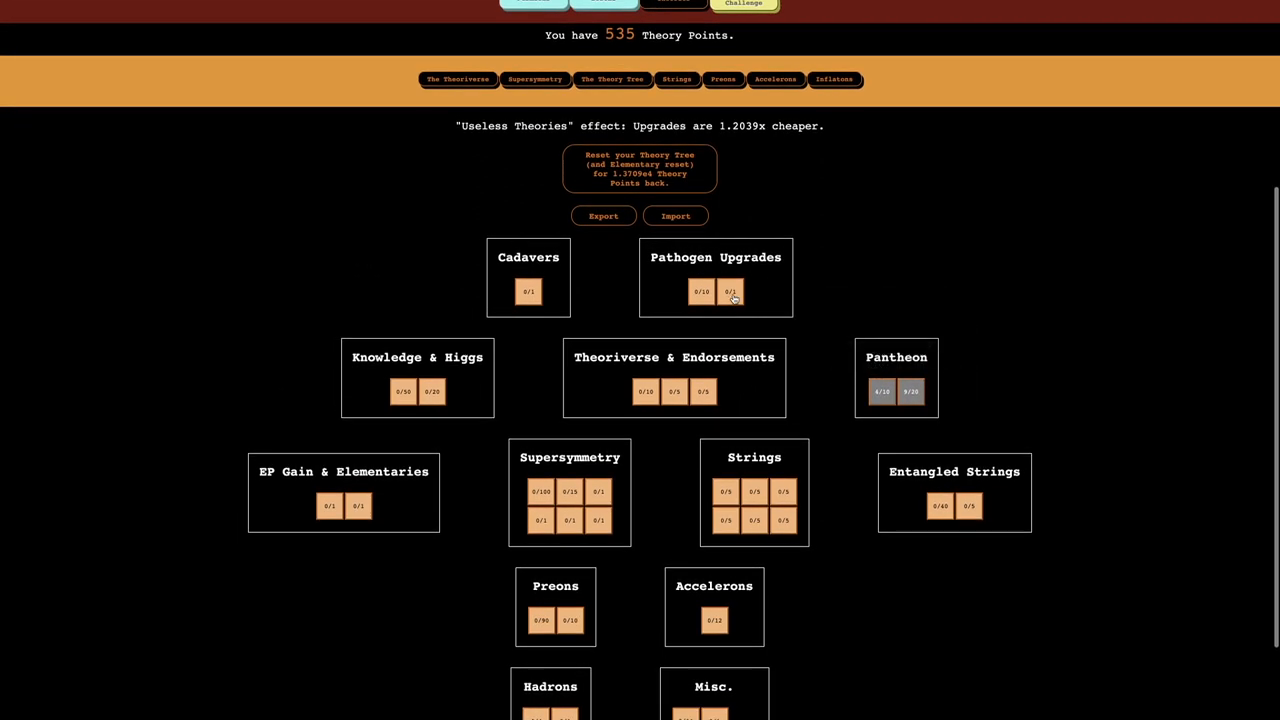
# Max Pathogen Upgrades to 10/10 and turn off Auto-Endorsements.
pyautogui.click(730, 291)
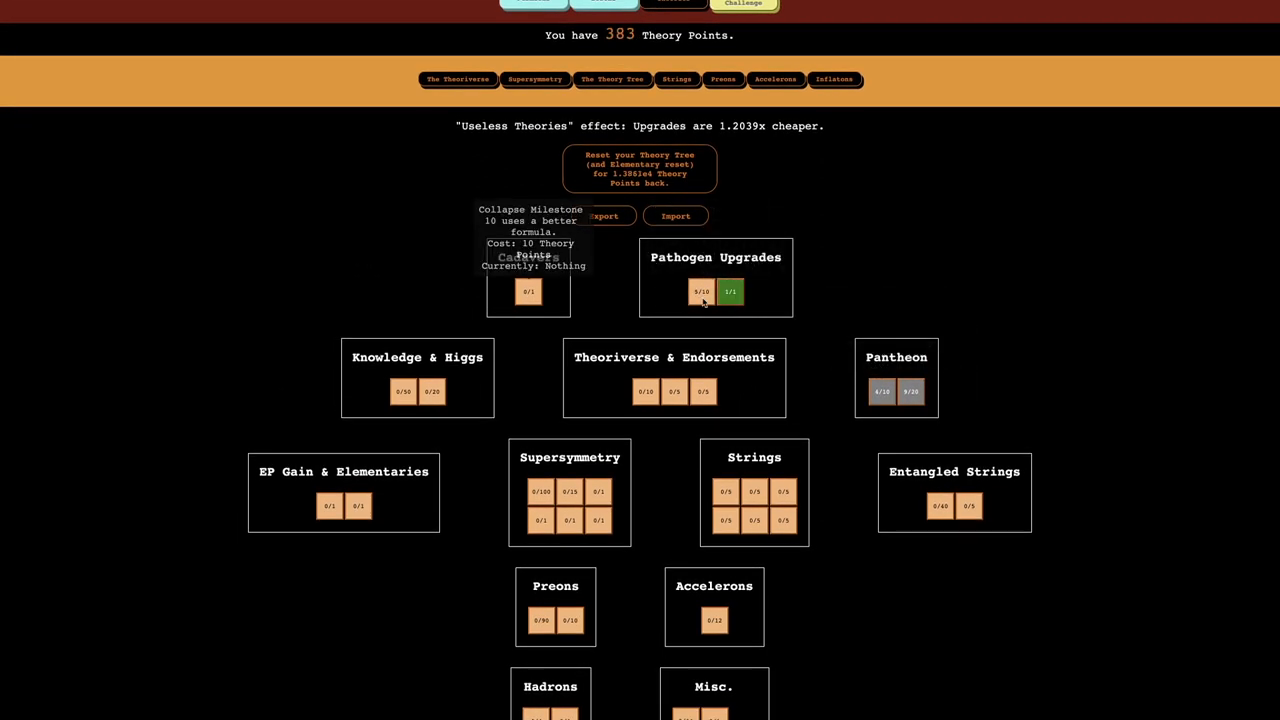
pyautogui.click(700, 291)
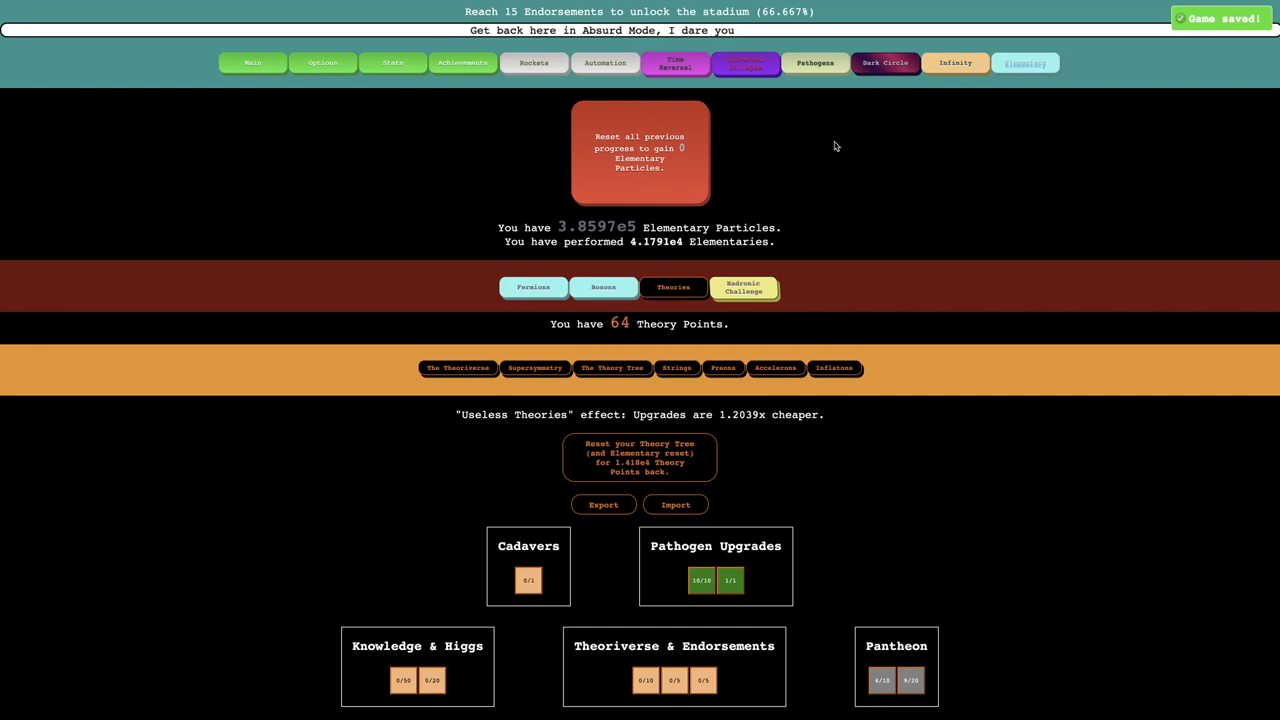
pyautogui.click(605, 62)
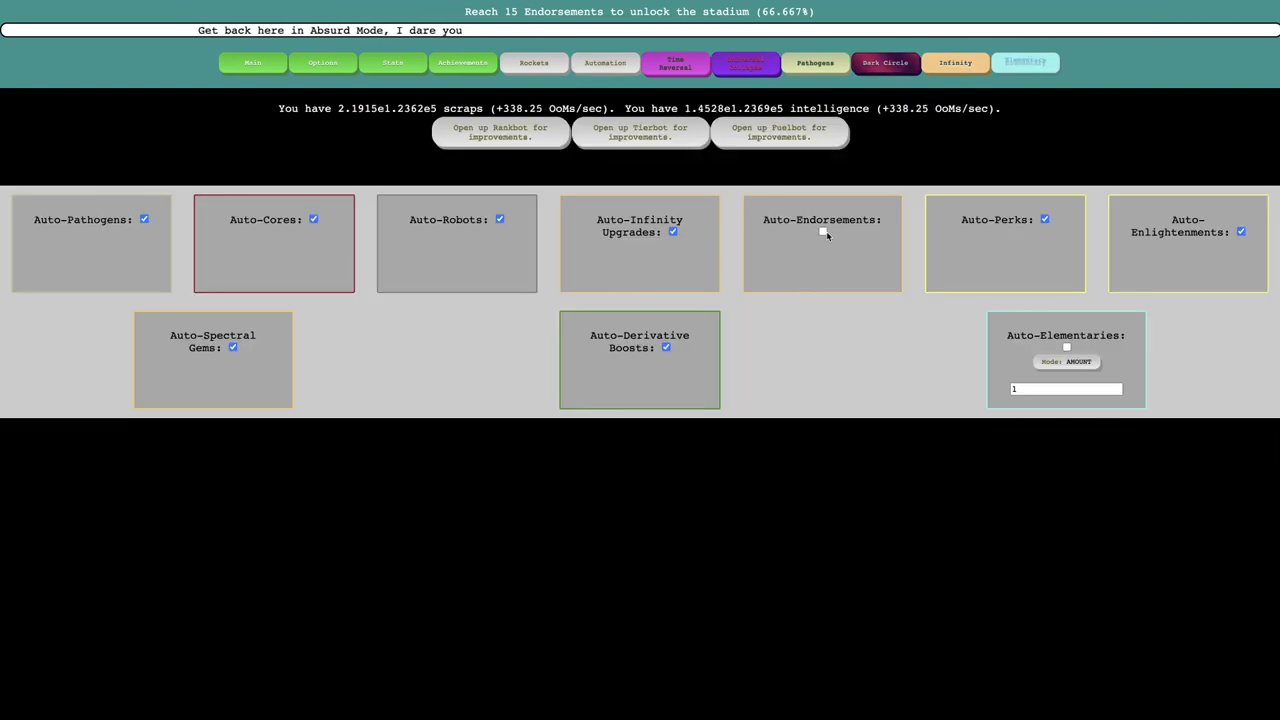
# Spend remaining points on Cadavers, Knowledge & Higgs and Theoriverse, then request a tree reset.
pyautogui.click(1024, 62)
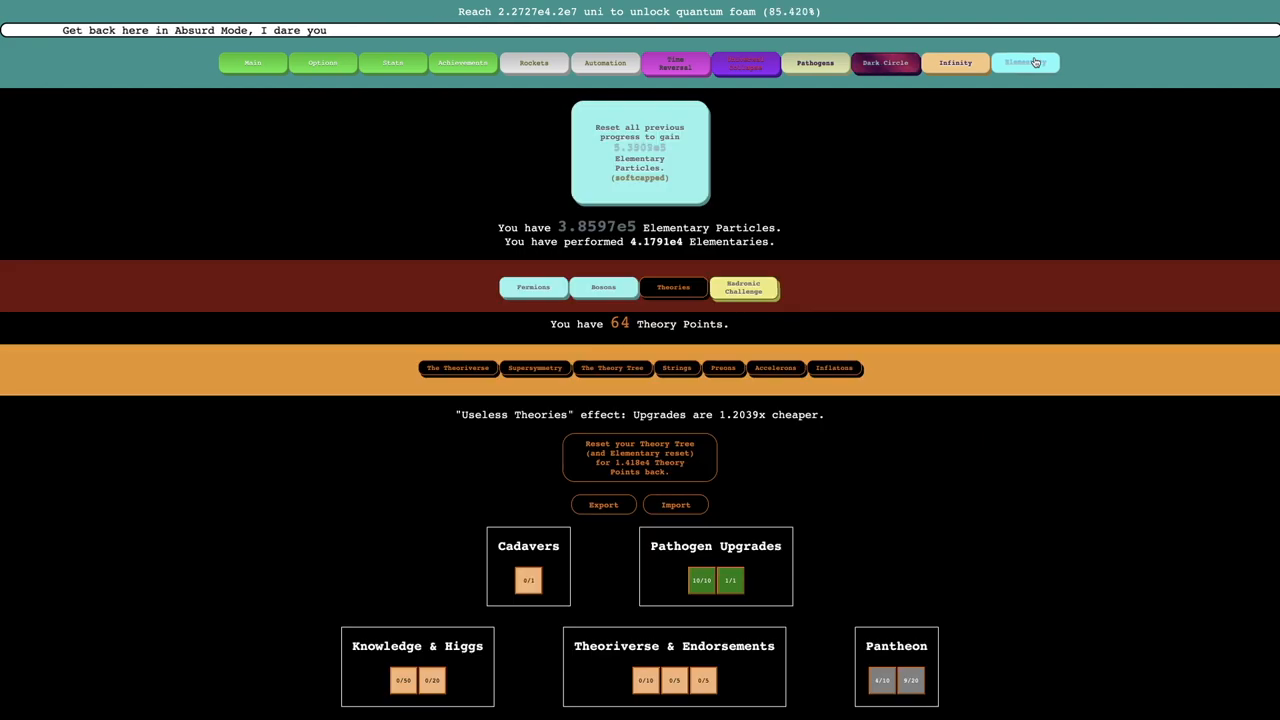
pyautogui.scroll(-3)
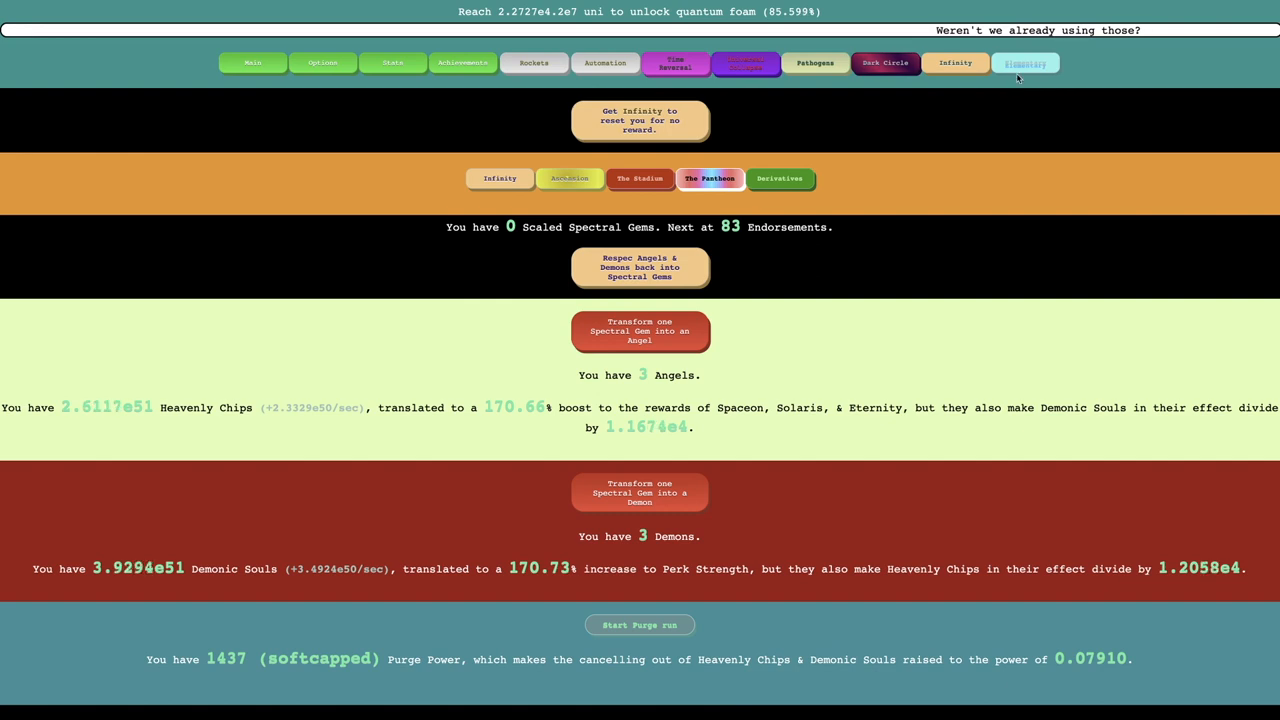
pyautogui.click(1024, 63)
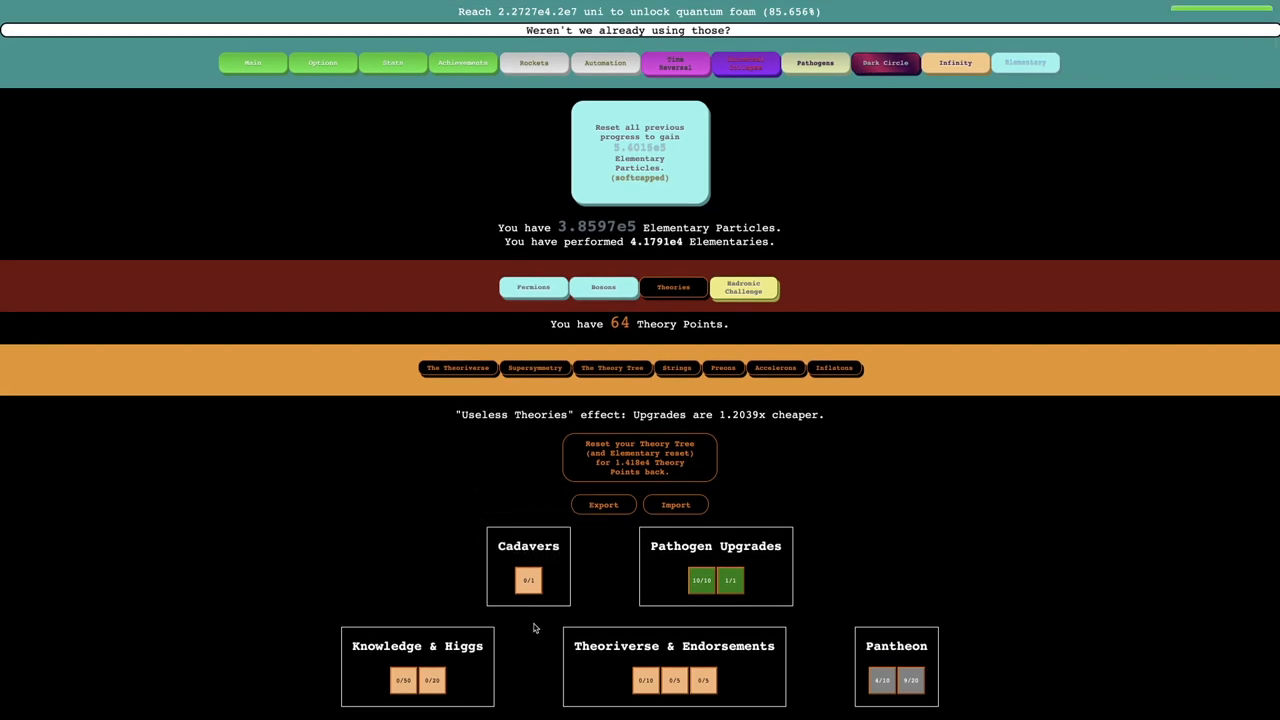
pyautogui.scroll(-3)
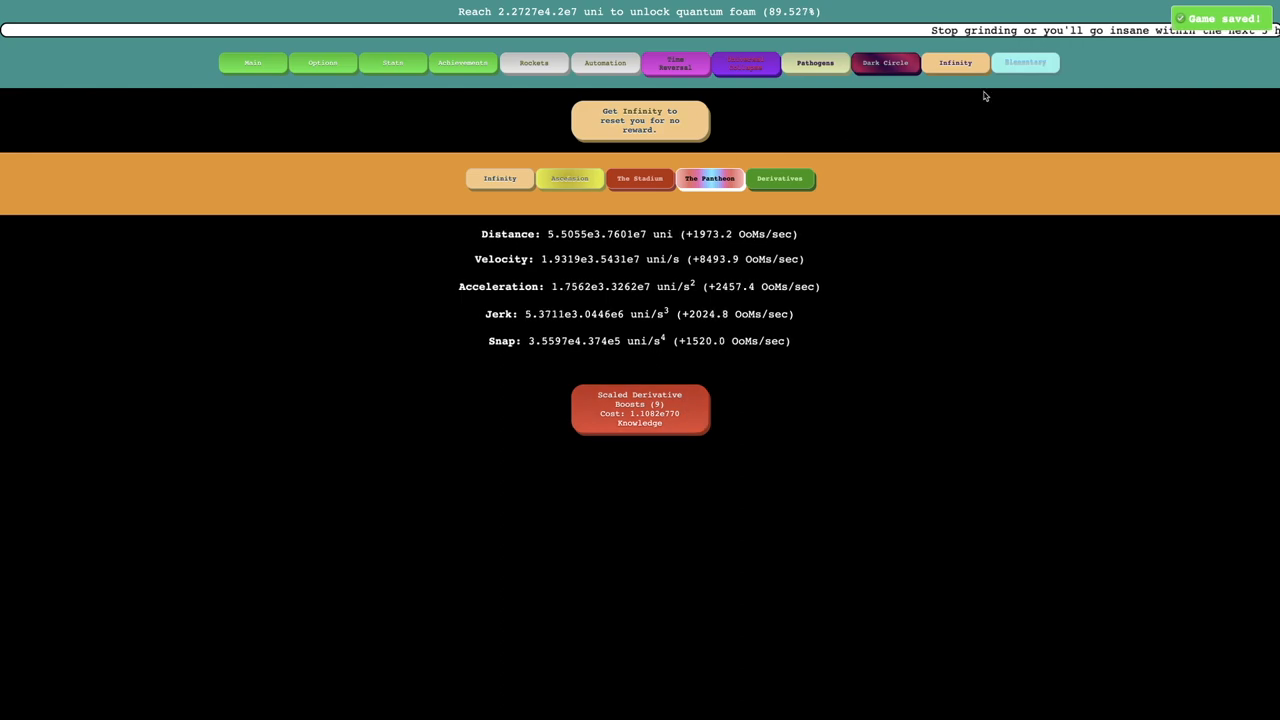
pyautogui.click(1024, 66)
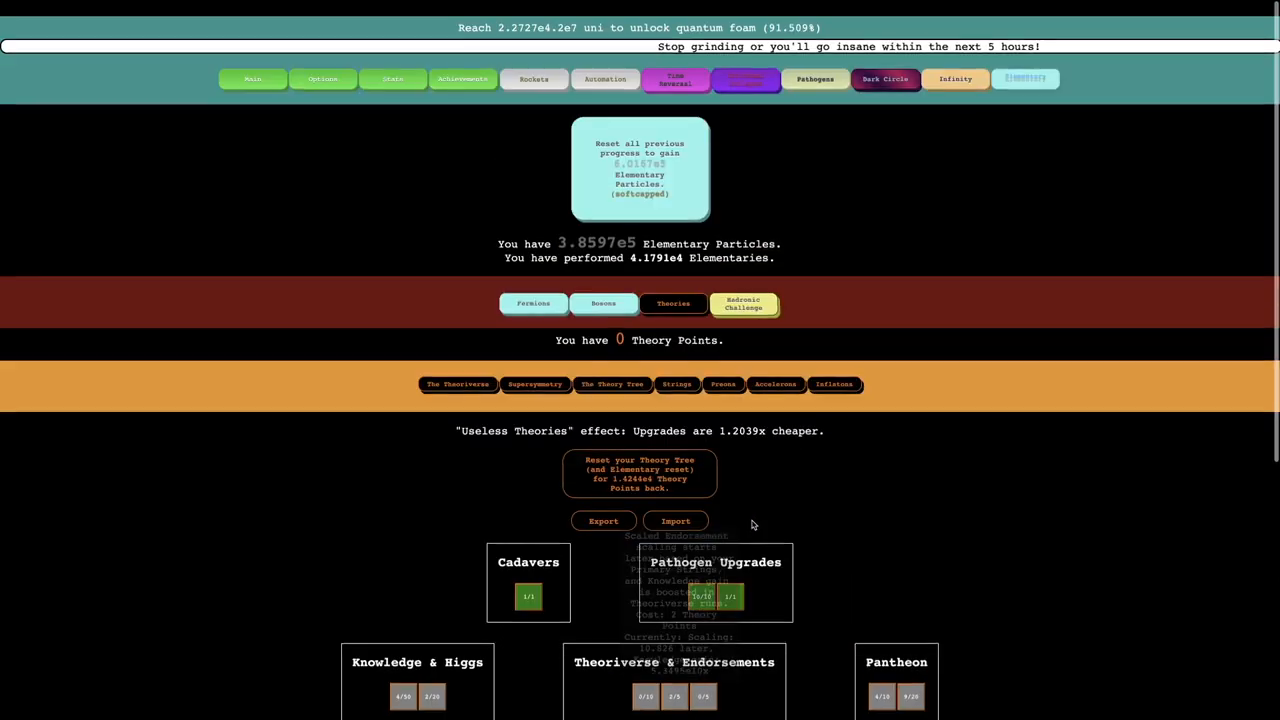
pyautogui.click(640, 473)
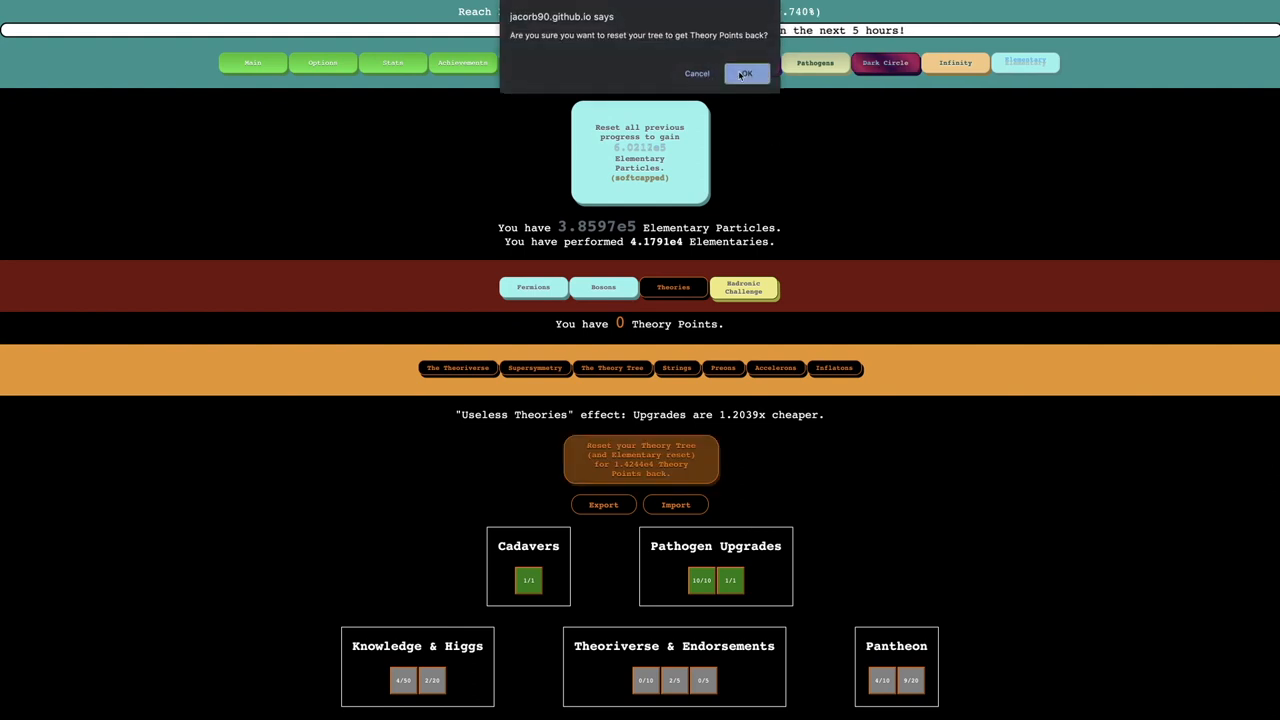
# Confirm the refund and raise Knowledge & Higgs to 46/50 and 20/20, leaving 238 points.
pyautogui.click(745, 73)
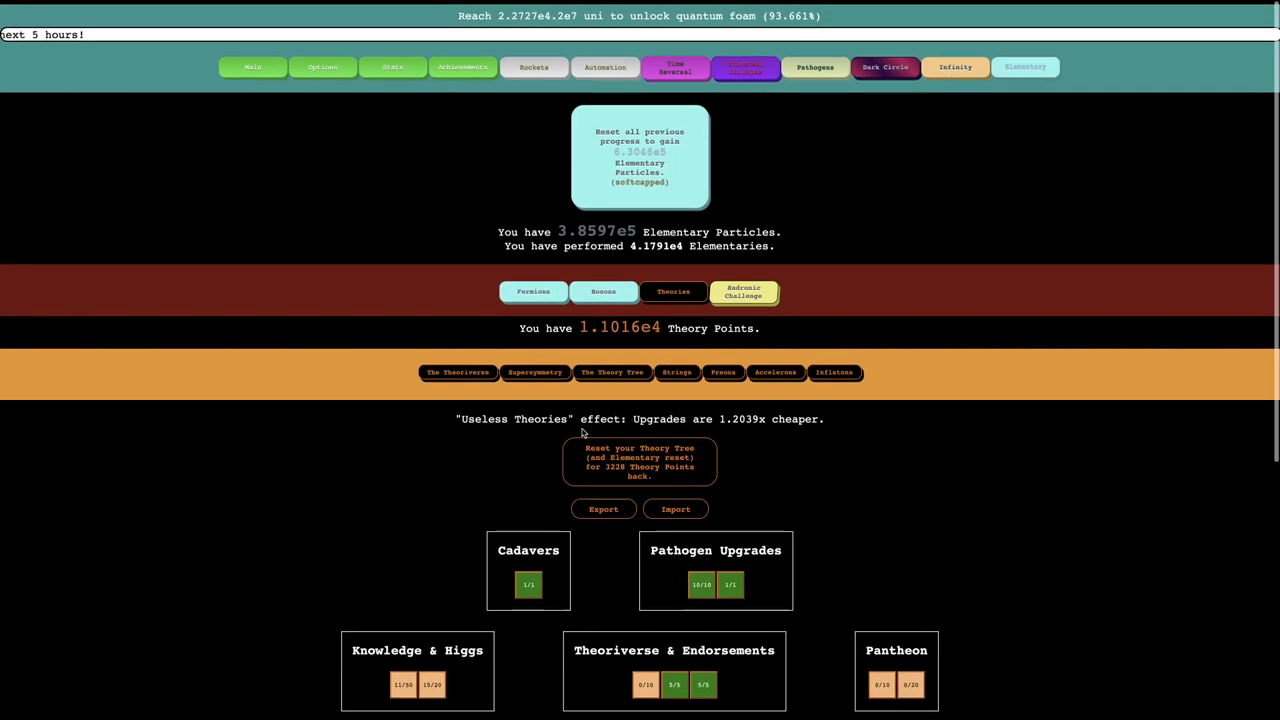
pyautogui.scroll(-3)
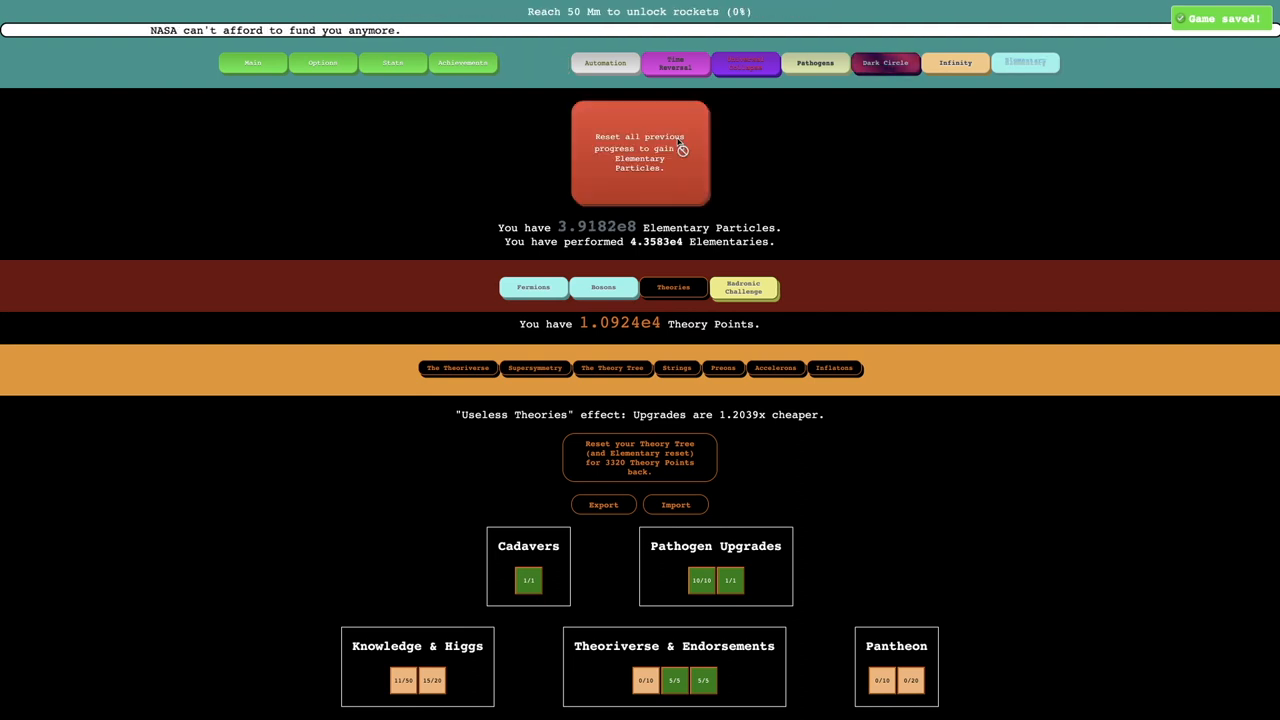
pyautogui.scroll(-3)
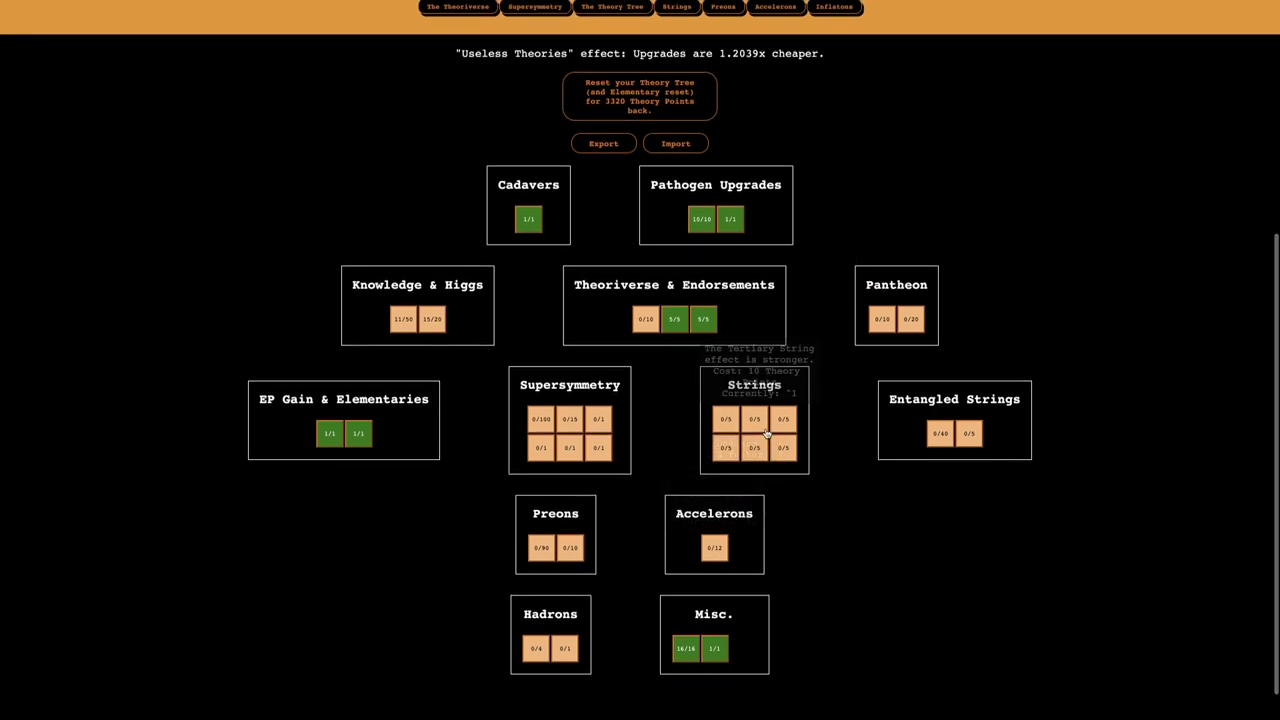
pyautogui.moveTo(890, 320)
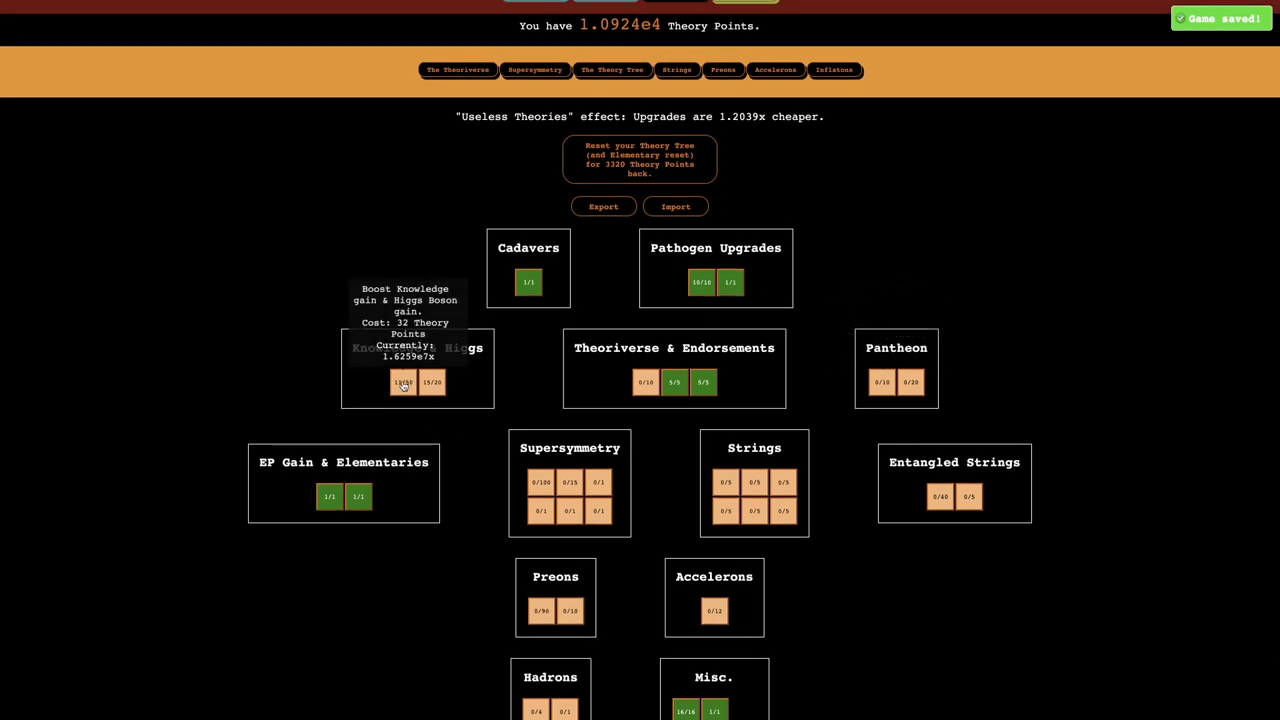
pyautogui.click(401, 382)
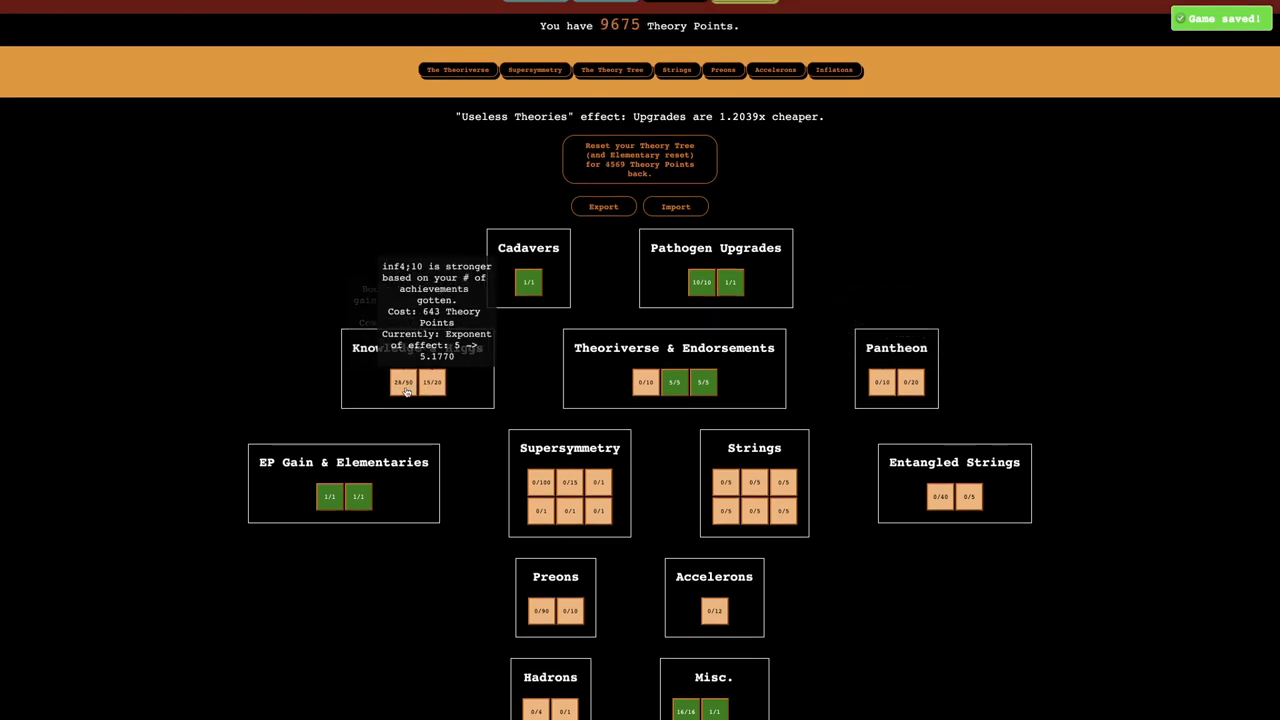
pyautogui.click(402, 382)
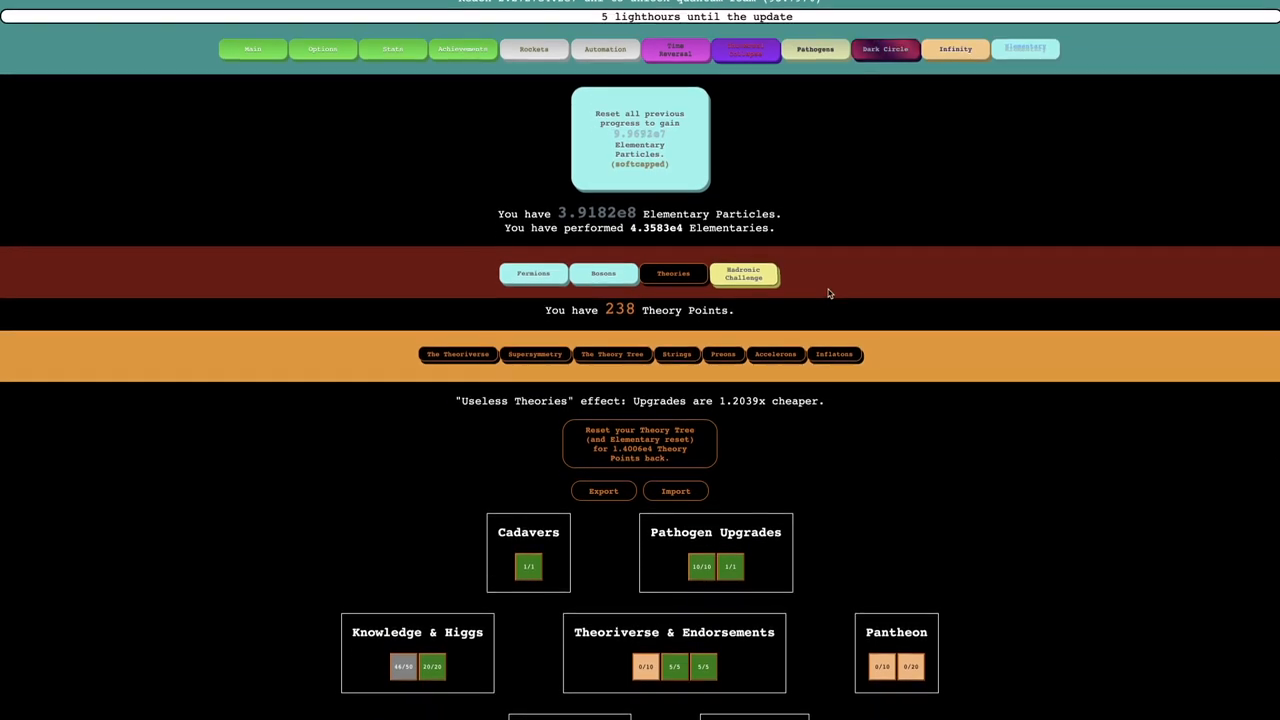
pyautogui.scroll(-3)
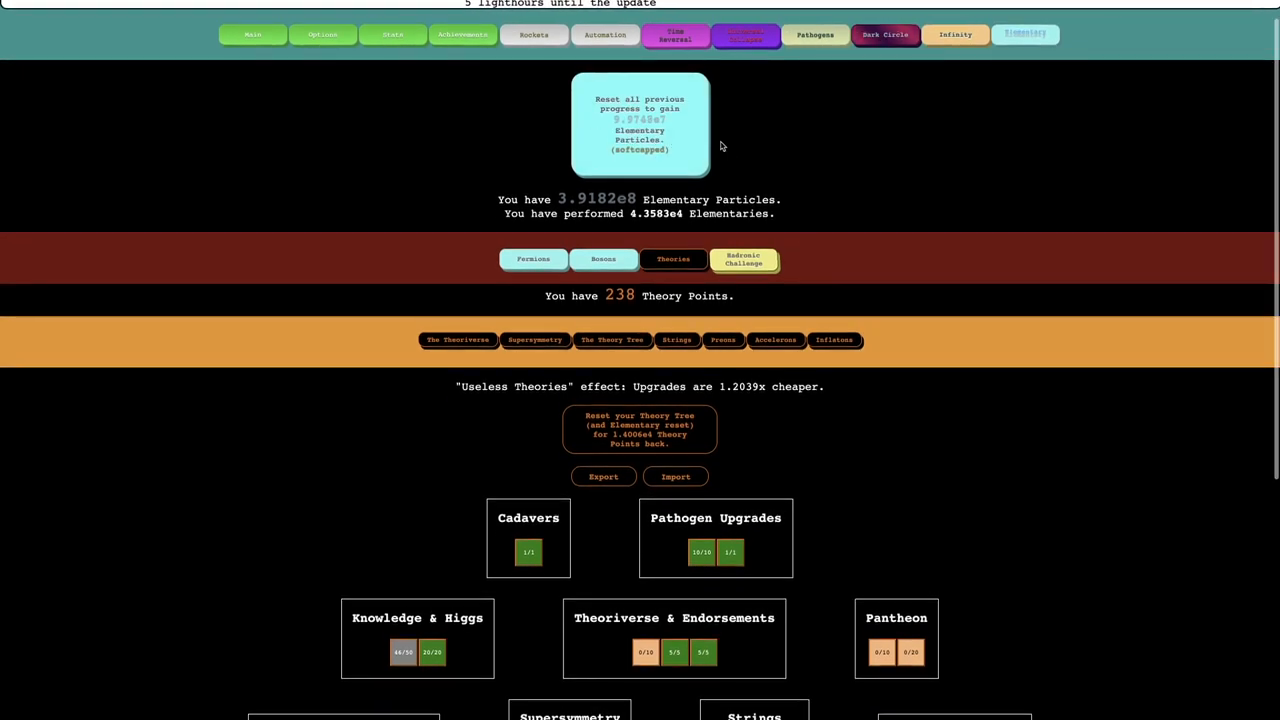
pyautogui.scroll(-3)
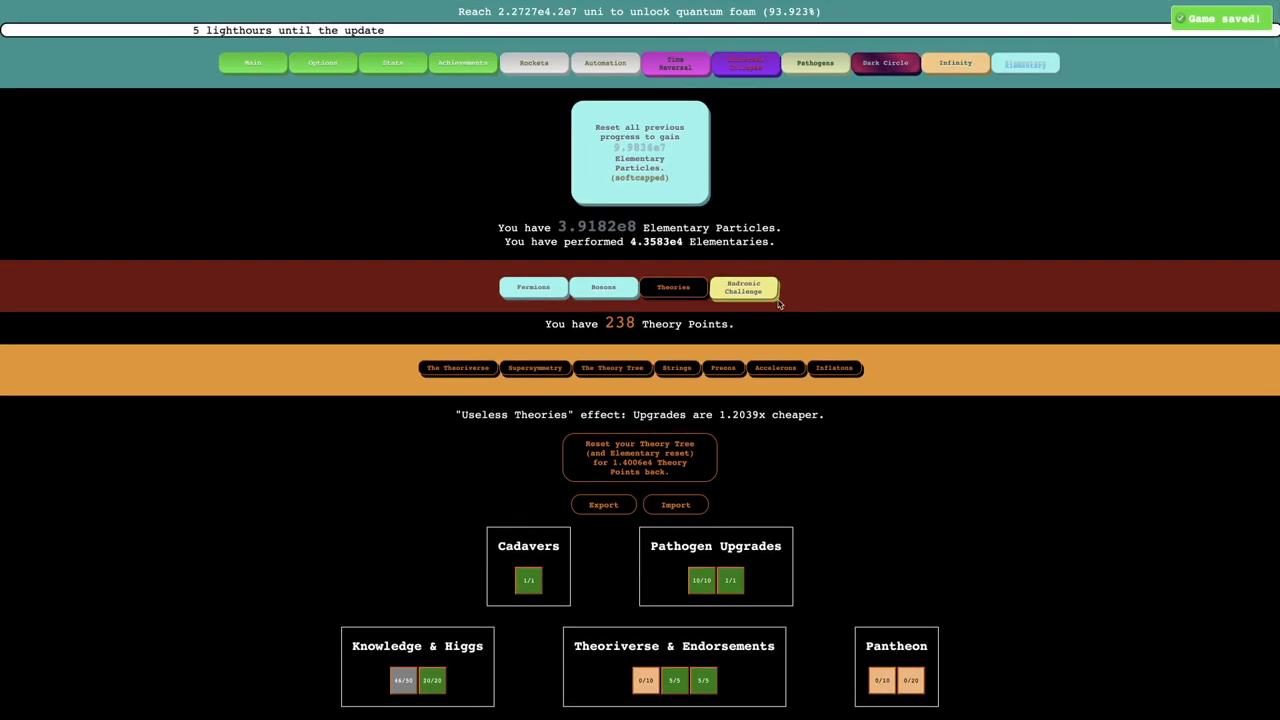
pyautogui.scroll(-3)
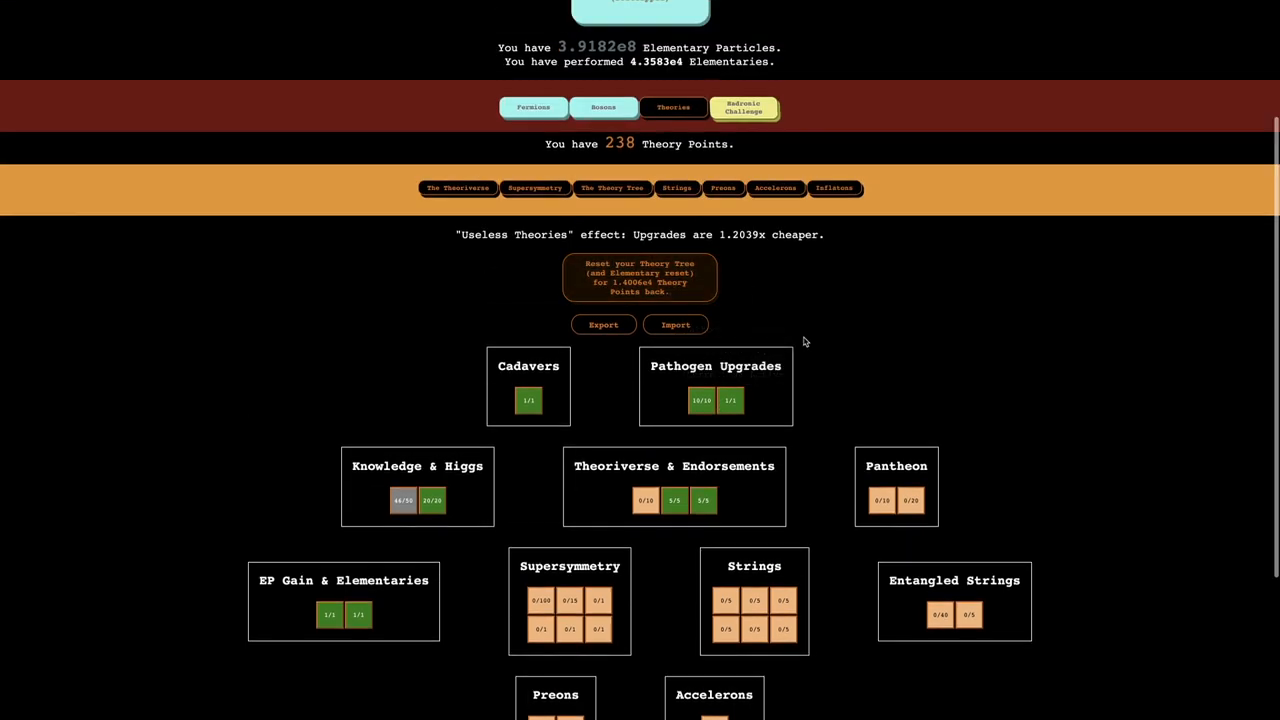
# Reset the tree, rebuy Theoriverse nerf reduction and Knowledge & Higgs, leaving 1816 points.
pyautogui.click(645, 500)
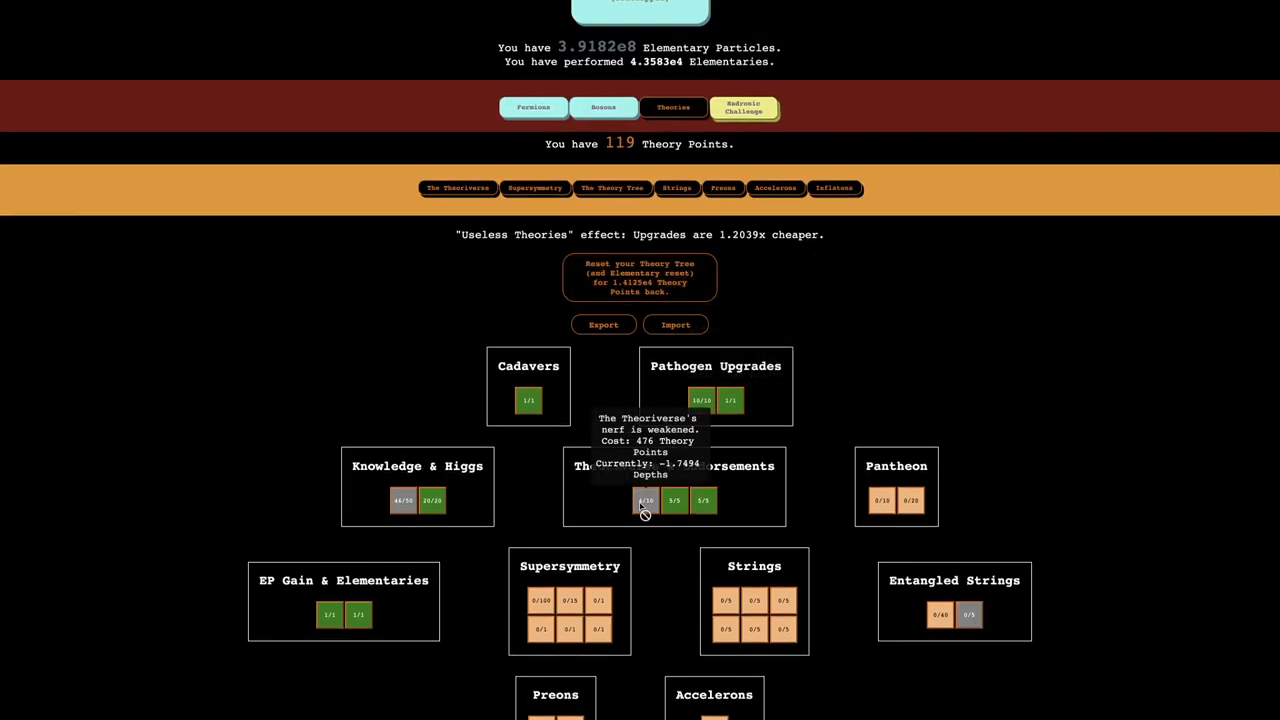
pyautogui.click(640, 278)
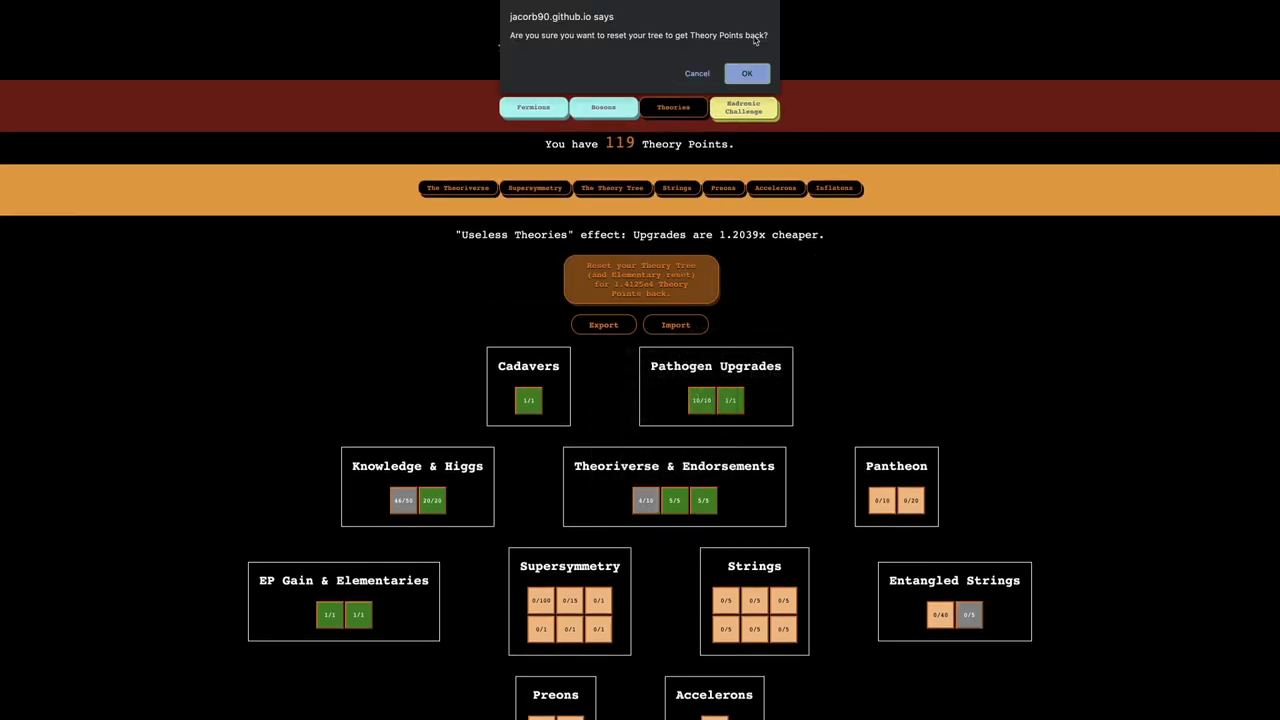
pyautogui.click(746, 73)
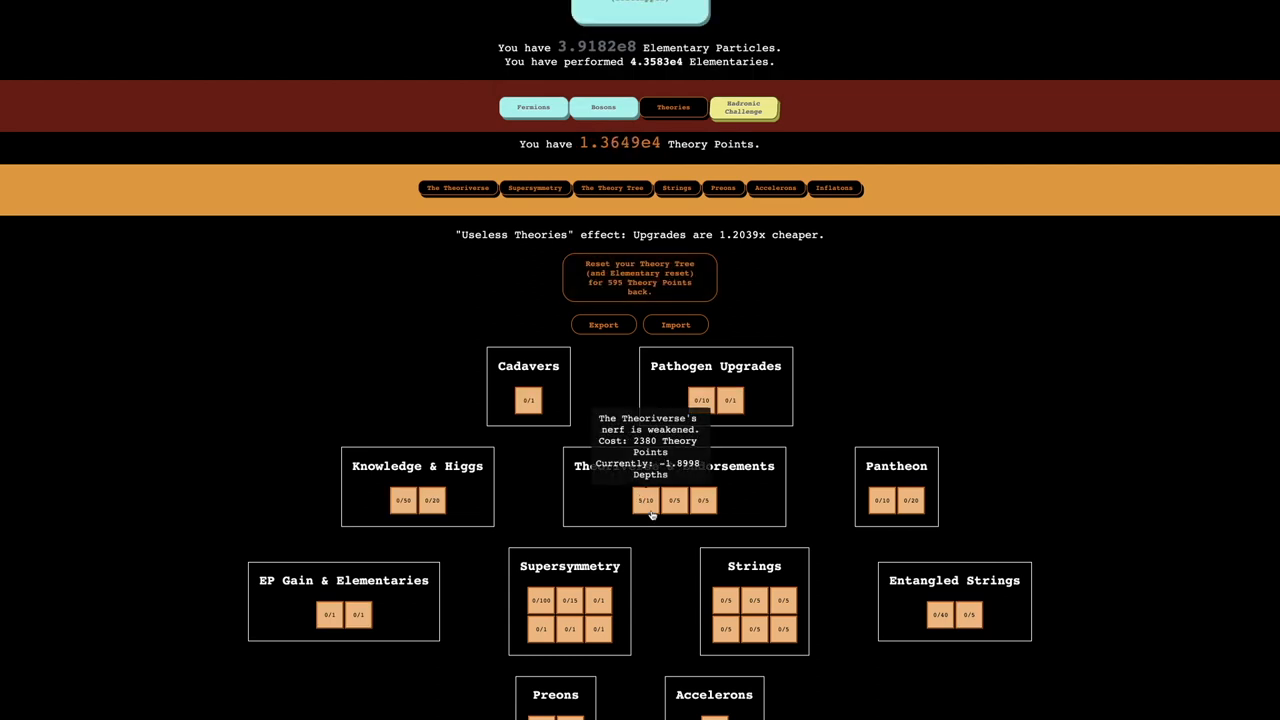
pyautogui.click(675, 500)
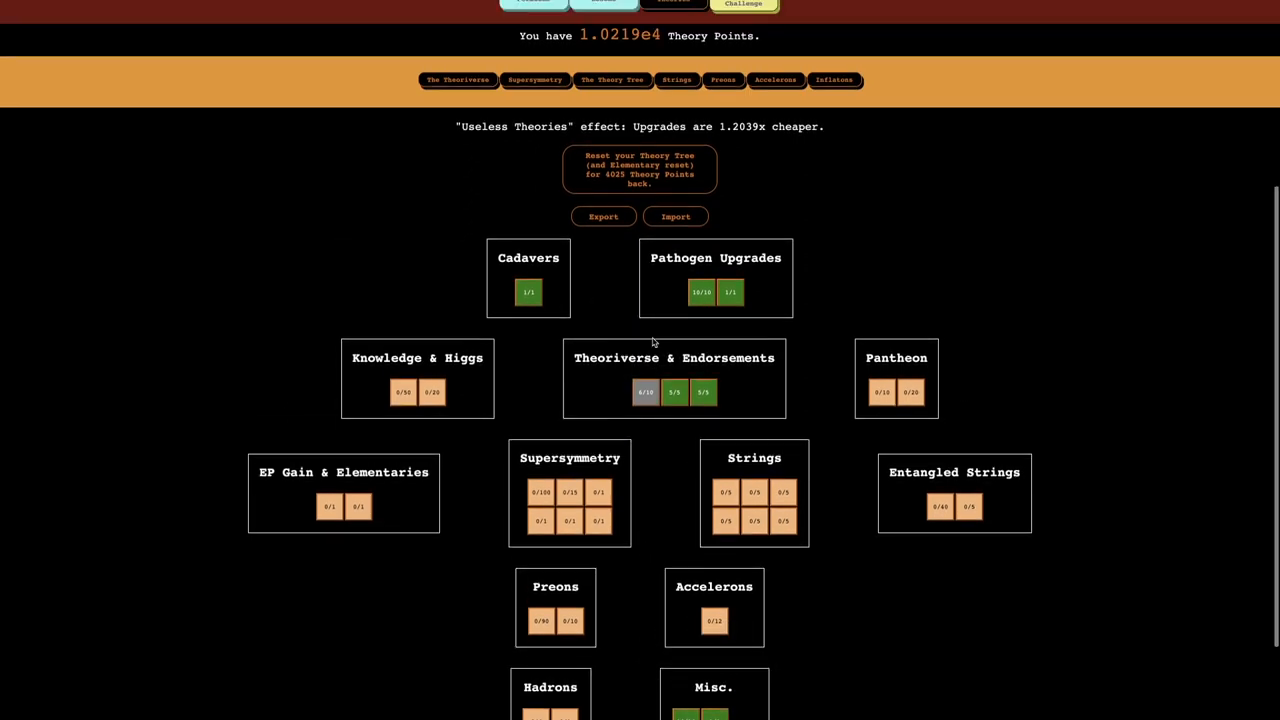
pyautogui.click(403, 392)
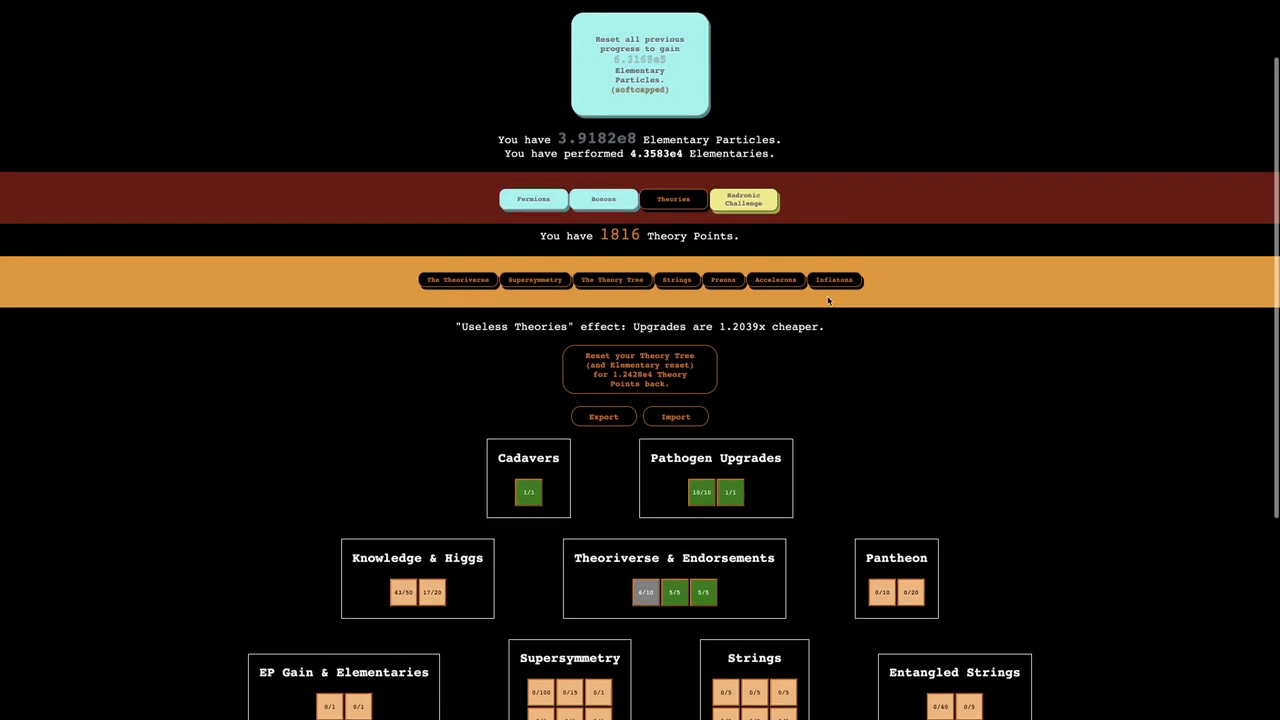
# Change the Hadronic Challenge goal and start the challenge with the larger goal.
pyautogui.click(742, 199)
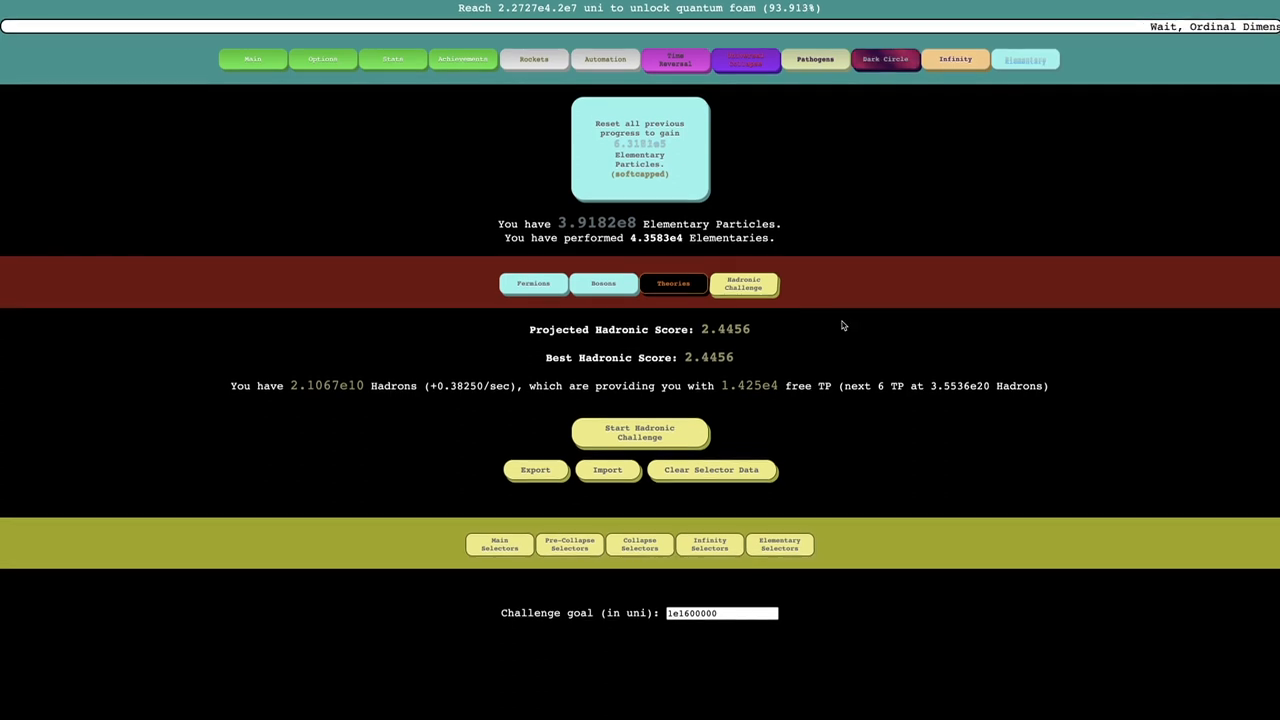
pyautogui.click(720, 613)
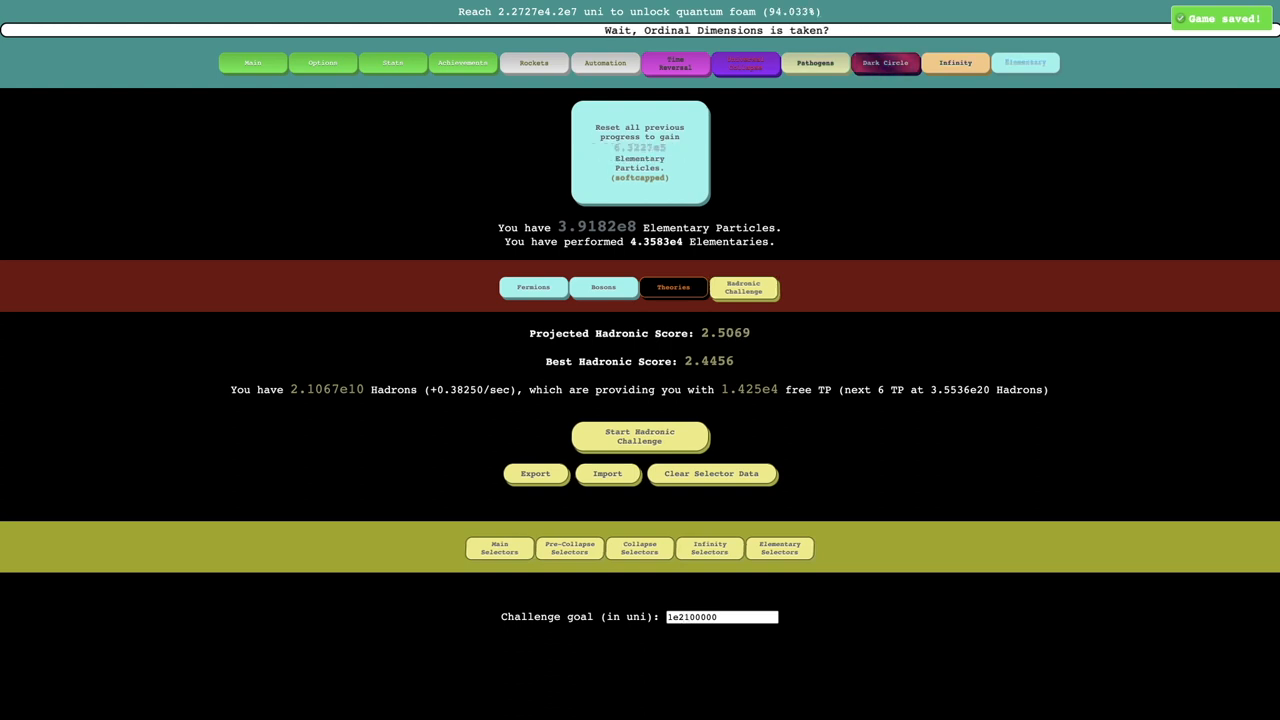
pyautogui.click(639, 436)
pyautogui.write('0')
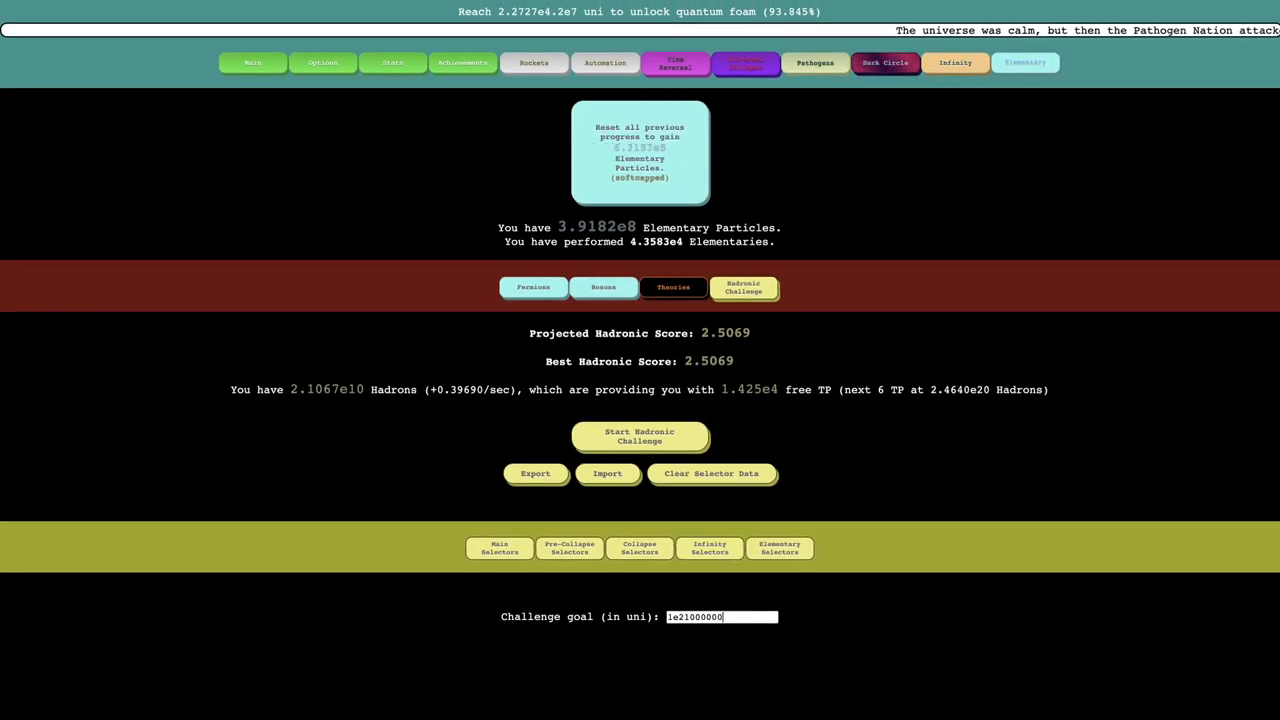
pyautogui.click(640, 436)
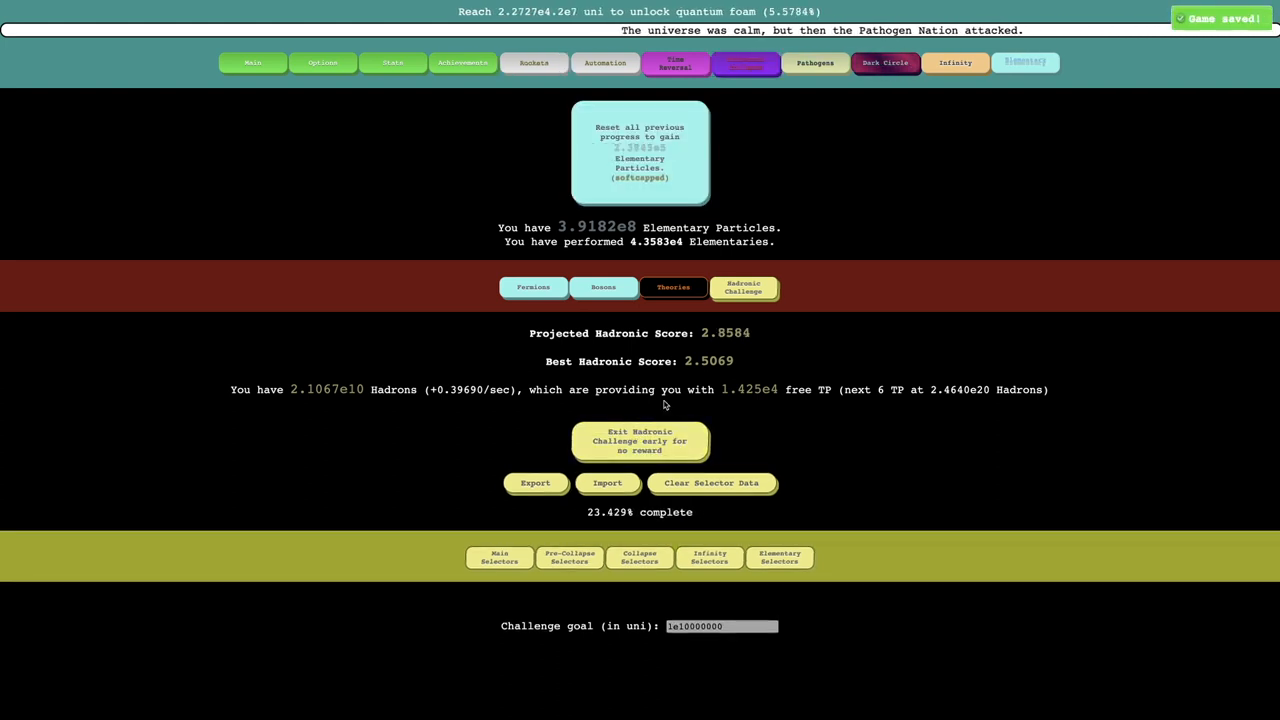
# Abandon the run, restart at goal 1e2300000 and claim completion, reaching best score 2.5274.
pyautogui.click(640, 441)
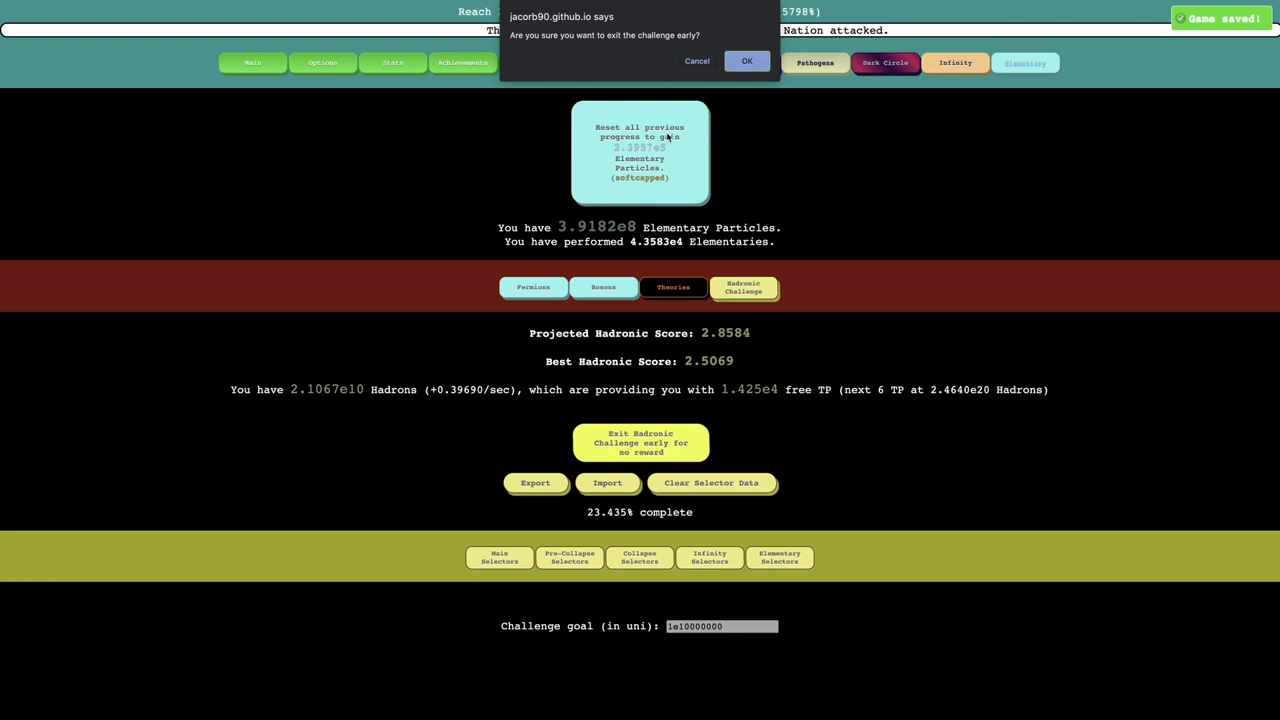
pyautogui.click(746, 61)
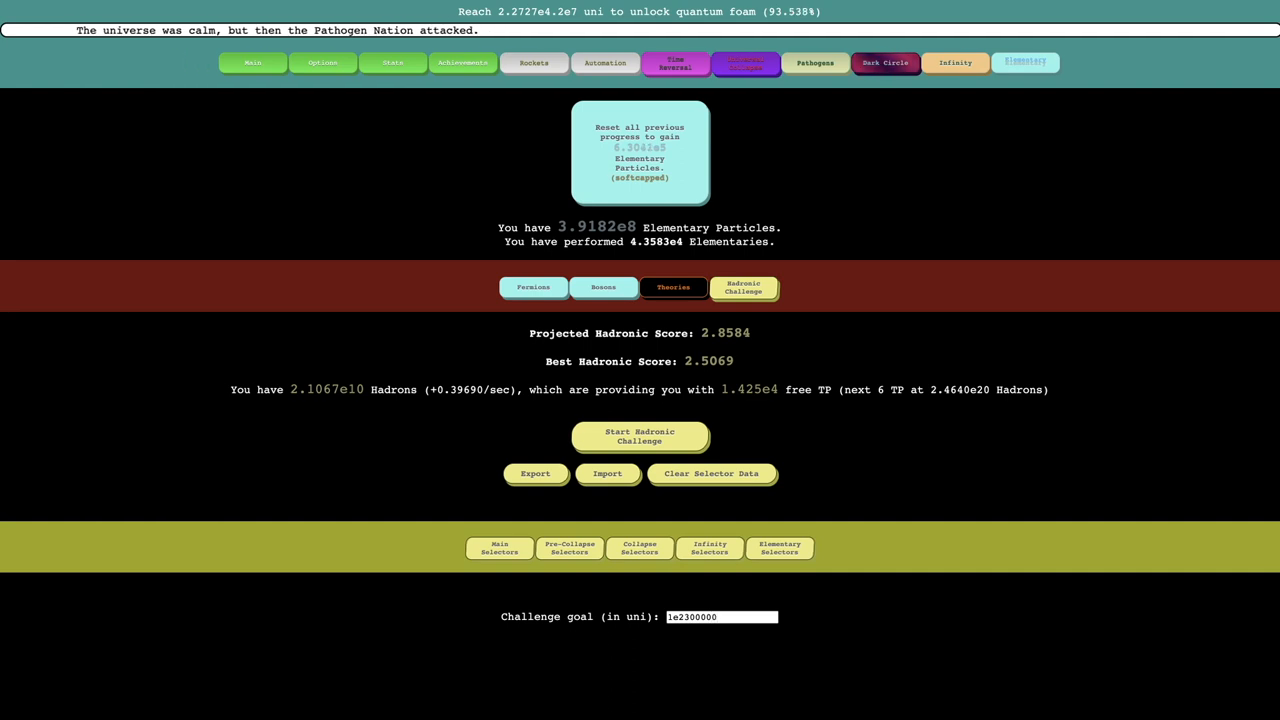
pyautogui.click(639, 437)
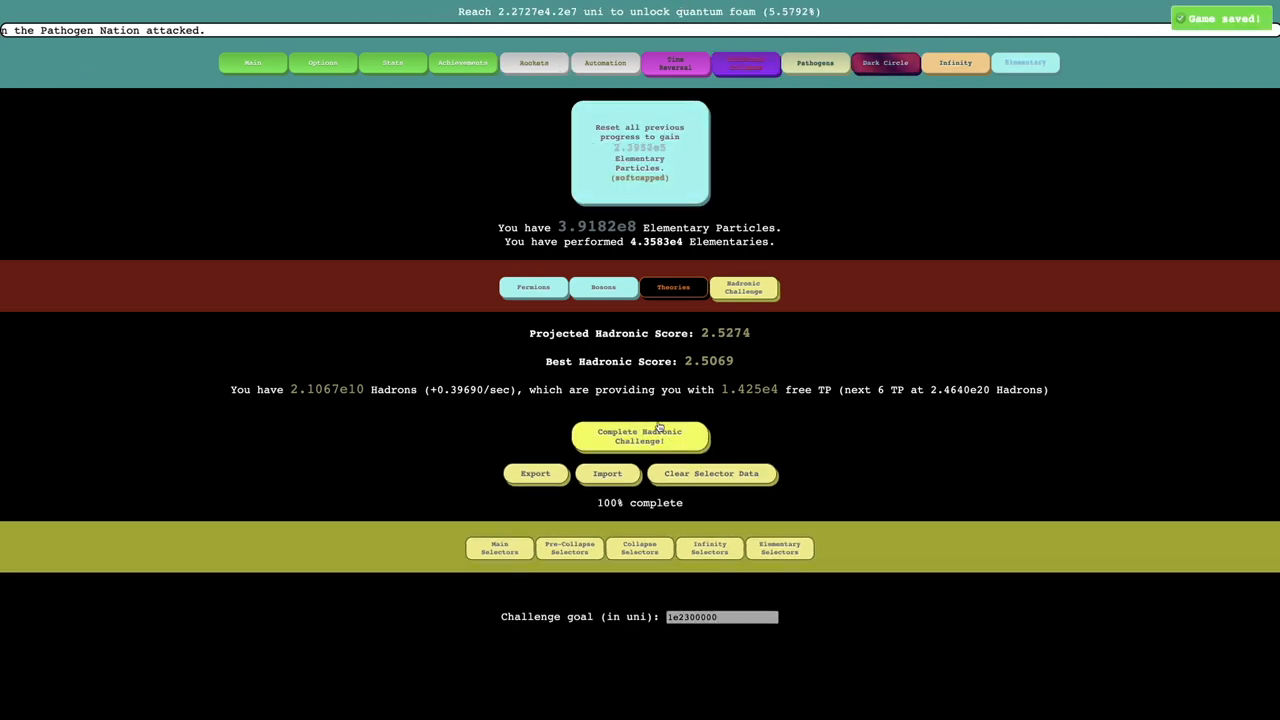
pyautogui.click(639, 435)
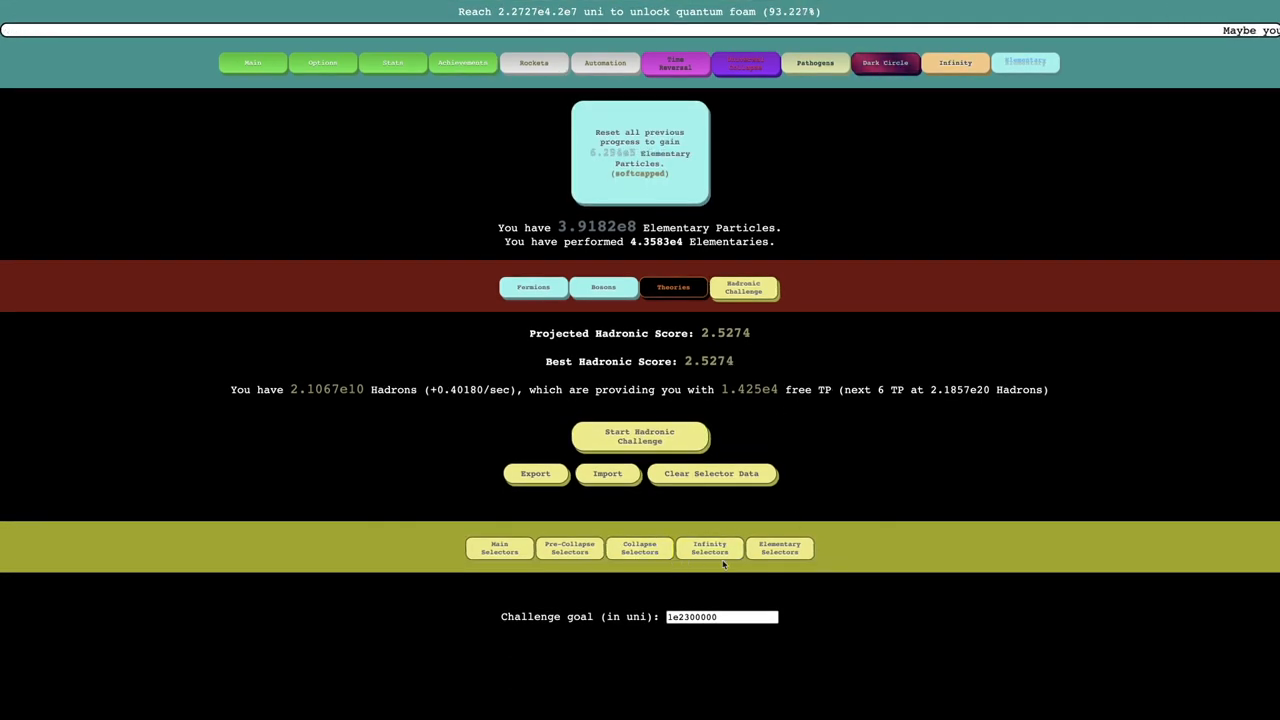
# Enable Derivative Boosts, set Theoriverse Depth to -1 and browse Infinity restrictions (projected 3.7456).
pyautogui.scroll(-3)
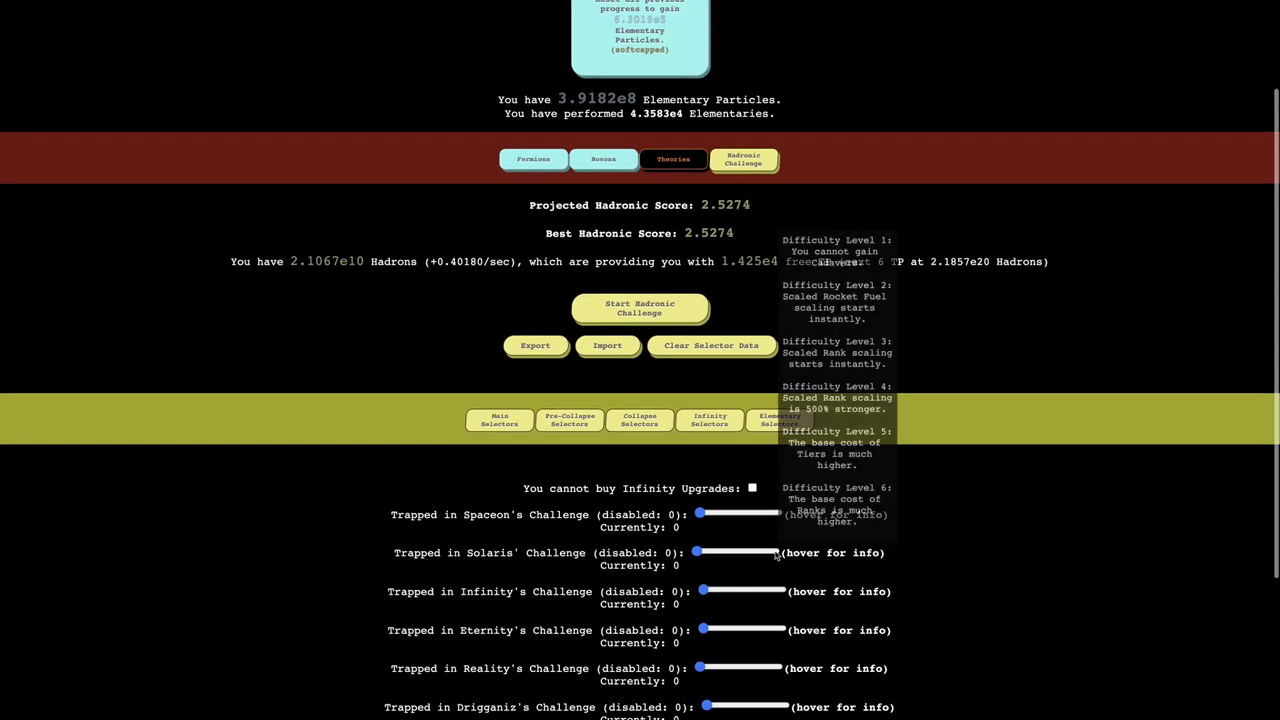
pyautogui.moveTo(698, 514); pyautogui.dragTo(728, 514)
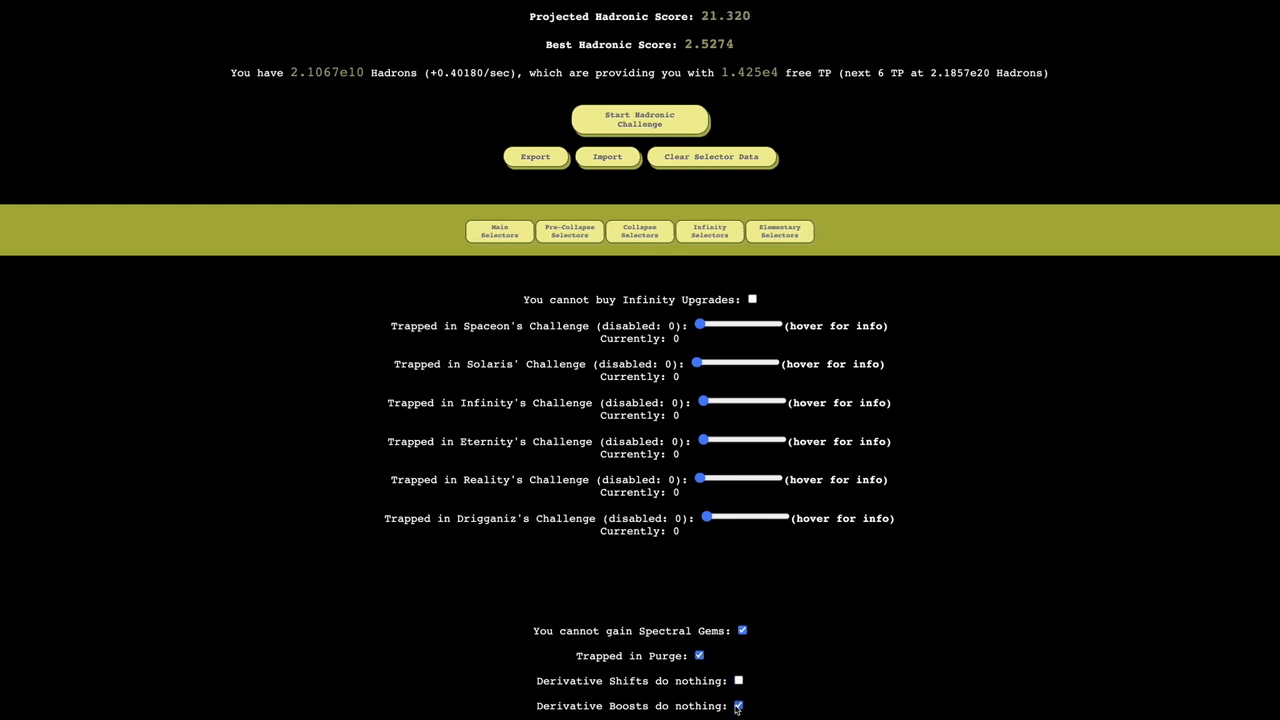
pyautogui.click(738, 705)
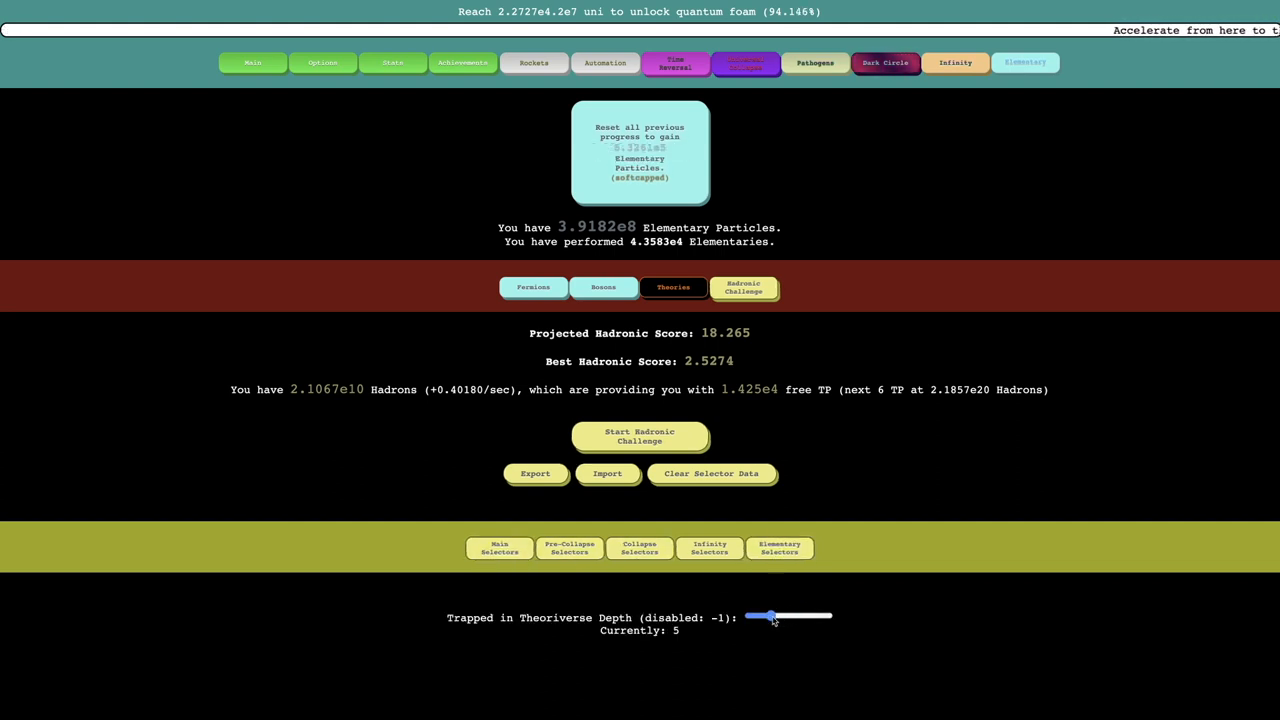
pyautogui.moveTo(770, 616); pyautogui.dragTo(748, 616)
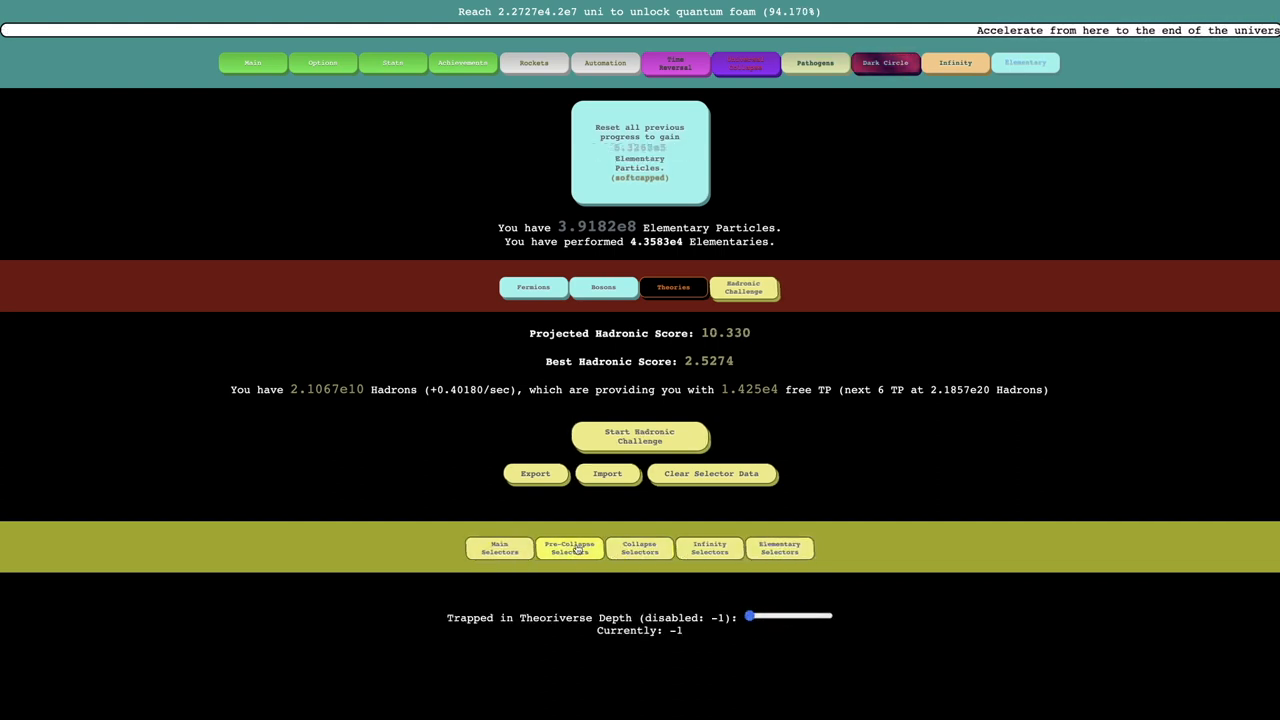
pyautogui.click(709, 548)
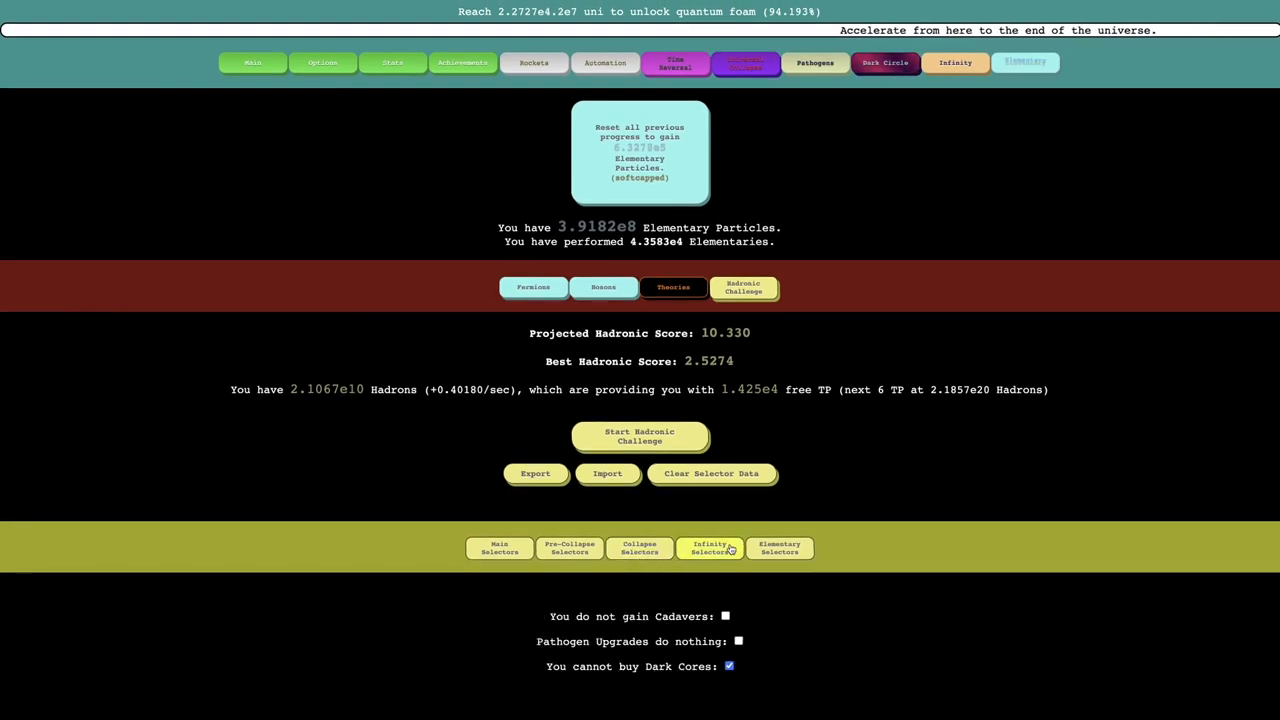
pyautogui.click(729, 666)
pyautogui.write('1e2300')
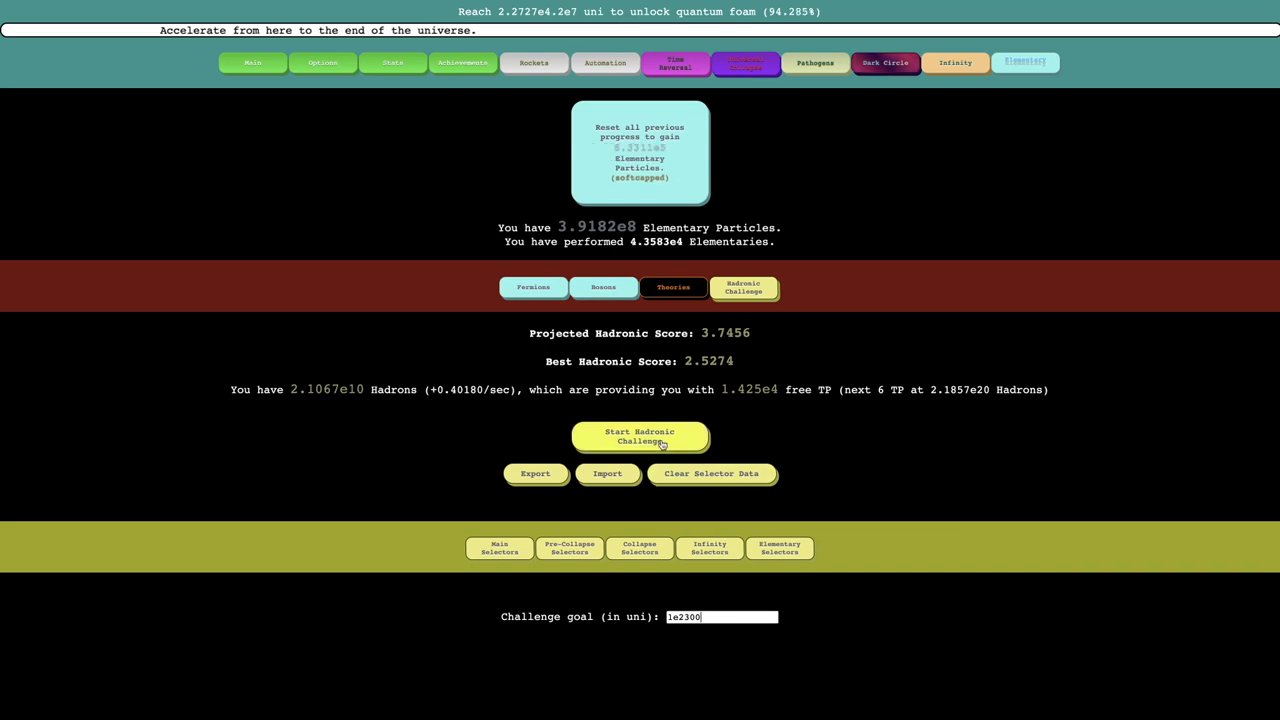
# Start and abandon two Hadronic Challenges (goals 1e2300 and 1.79769313e308), confirming each exit.
pyautogui.click(639, 437)
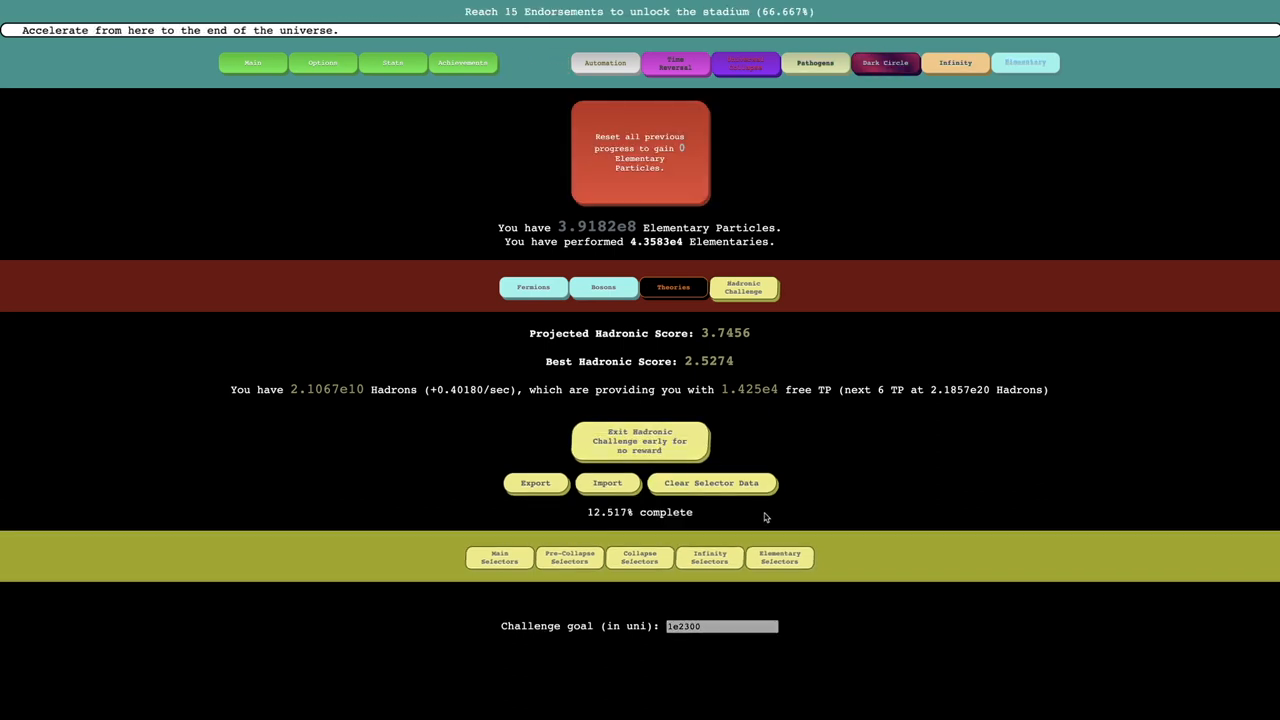
pyautogui.click(639, 442)
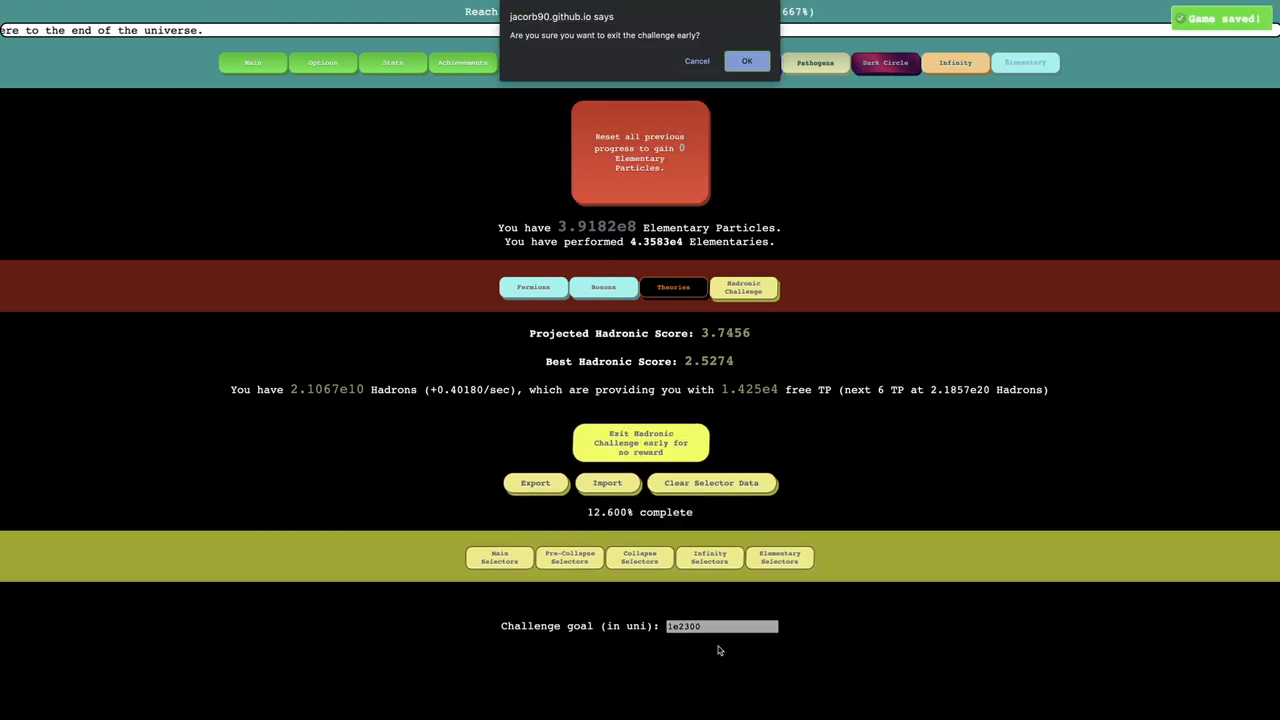
pyautogui.click(746, 61)
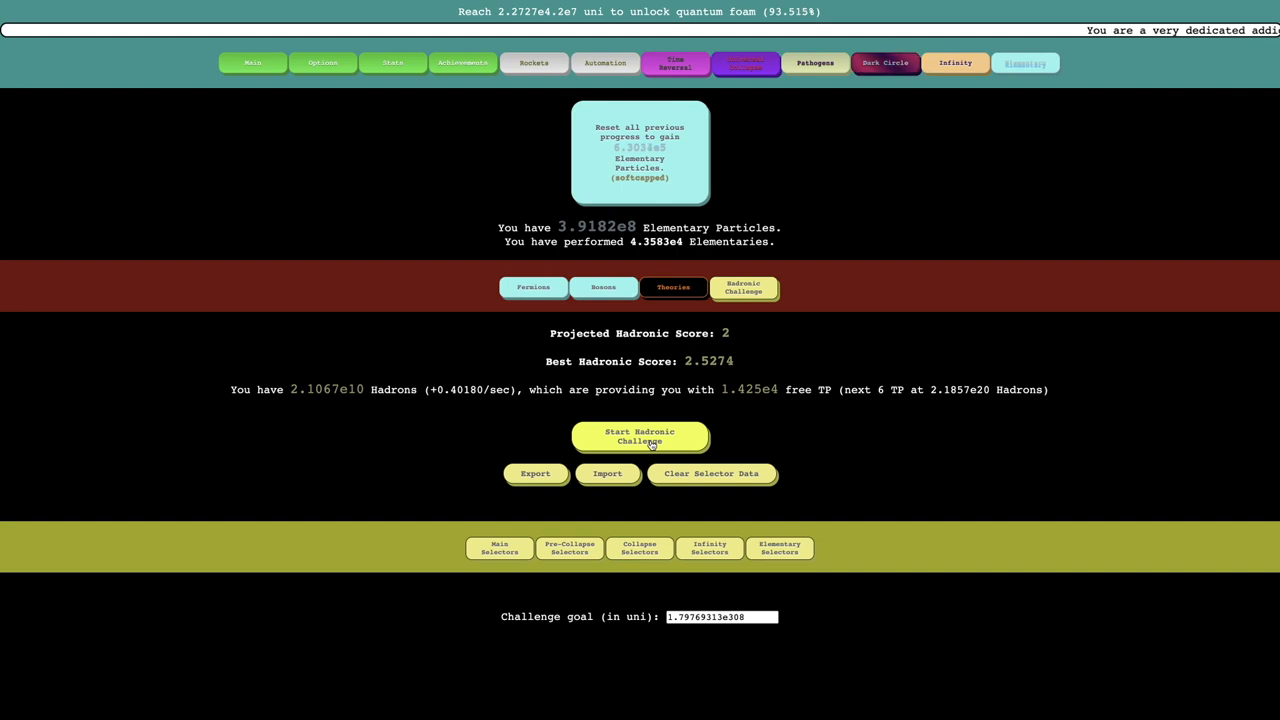
pyautogui.click(639, 437)
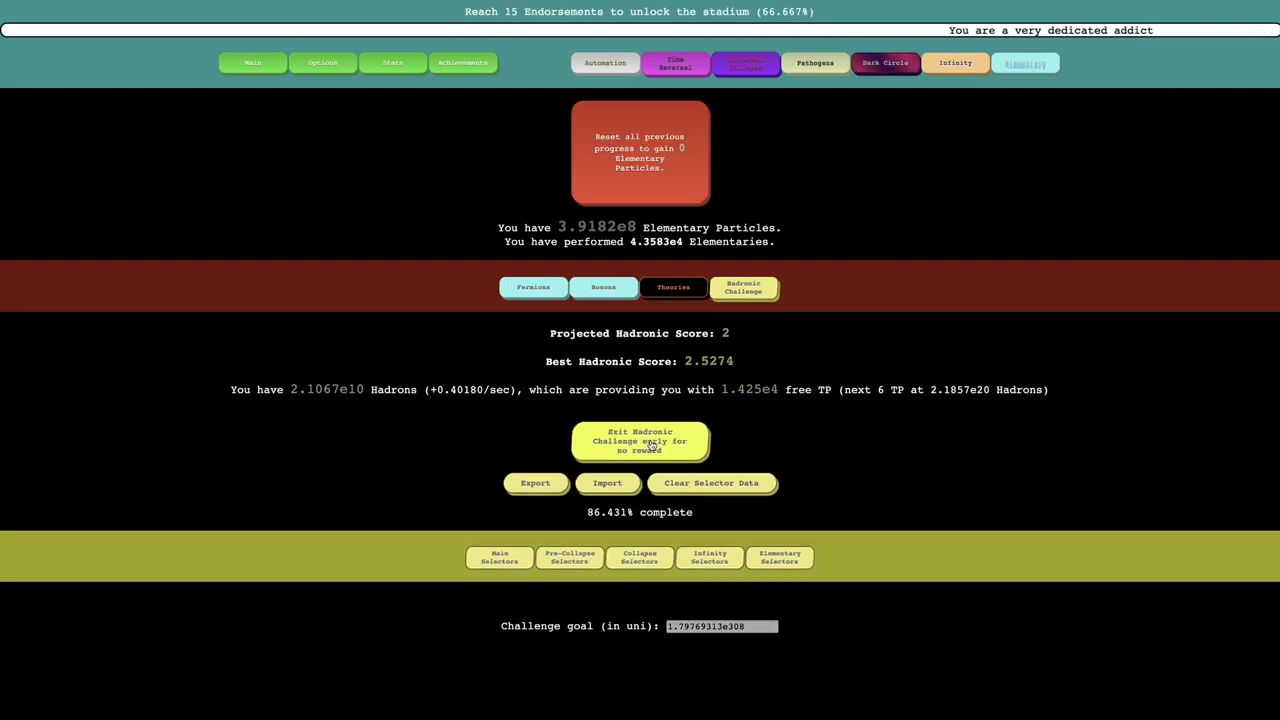
pyautogui.click(639, 442)
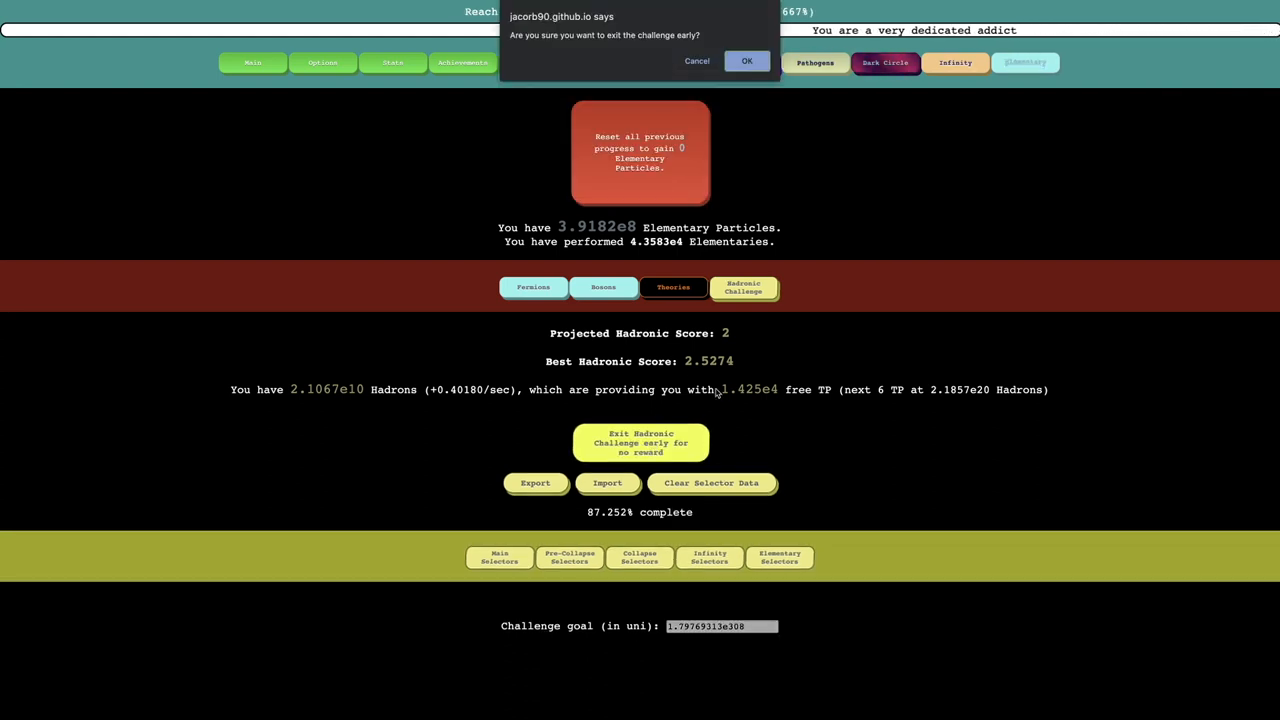
pyautogui.click(746, 61)
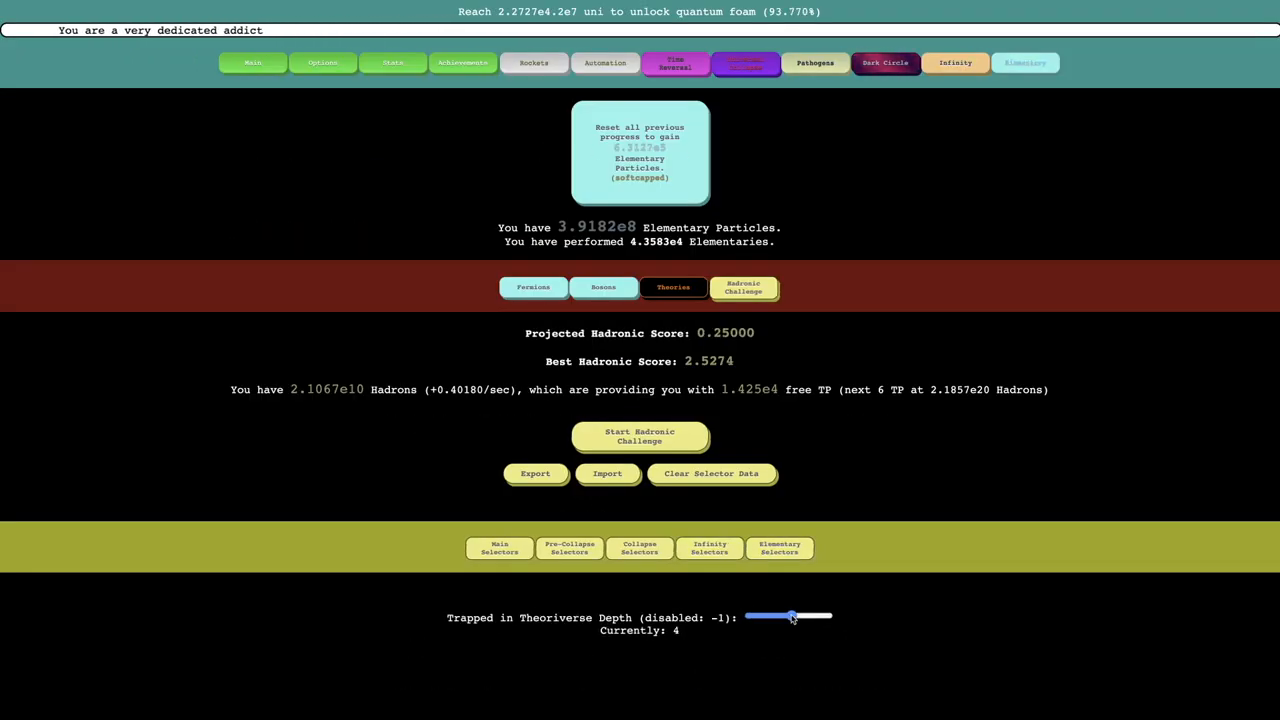
# Set the challenge goal to 1e1000000 and enable the Time Reversal Upgrades restriction.
pyautogui.click(639, 548)
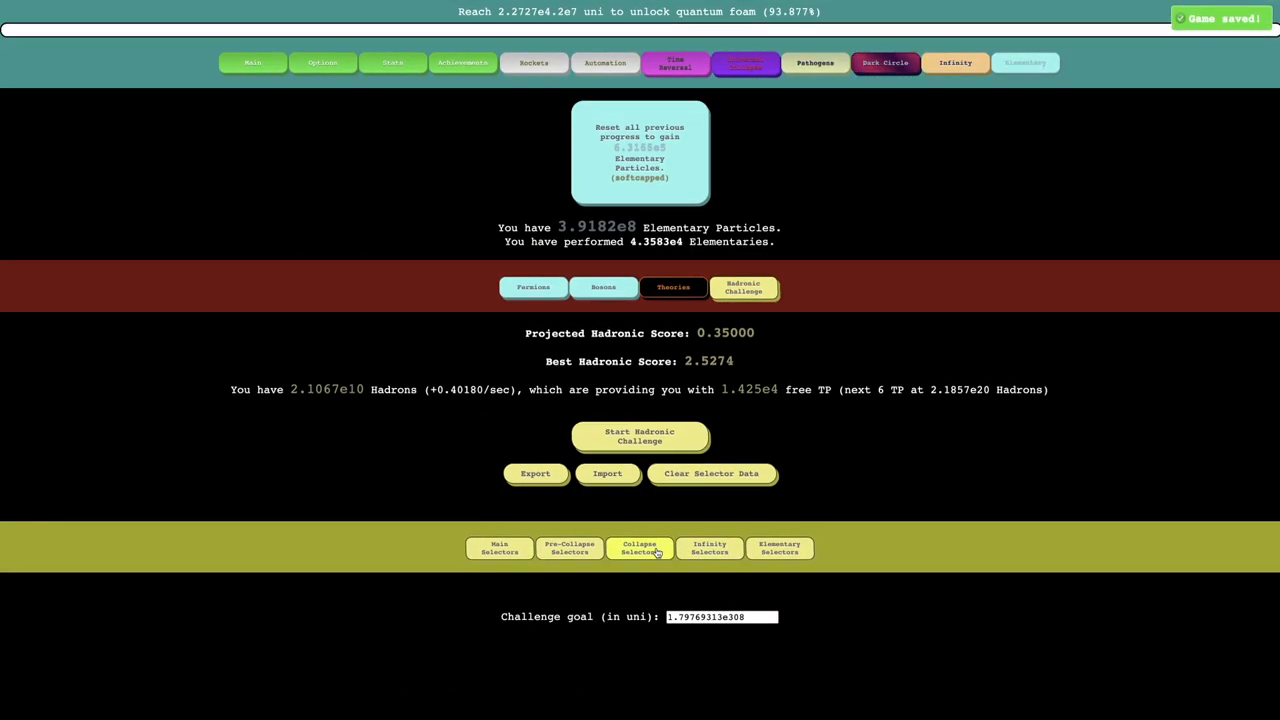
pyautogui.click(639, 547)
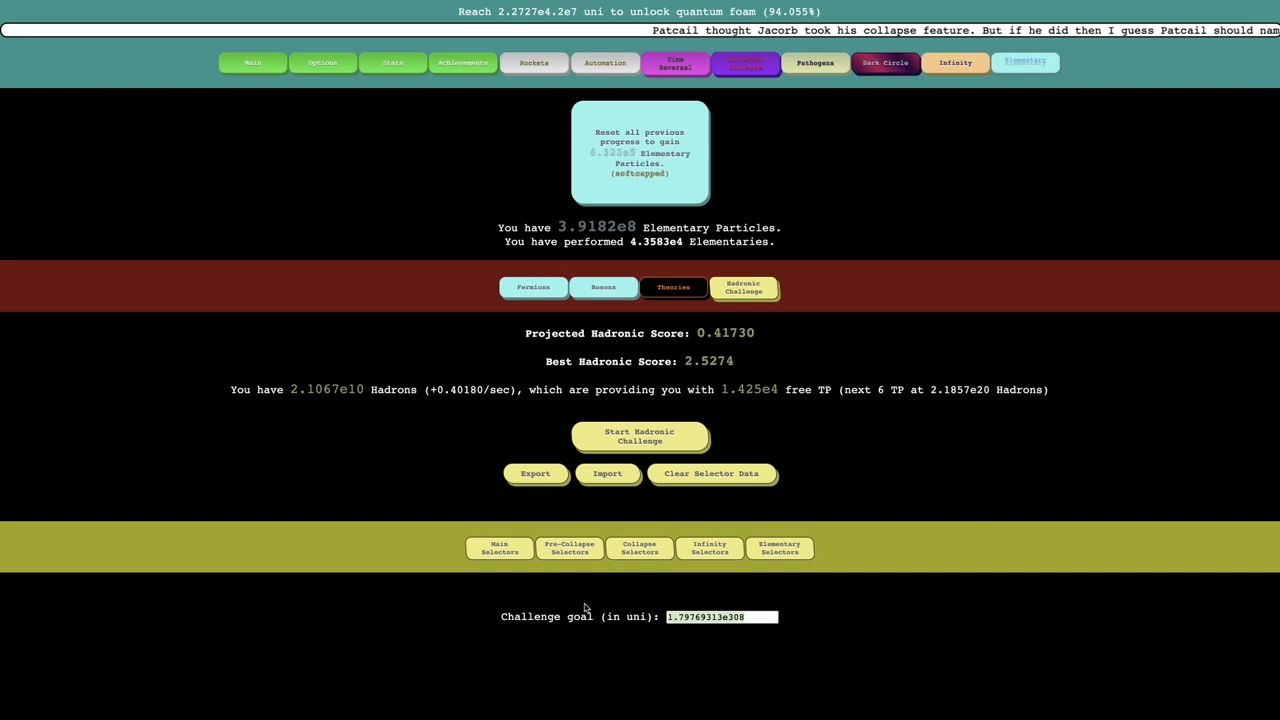
pyautogui.write('1e1000000')
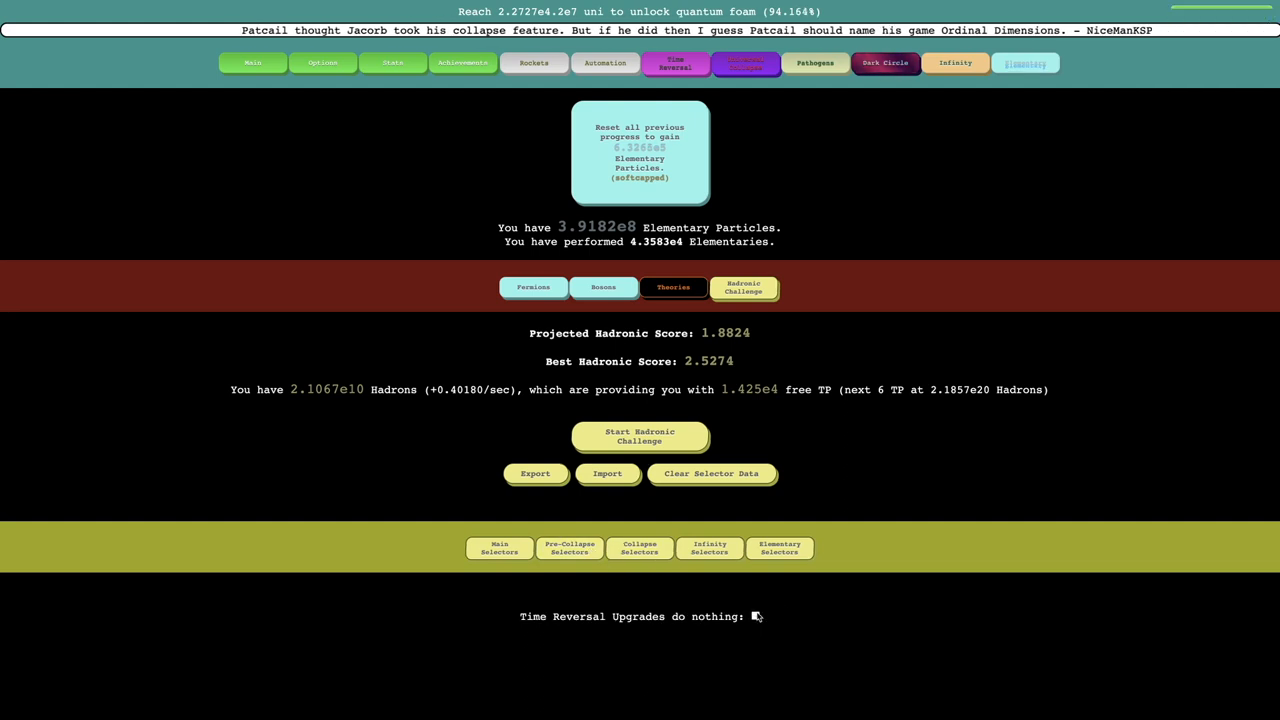
pyautogui.click(639, 436)
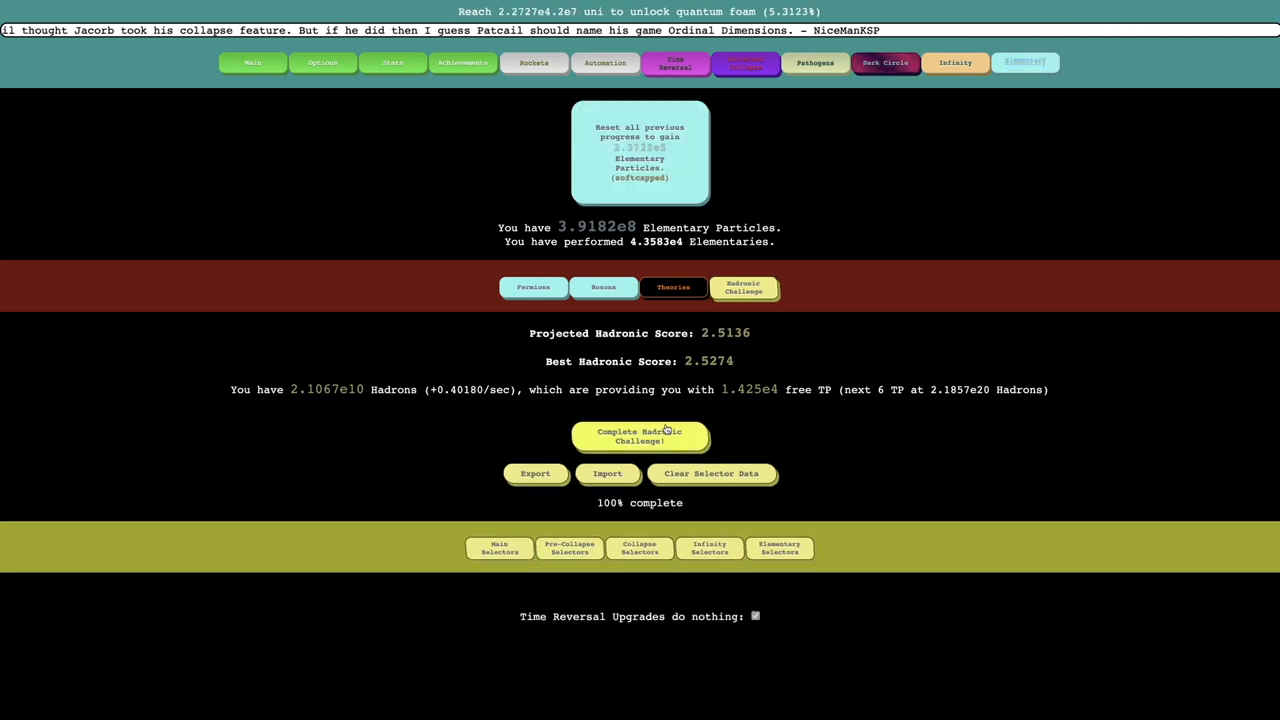
# Claim the completed challenge, then start, abandon and restart a Hadronic Challenge run.
pyautogui.click(640, 436)
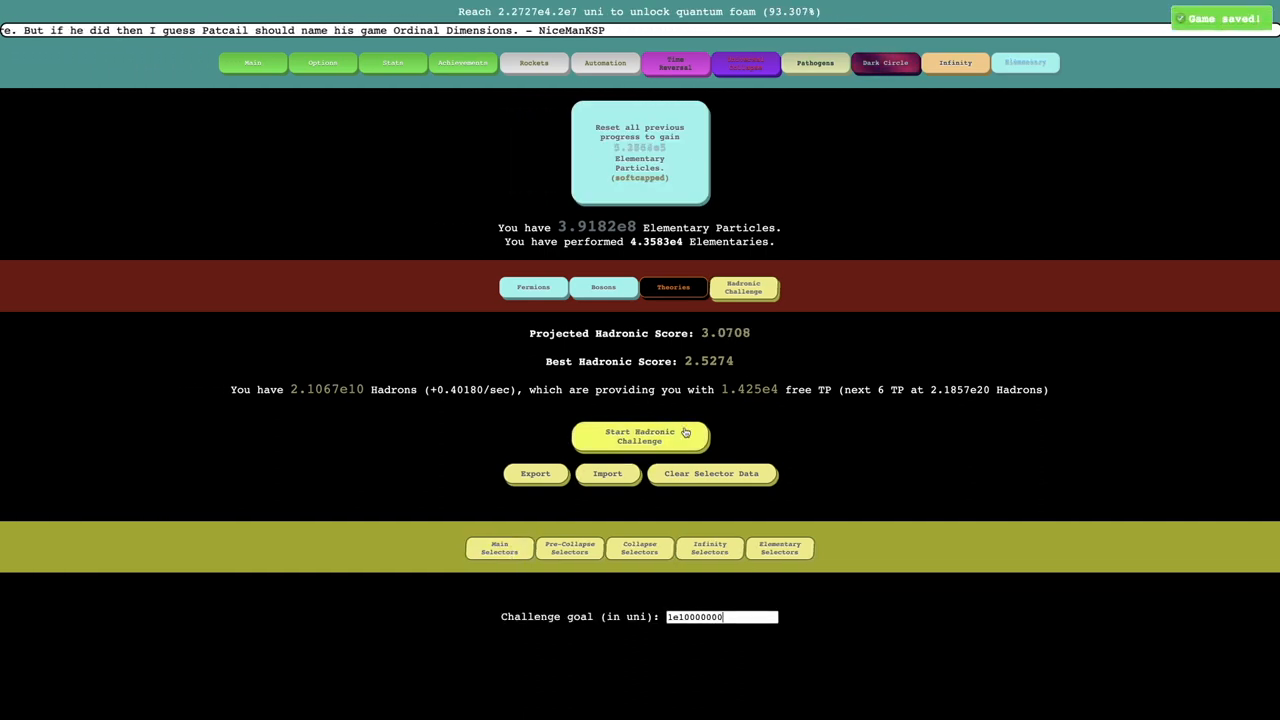
pyautogui.click(640, 437)
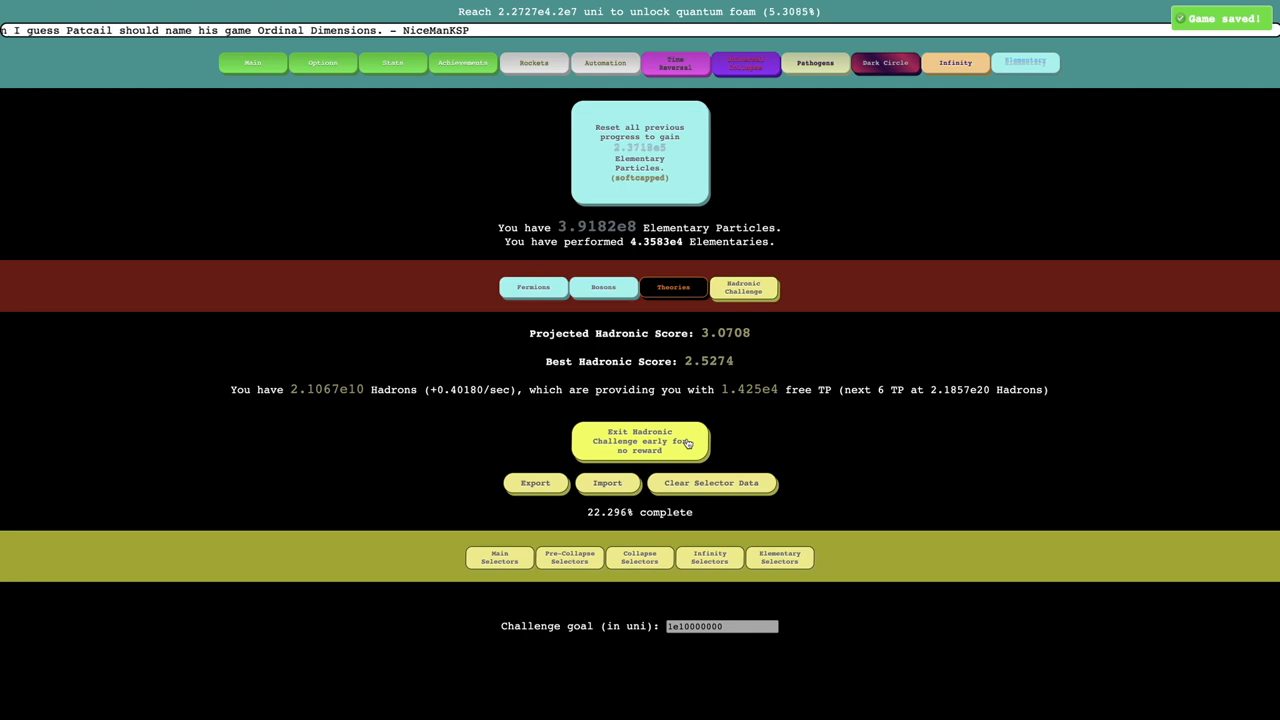
pyautogui.click(639, 441)
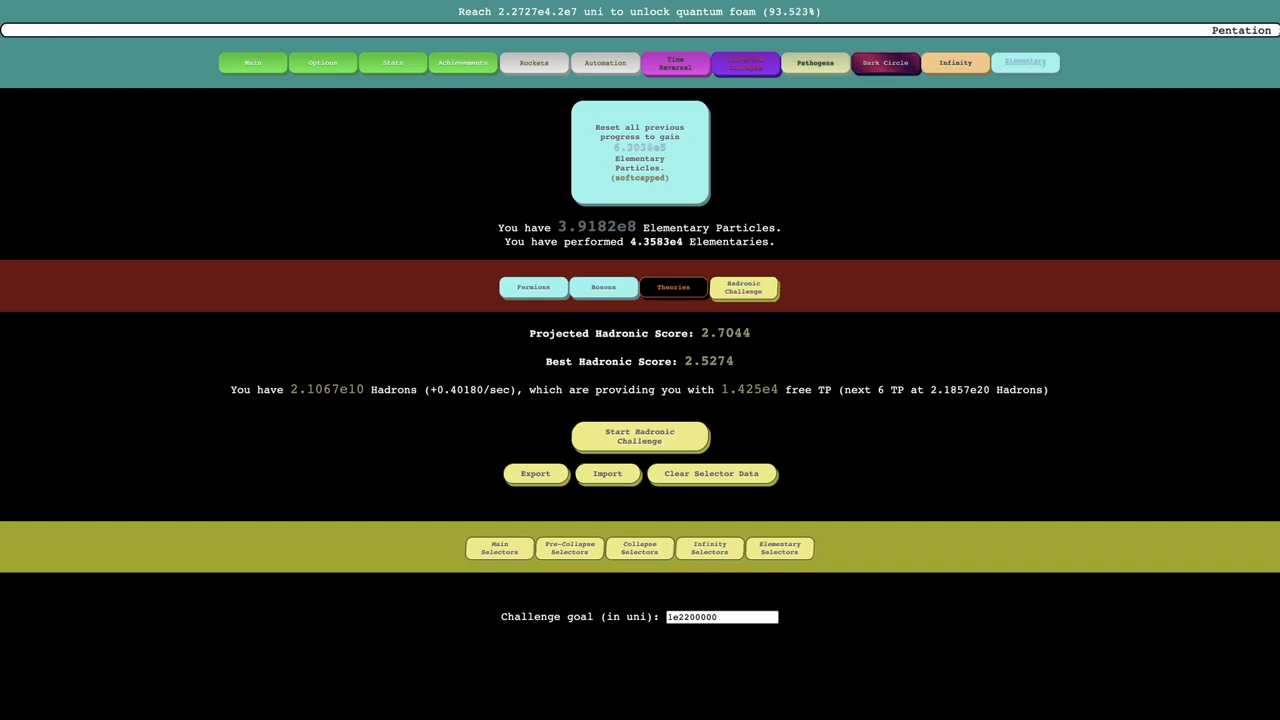
pyautogui.click(639, 437)
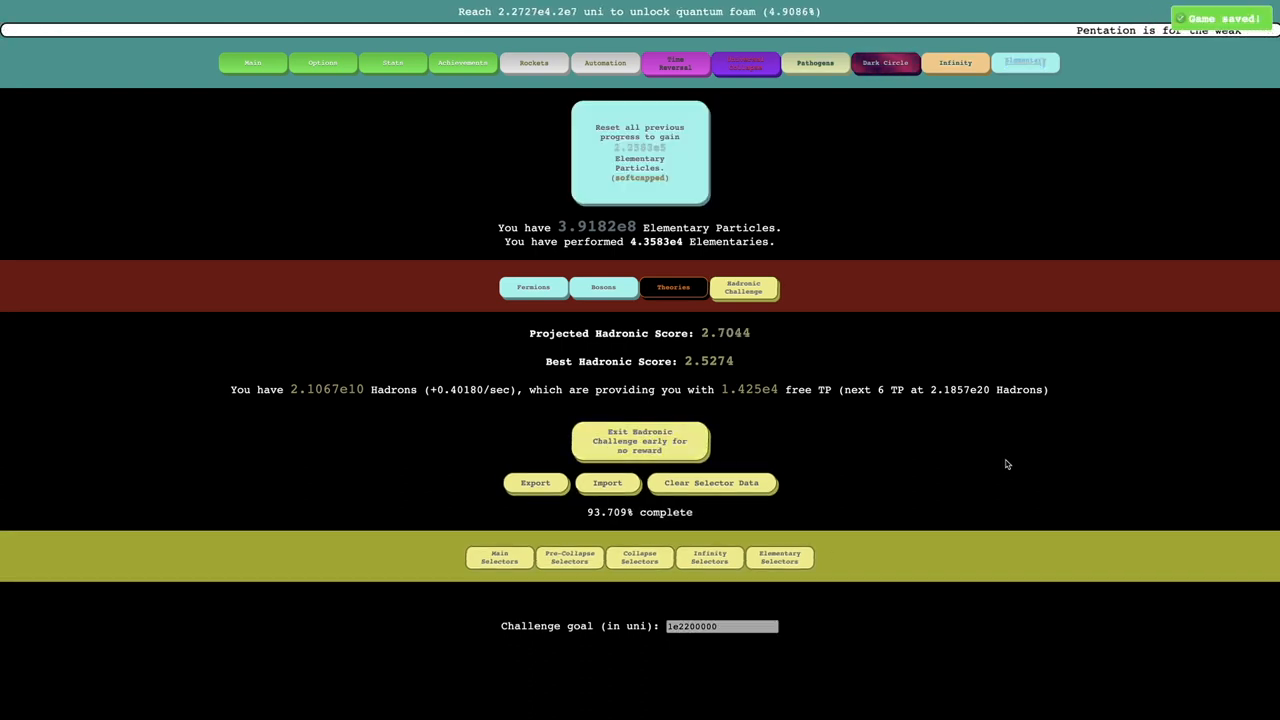
pyautogui.click(639, 441)
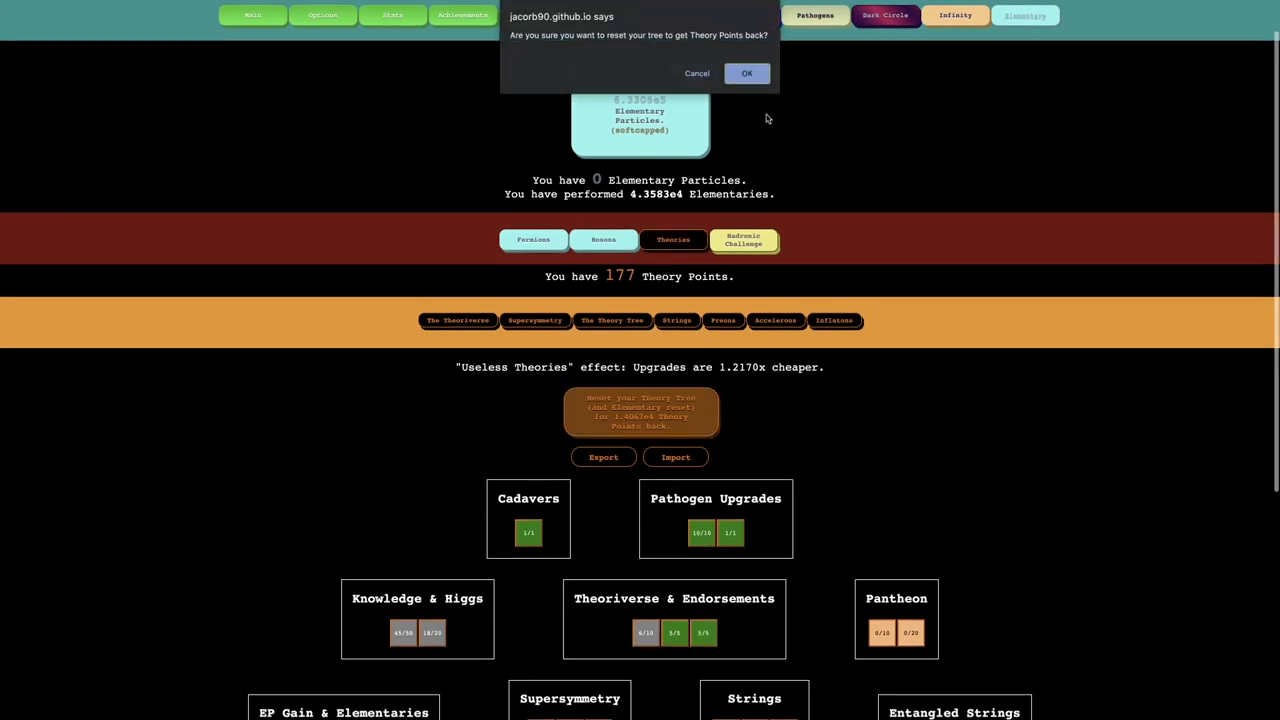
# Confirm the Theory Tree reset, refunding 1.1785e4 Theory Points.
pyautogui.click(746, 73)
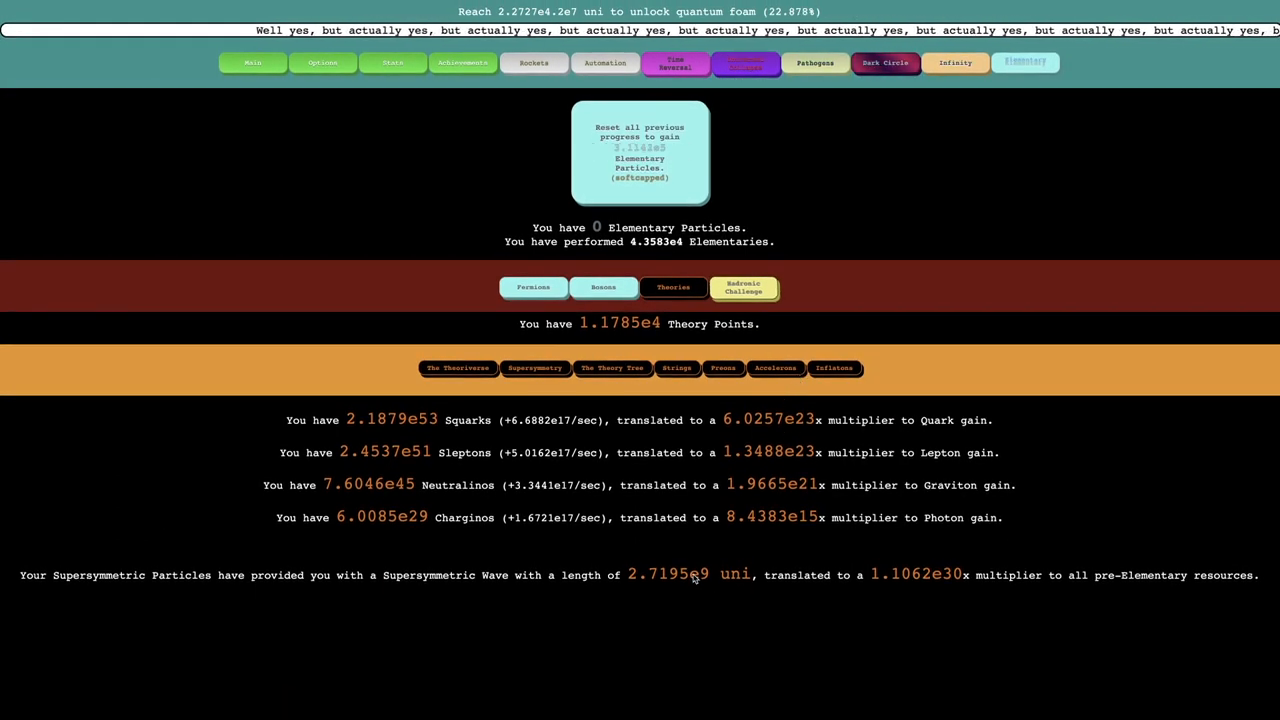
# Buy a Theory Tree upgrade, view Accelerons and Theoriverse, then confirm another tree reset.
pyautogui.click(457, 368)
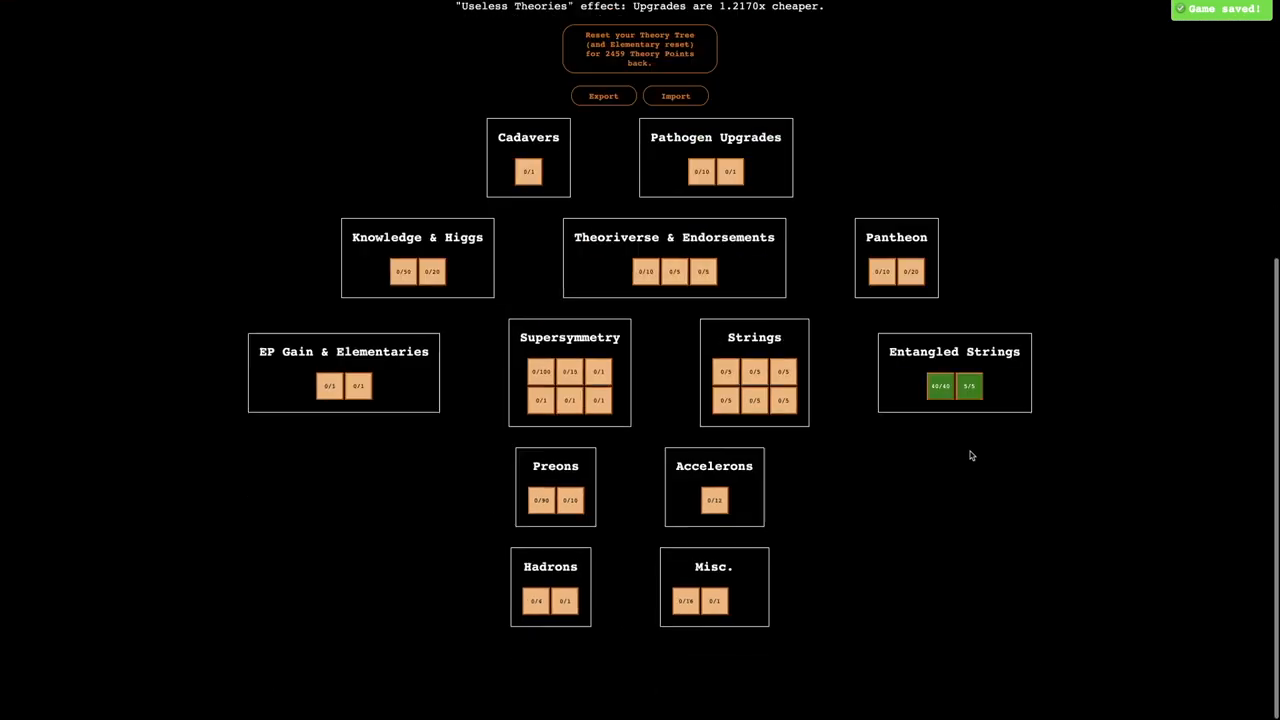
pyautogui.click(714, 500)
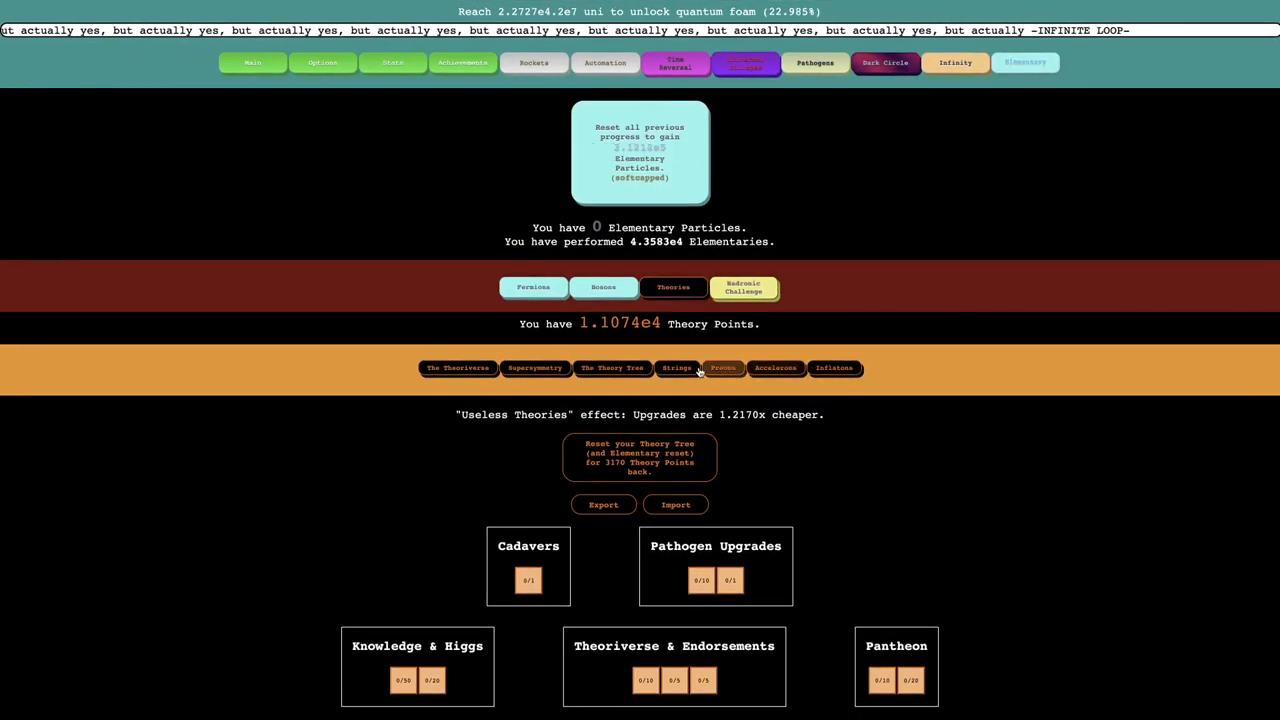
pyautogui.click(722, 367)
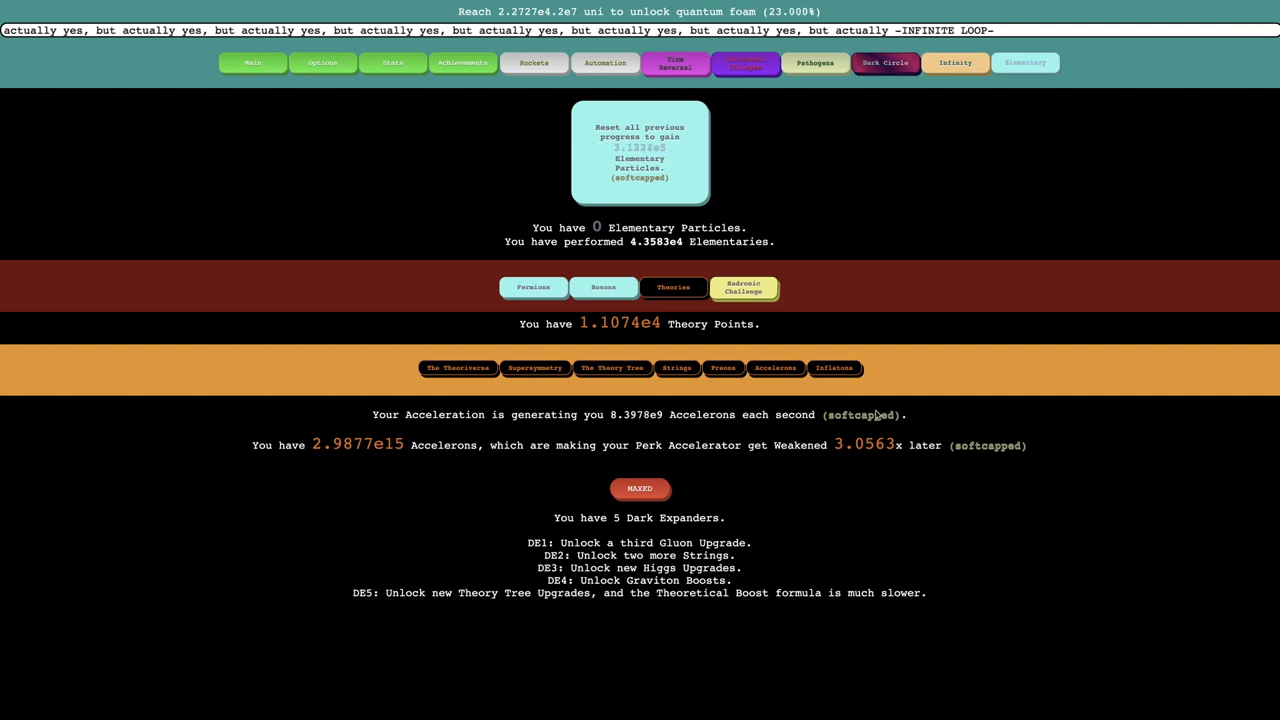
pyautogui.click(611, 367)
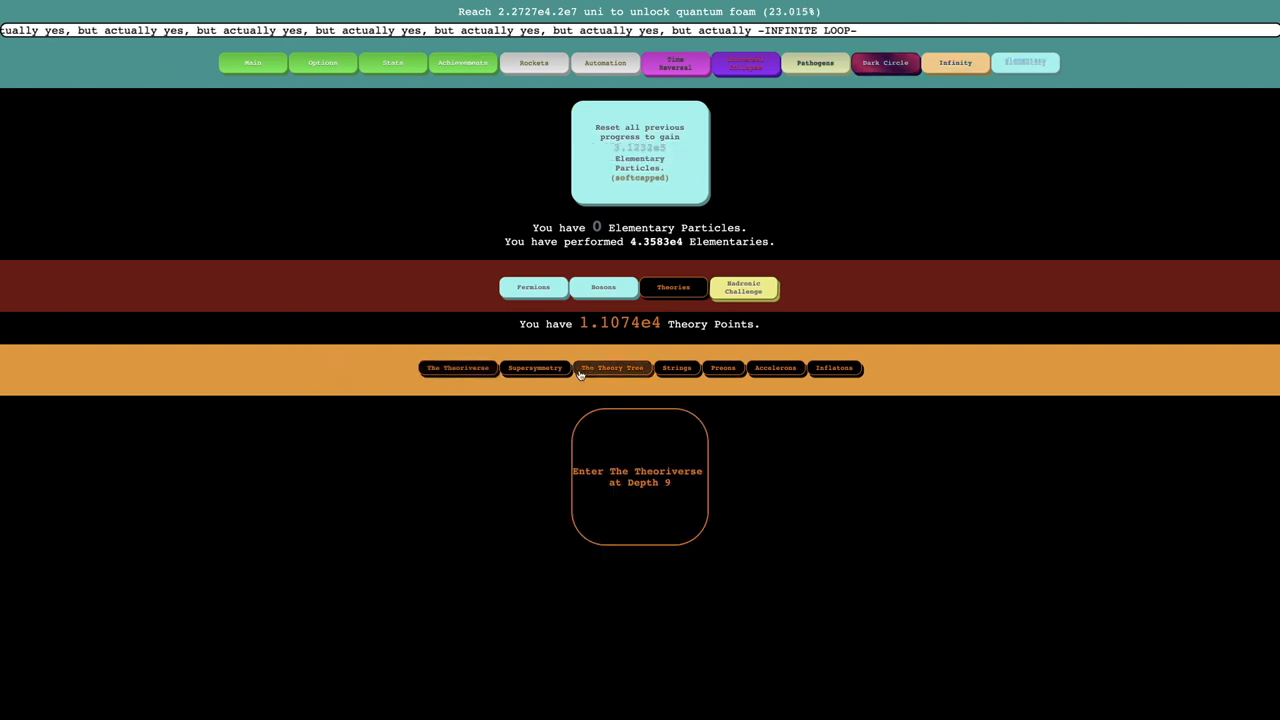
pyautogui.click(611, 367)
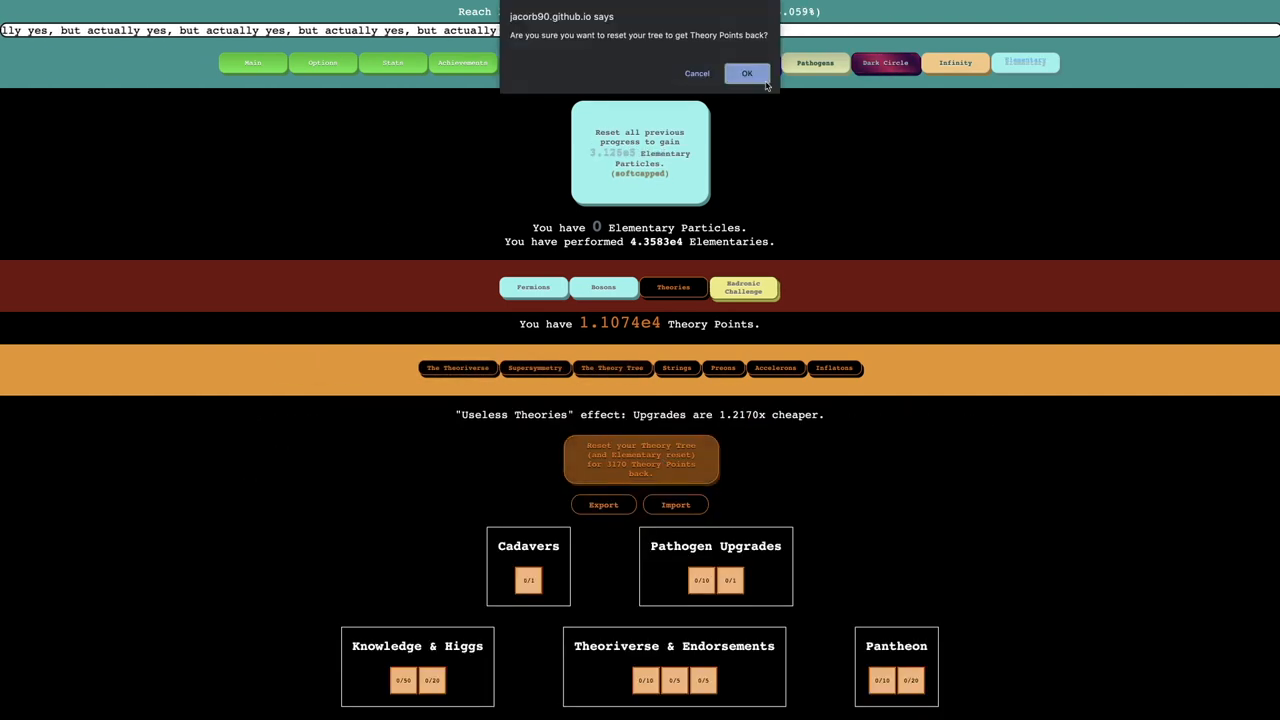
pyautogui.click(746, 73)
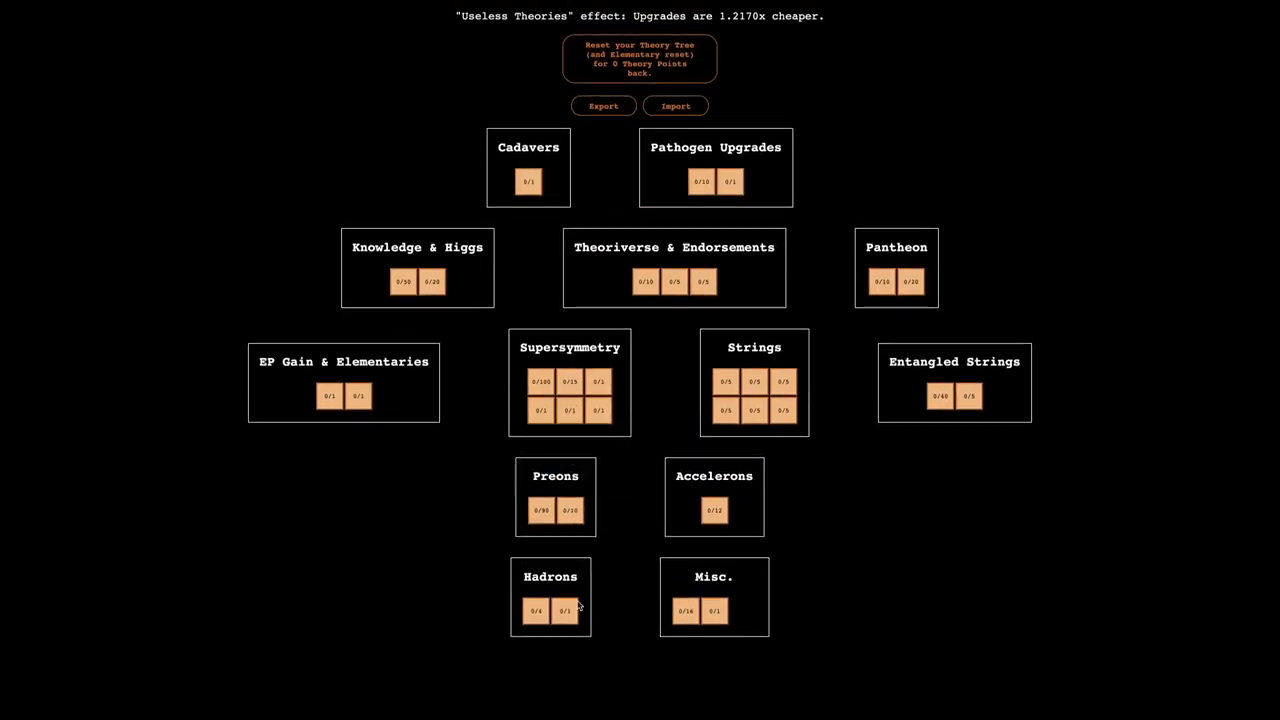
# Buy a cheap tree upgrade, check the Hadronic Challenge best, and buy a Pantheon level.
pyautogui.click(358, 396)
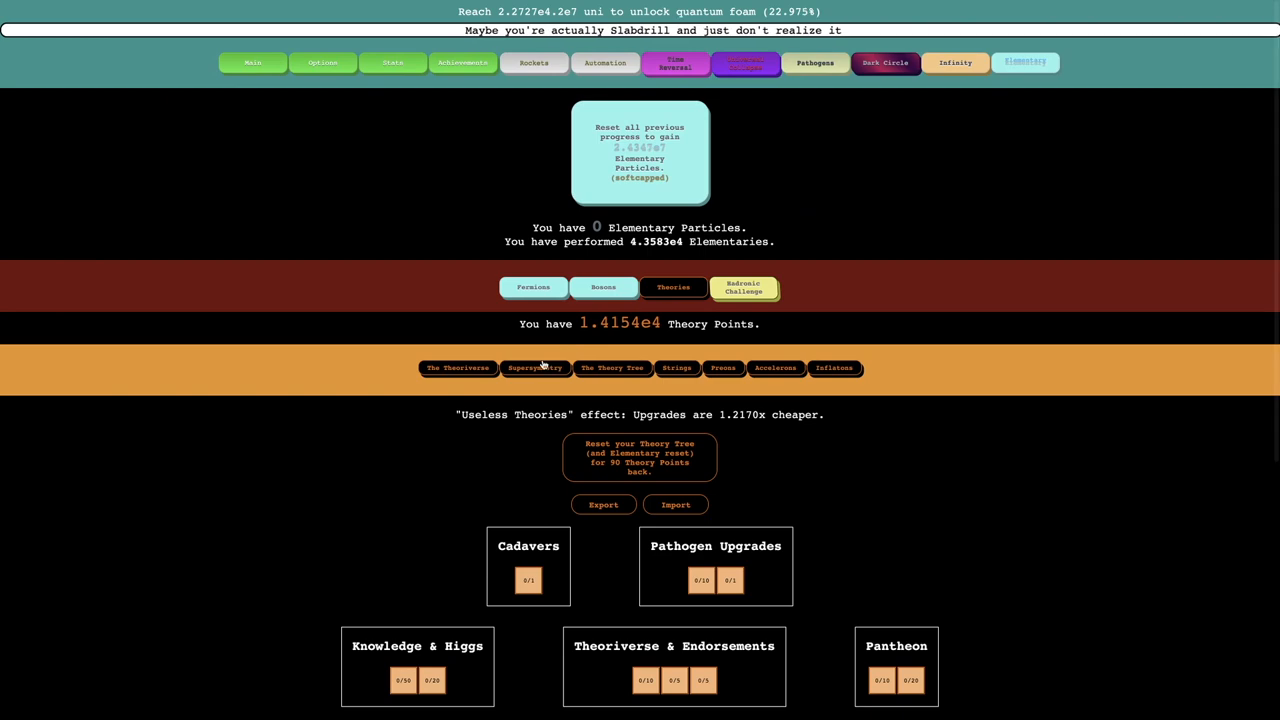
pyautogui.click(457, 367)
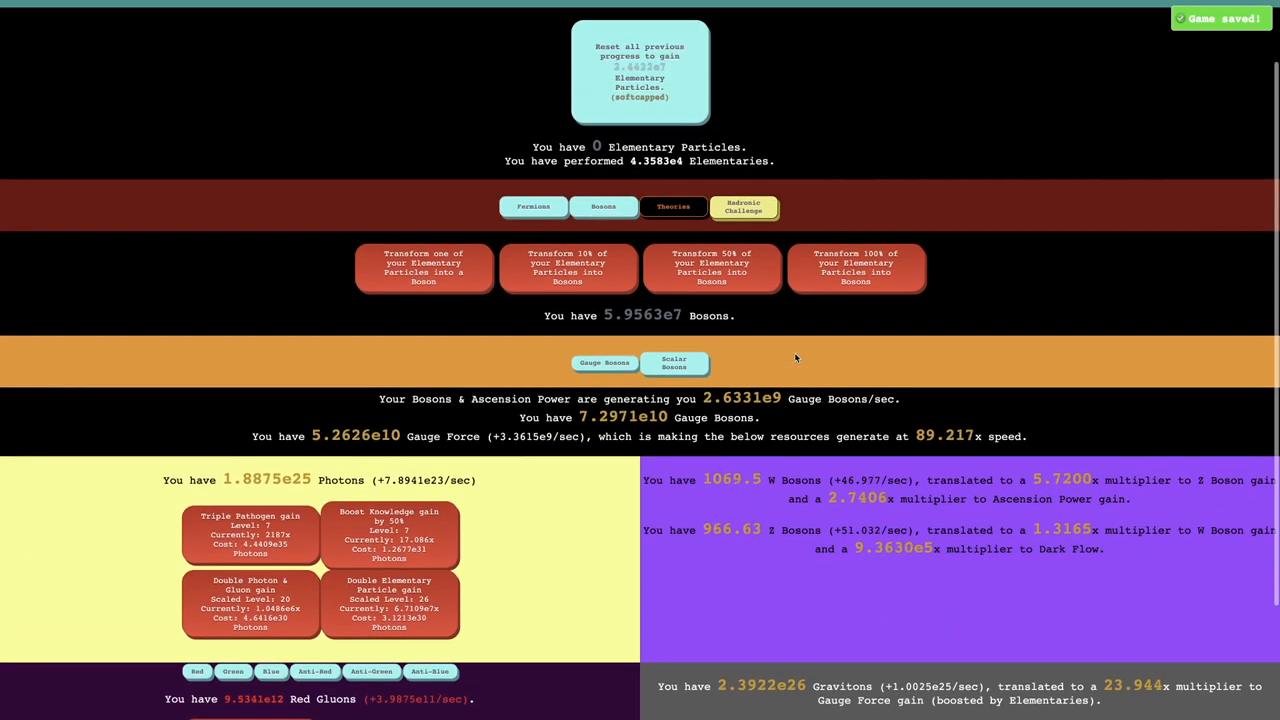
pyautogui.click(743, 207)
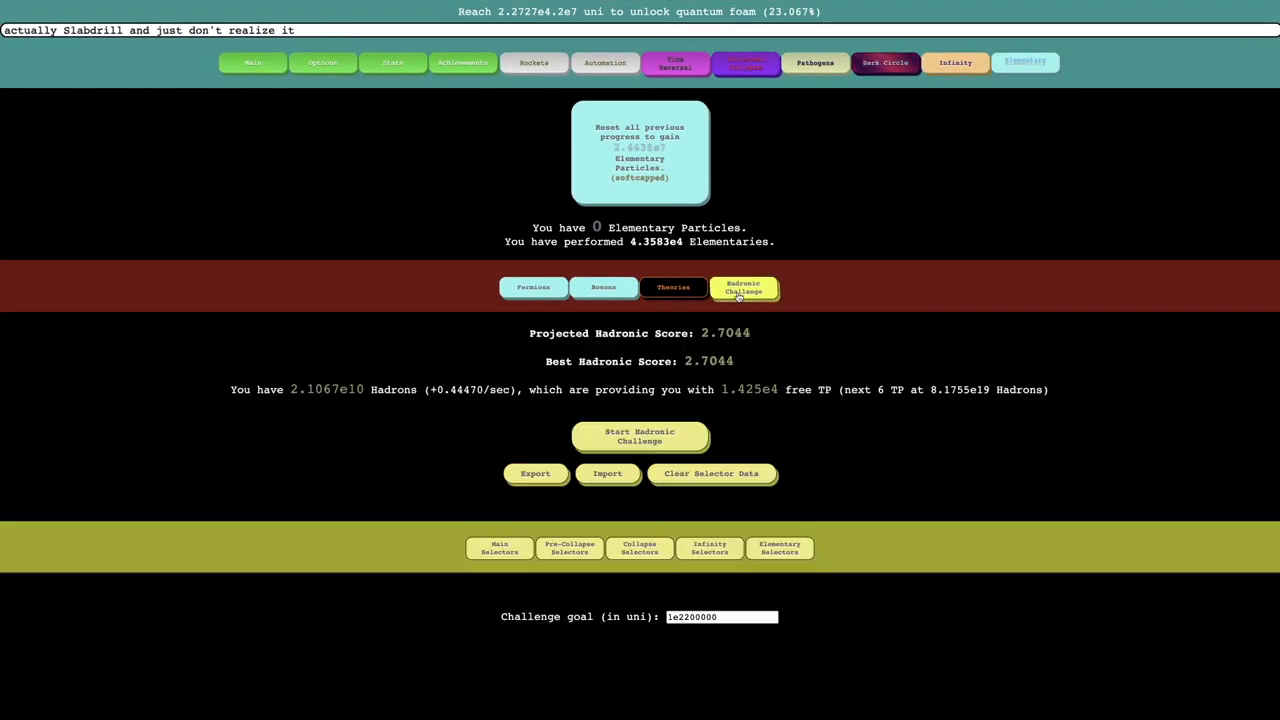
pyautogui.click(673, 287)
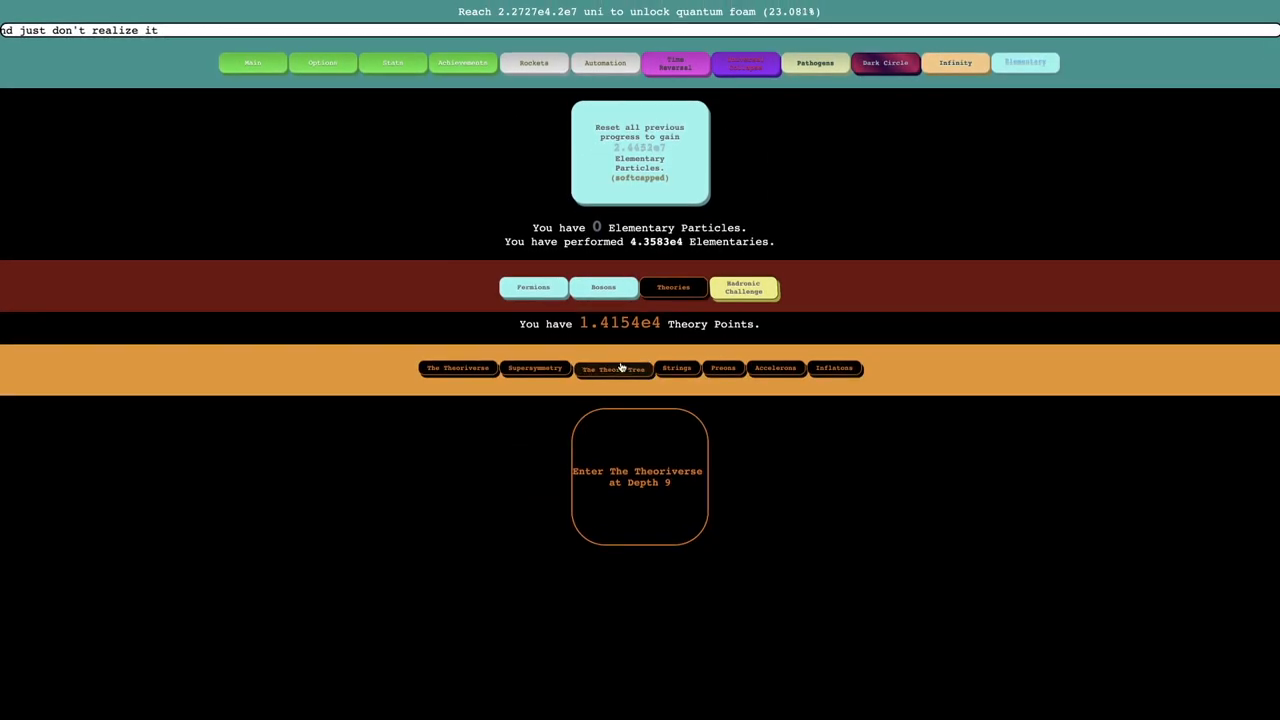
pyautogui.click(612, 367)
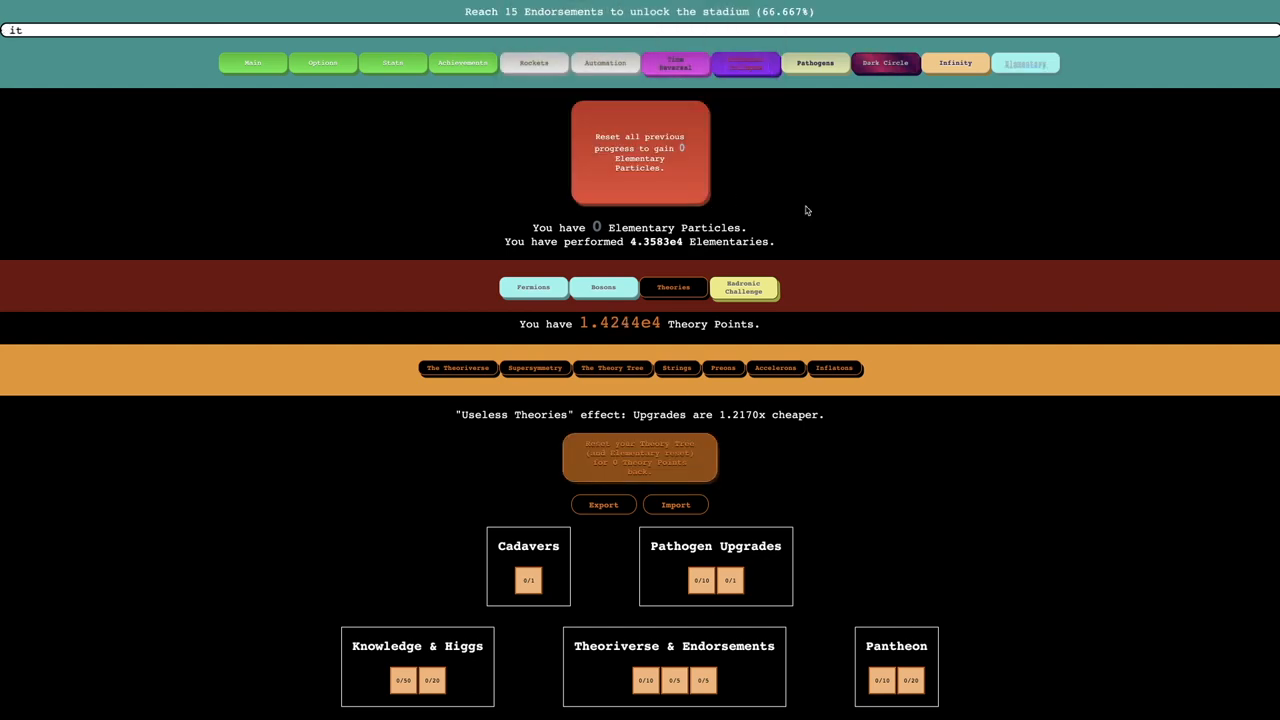
pyautogui.scroll(-3)
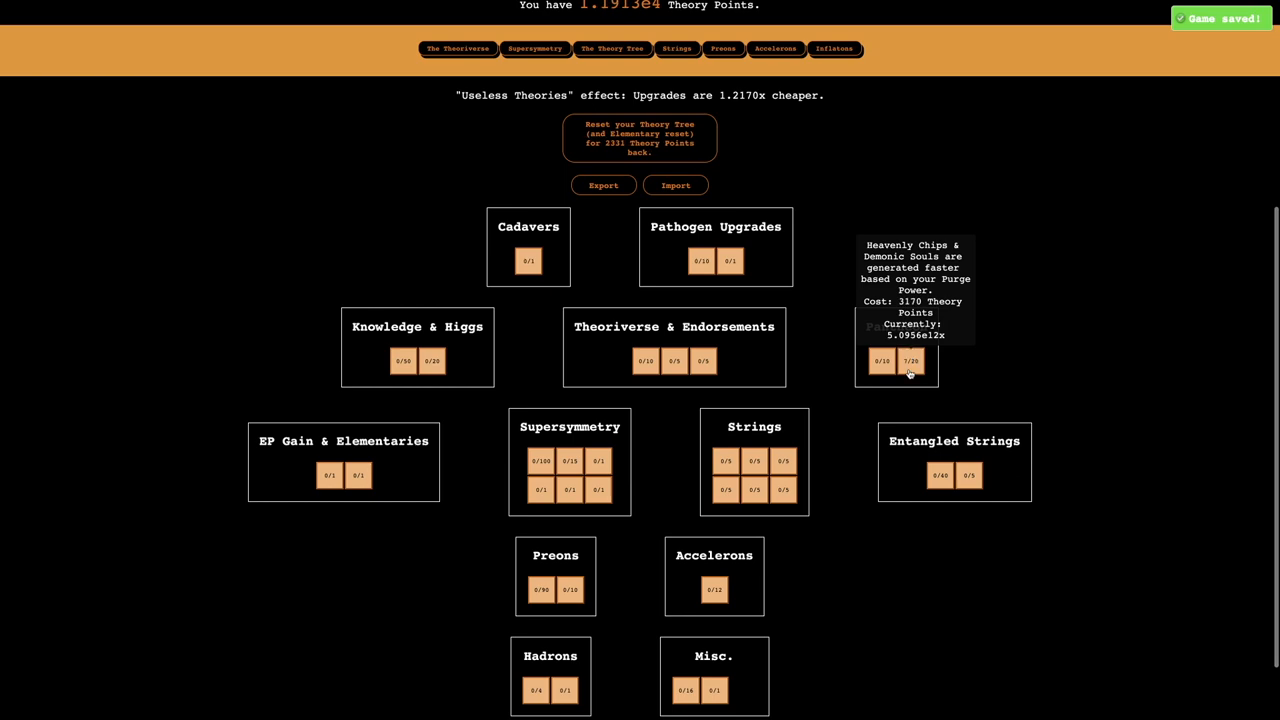
pyautogui.click(910, 361)
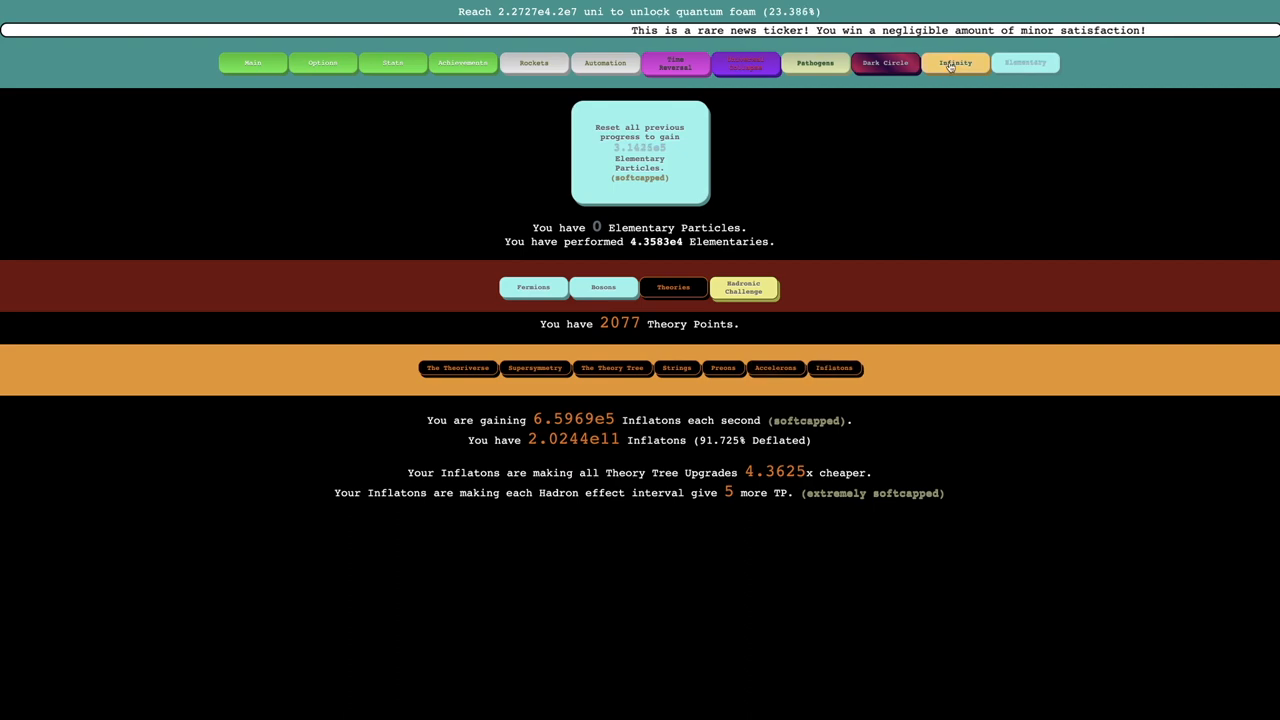
# Switch to the Theoriverse section, where Quantum Foam becomes available.
pyautogui.click(457, 368)
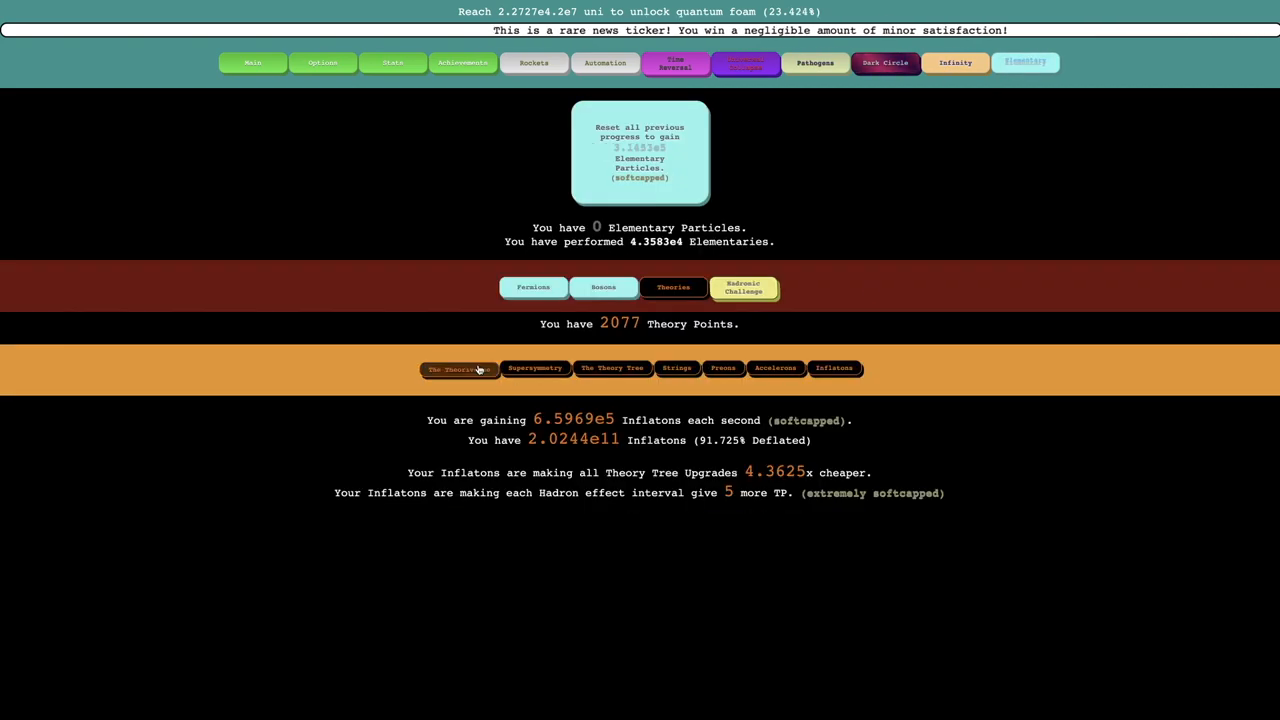
pyautogui.click(457, 368)
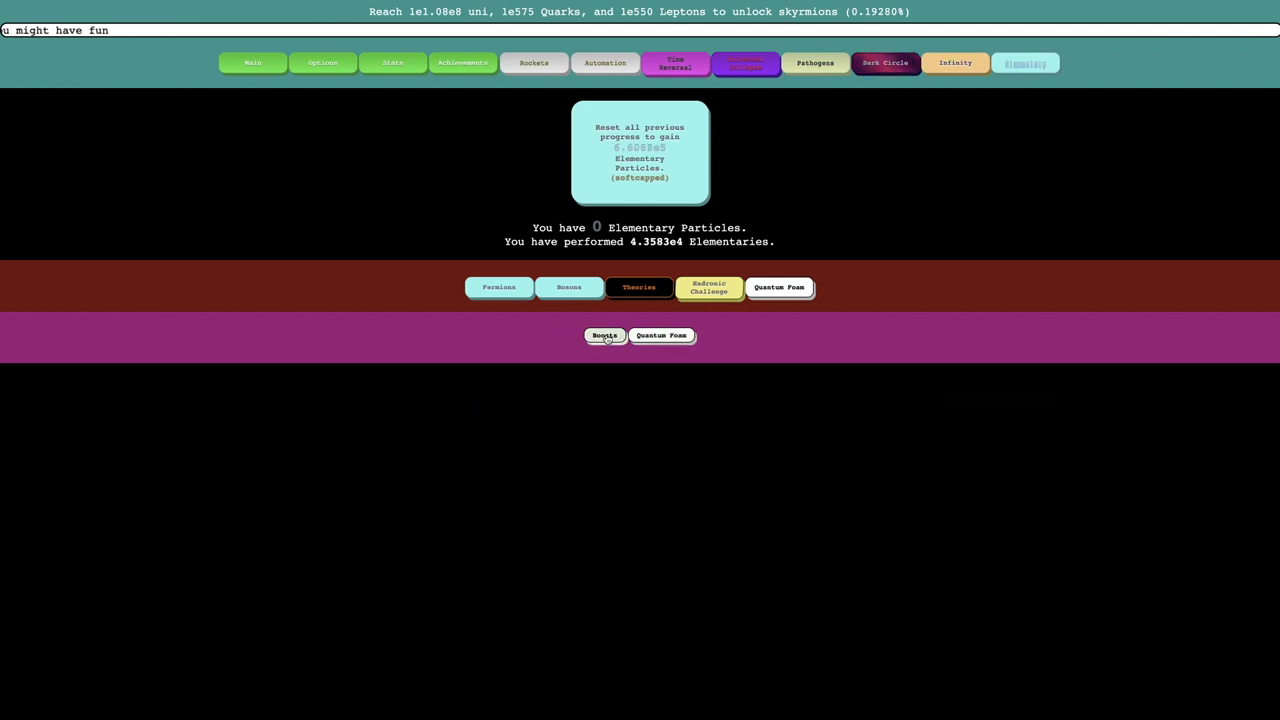
# Use the Quantum Foam upgrades and review boosts: 3x foam gain, 1000x Fermion gain.
pyautogui.click(660, 335)
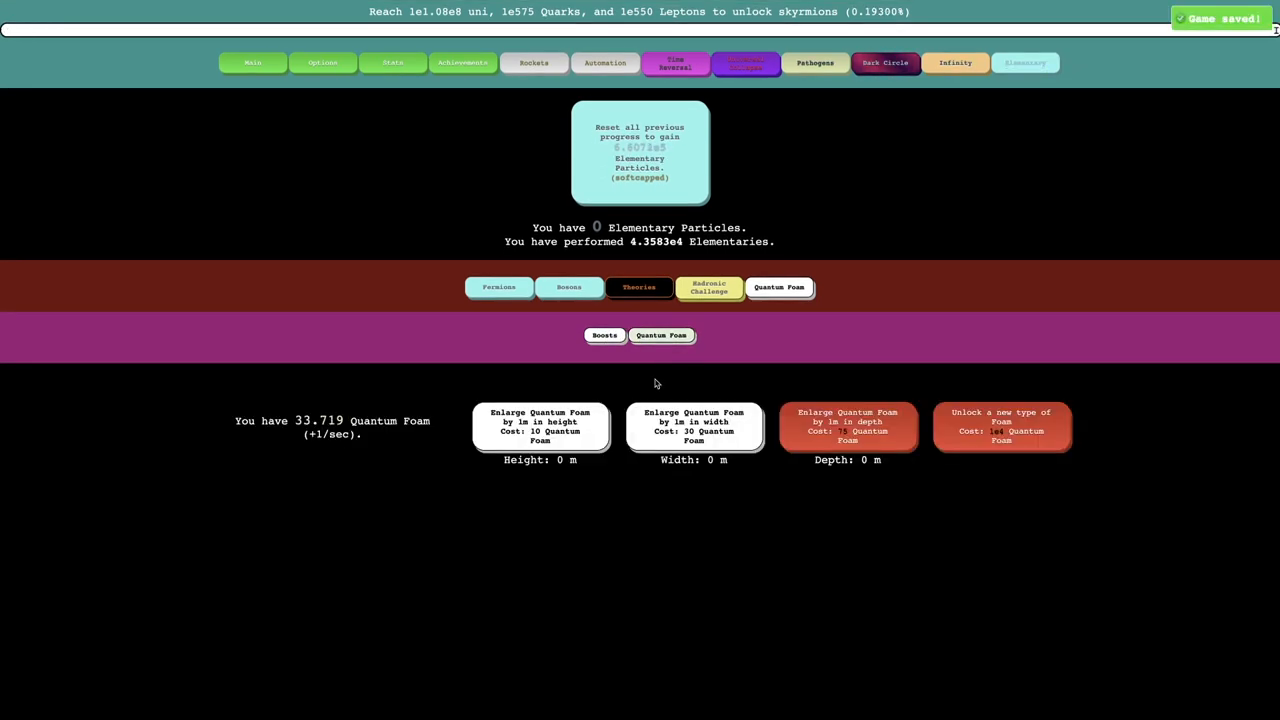
pyautogui.click(540, 427)
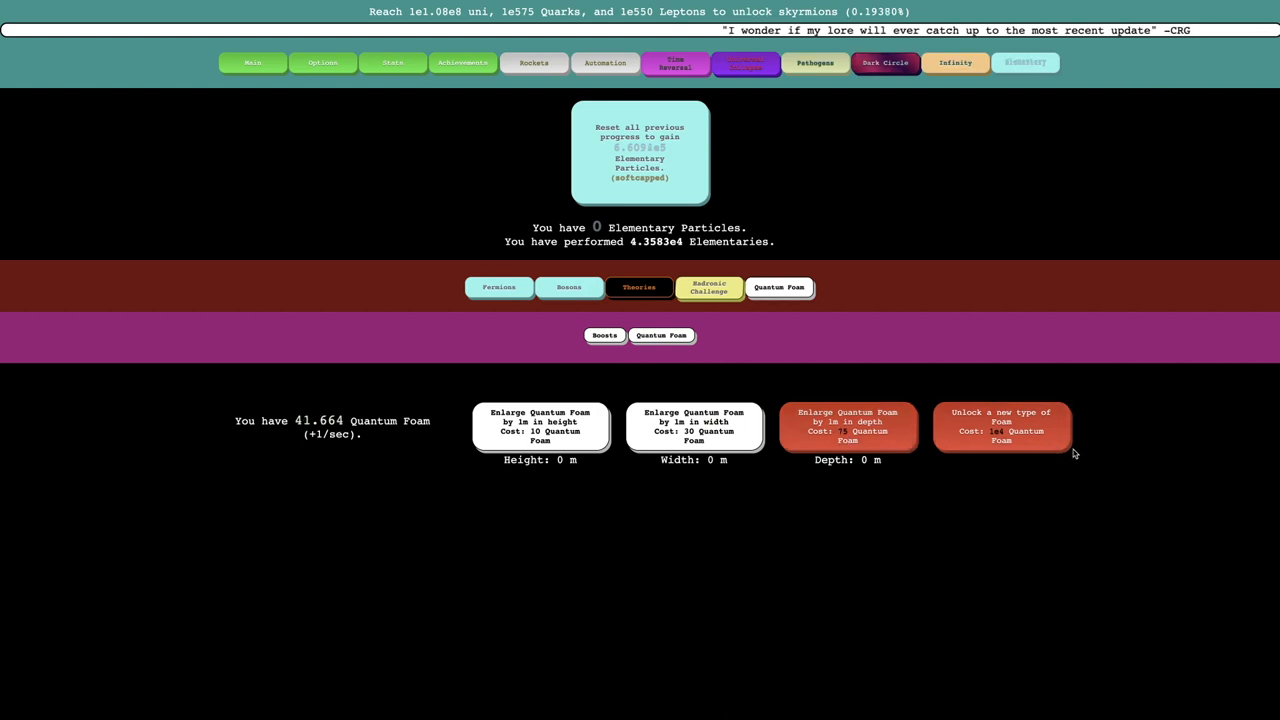
pyautogui.click(540, 426)
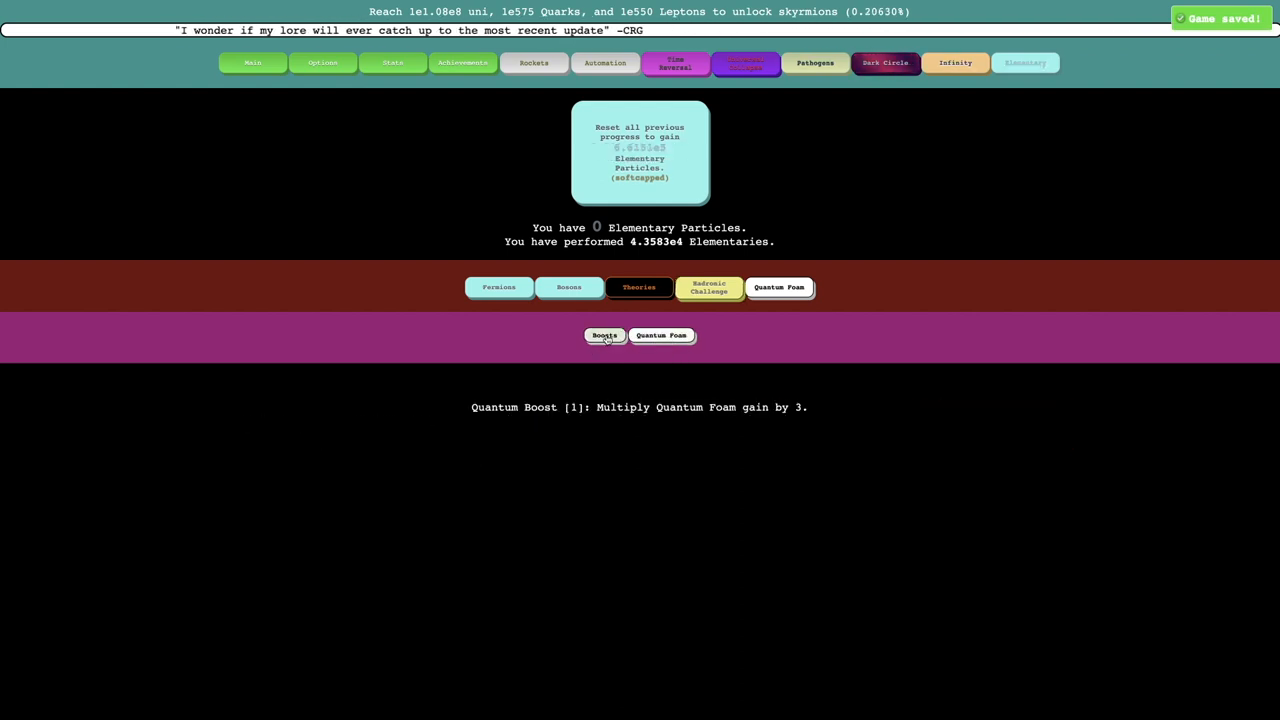
pyautogui.click(661, 335)
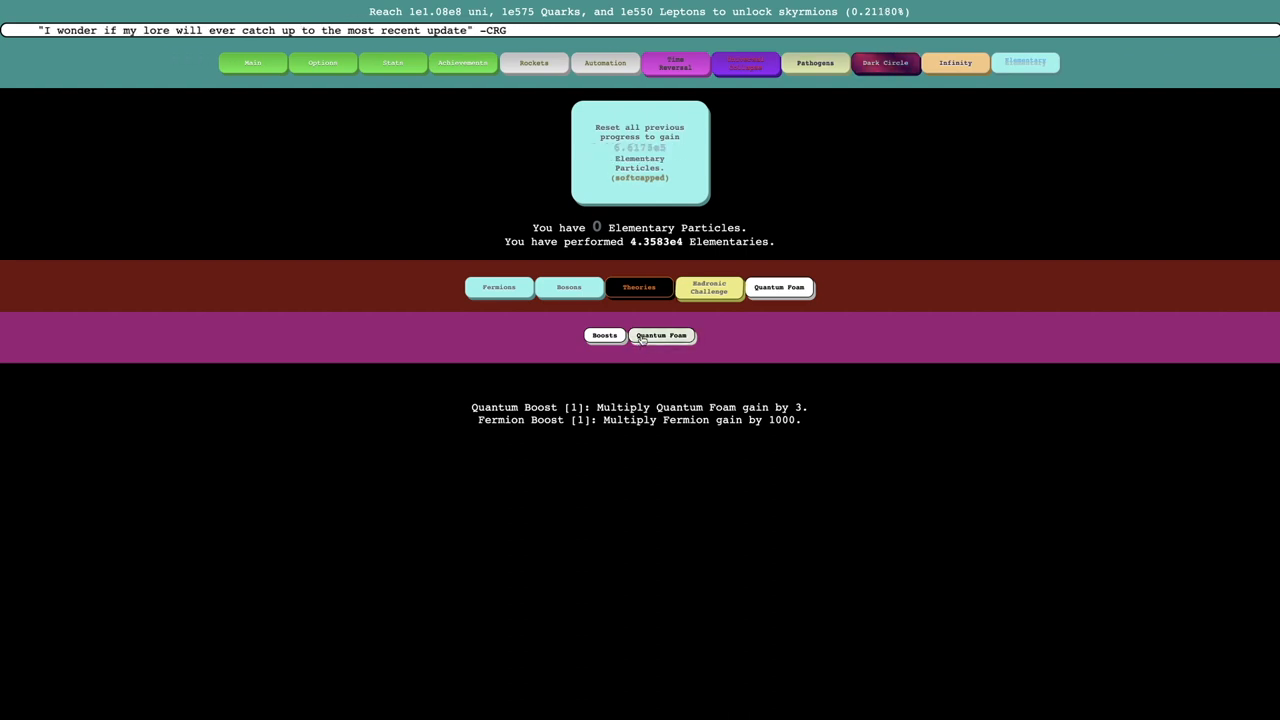
pyautogui.click(661, 335)
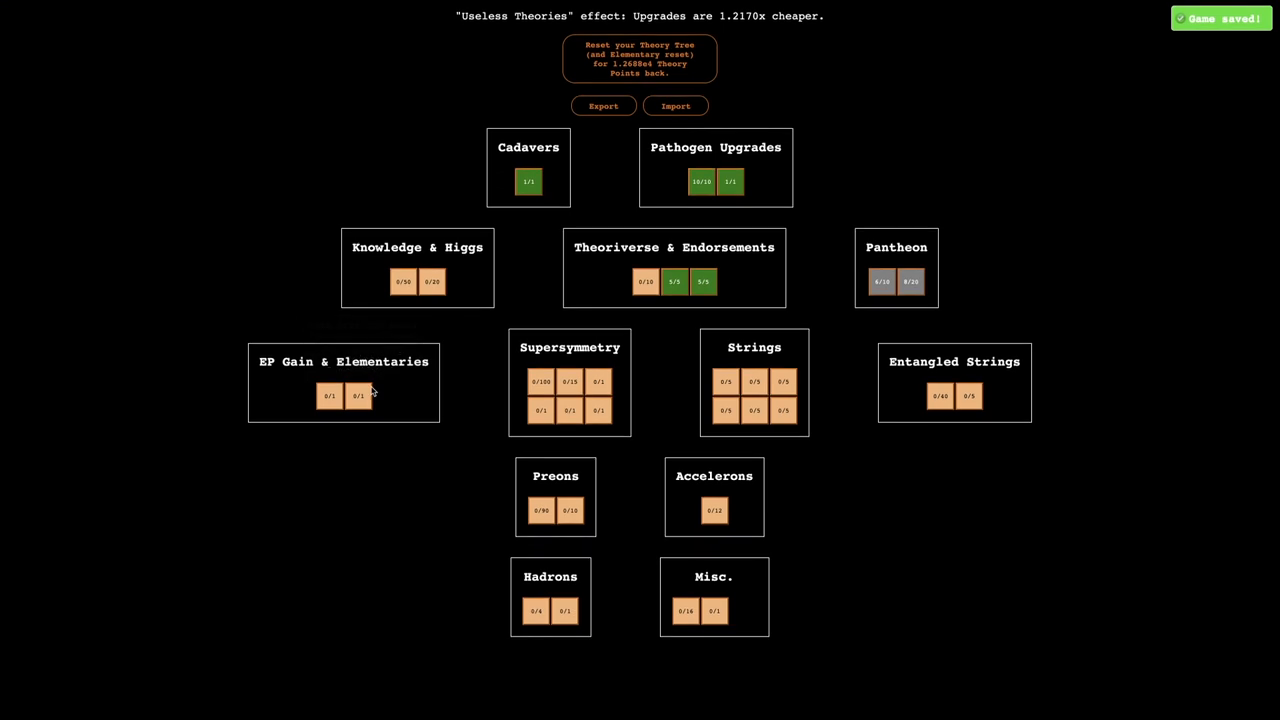
# Buy the first EP Gain upgrade and the all Quark & Lepton effects upgrade.
pyautogui.click(330, 396)
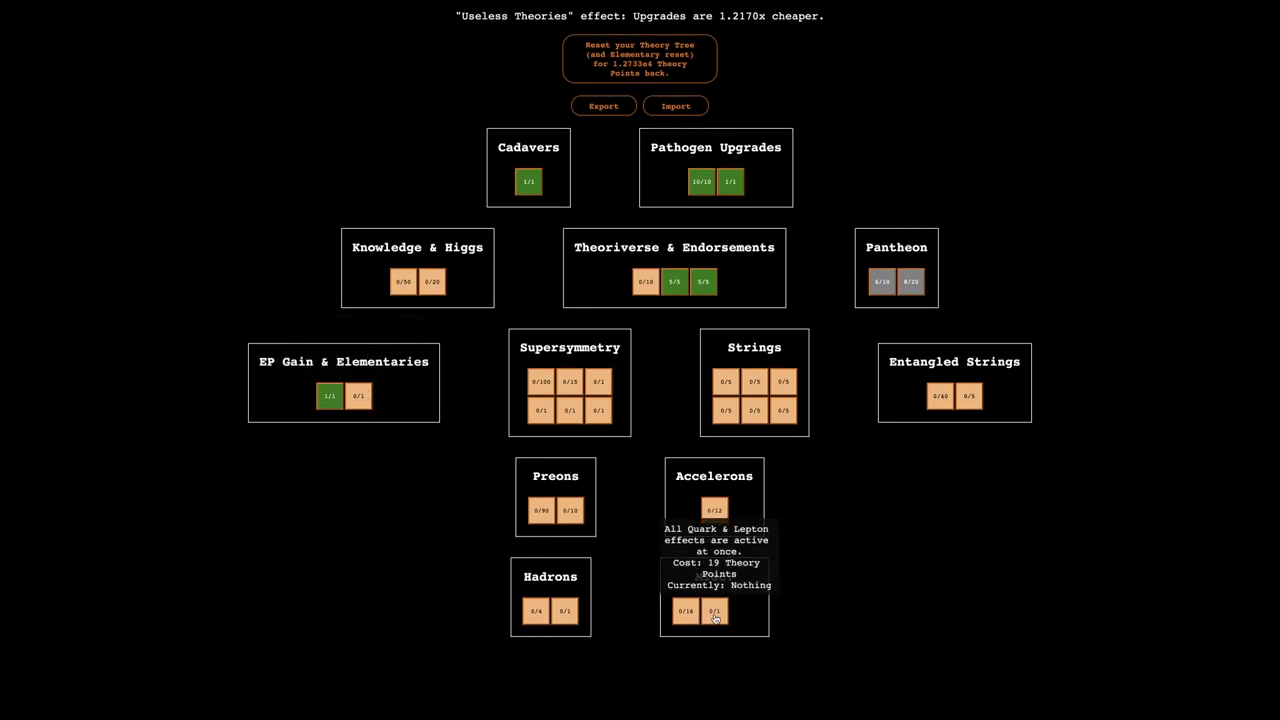
pyautogui.click(714, 611)
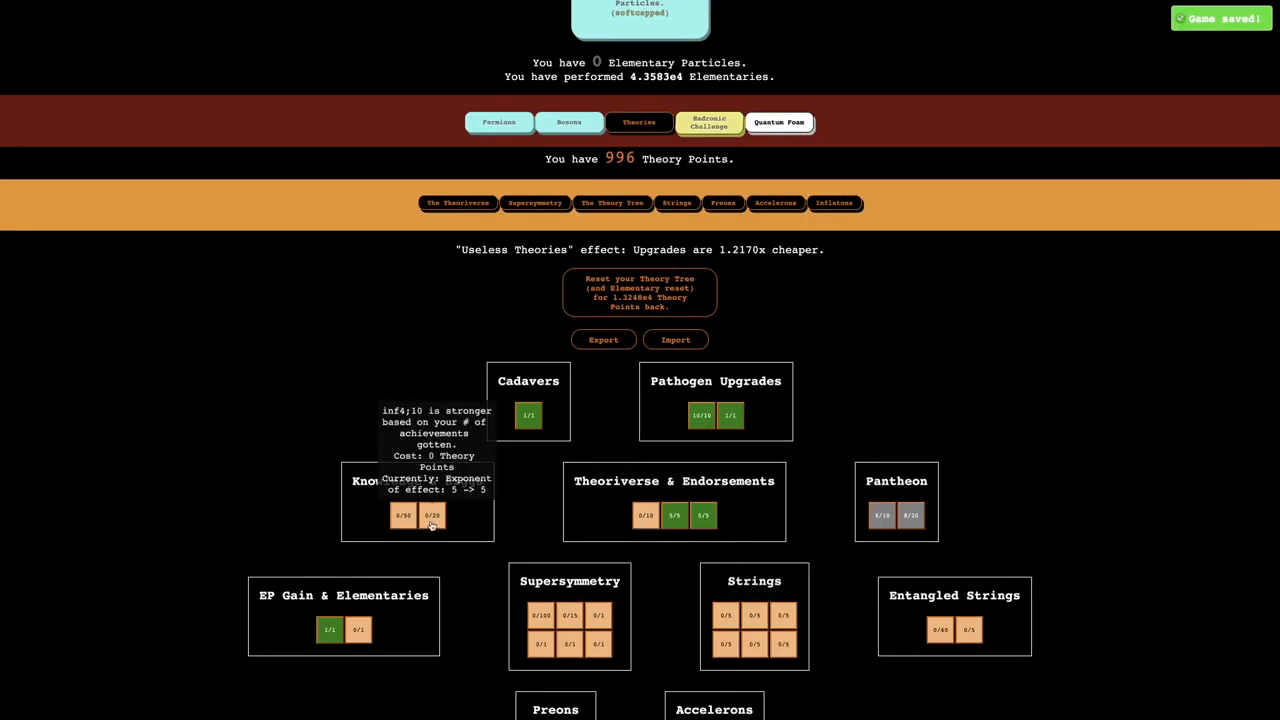
pyautogui.scroll(-3)
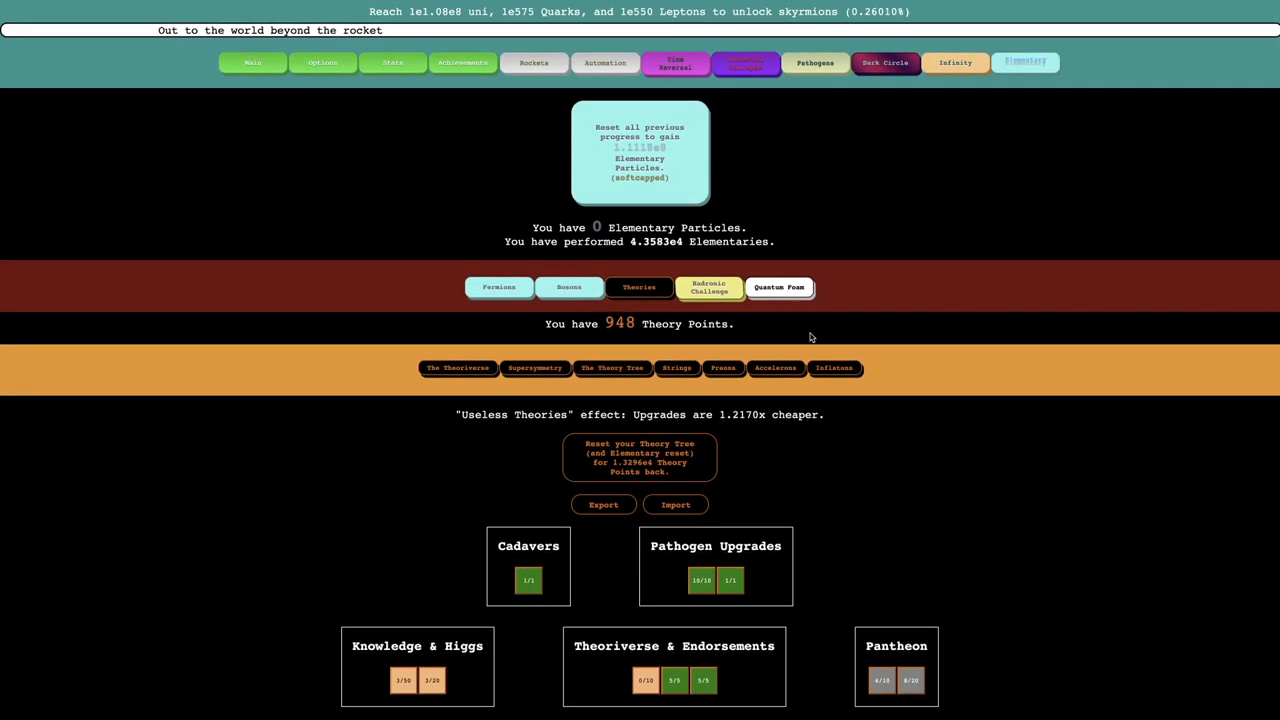
# Enlarge the Quantum Foam by 1 m in width and depth, then view the boosts list.
pyautogui.click(779, 287)
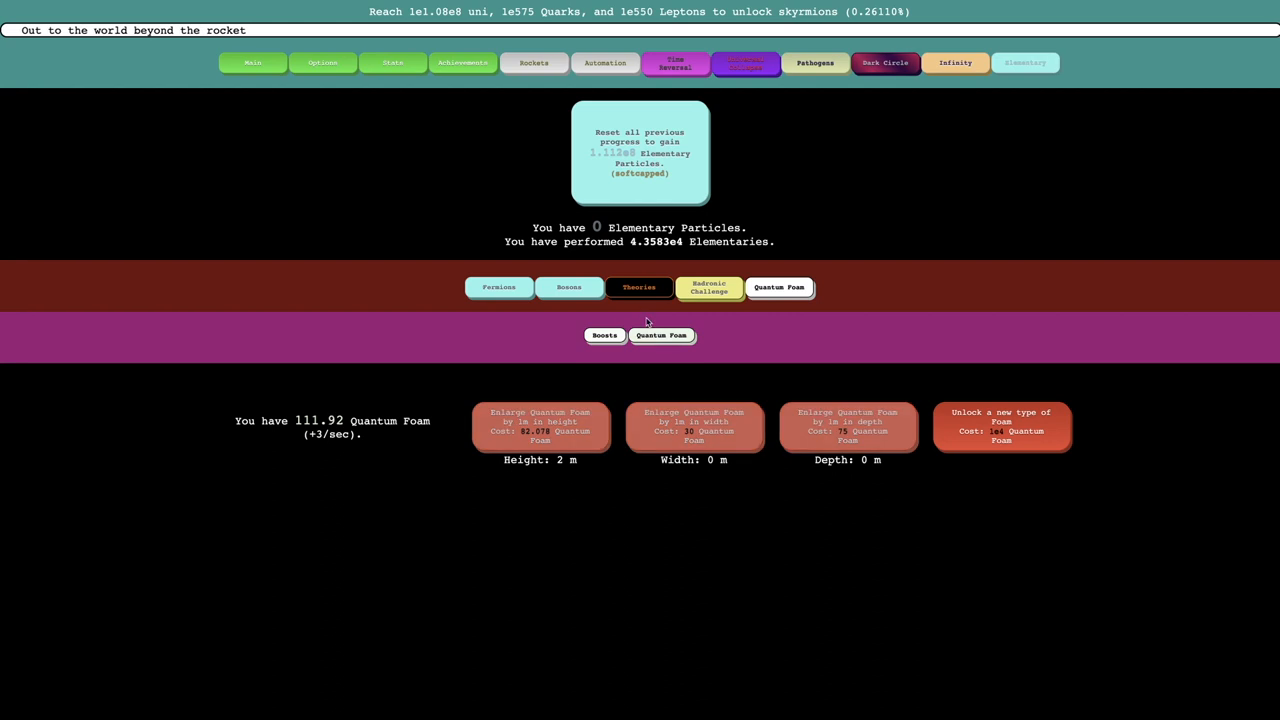
pyautogui.click(694, 427)
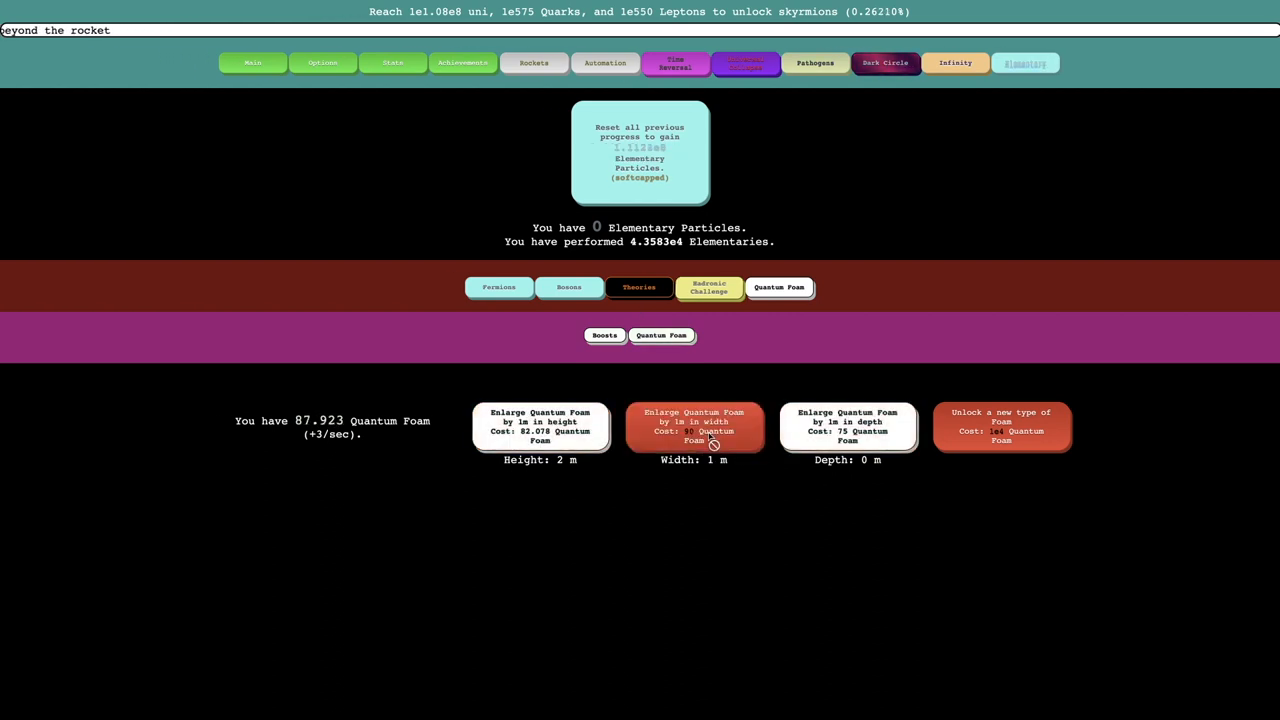
pyautogui.click(604, 335)
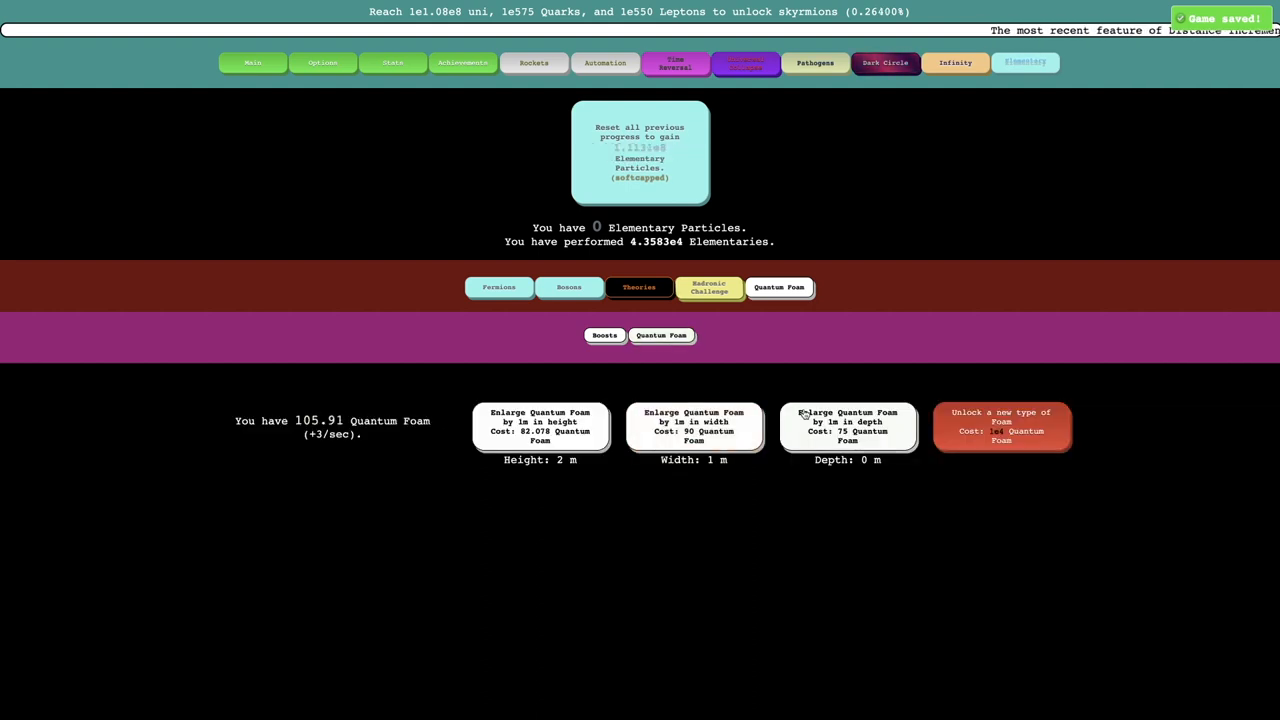
pyautogui.click(847, 427)
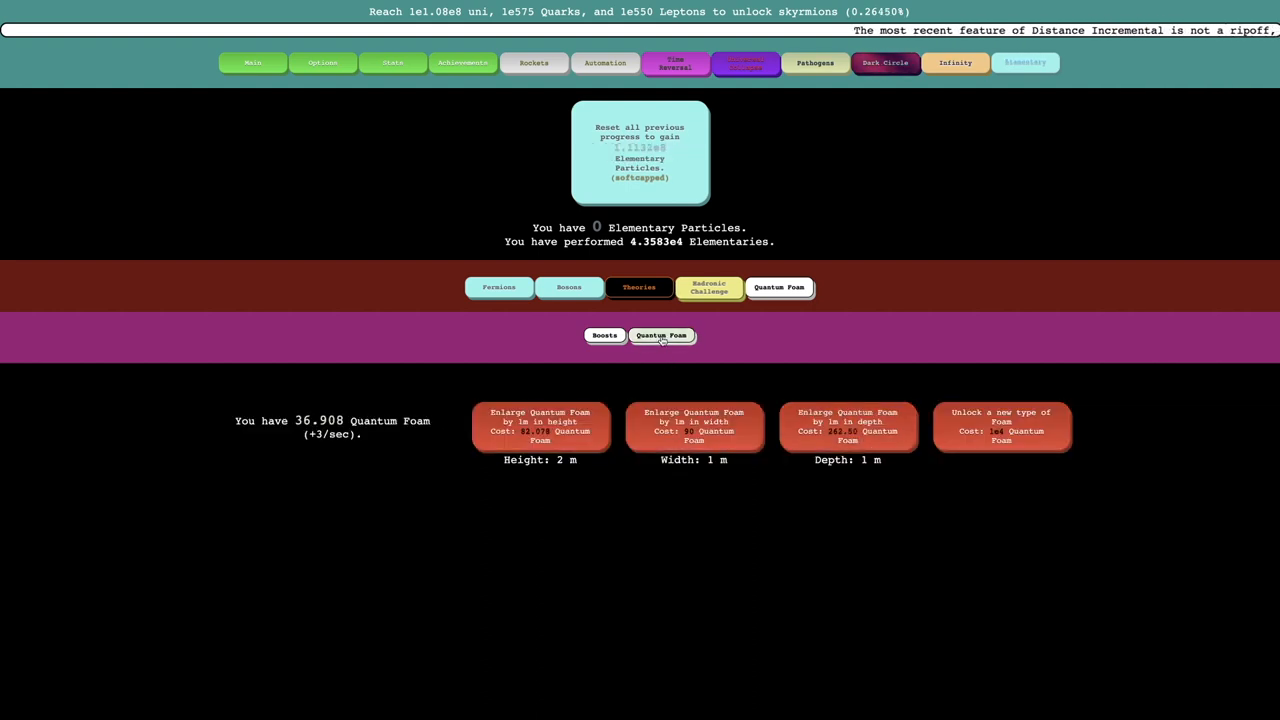
pyautogui.click(604, 335)
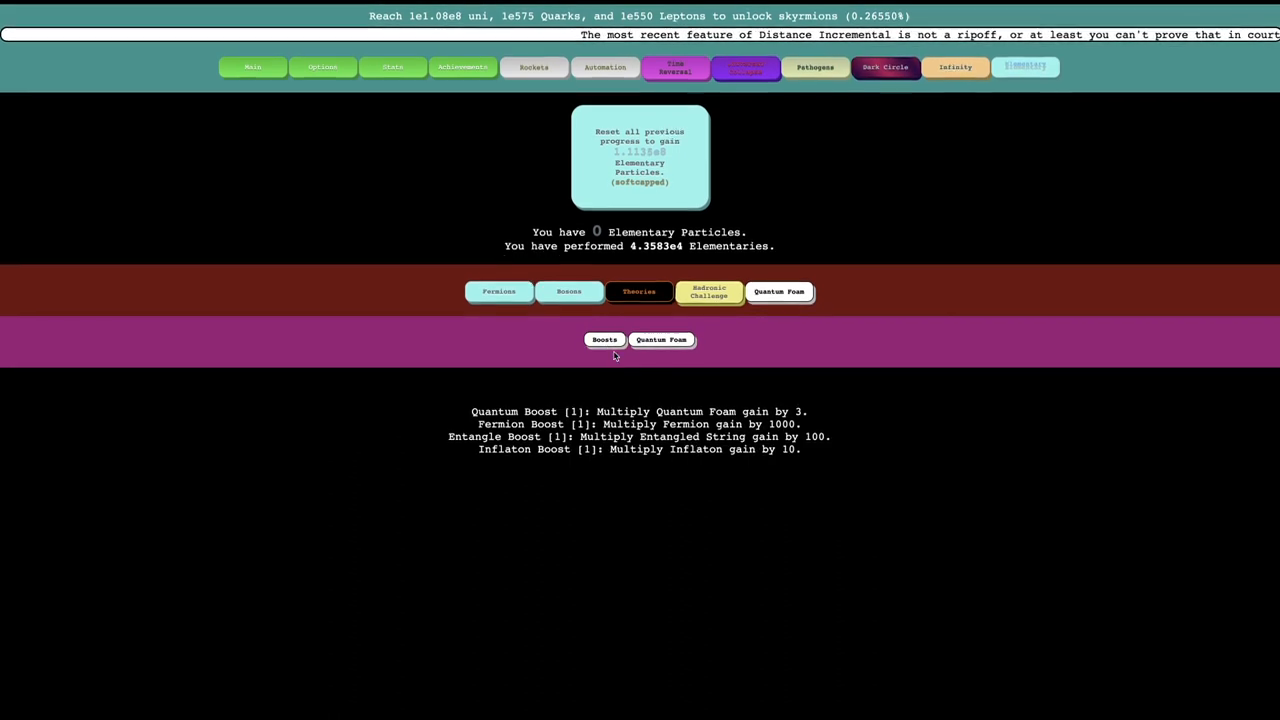
pyautogui.click(661, 339)
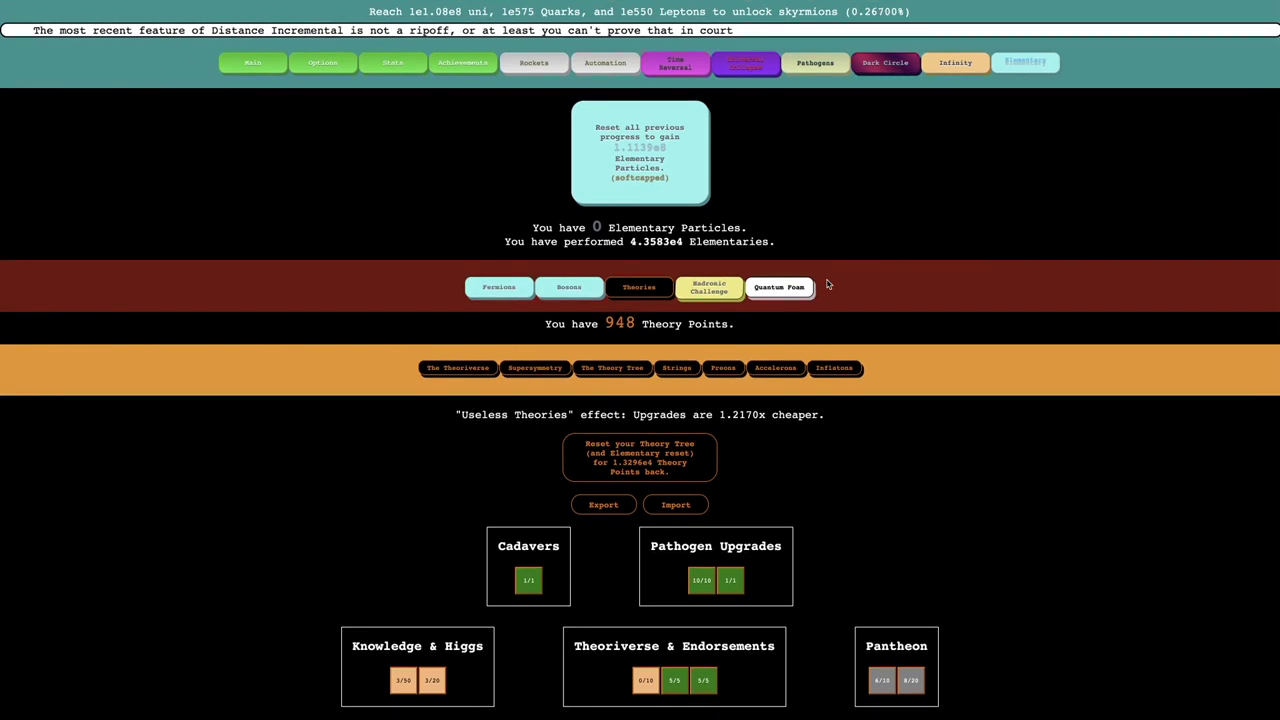
# Visit Strings and the Theory Tree, then show the Fermions page with 7.1333e8 Fermions.
pyautogui.click(677, 367)
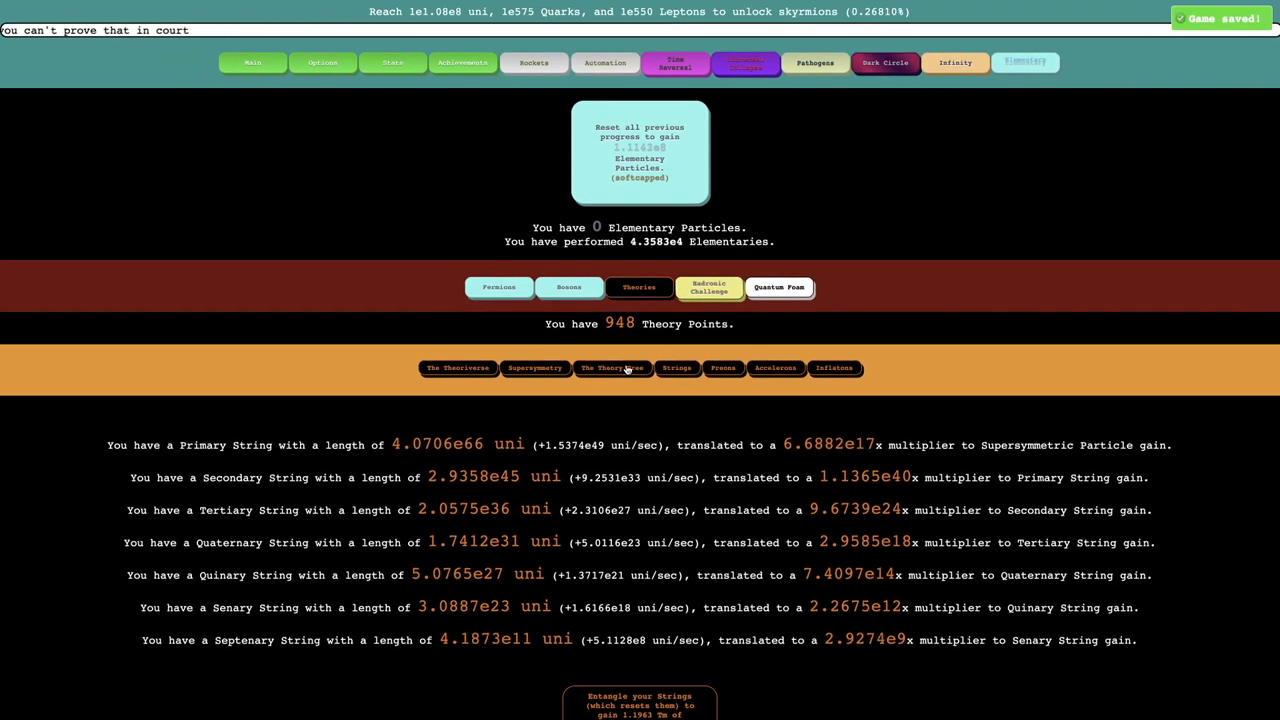
pyautogui.click(611, 367)
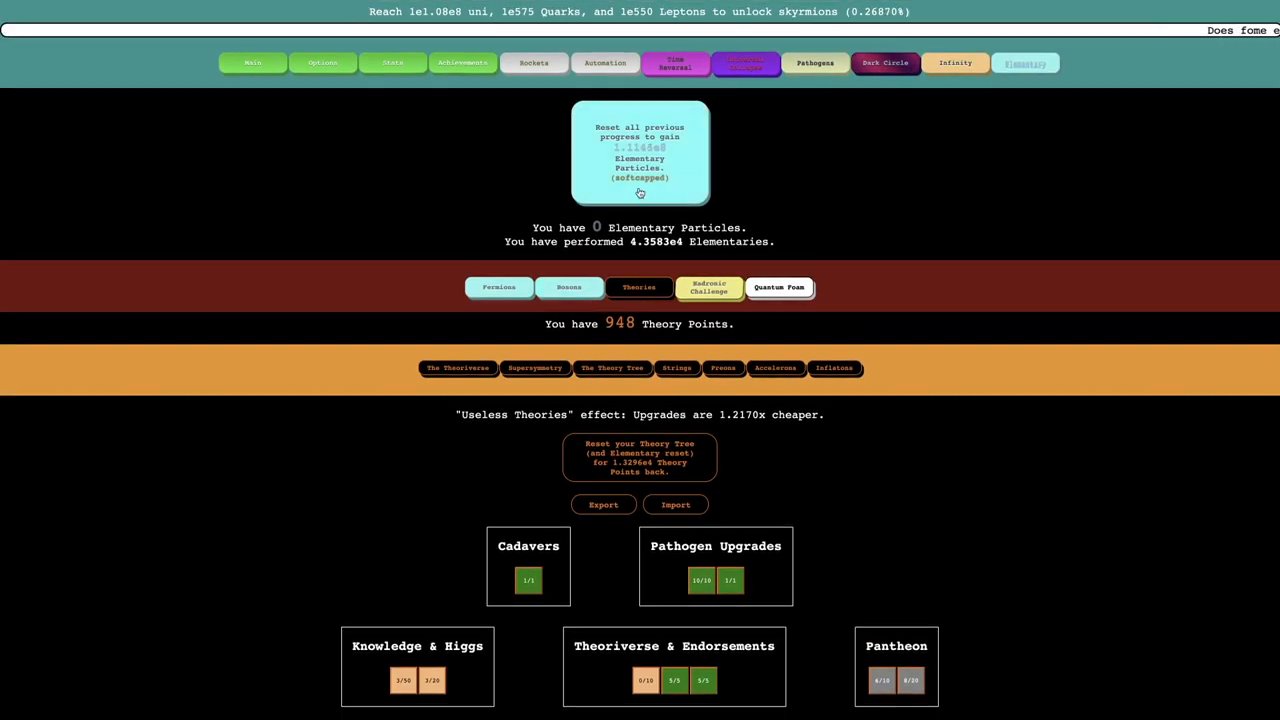
pyautogui.click(499, 287)
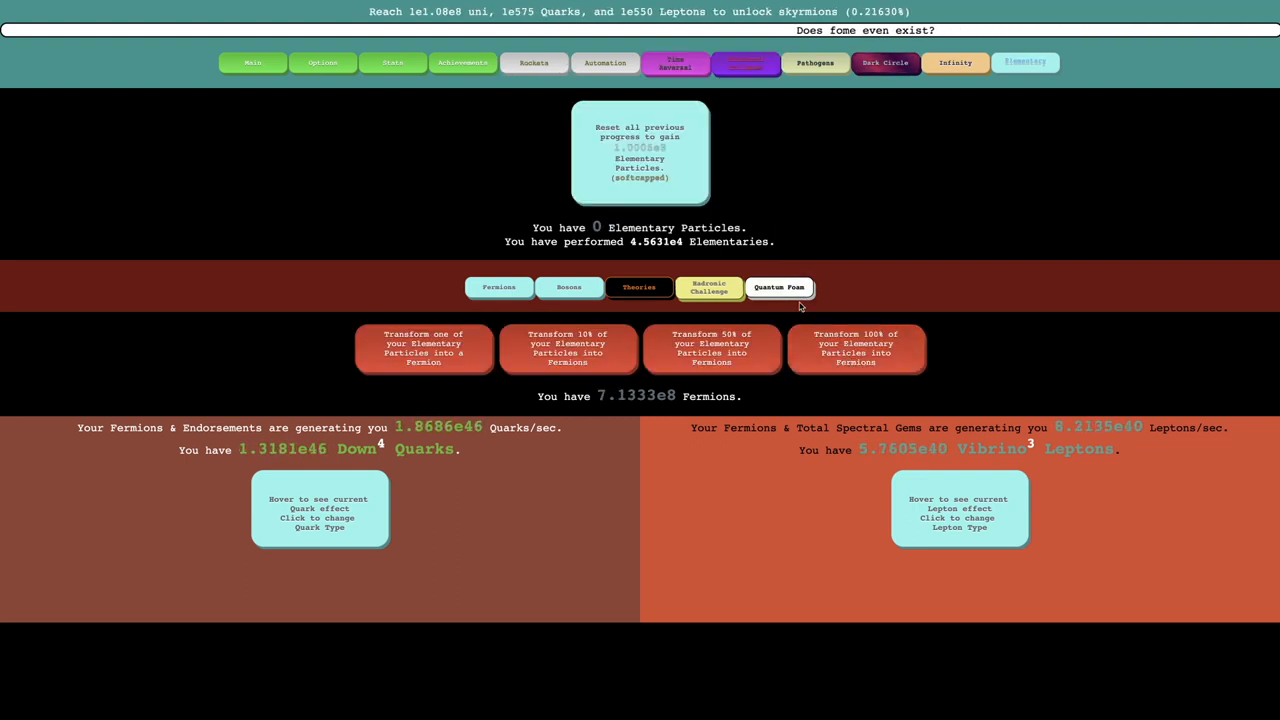
# Transform 100% of Elementary Particles into Fermions, then check Options and return to foam boosts.
pyautogui.click(779, 287)
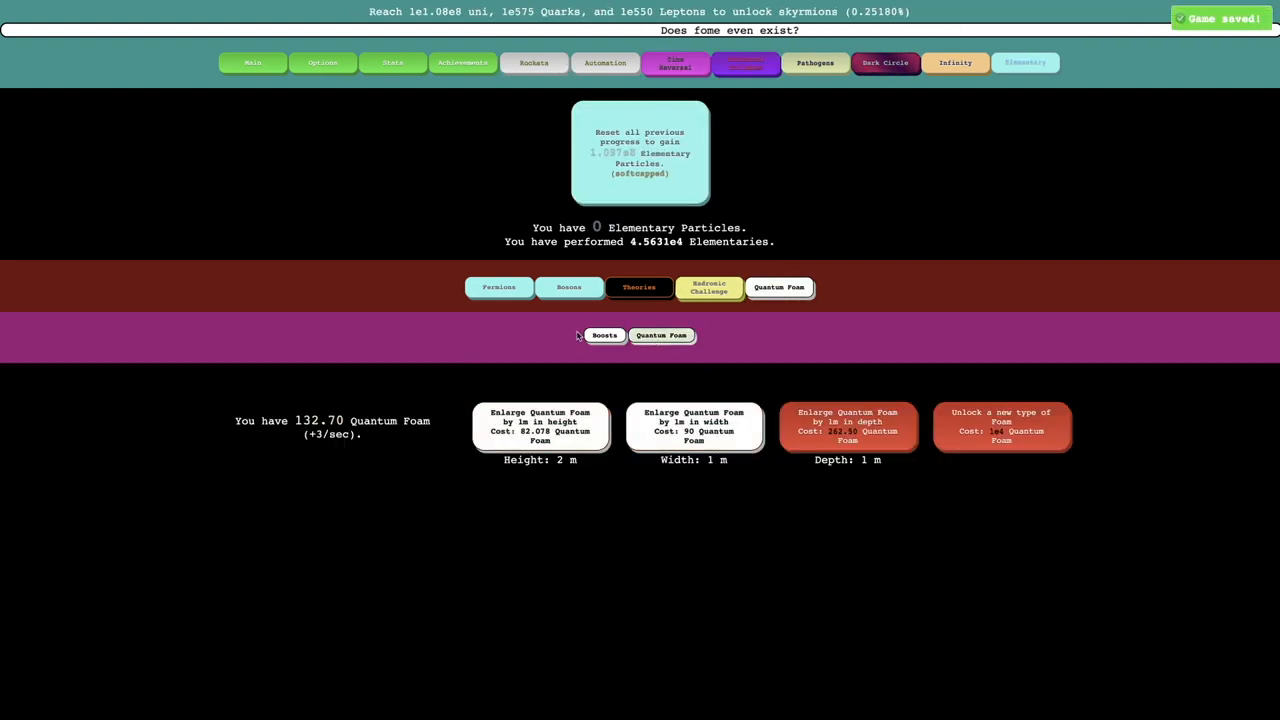
pyautogui.click(604, 335)
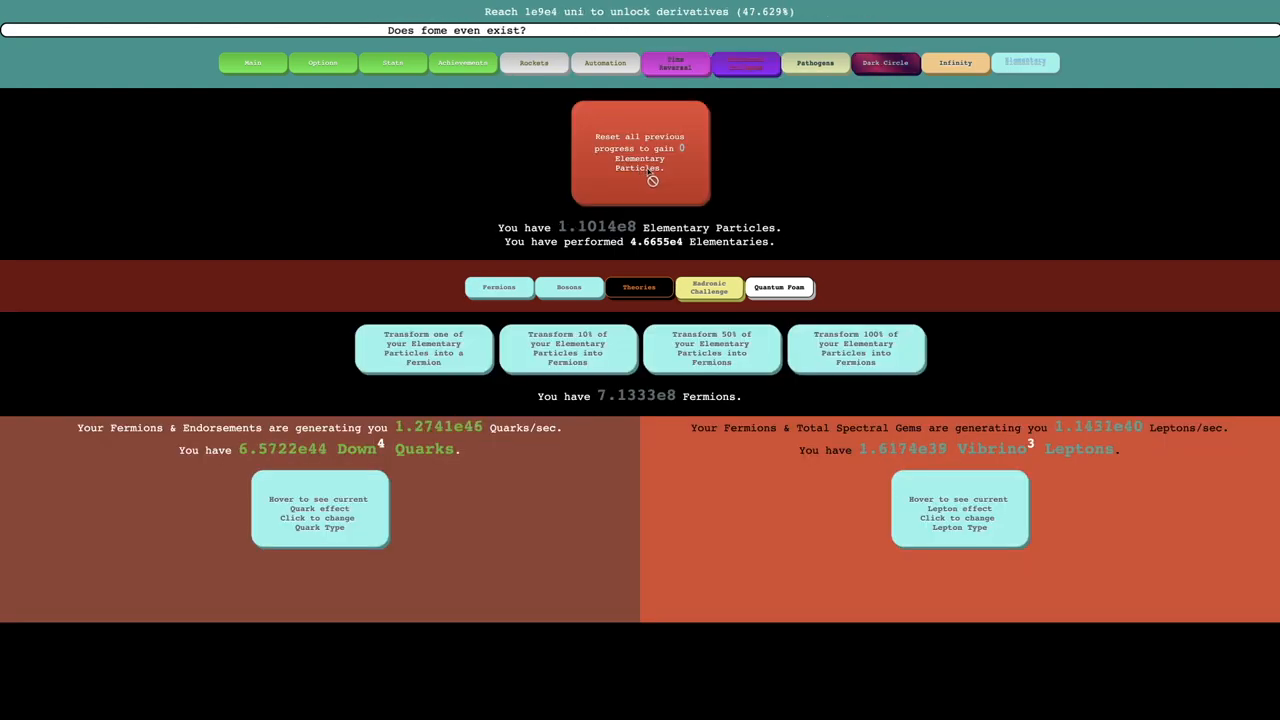
pyautogui.click(639, 152)
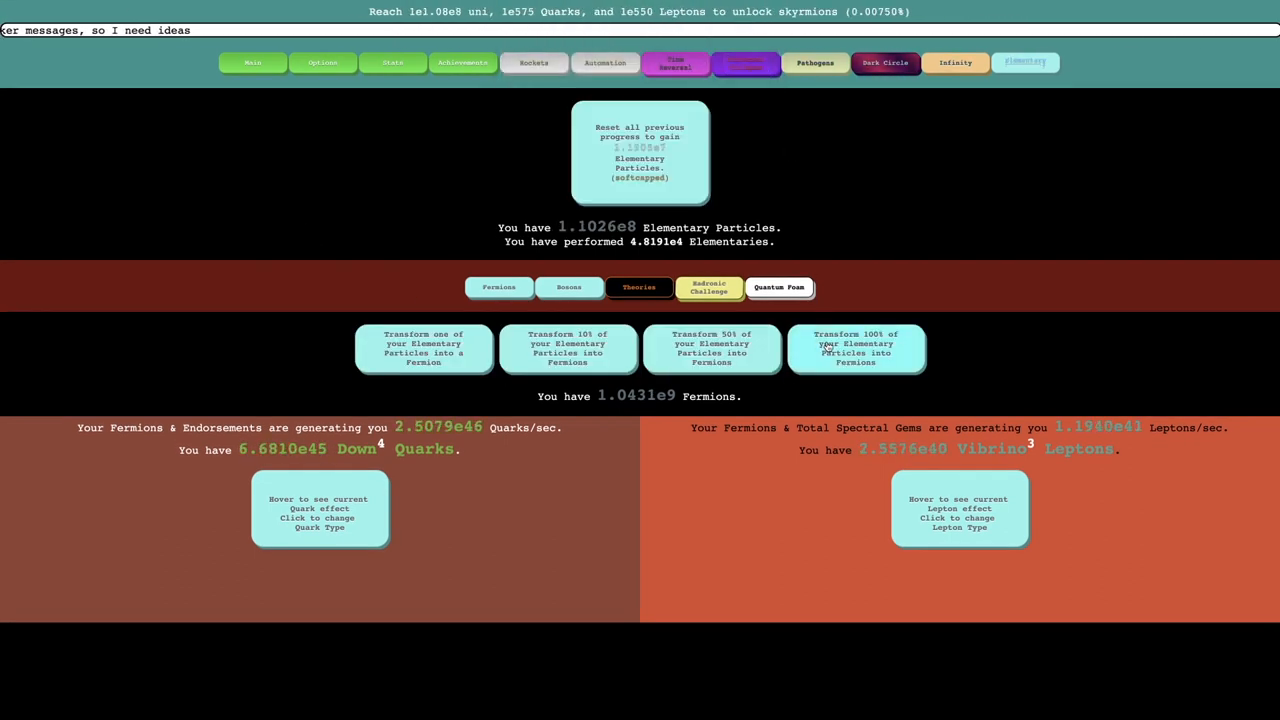
pyautogui.click(856, 348)
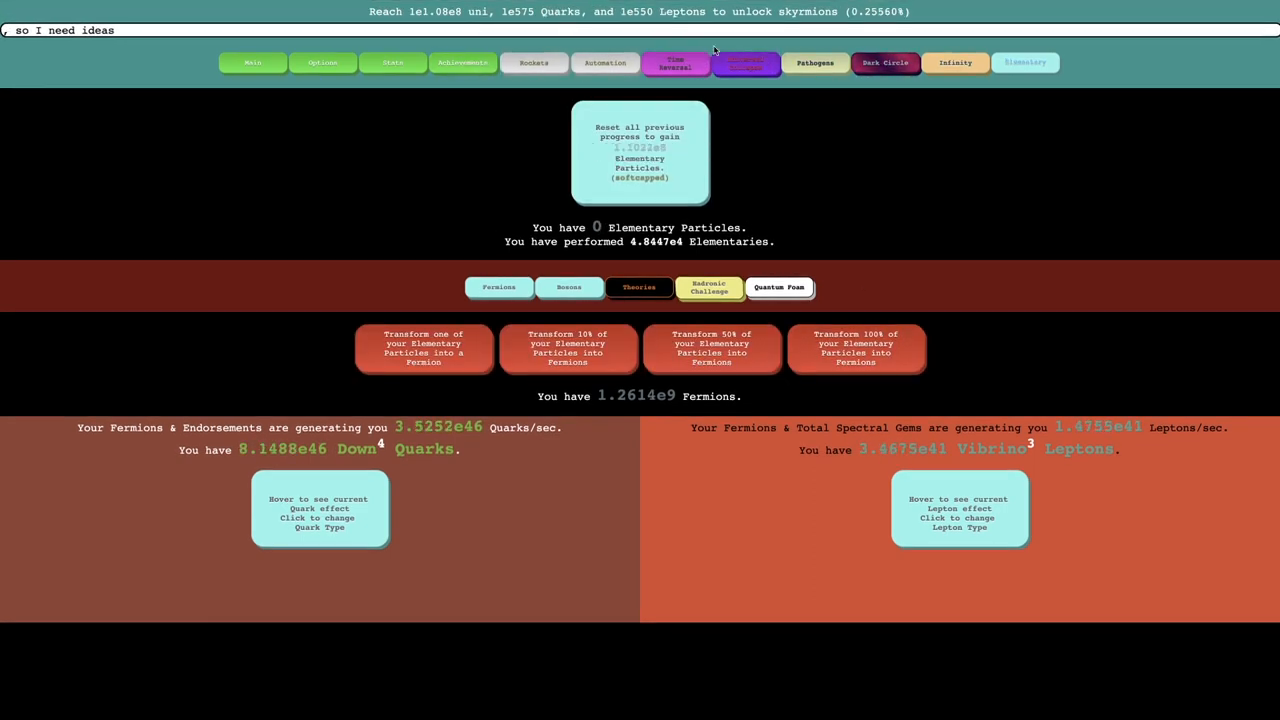
pyautogui.click(323, 62)
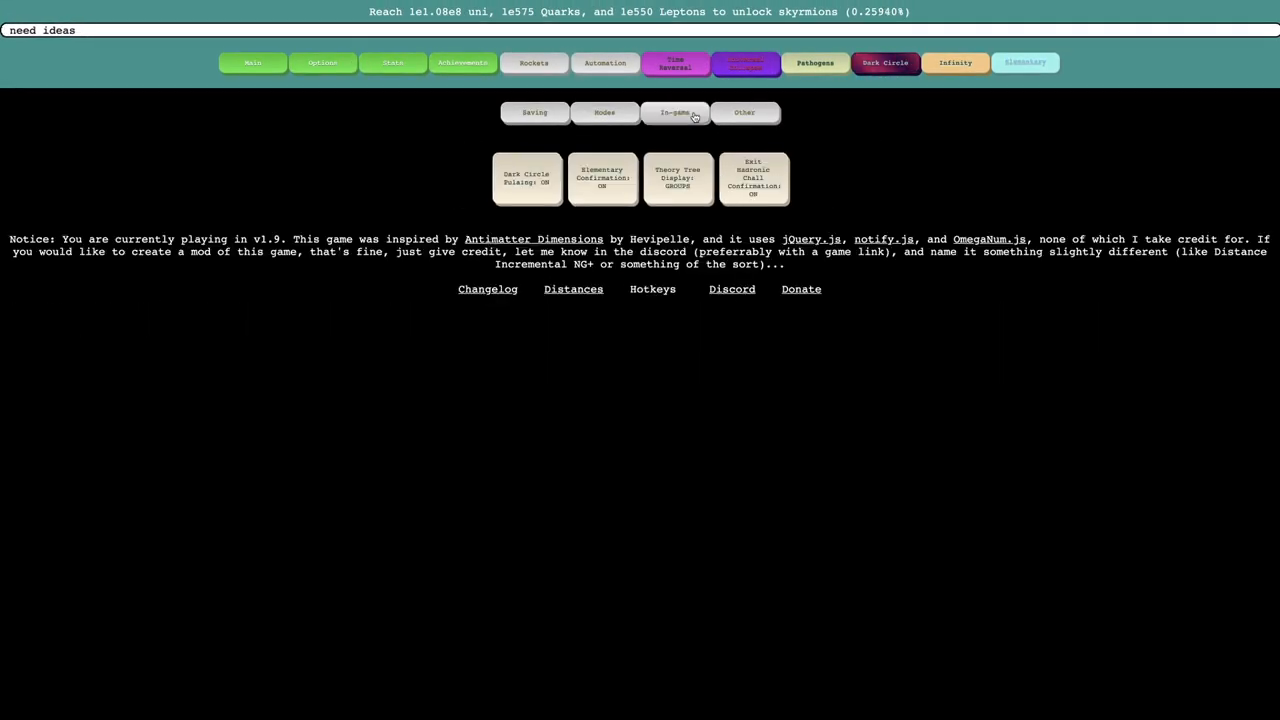
pyautogui.click(1024, 74)
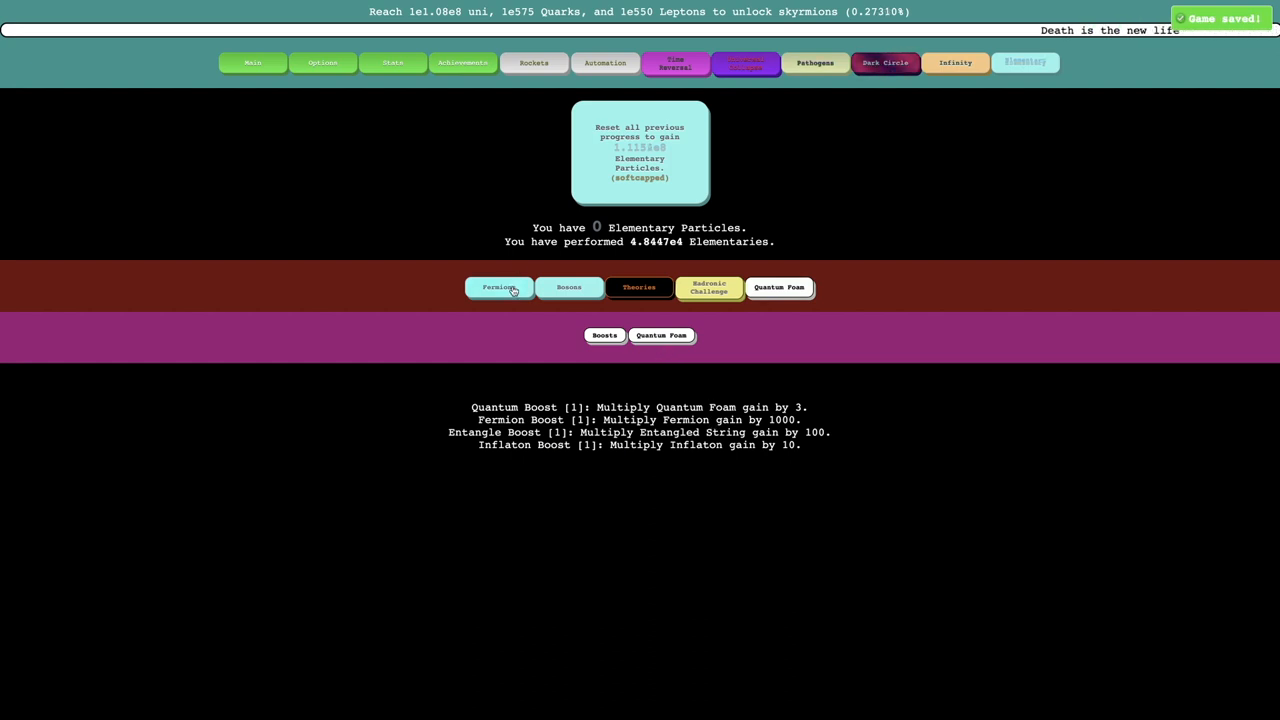
# Go via Fermions to Quantum Foam and view its boosts, now including Meta-Boost.
pyautogui.click(499, 287)
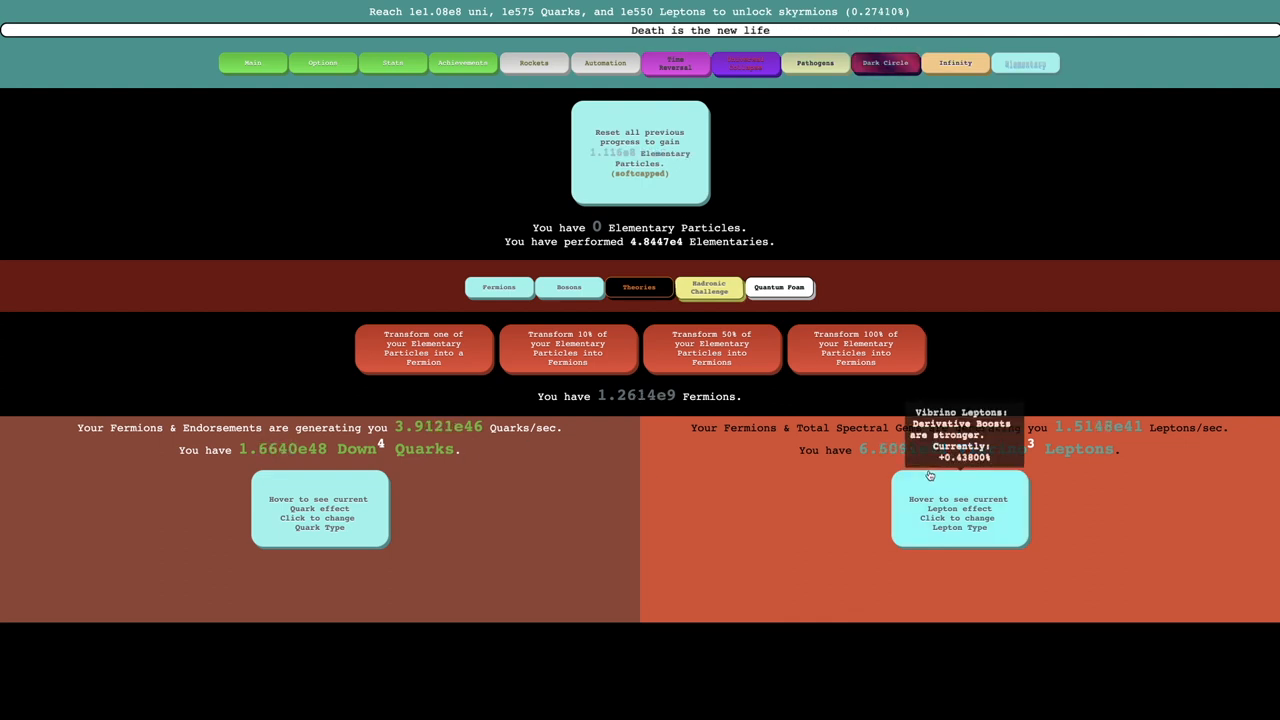
pyautogui.click(779, 287)
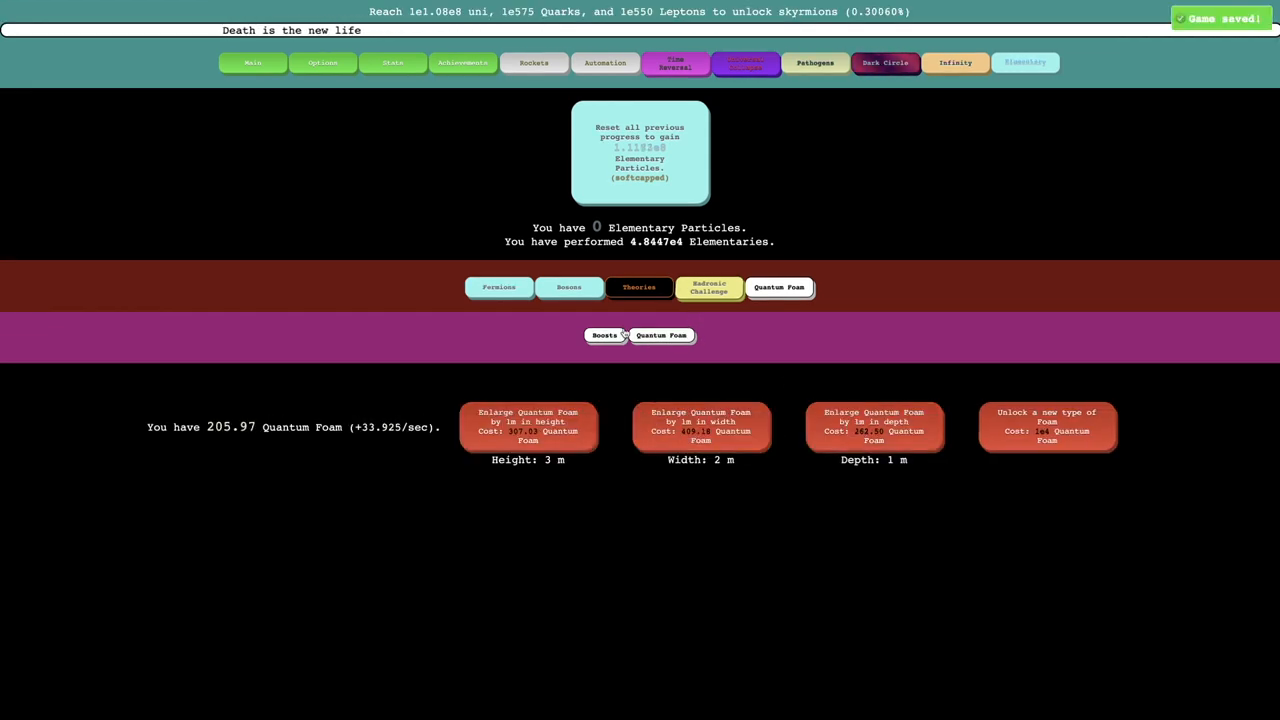
pyautogui.click(604, 335)
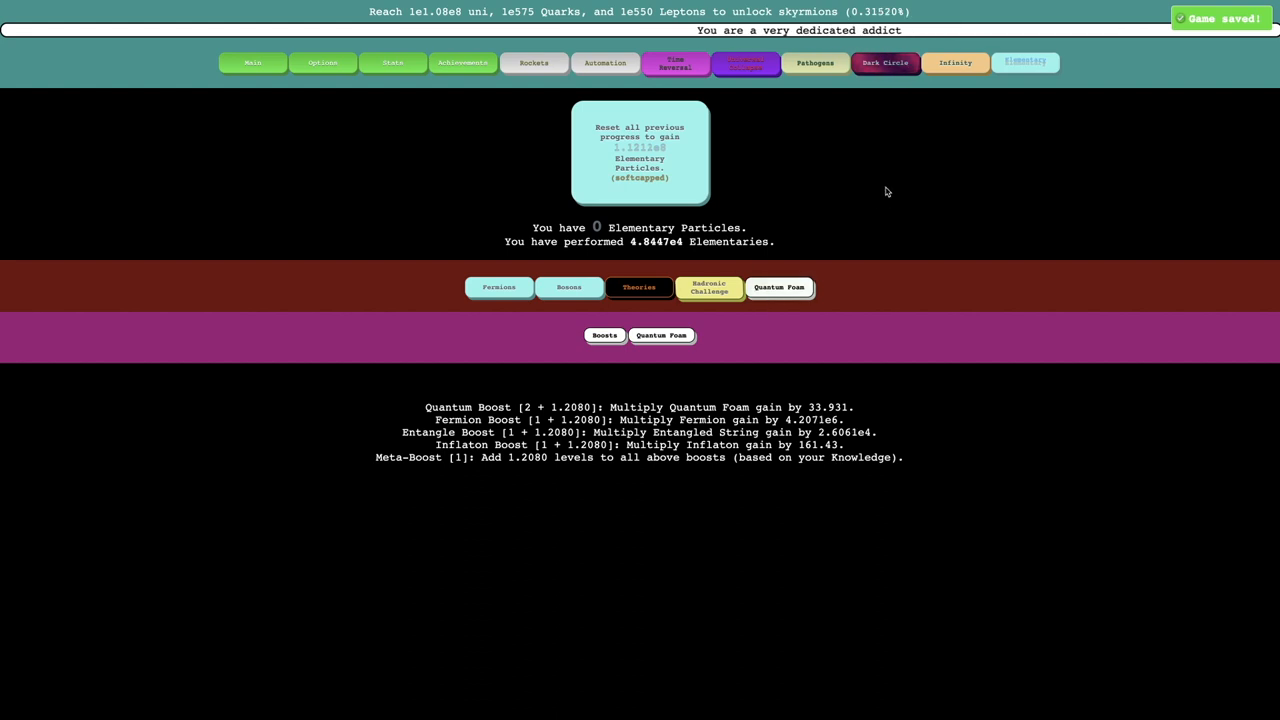
# Enlarge the Quantum Foam by 1 m in depth, reviewing the boosts before and after.
pyautogui.click(661, 335)
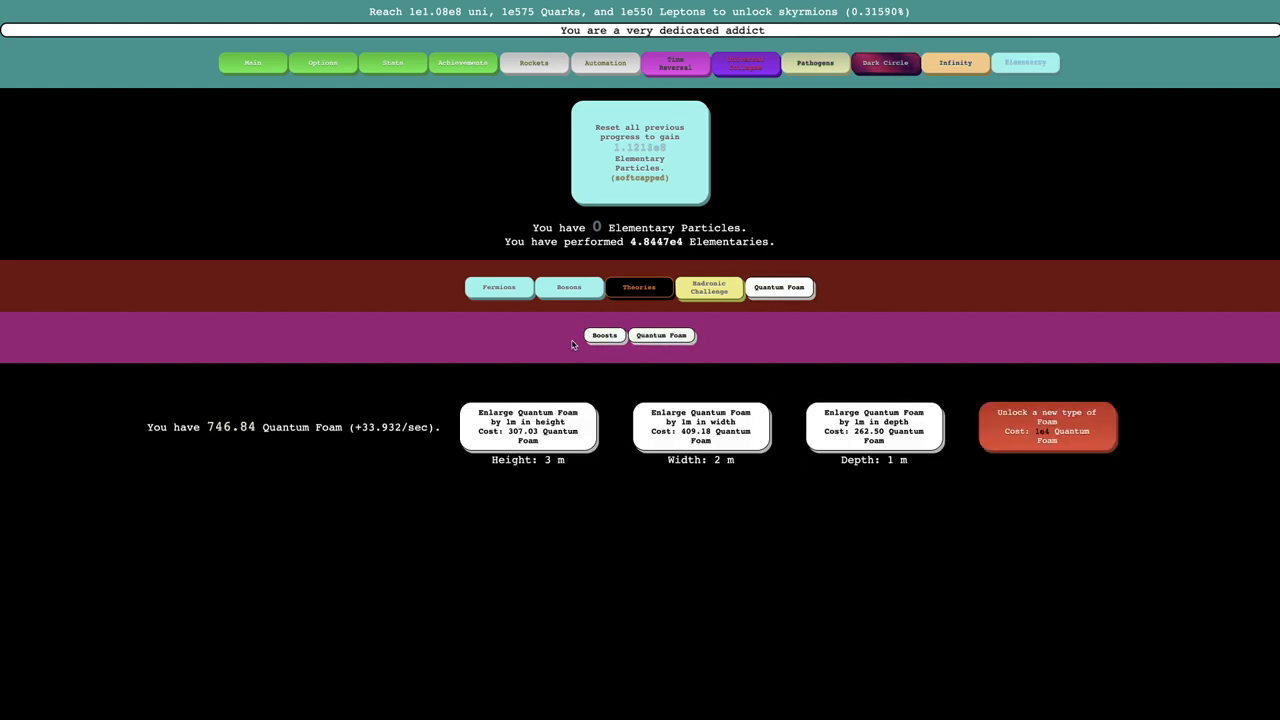
pyautogui.click(604, 335)
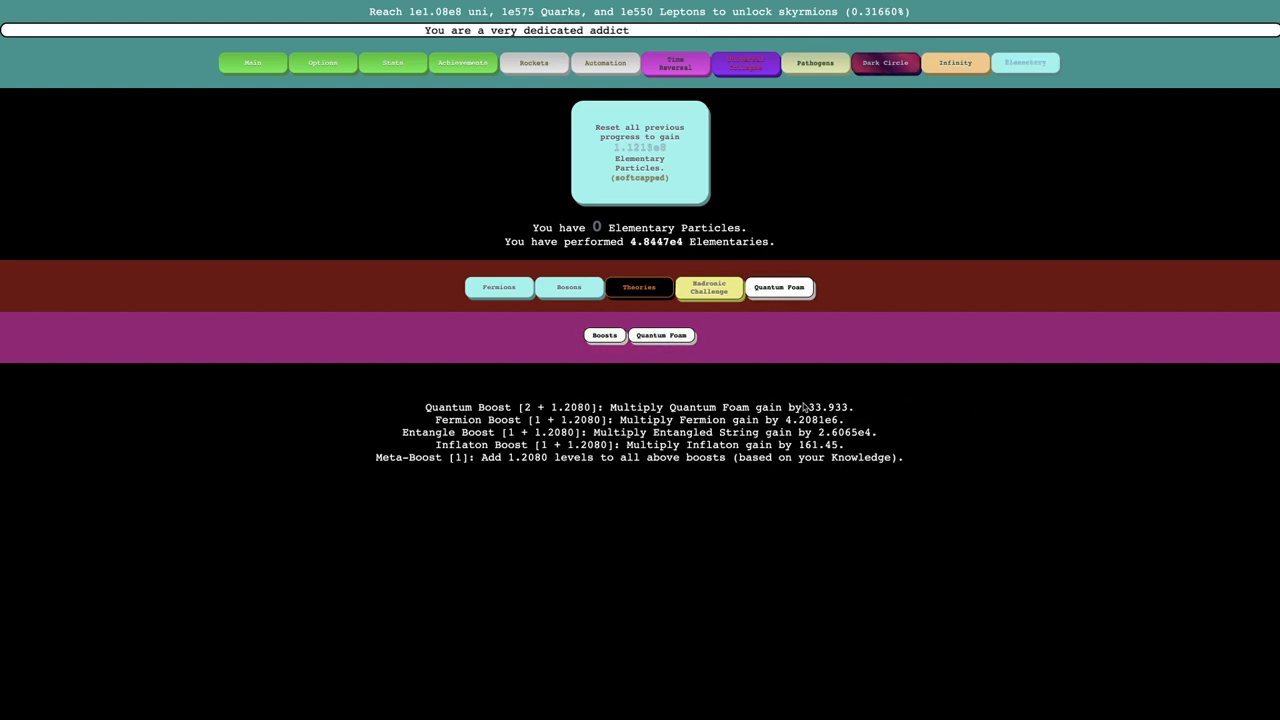
pyautogui.click(661, 335)
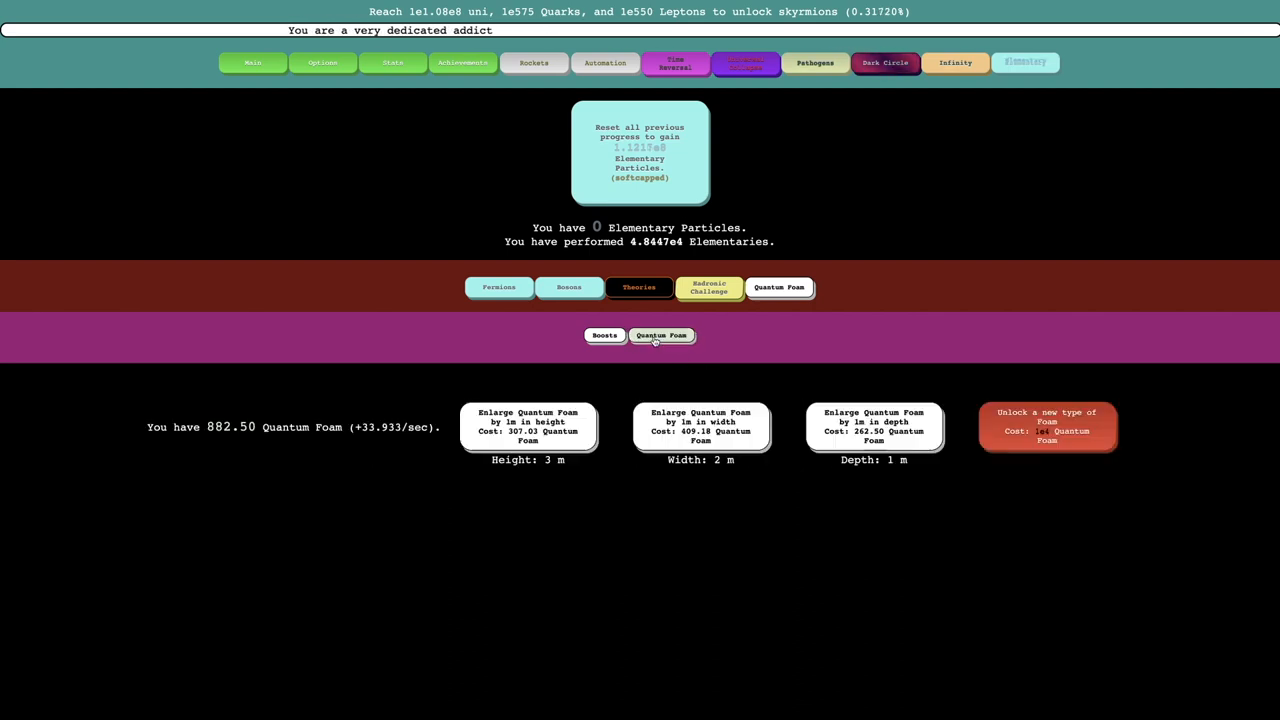
pyautogui.click(873, 427)
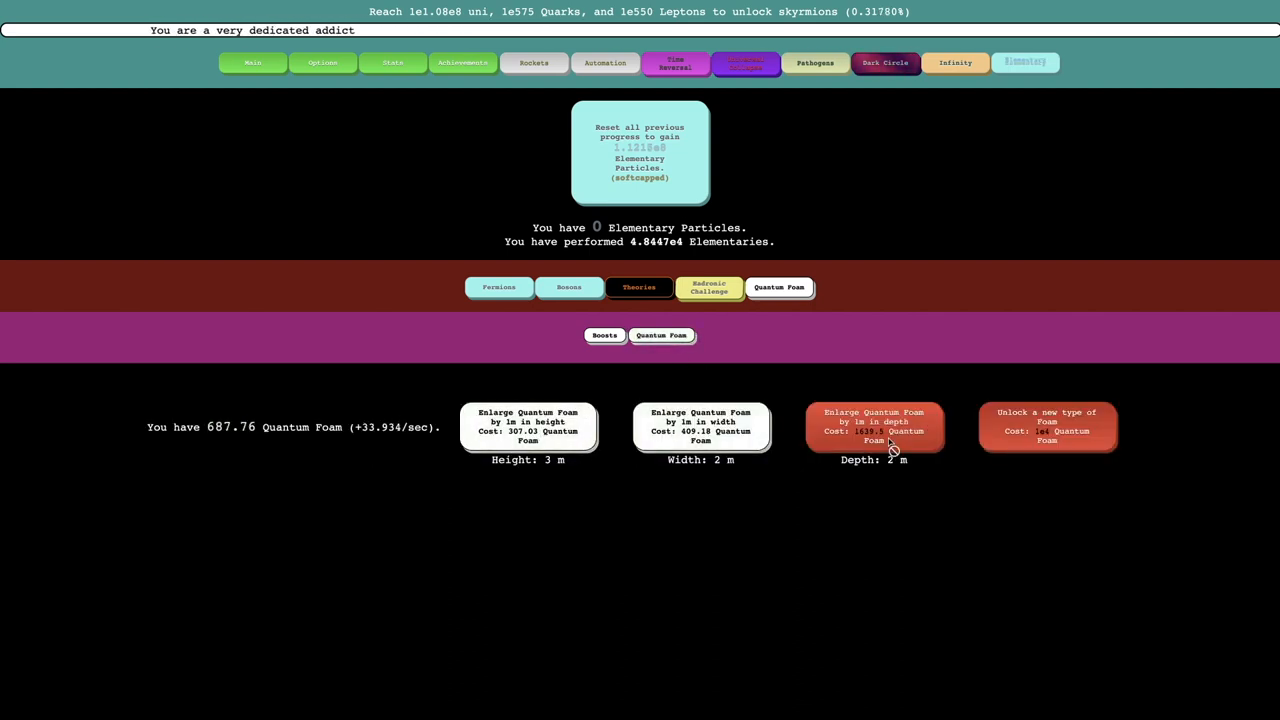
pyautogui.click(604, 335)
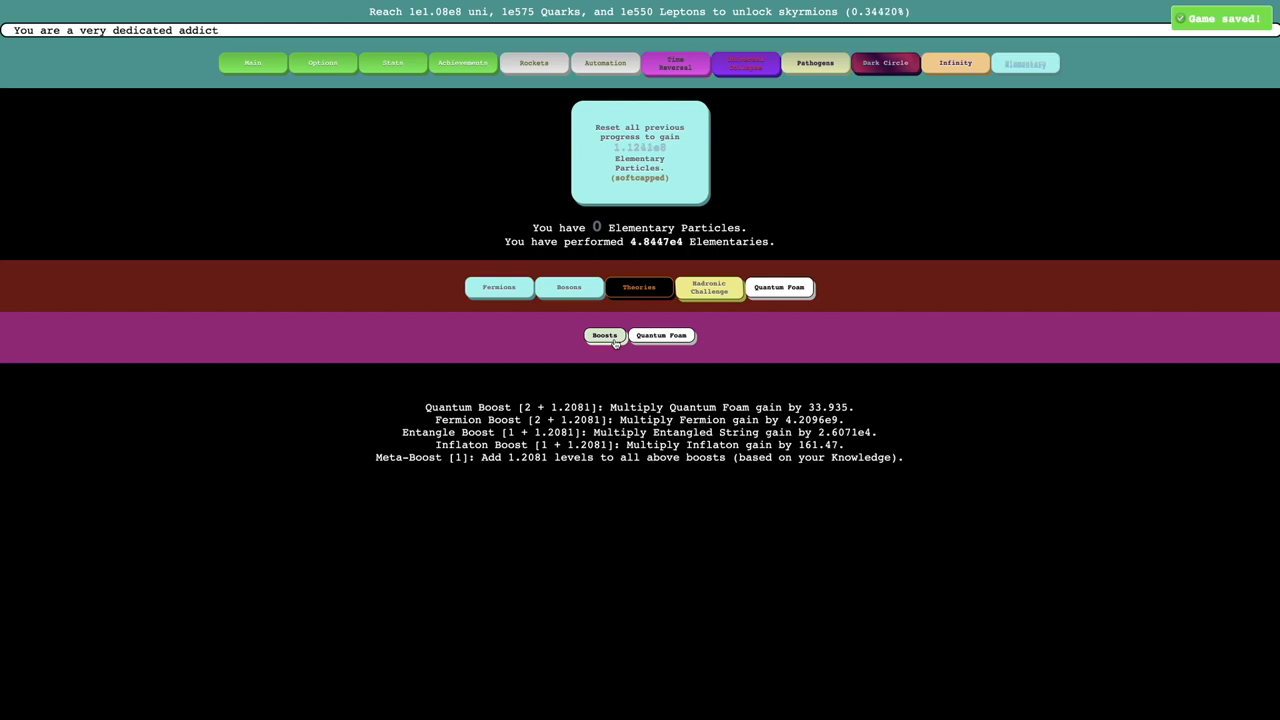
pyautogui.click(661, 335)
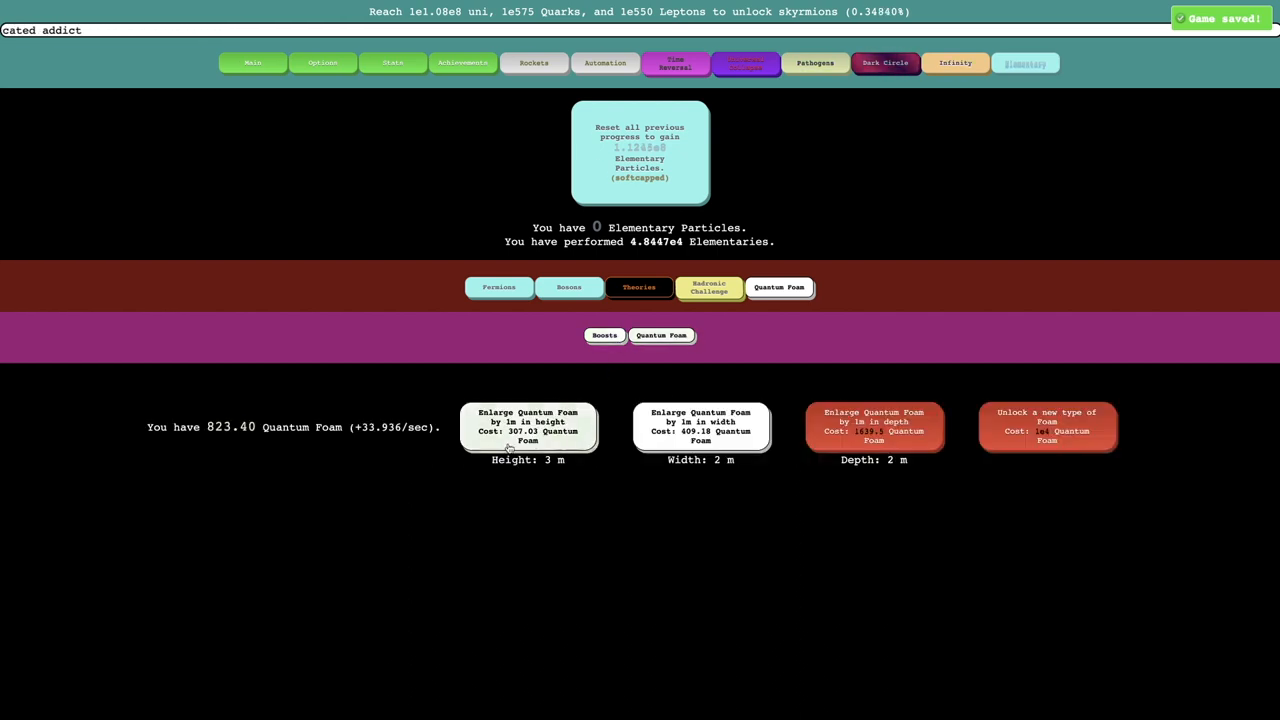
# Return via Fermions to Quantum Foam and enlarge it by 1 m in height.
pyautogui.click(499, 287)
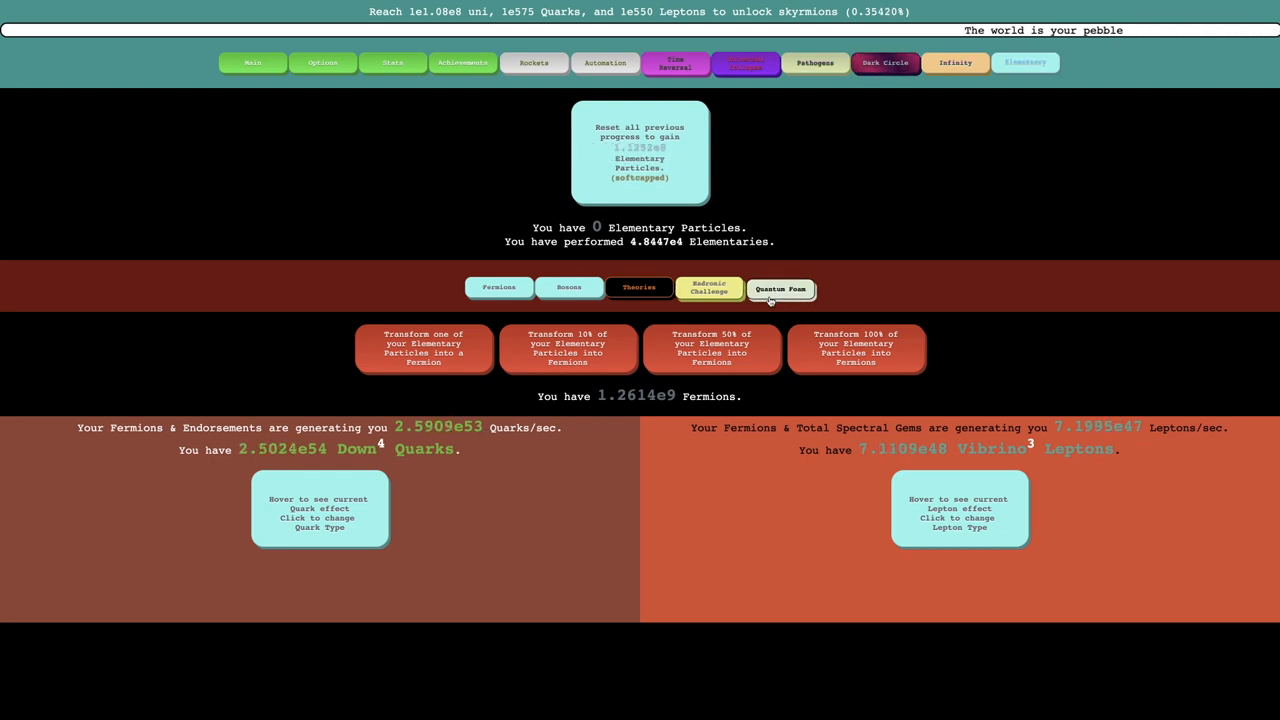
pyautogui.click(780, 288)
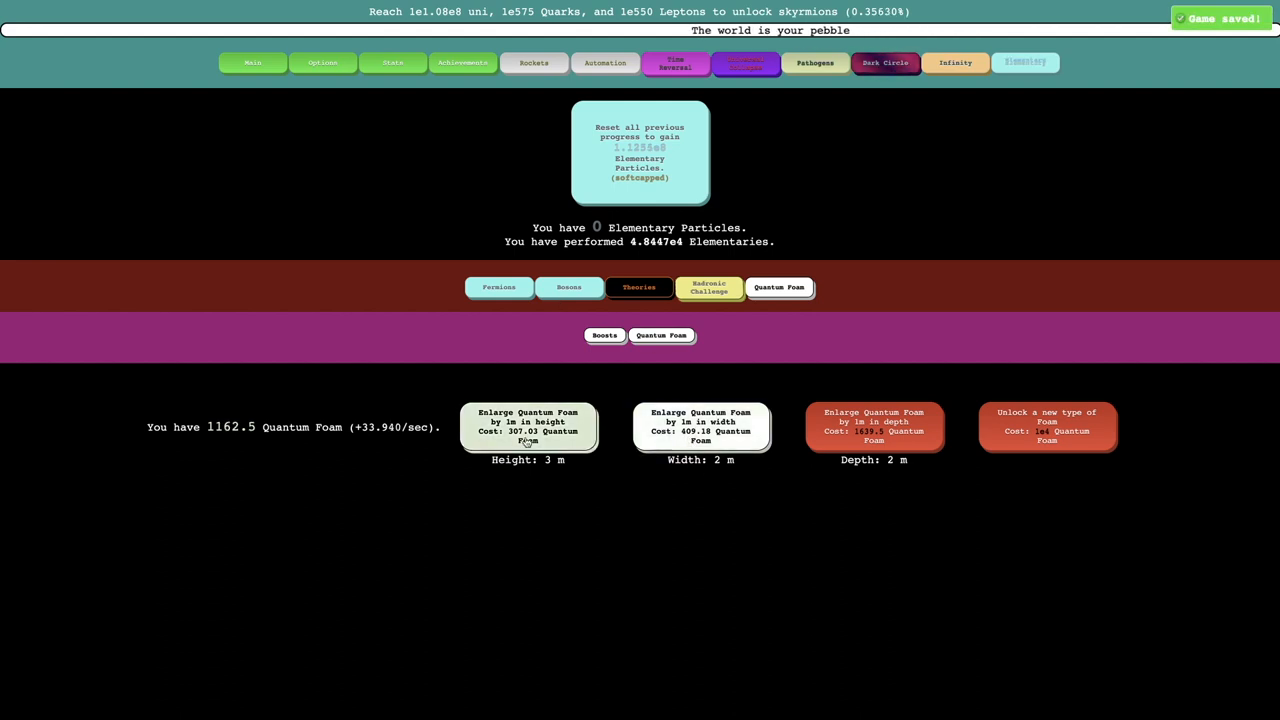
pyautogui.click(604, 335)
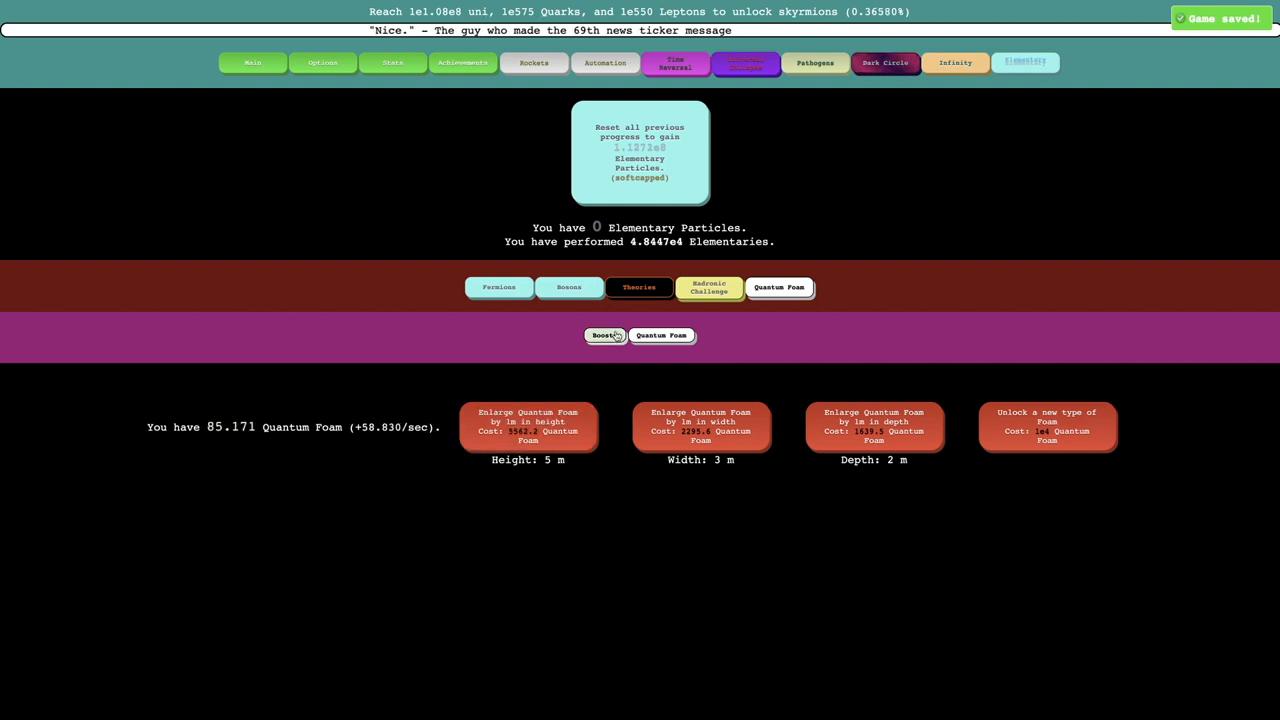
# Buy both Knowledge & Higgs upgrades in the Theory Tree with Theory Points.
pyautogui.click(604, 335)
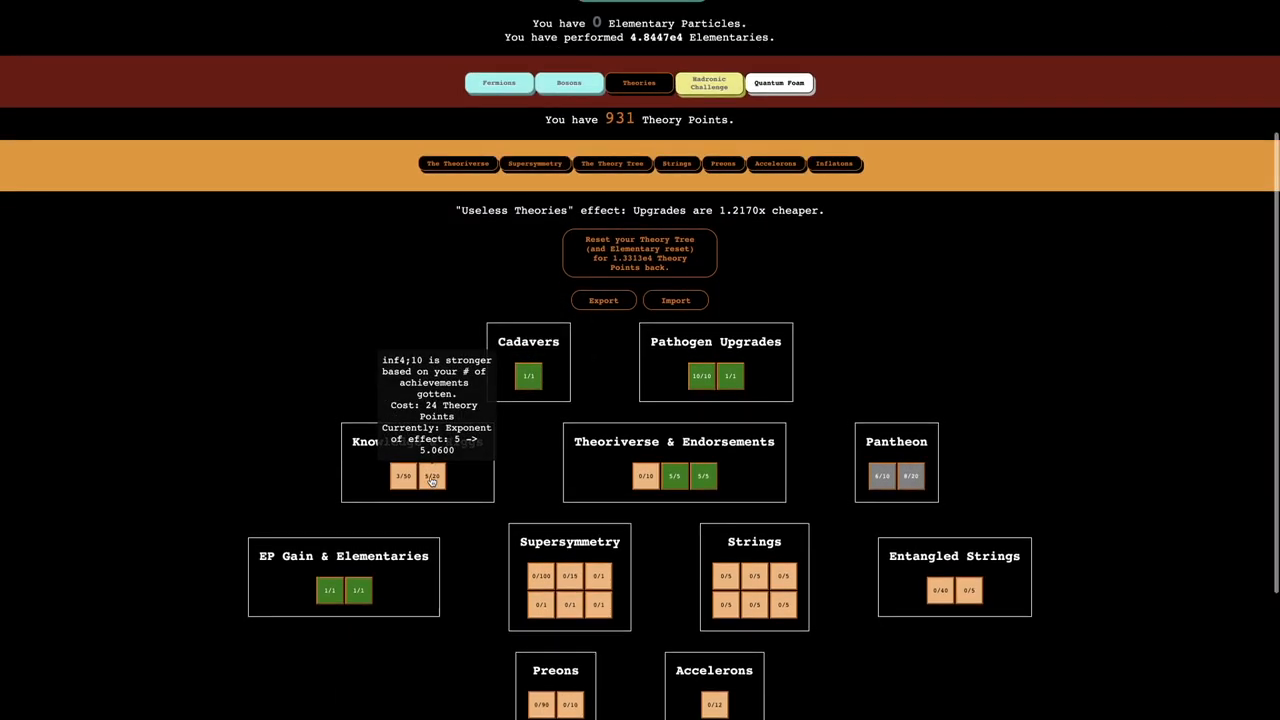
pyautogui.click(404, 476)
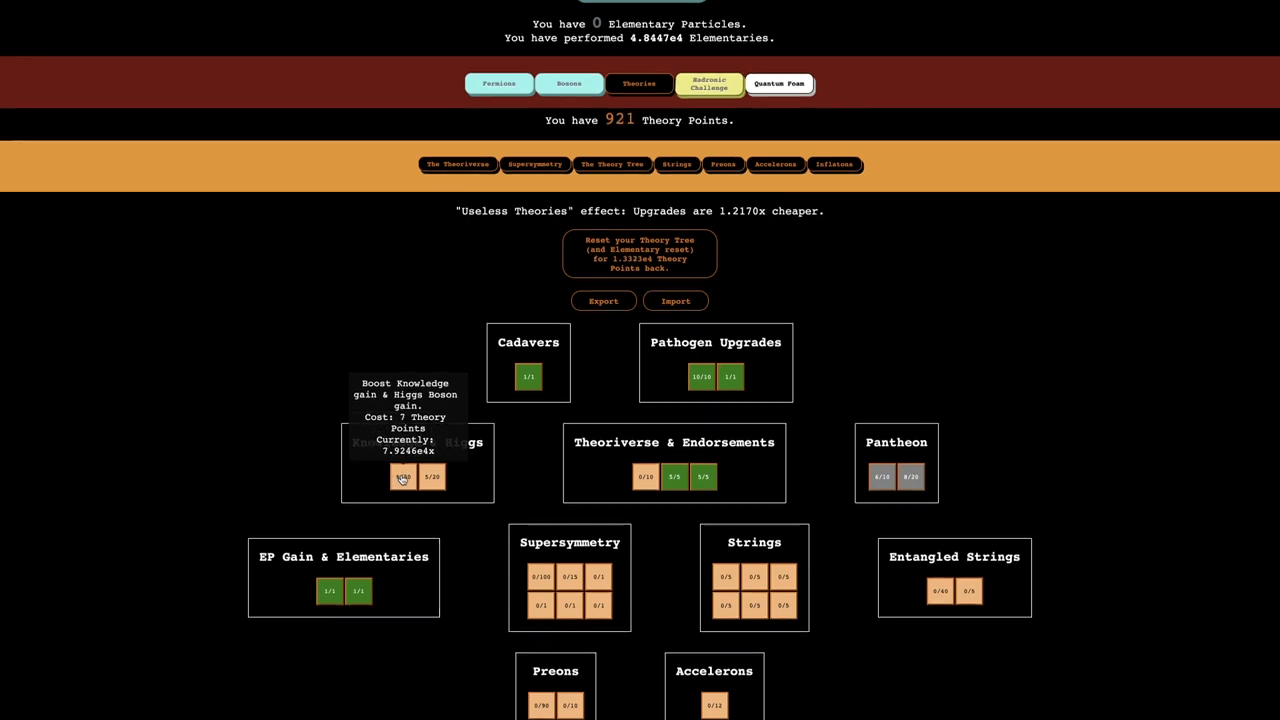
pyautogui.click(403, 477)
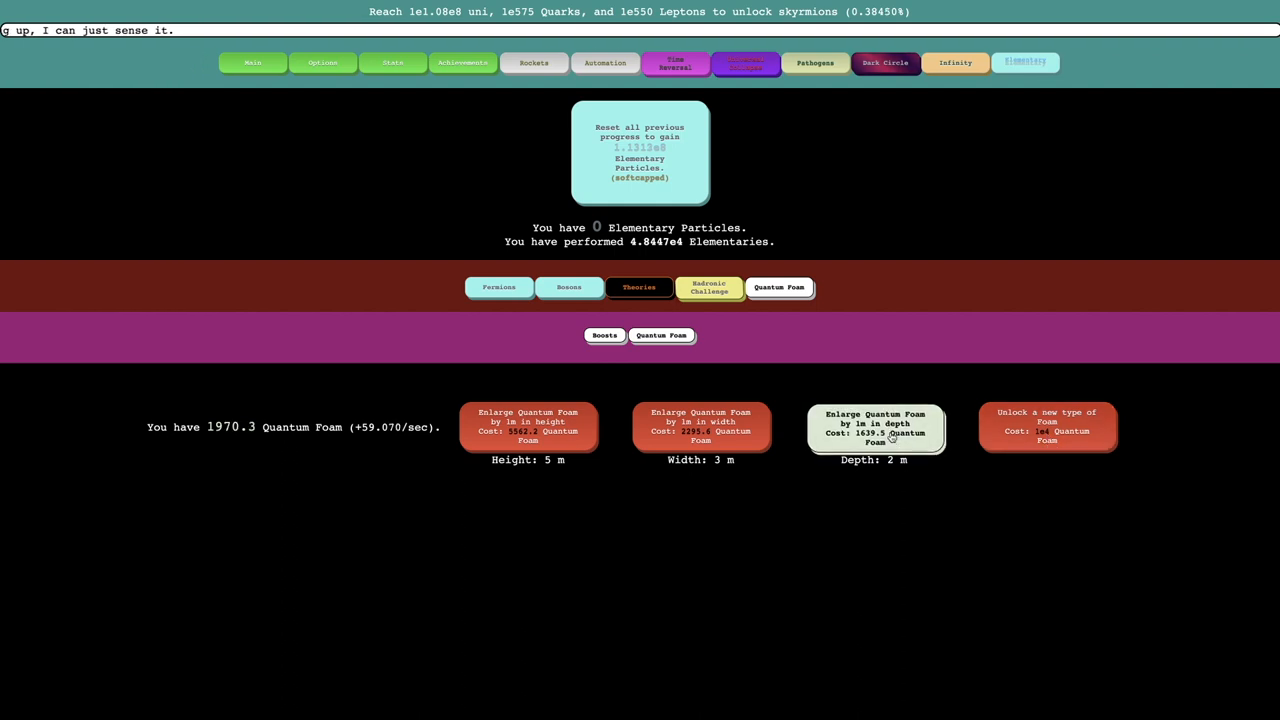
# Enlarge the foam to 3 m deep and confirm Meta-Boost reaches level 2.
pyautogui.click(604, 335)
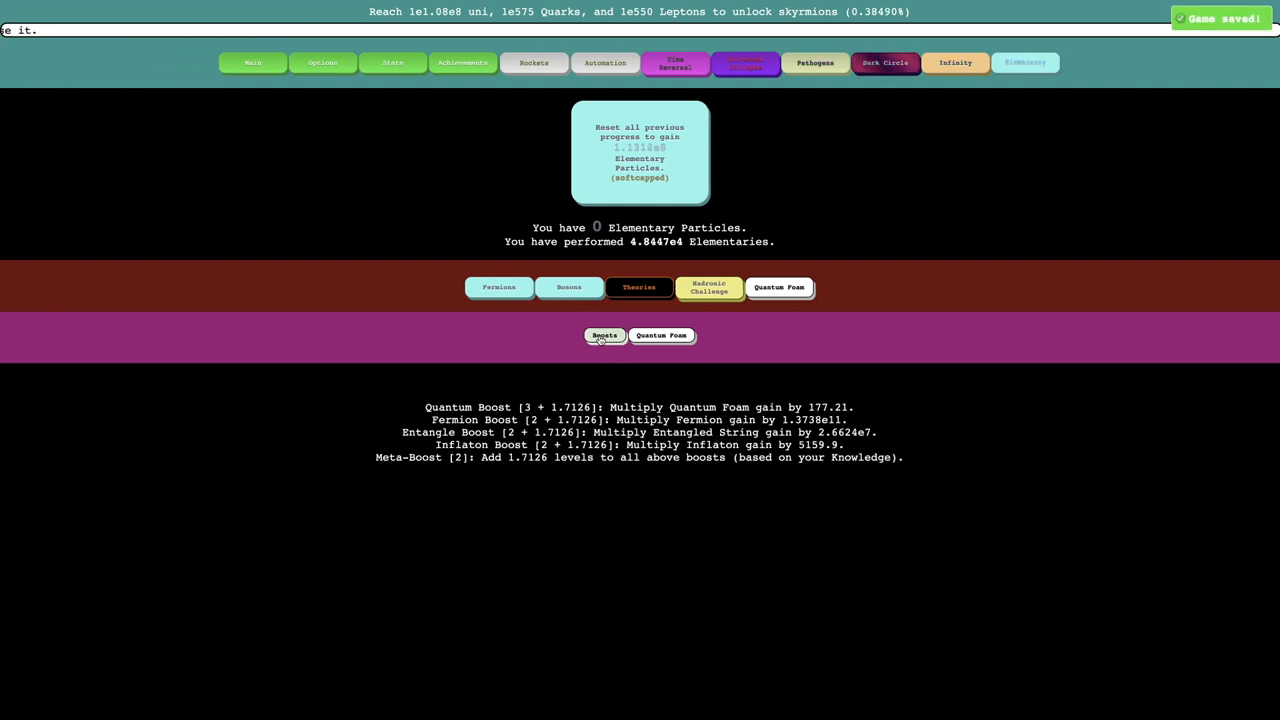
pyautogui.click(660, 335)
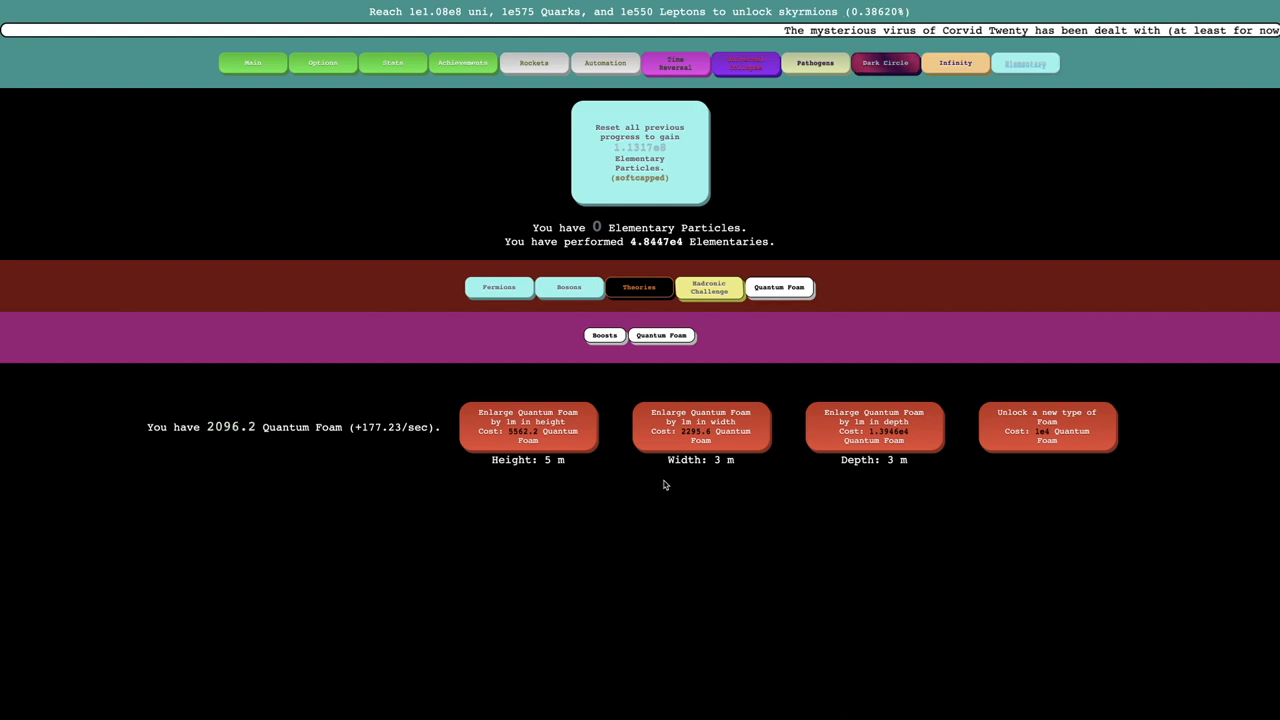
pyautogui.click(702, 426)
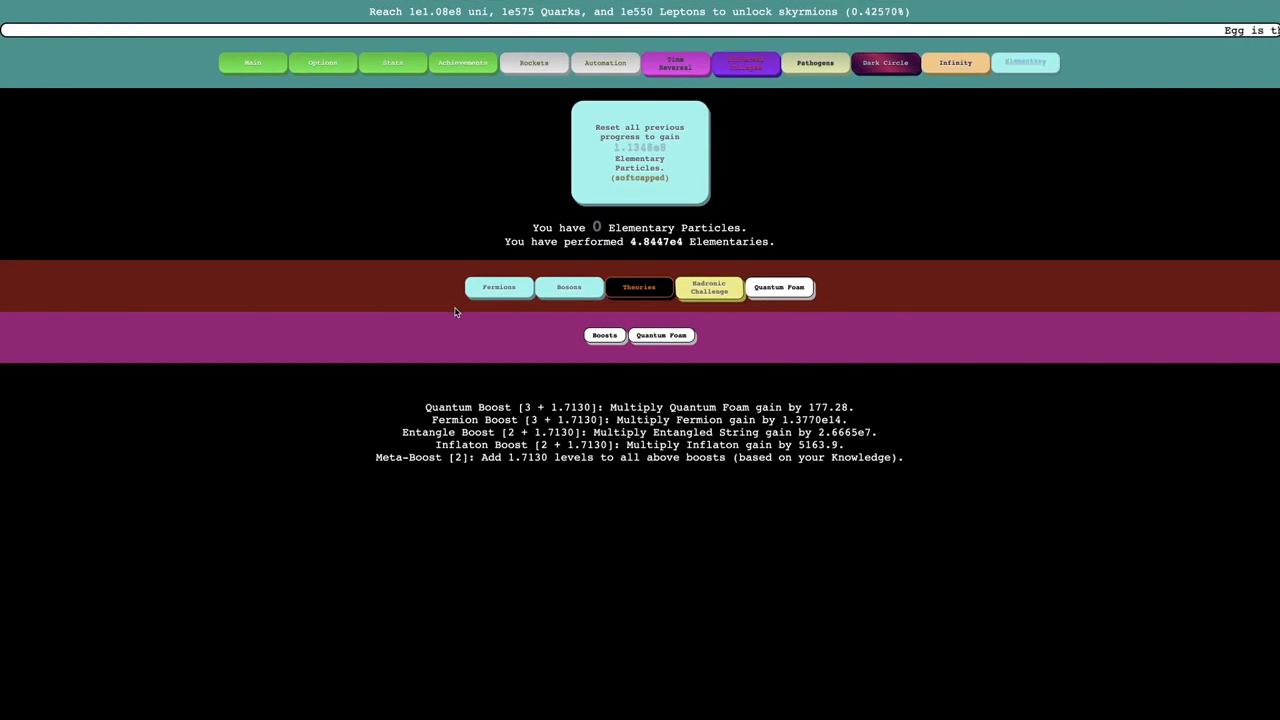
pyautogui.moveTo(487, 374)
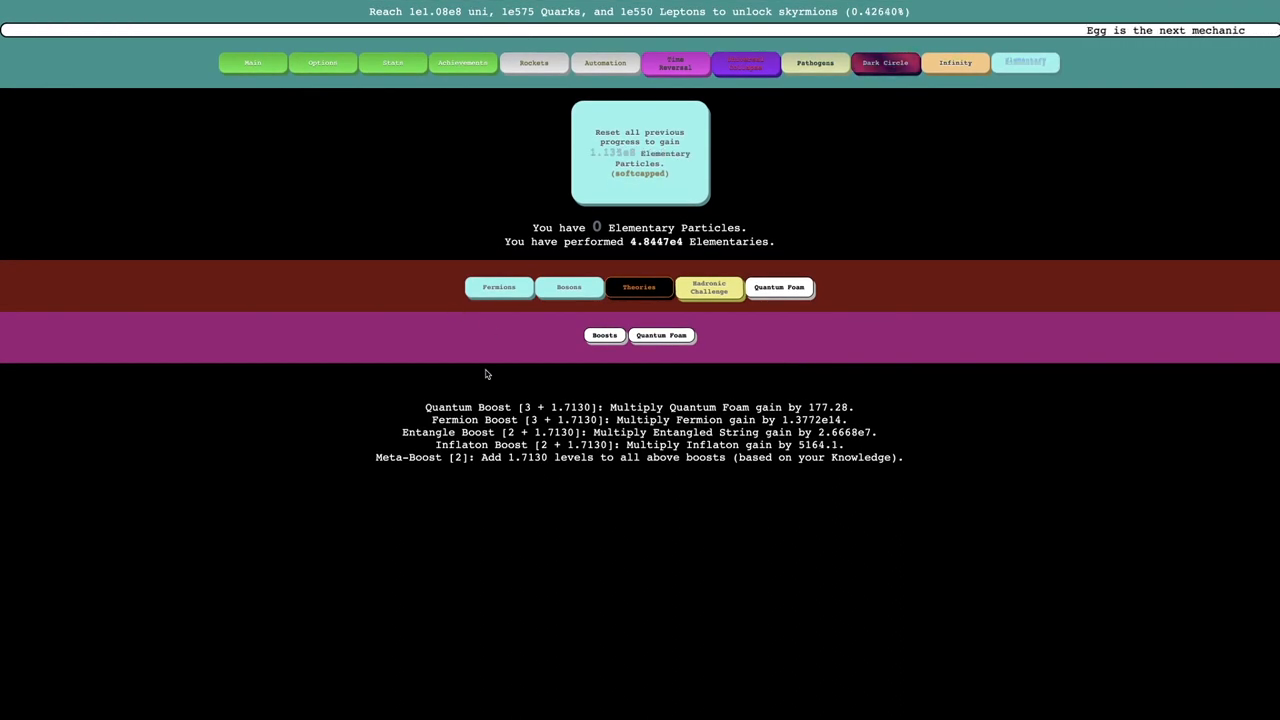